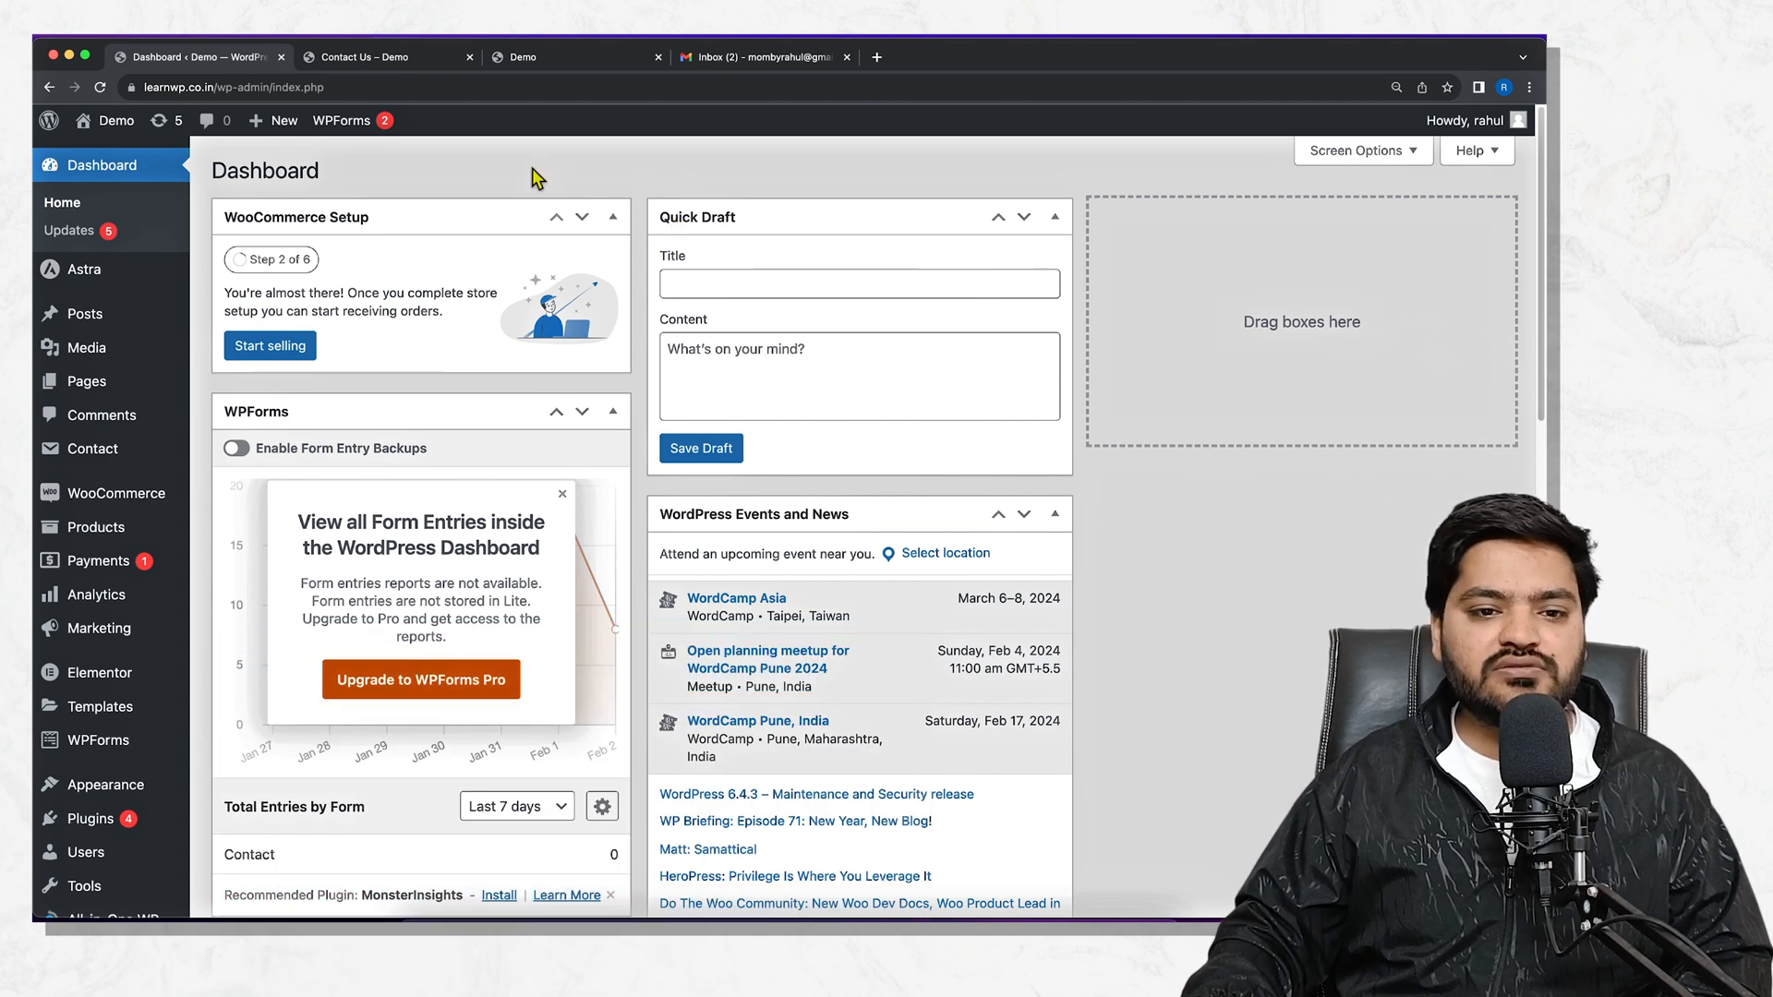
# - View the live Contact Us – Demo page and scroll its enquiry form down to SUBMIT
pyautogui.click(384, 57)
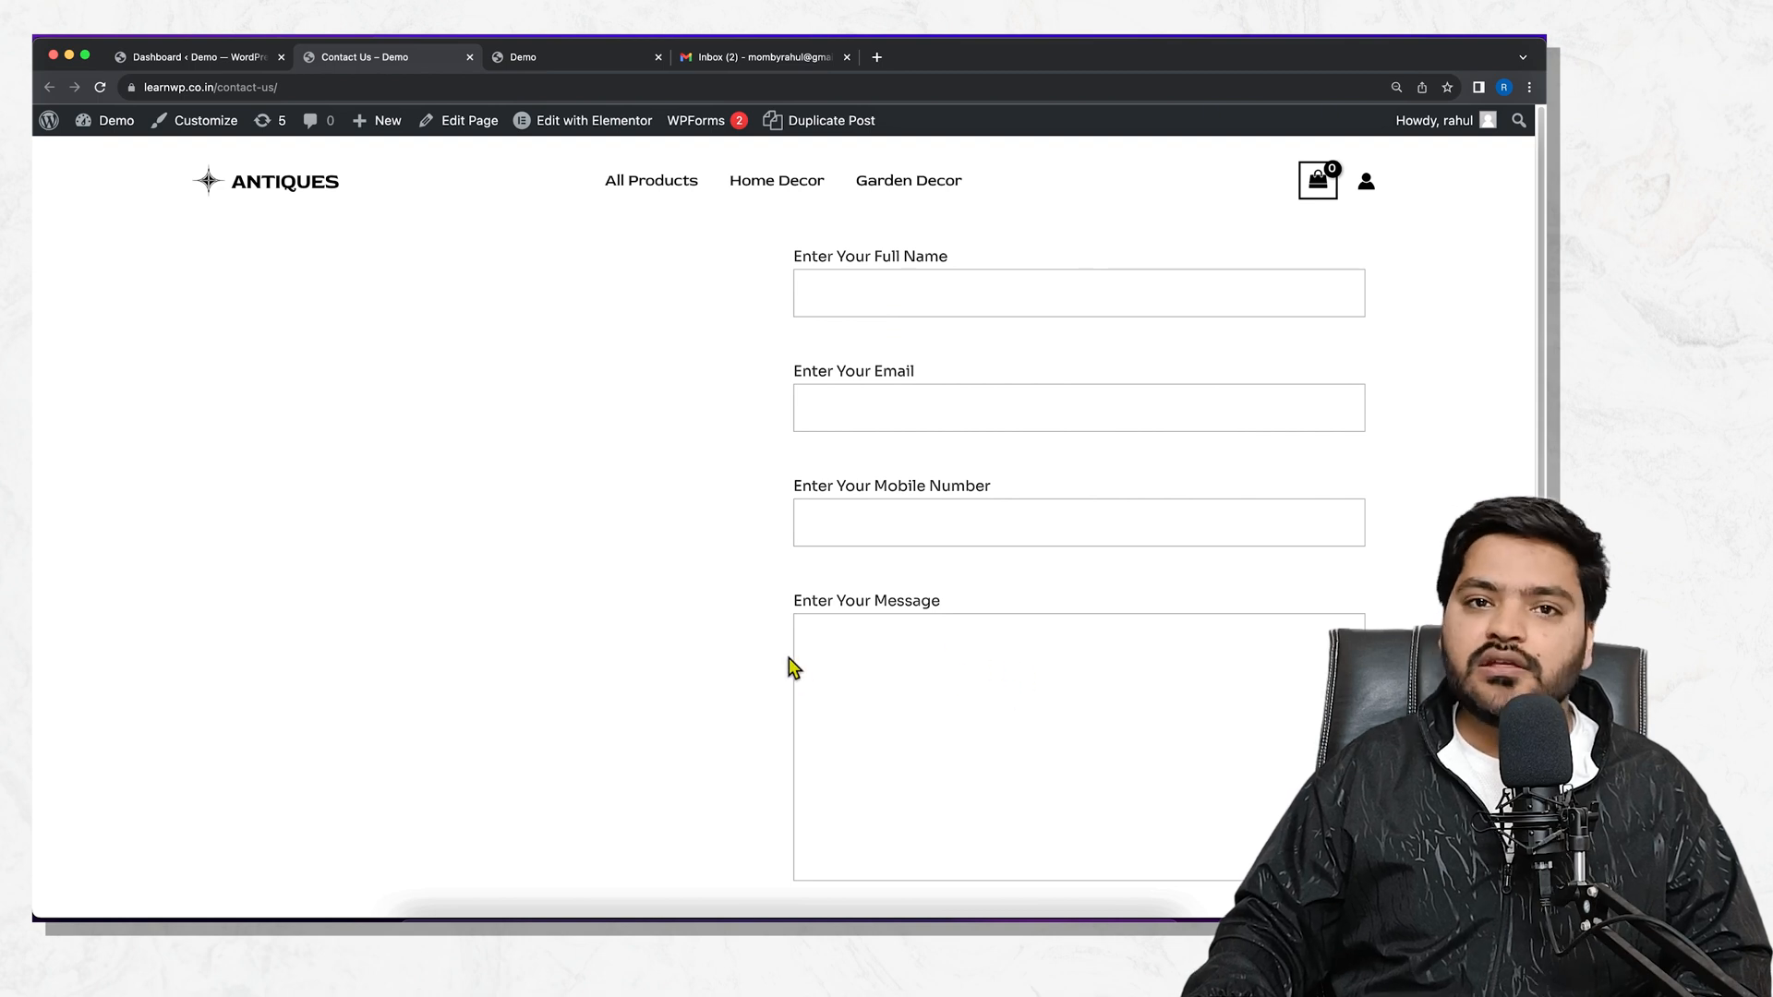
pyautogui.moveTo(667, 665)
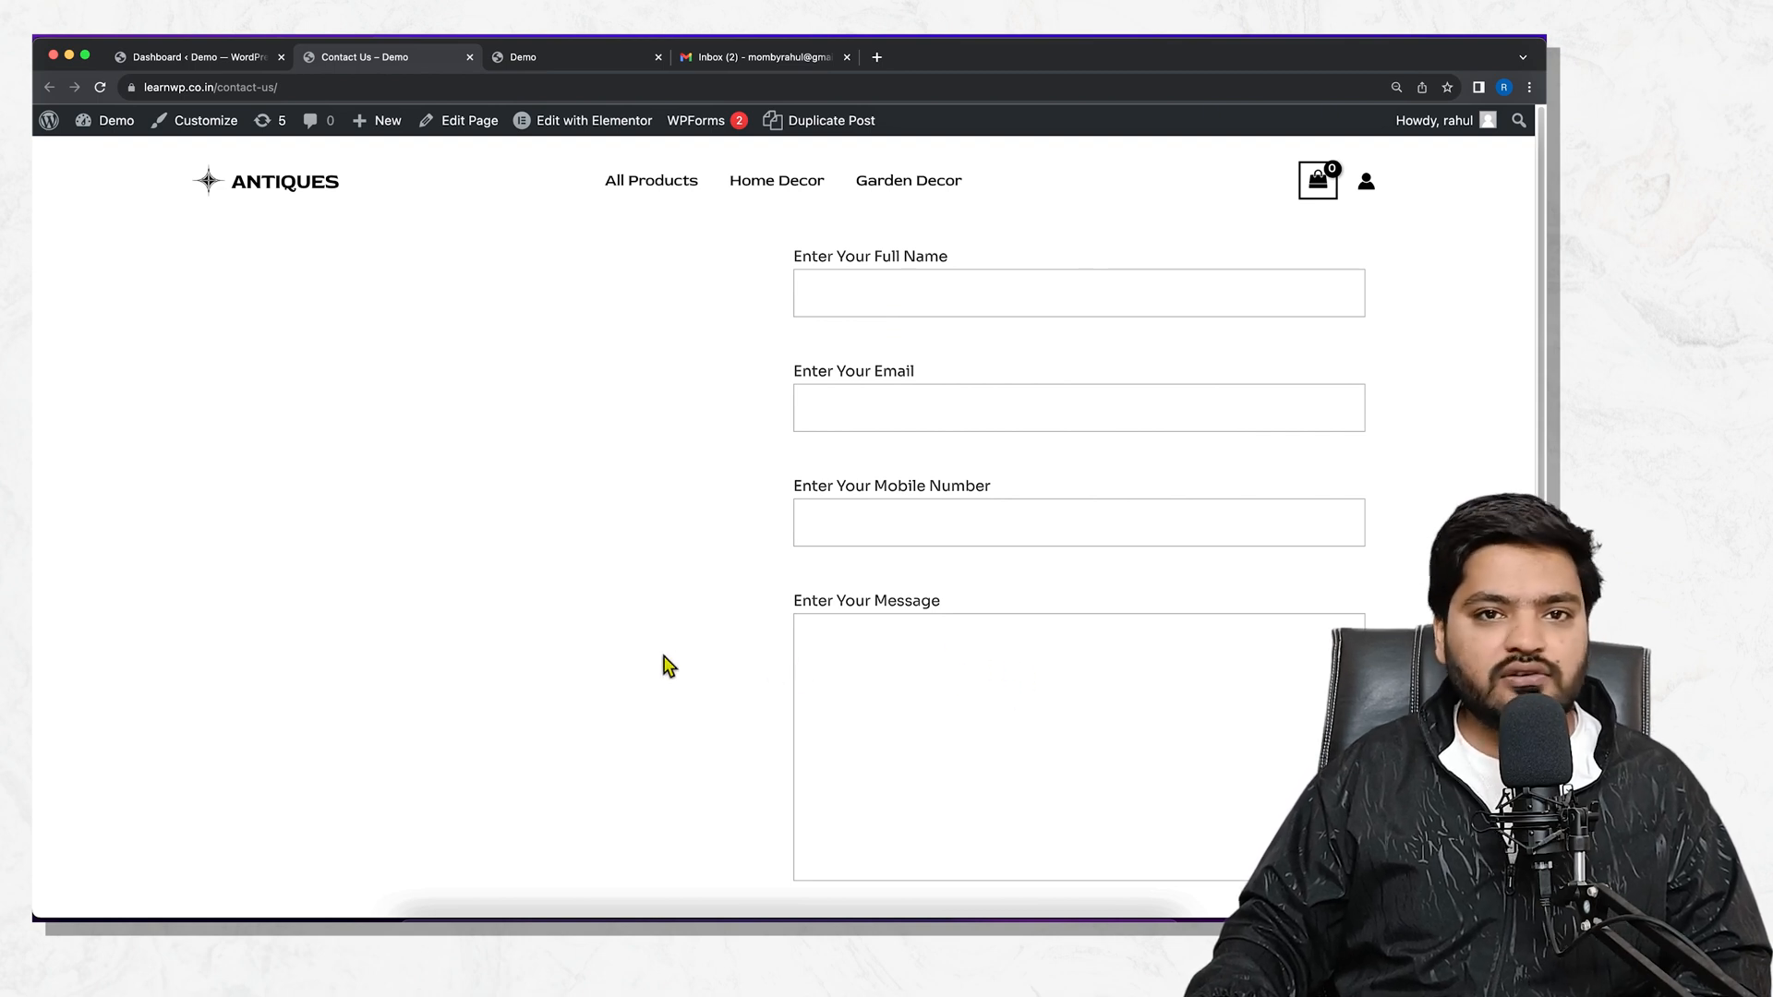
pyautogui.moveTo(897, 456)
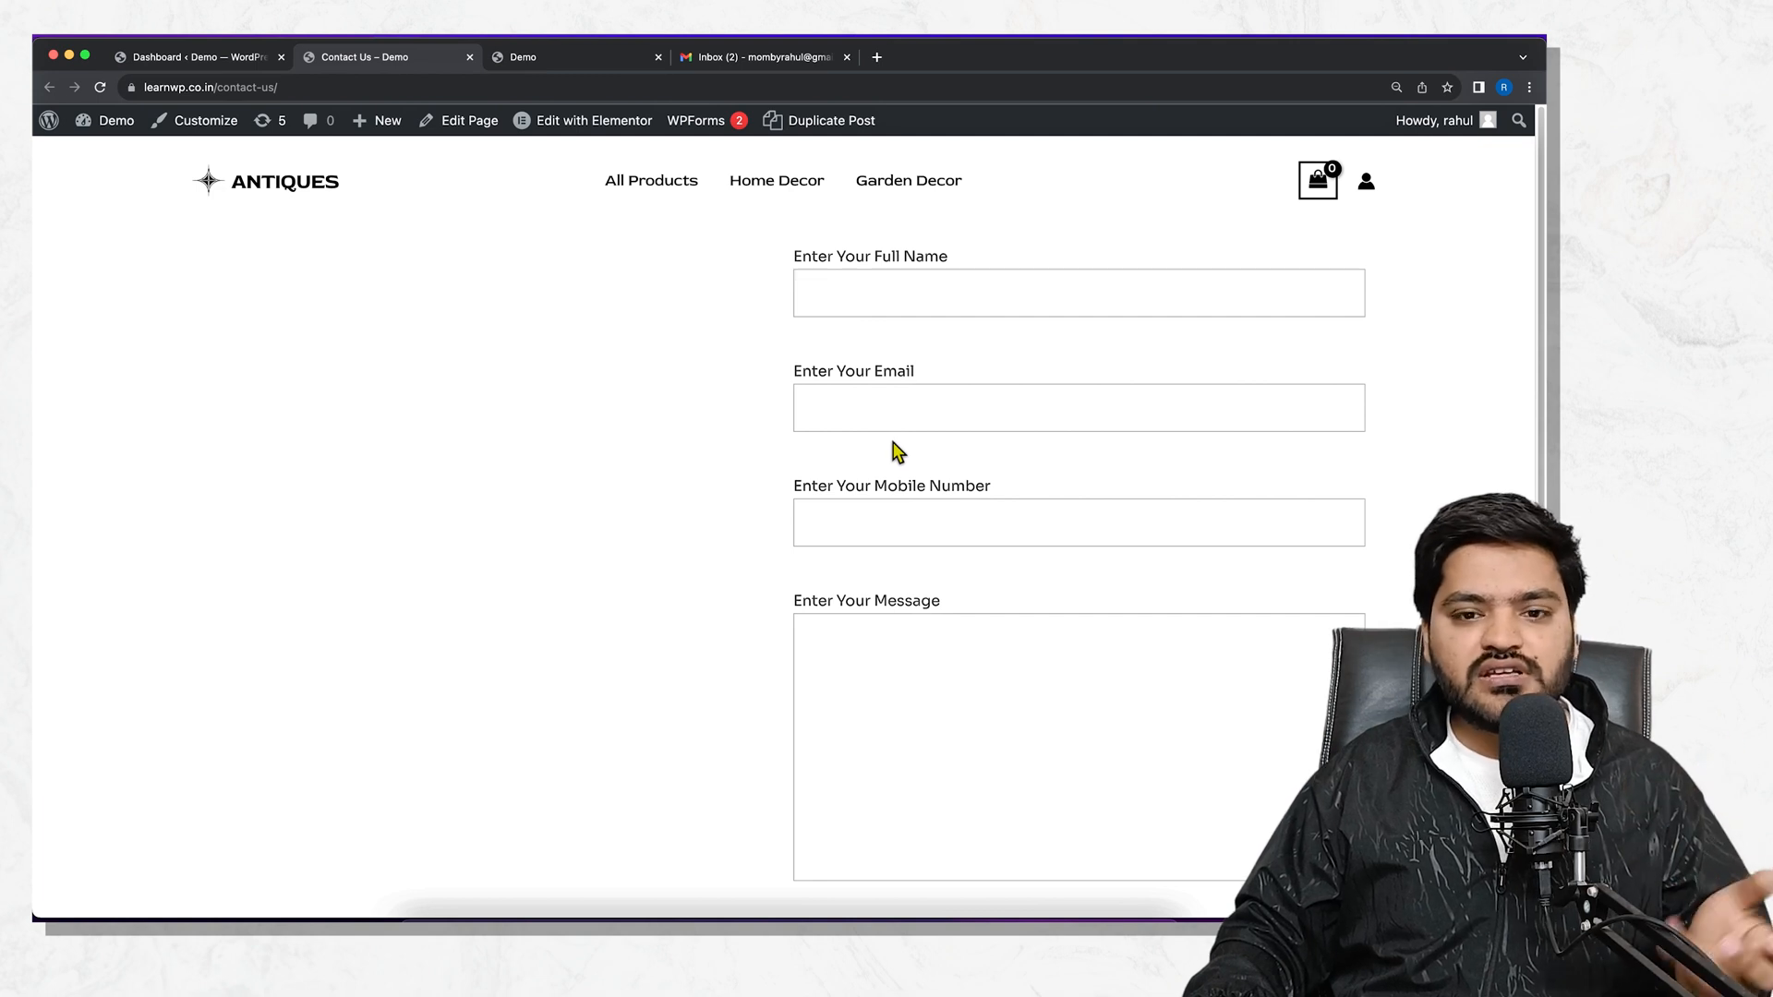
pyautogui.scroll(-3)
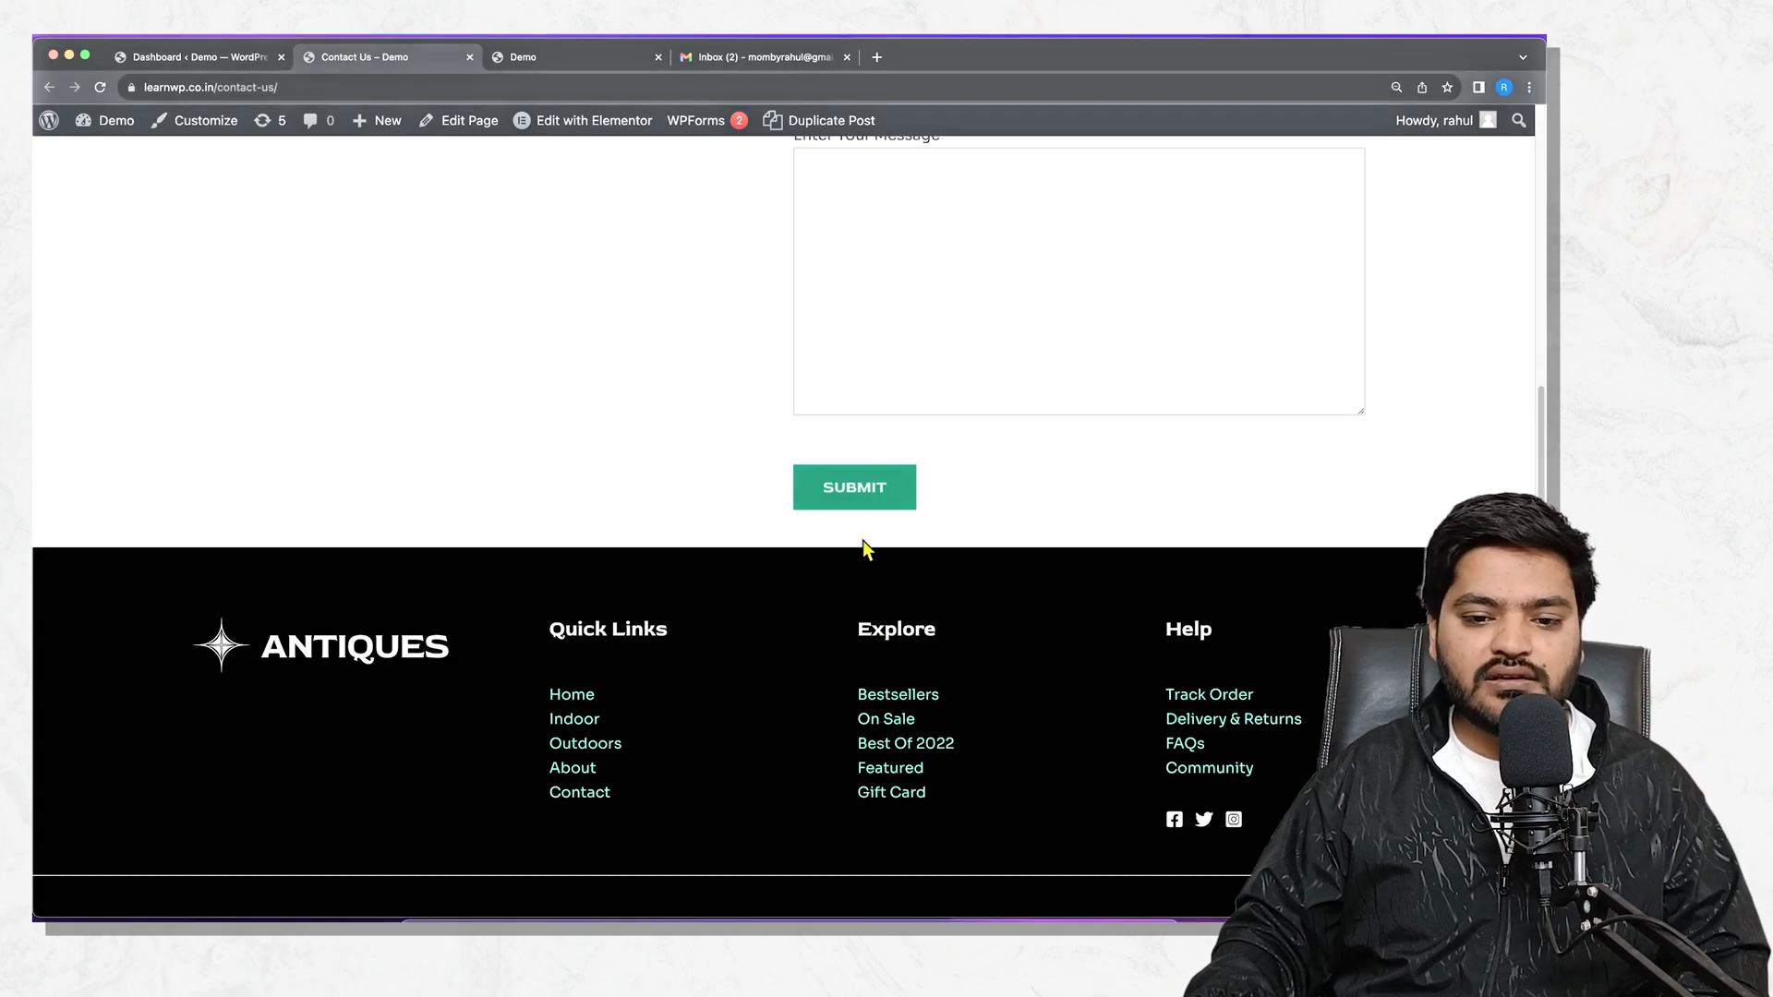
# - In Gmail, view the 'Enquiry from Contact Us' email with the submitted name, email, mobile and message
pyautogui.click(757, 57)
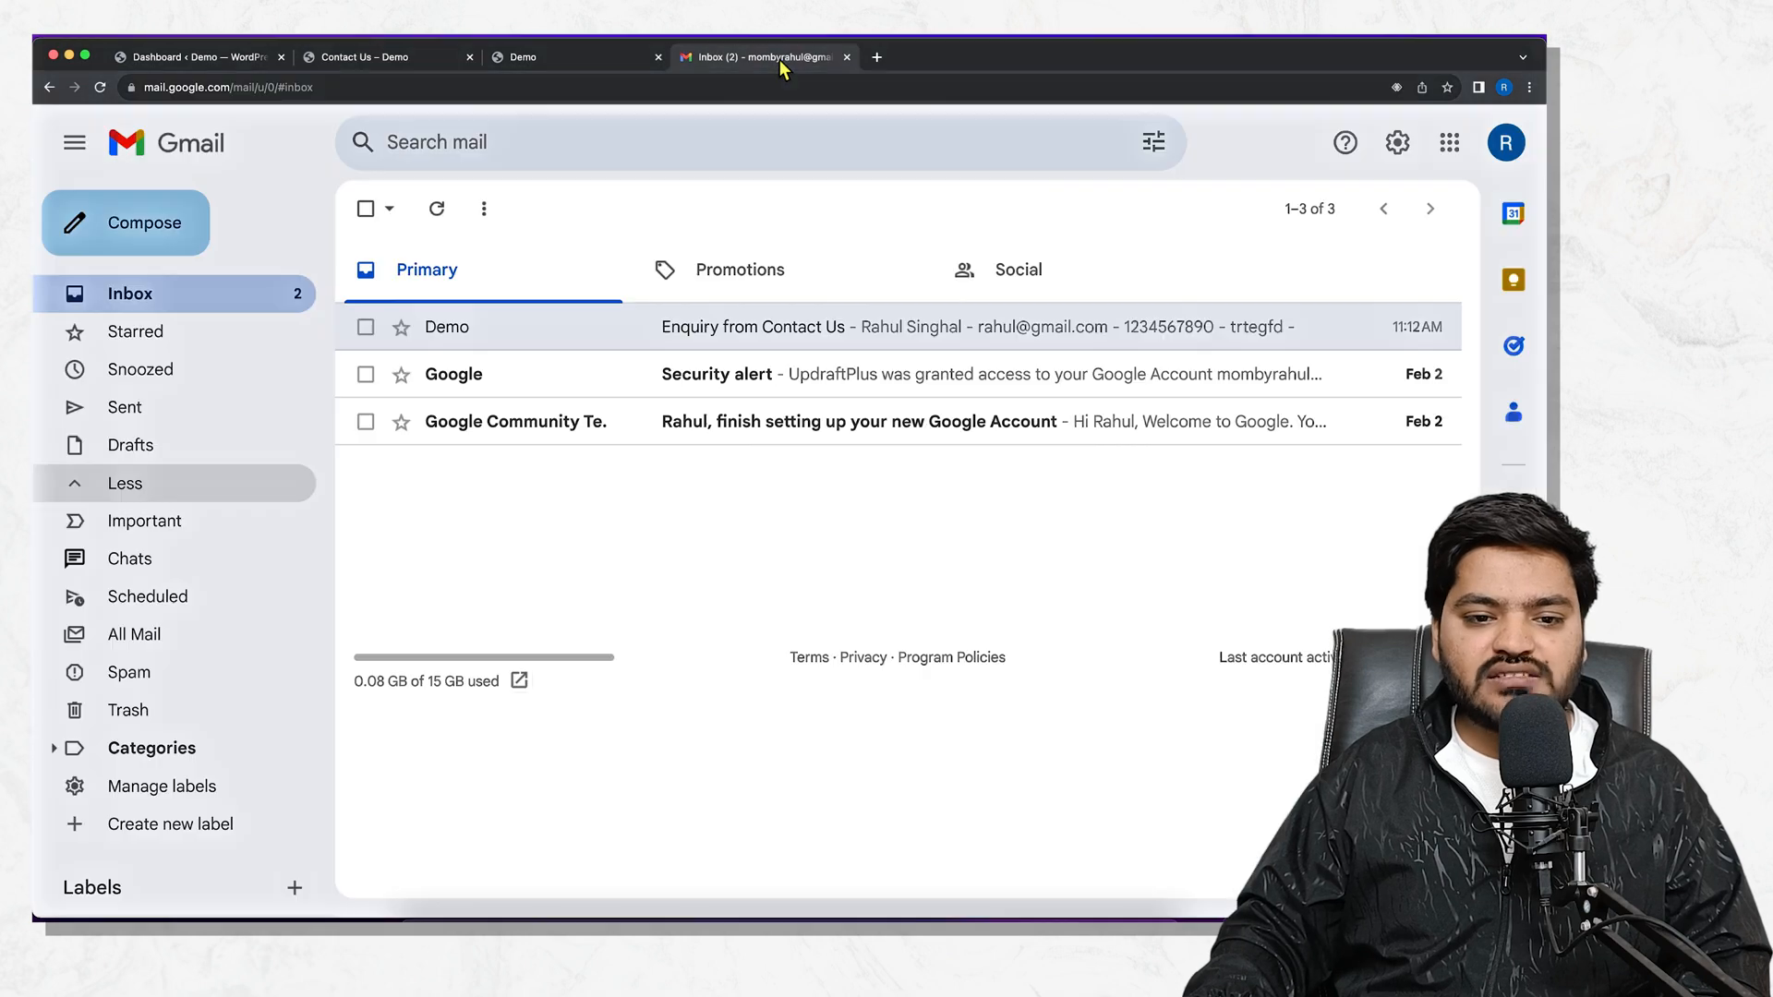
pyautogui.click(752, 327)
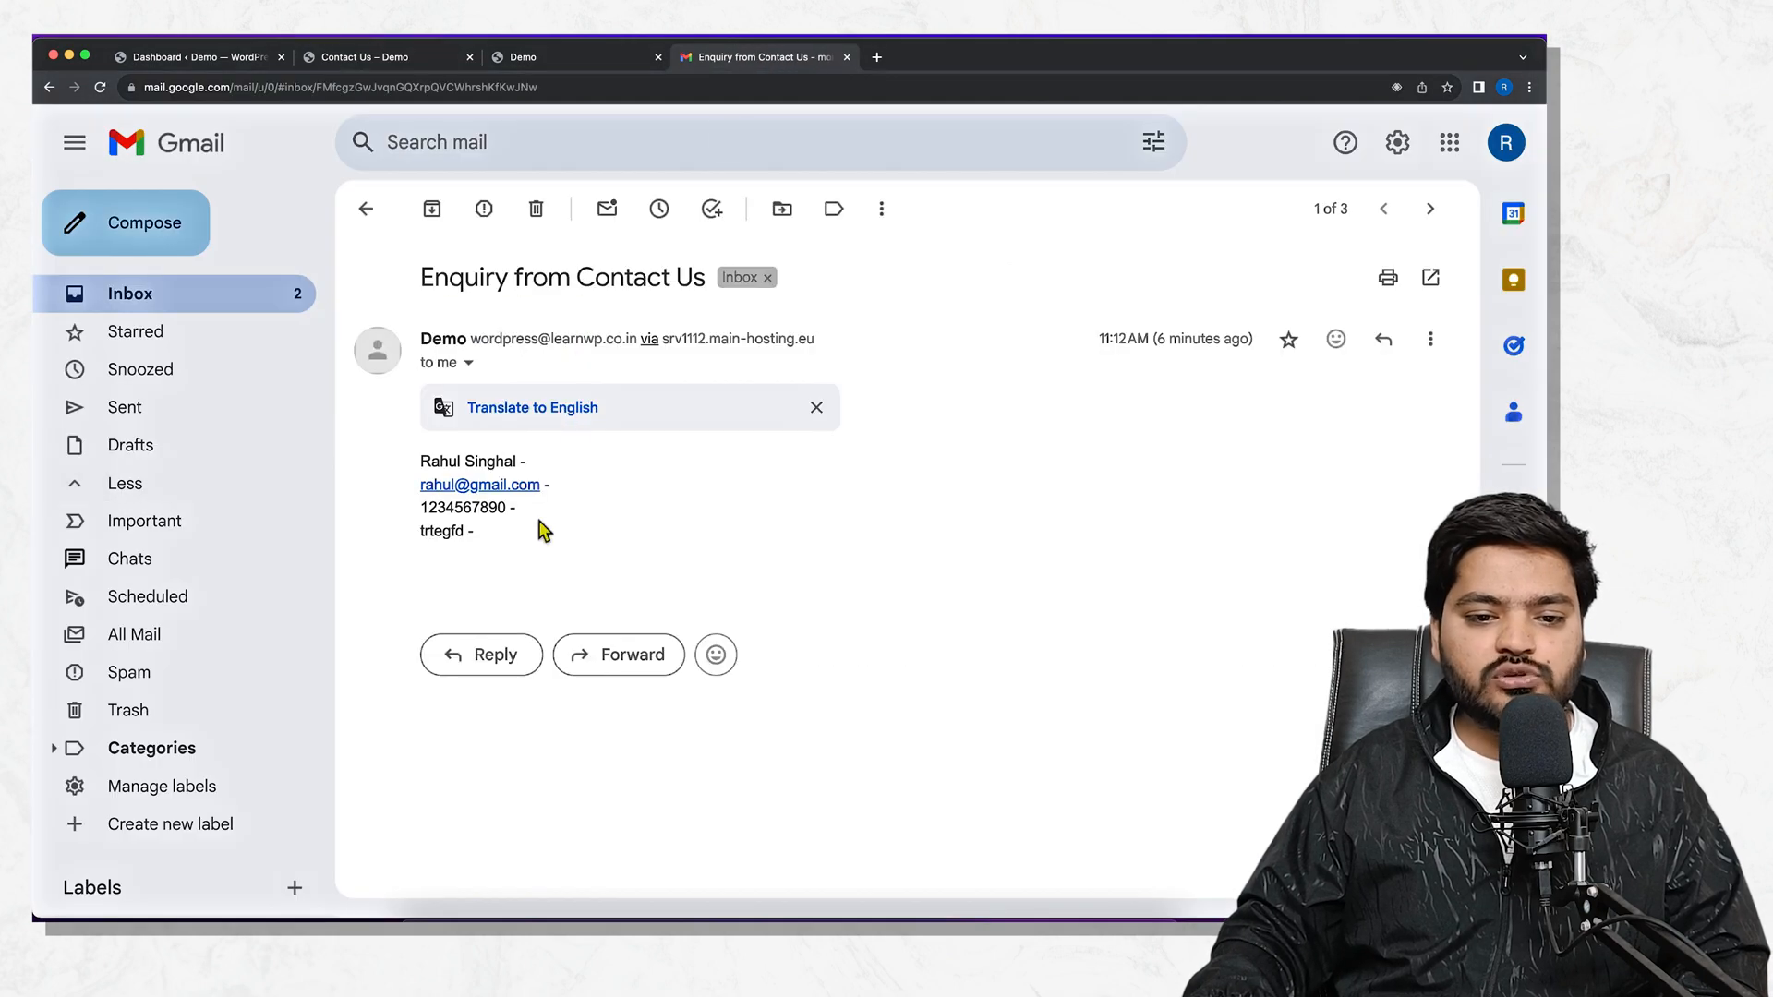
pyautogui.moveTo(526, 580)
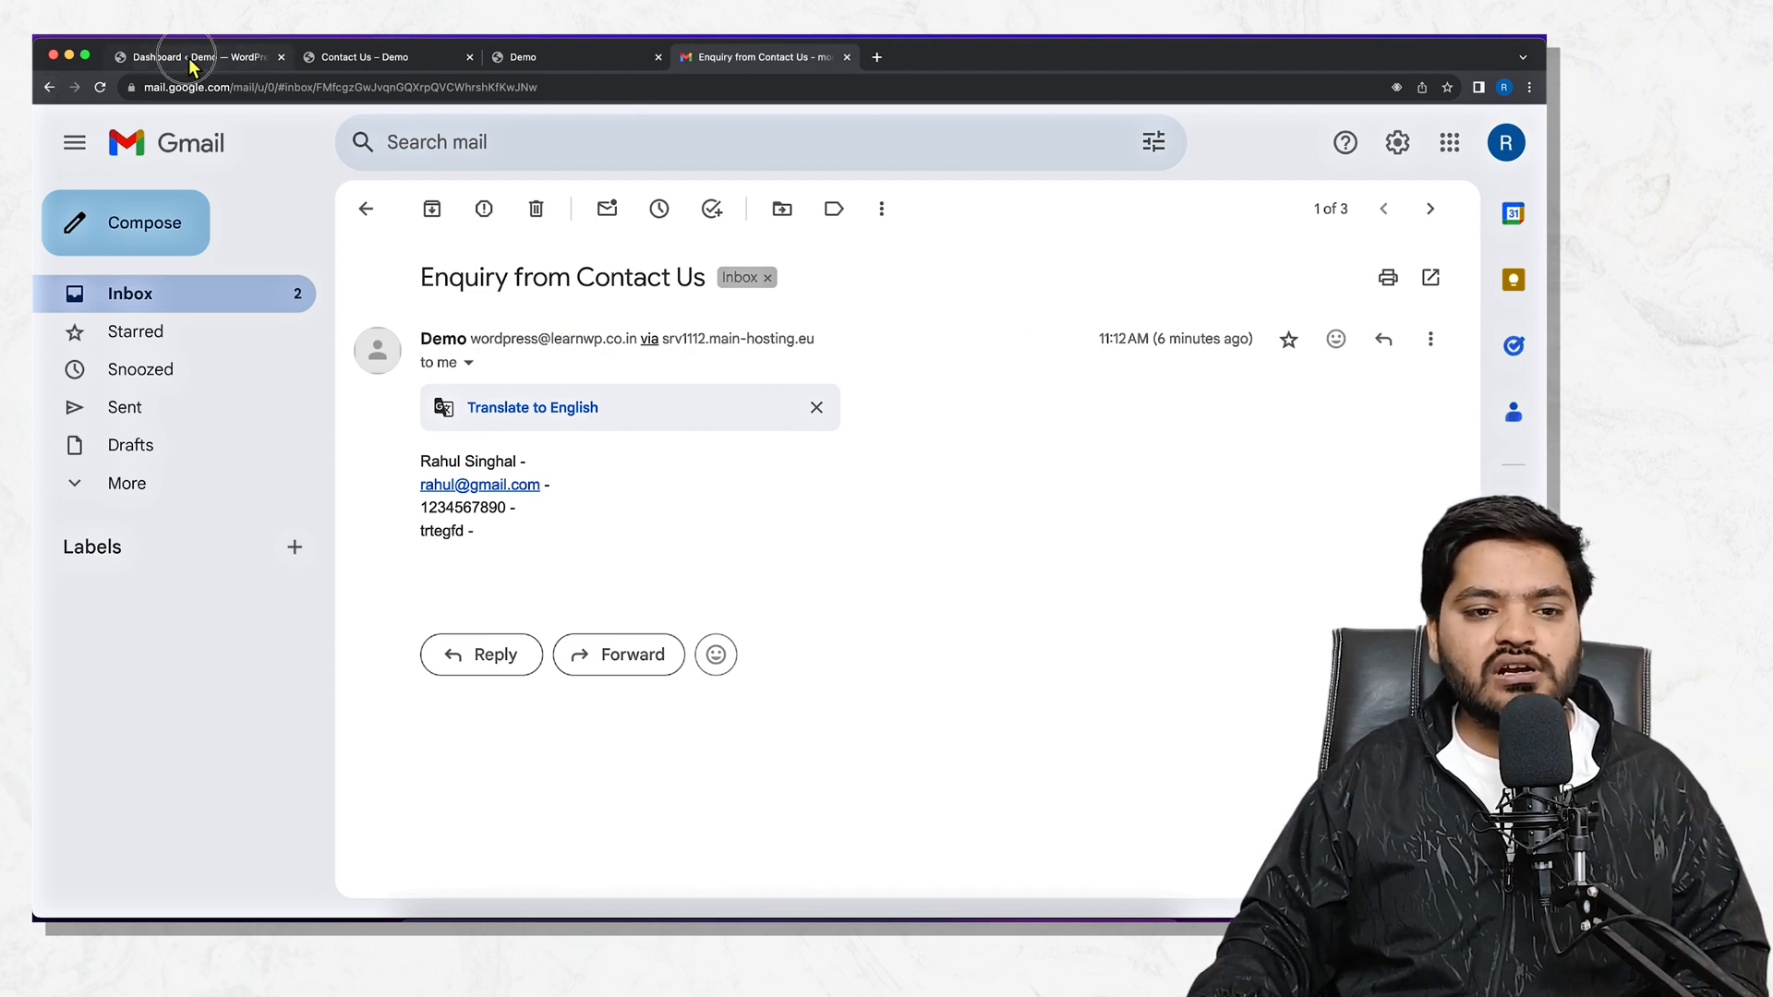
# - From the WordPress Dashboard, show Contact Form 7's Contact Forms list with the Contact Us Page Form
pyautogui.click(192, 57)
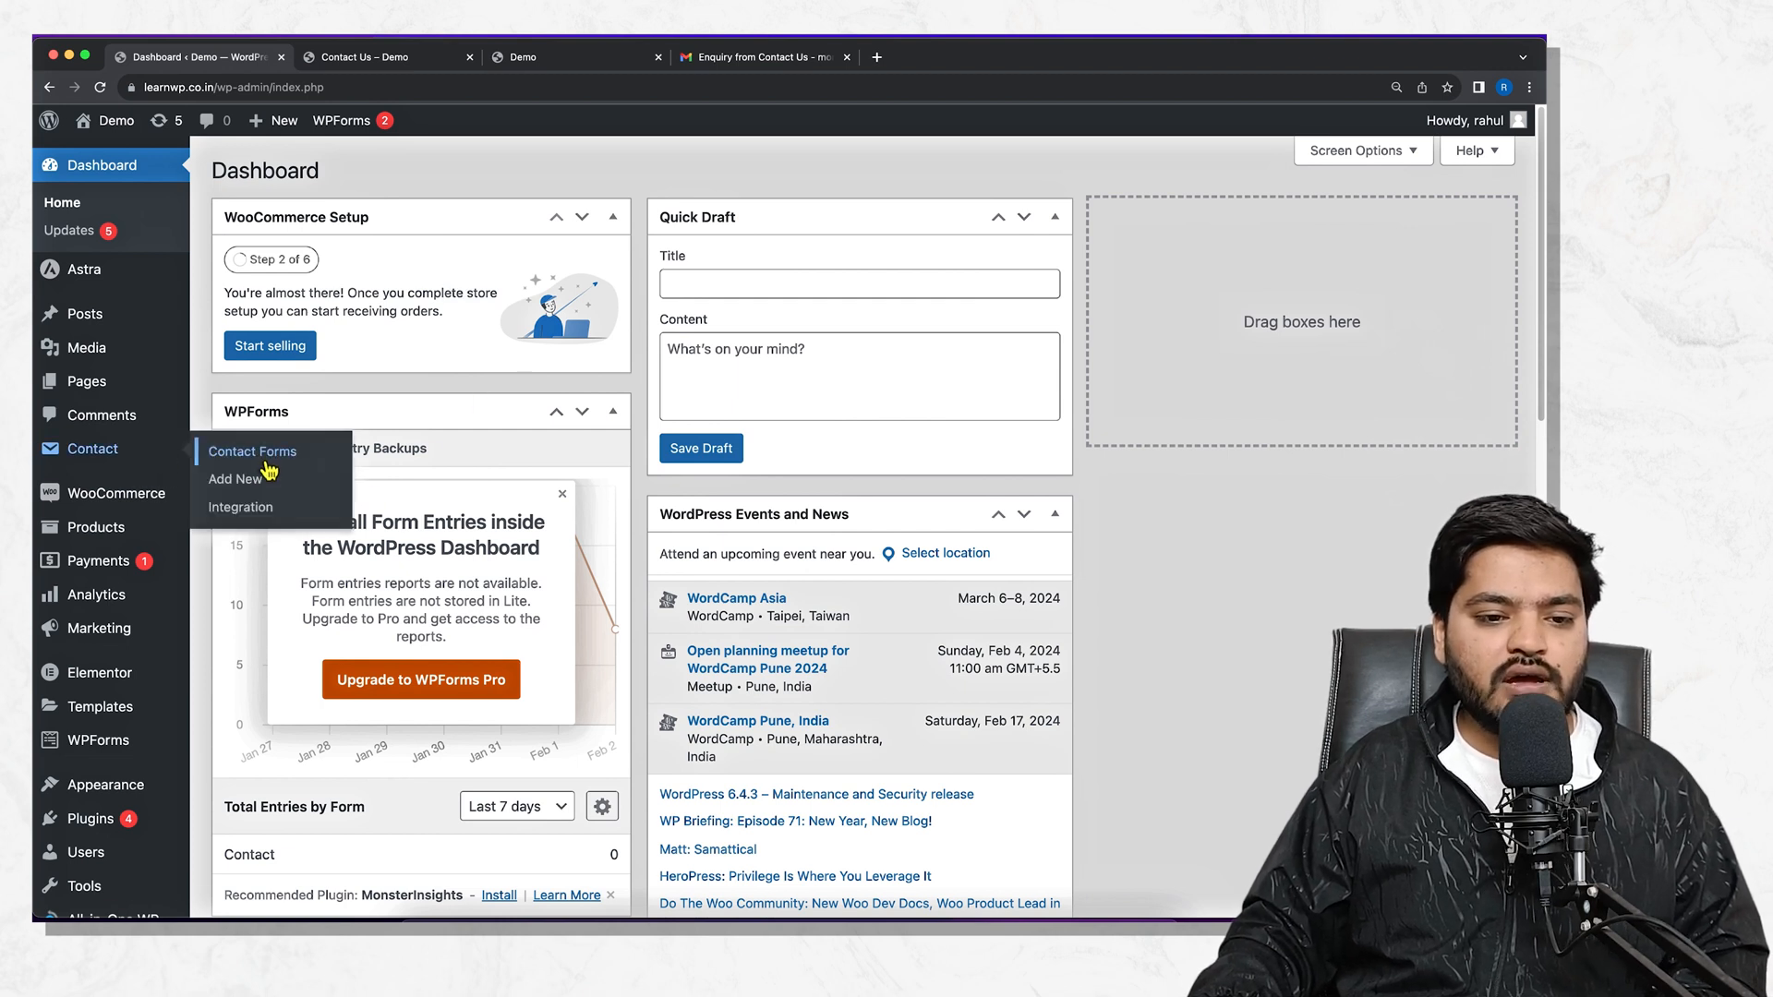
pyautogui.click(253, 451)
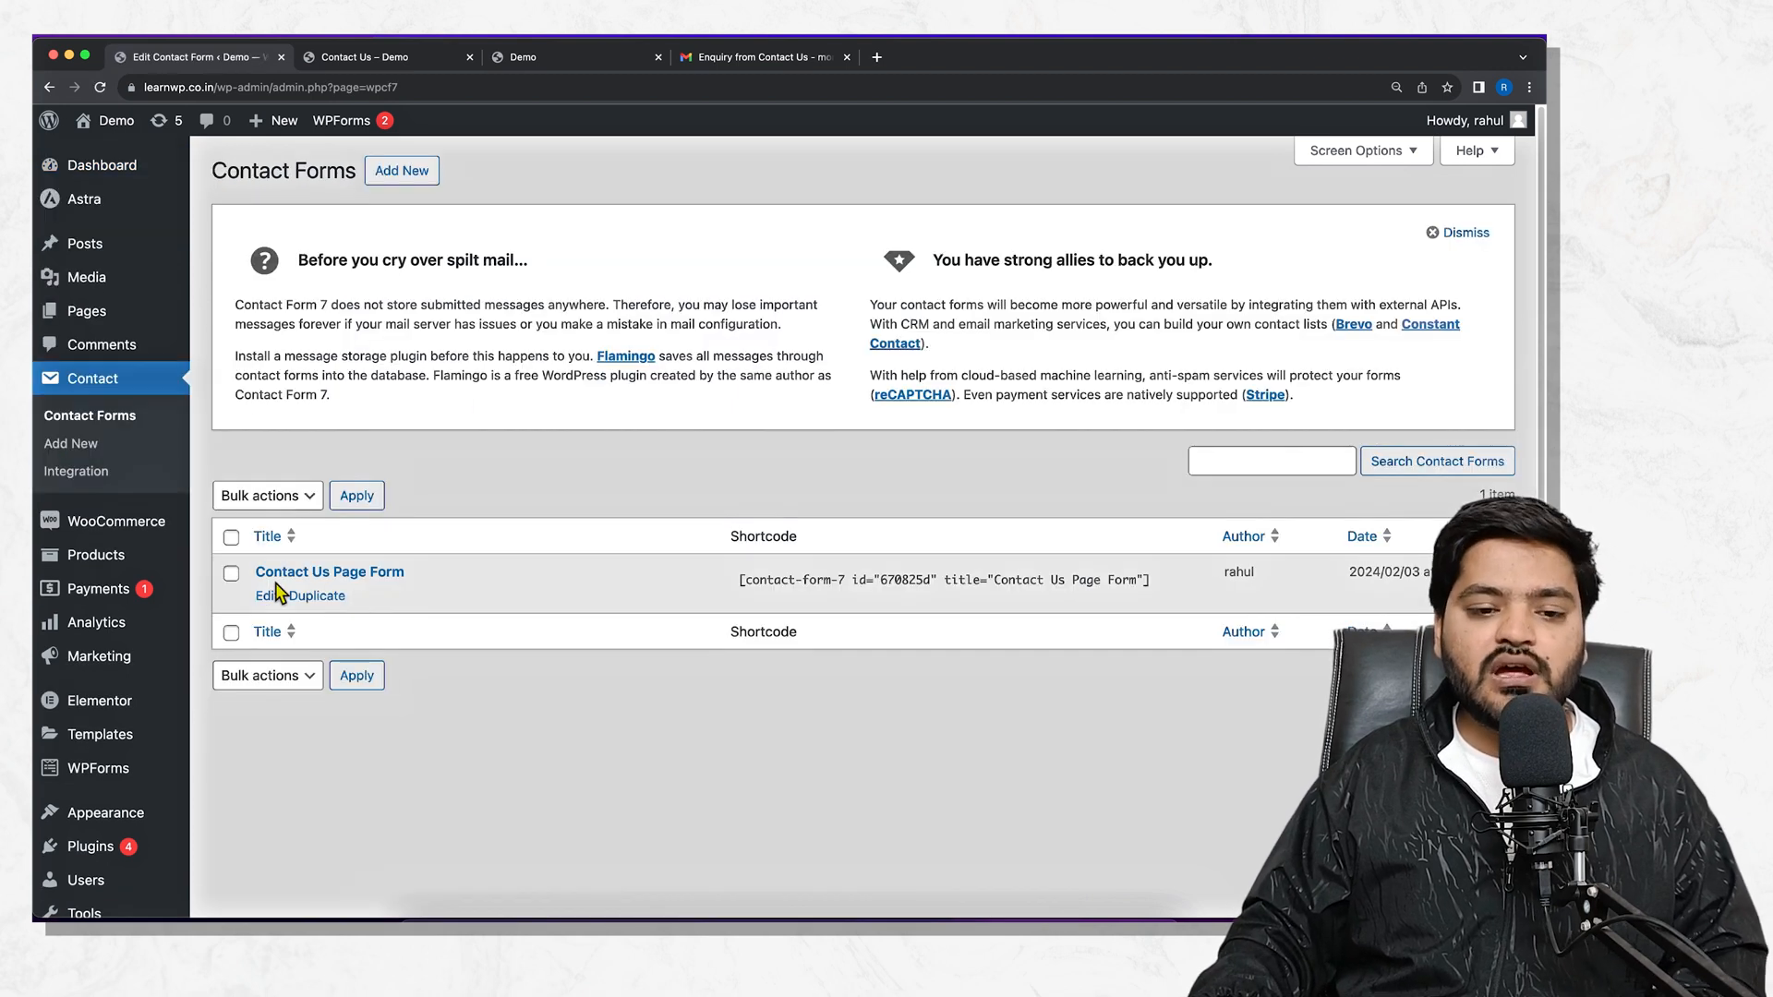
pyautogui.moveTo(523, 713)
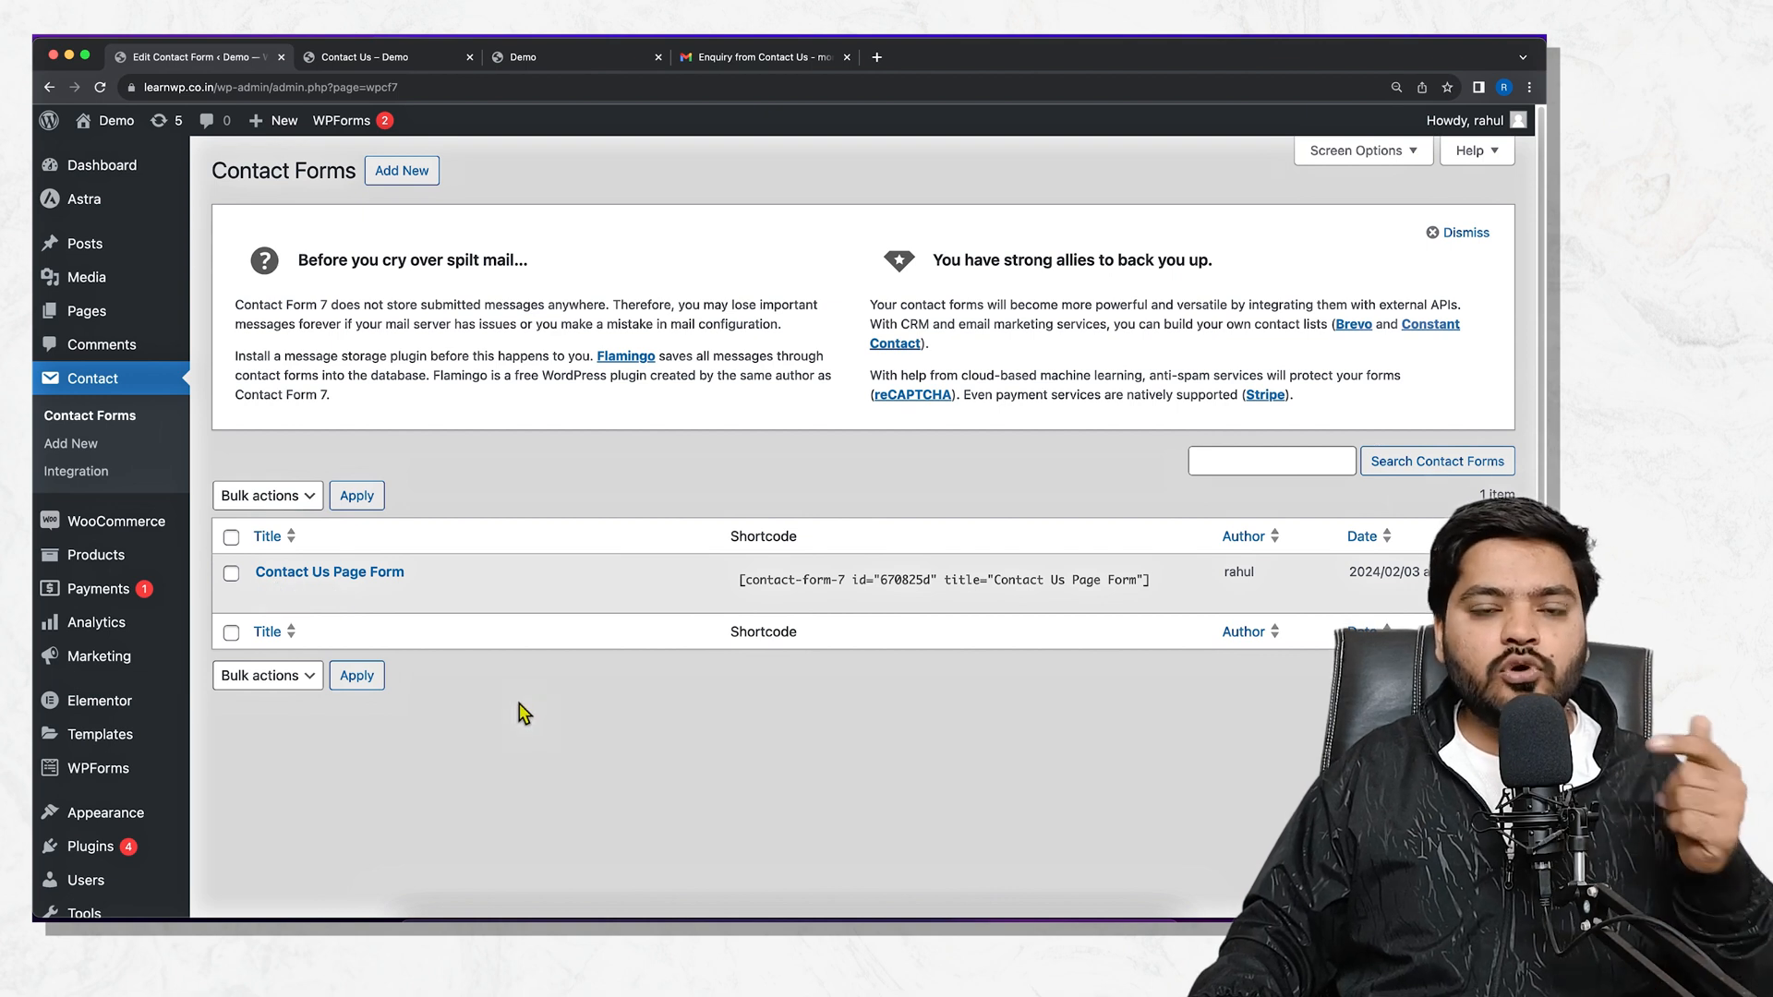
pyautogui.moveTo(277, 659)
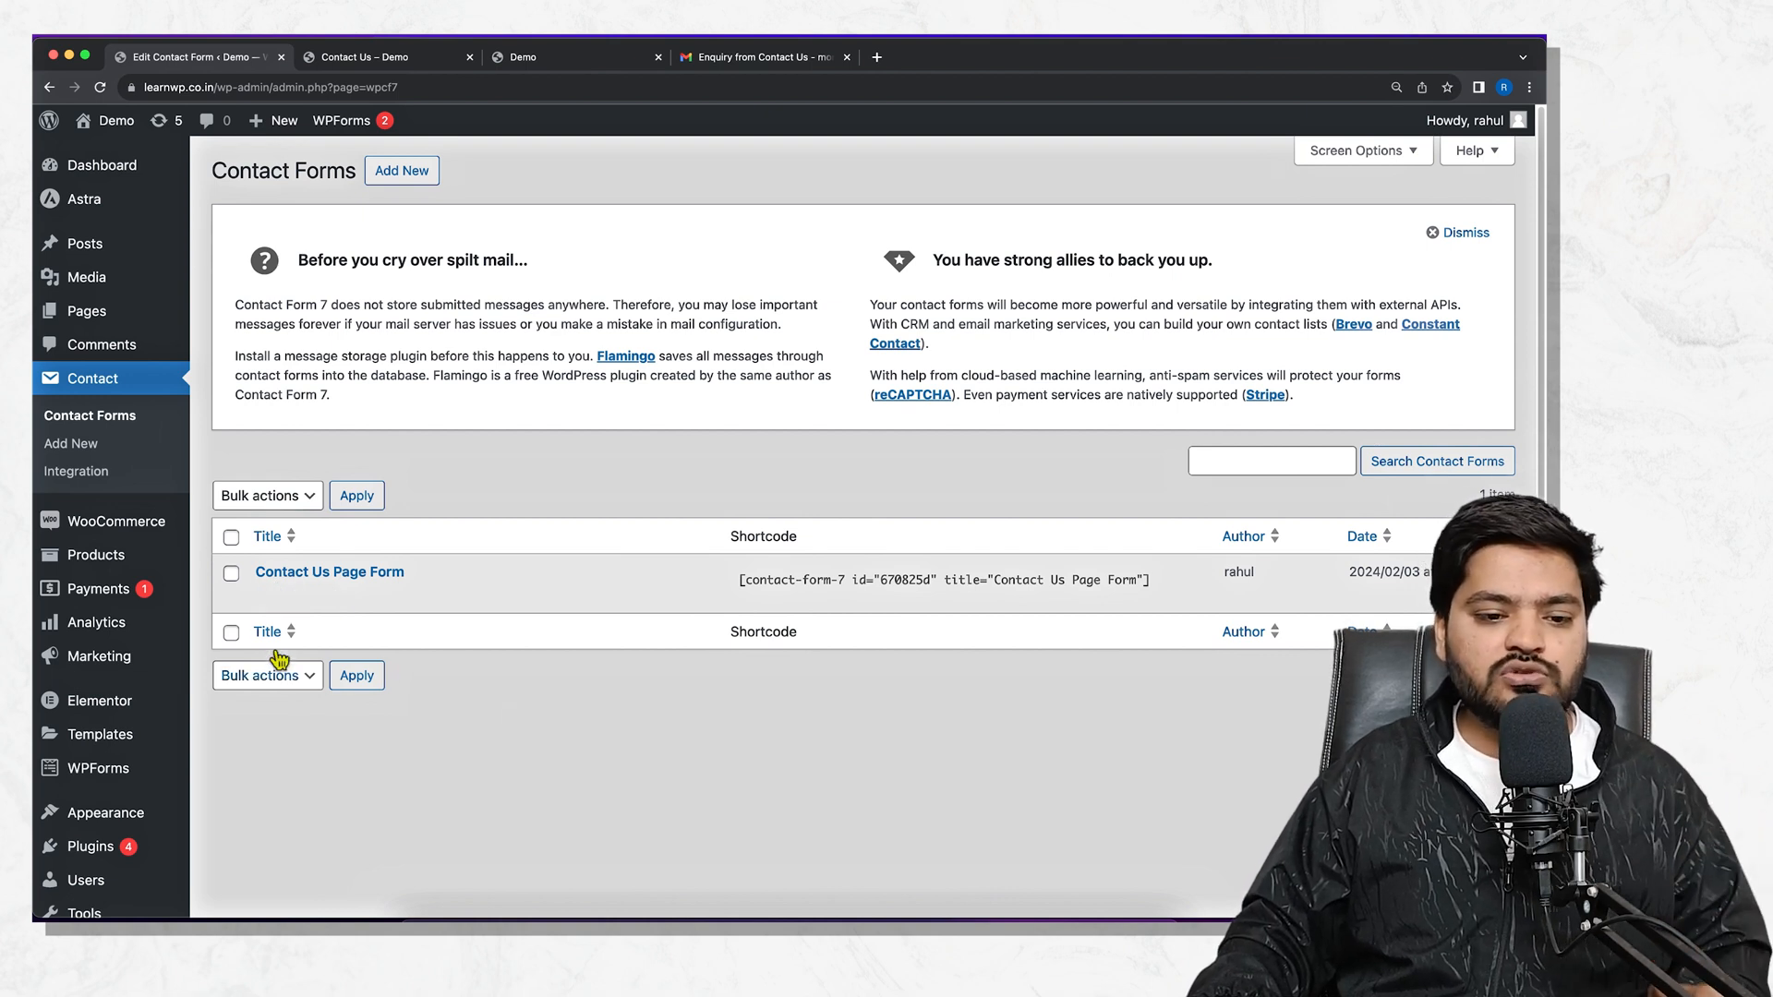
pyautogui.moveTo(329, 571)
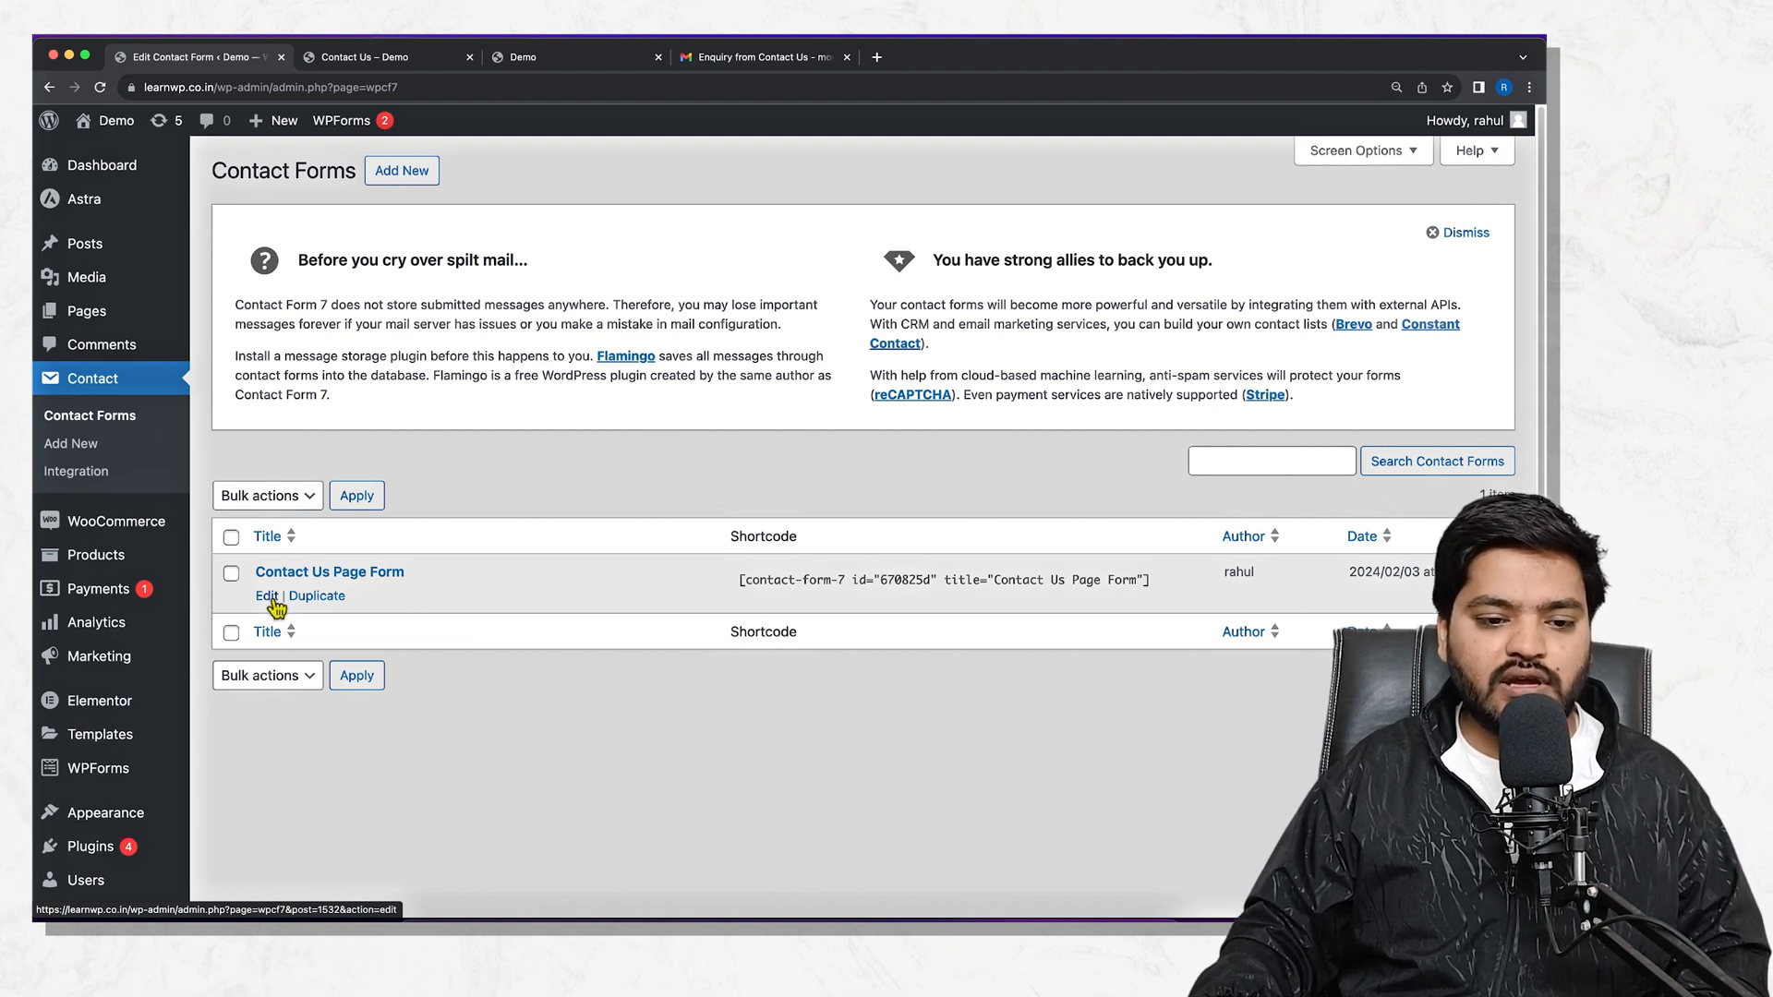
# - Edit the Contact Us Page Form and view its Mail settings down to the unchecked Mail (2) section
pyautogui.click(264, 595)
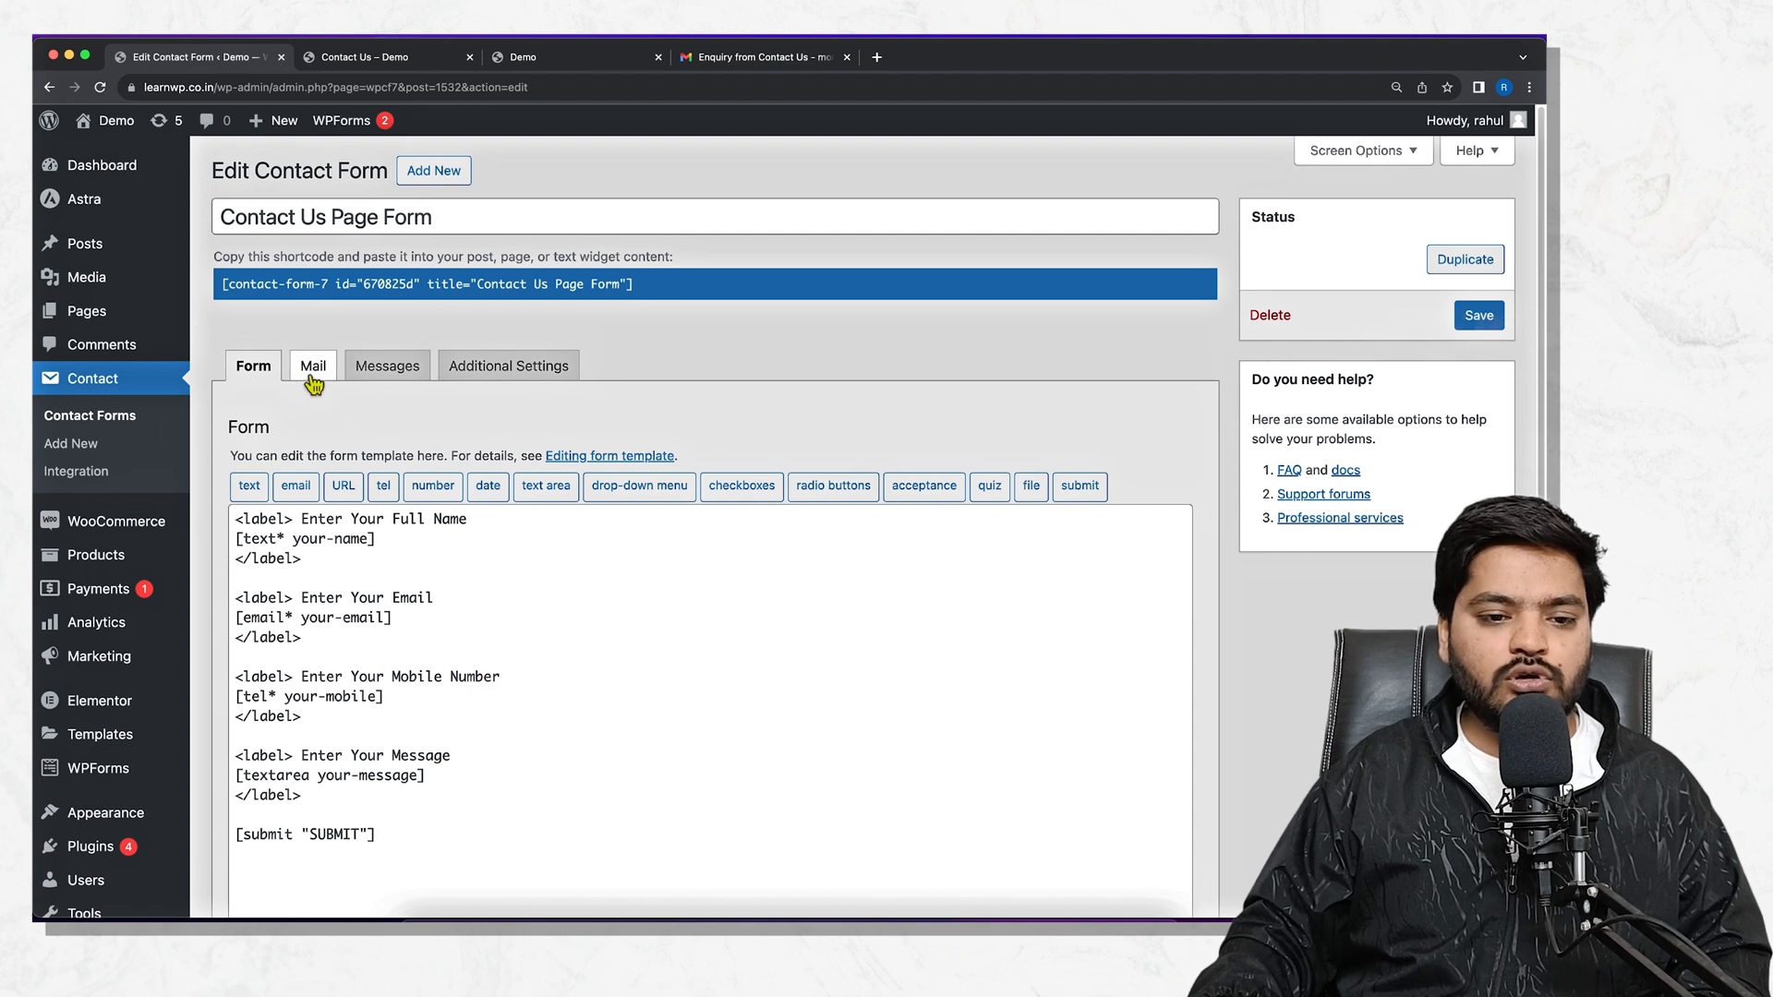
pyautogui.click(312, 366)
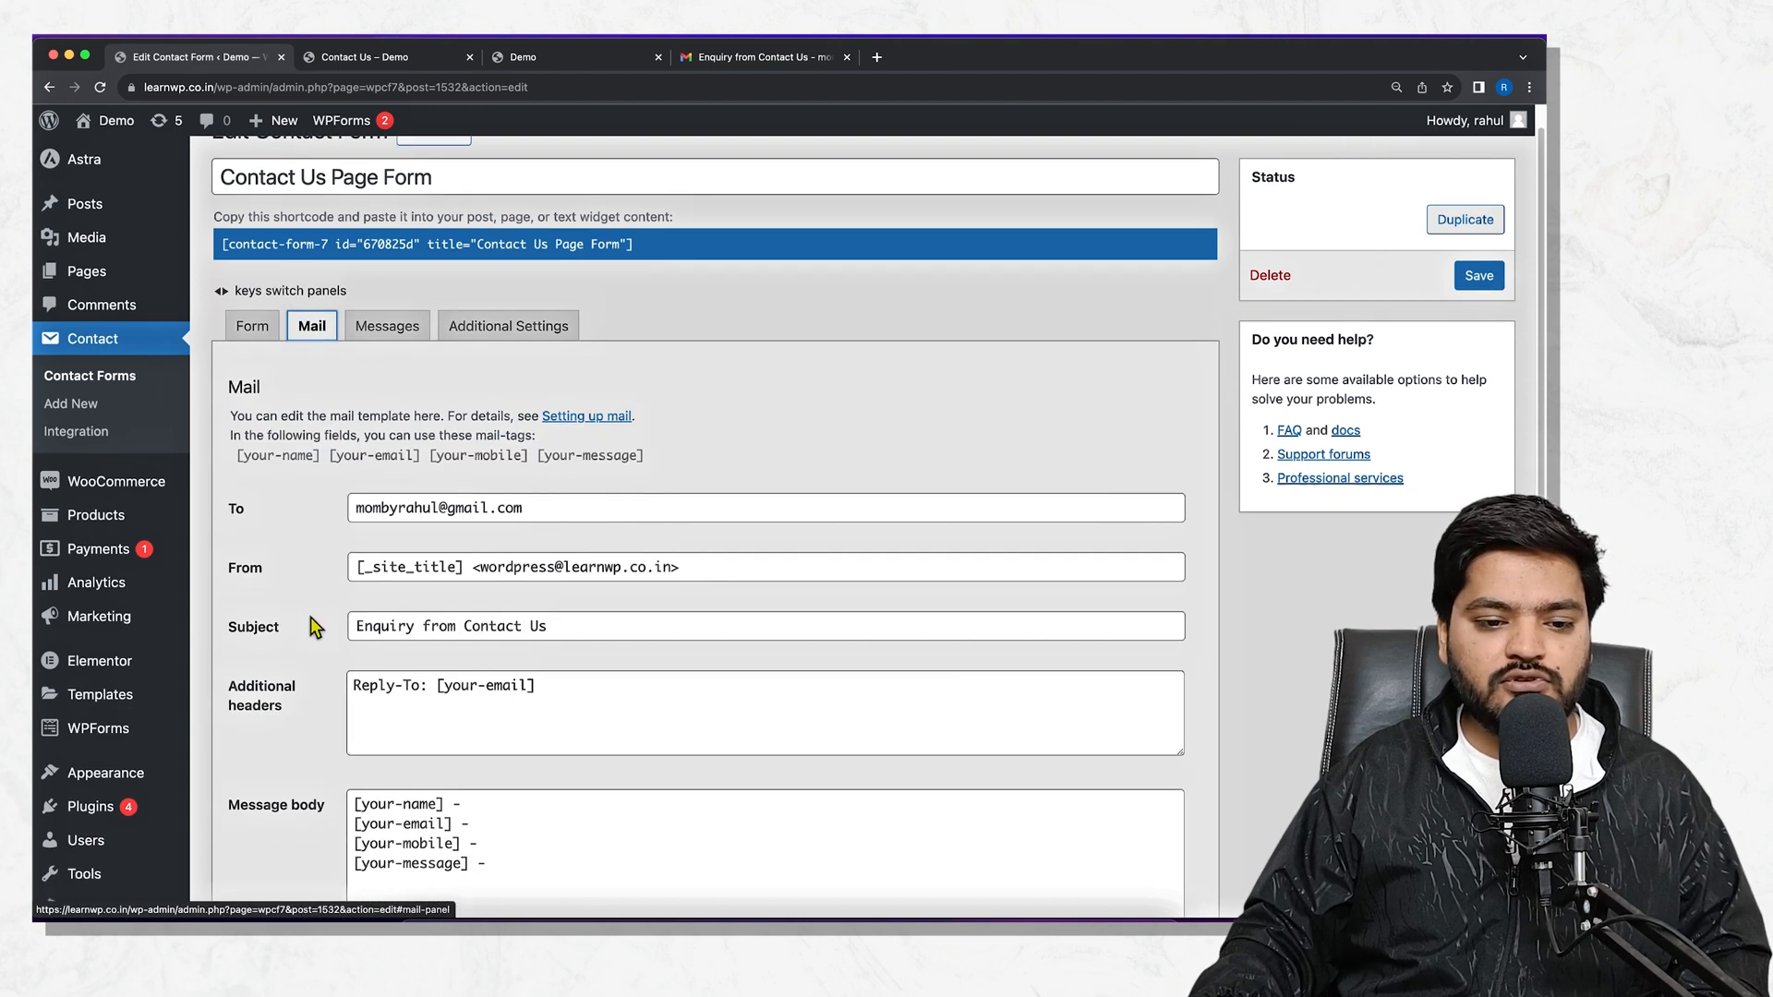
pyautogui.scroll(-3)
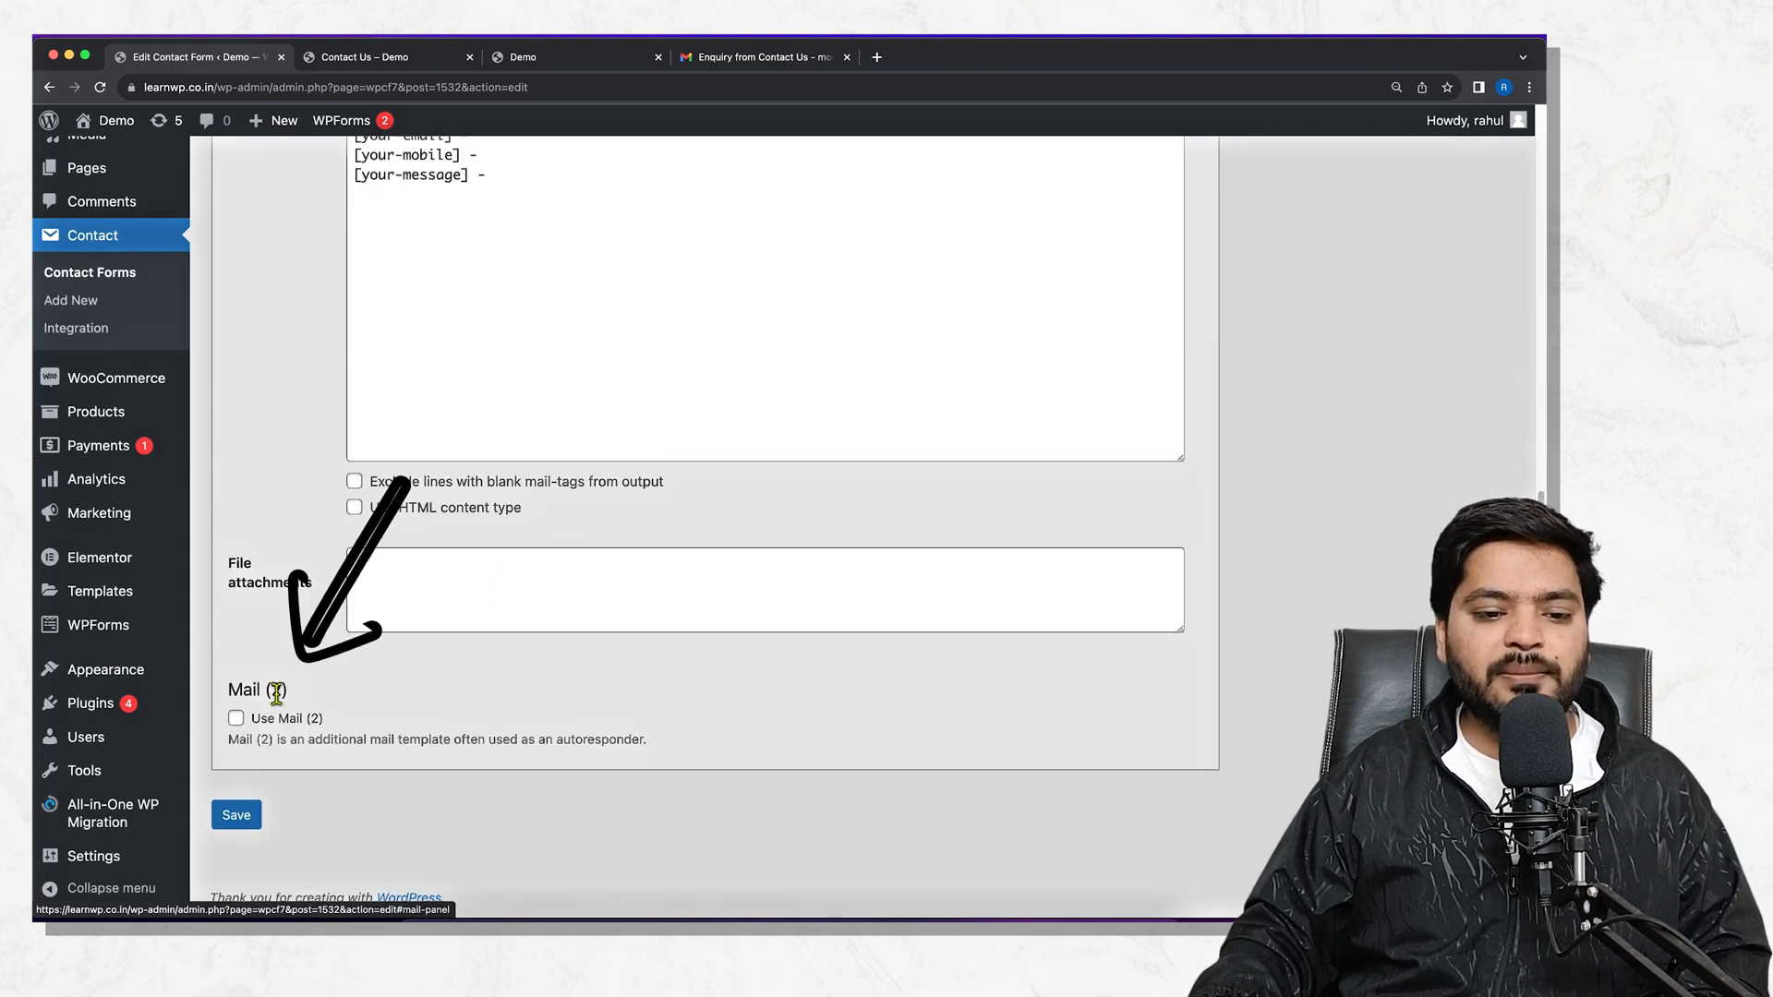
pyautogui.scroll(3)
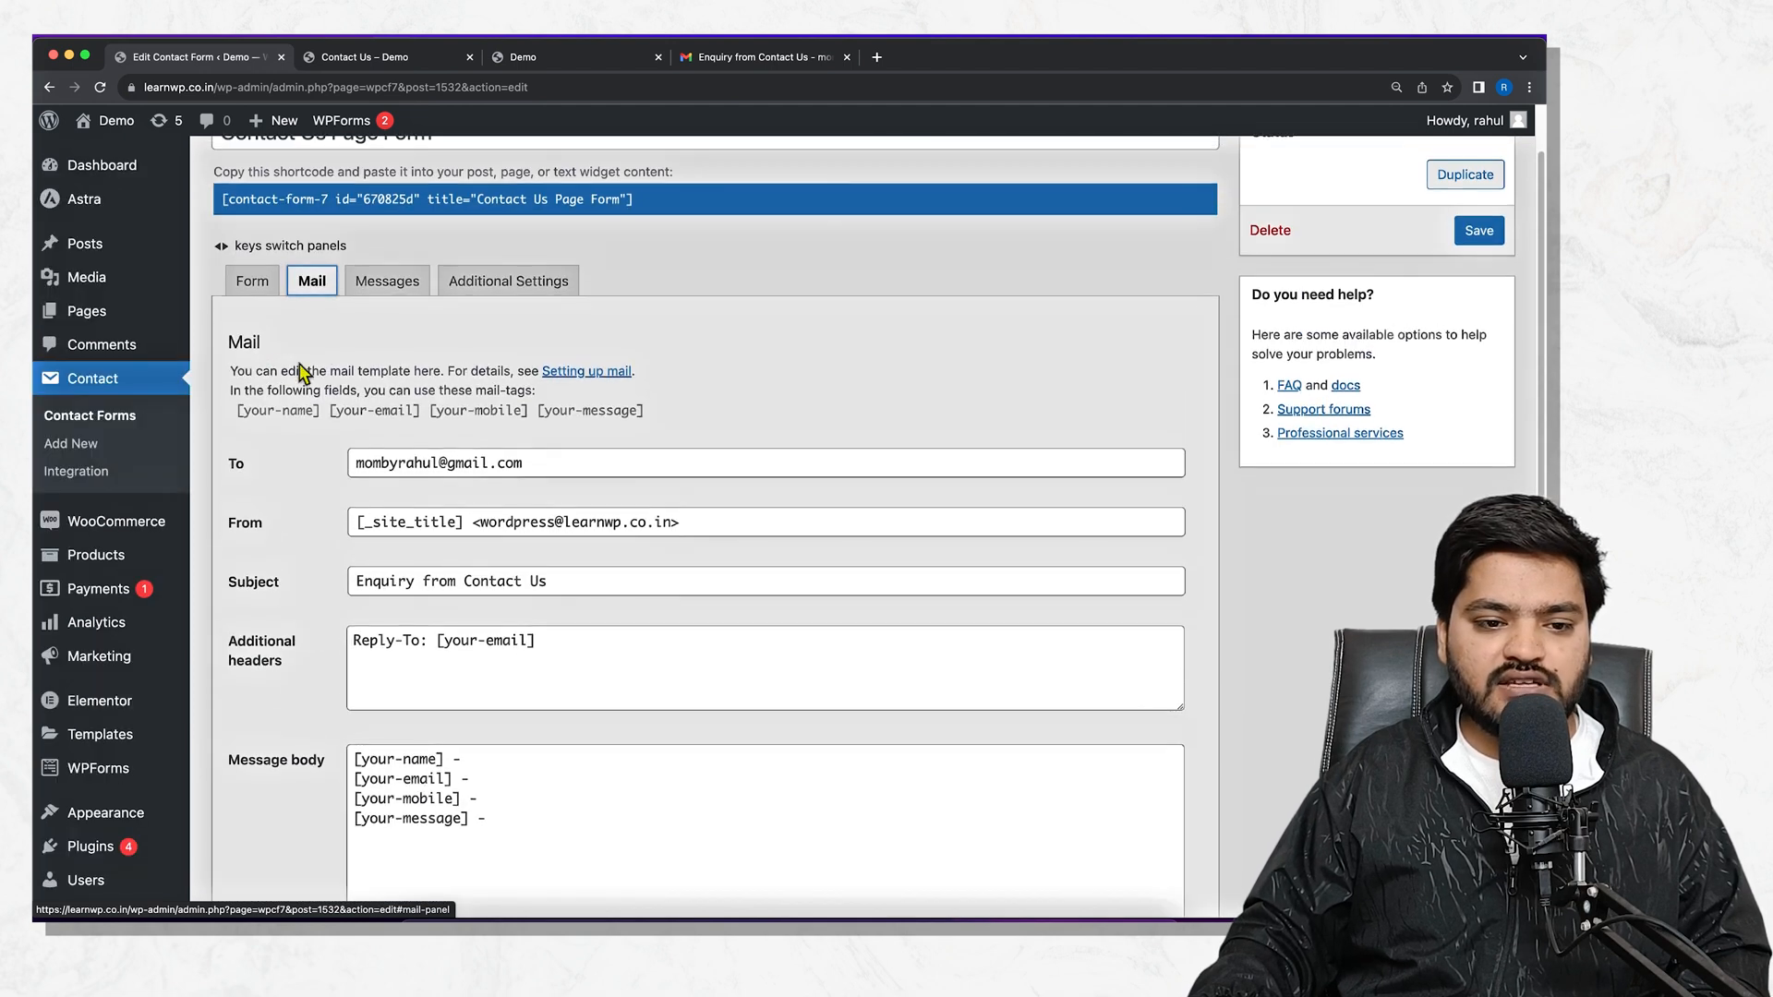
pyautogui.moveTo(517, 508)
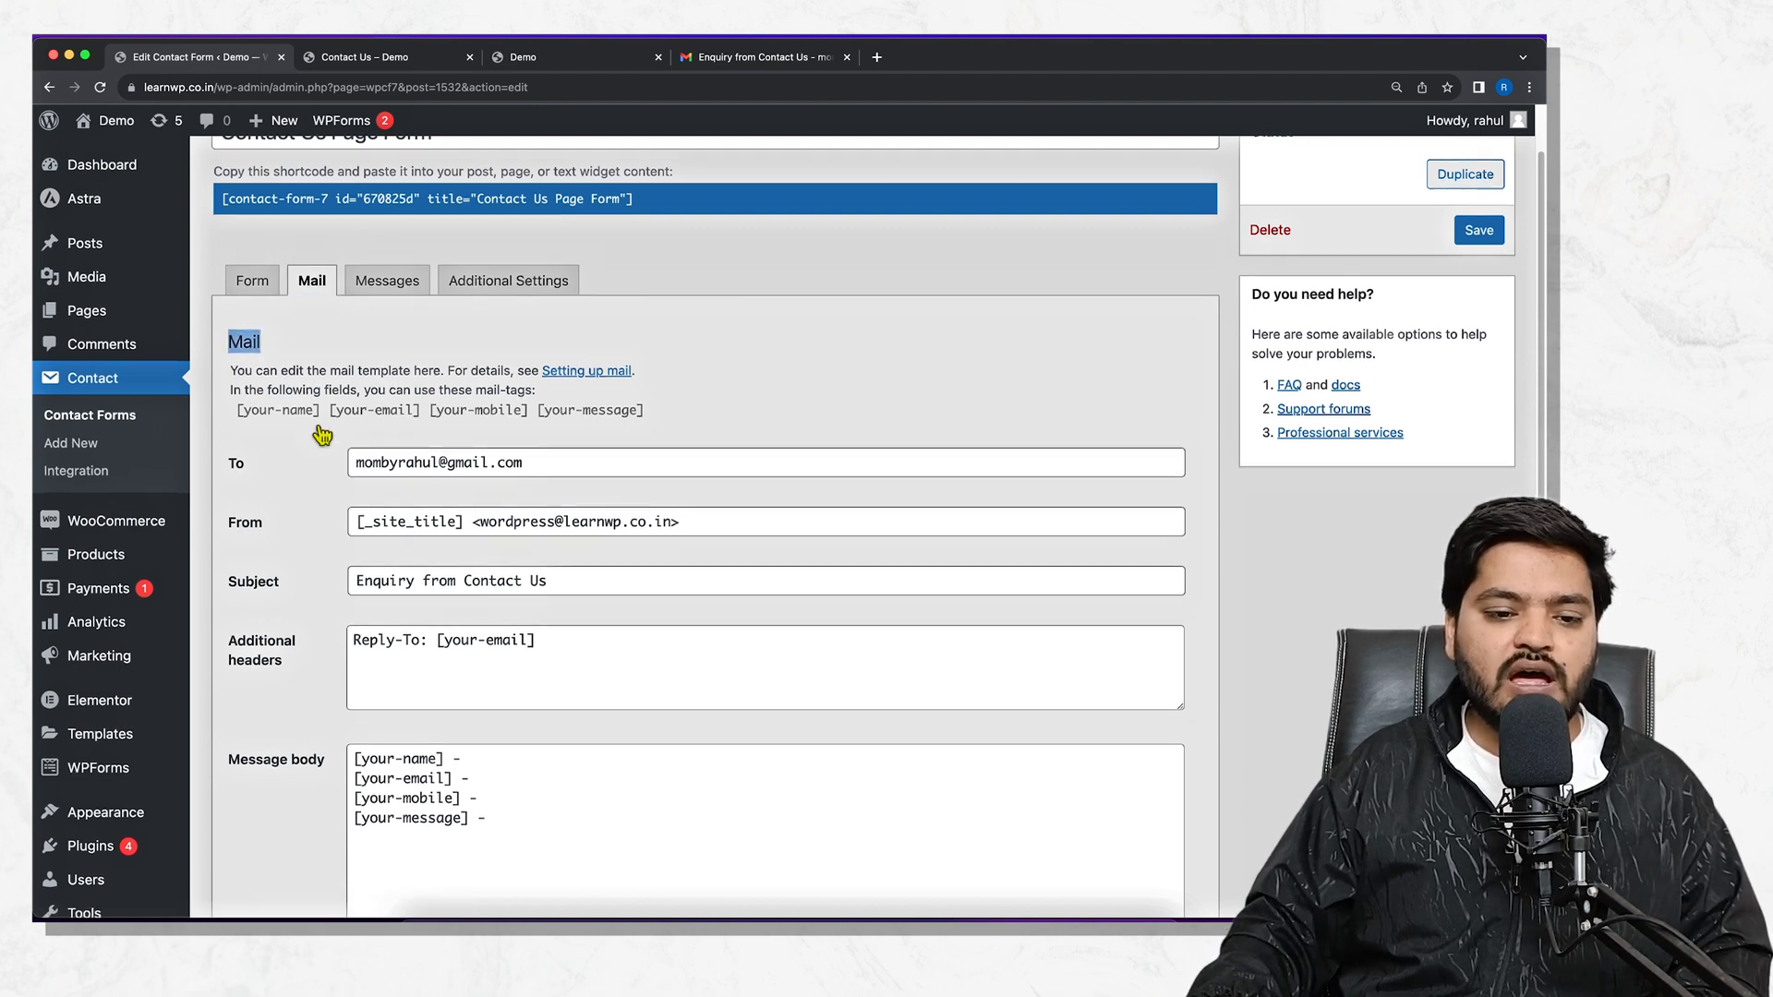
pyautogui.scroll(-3)
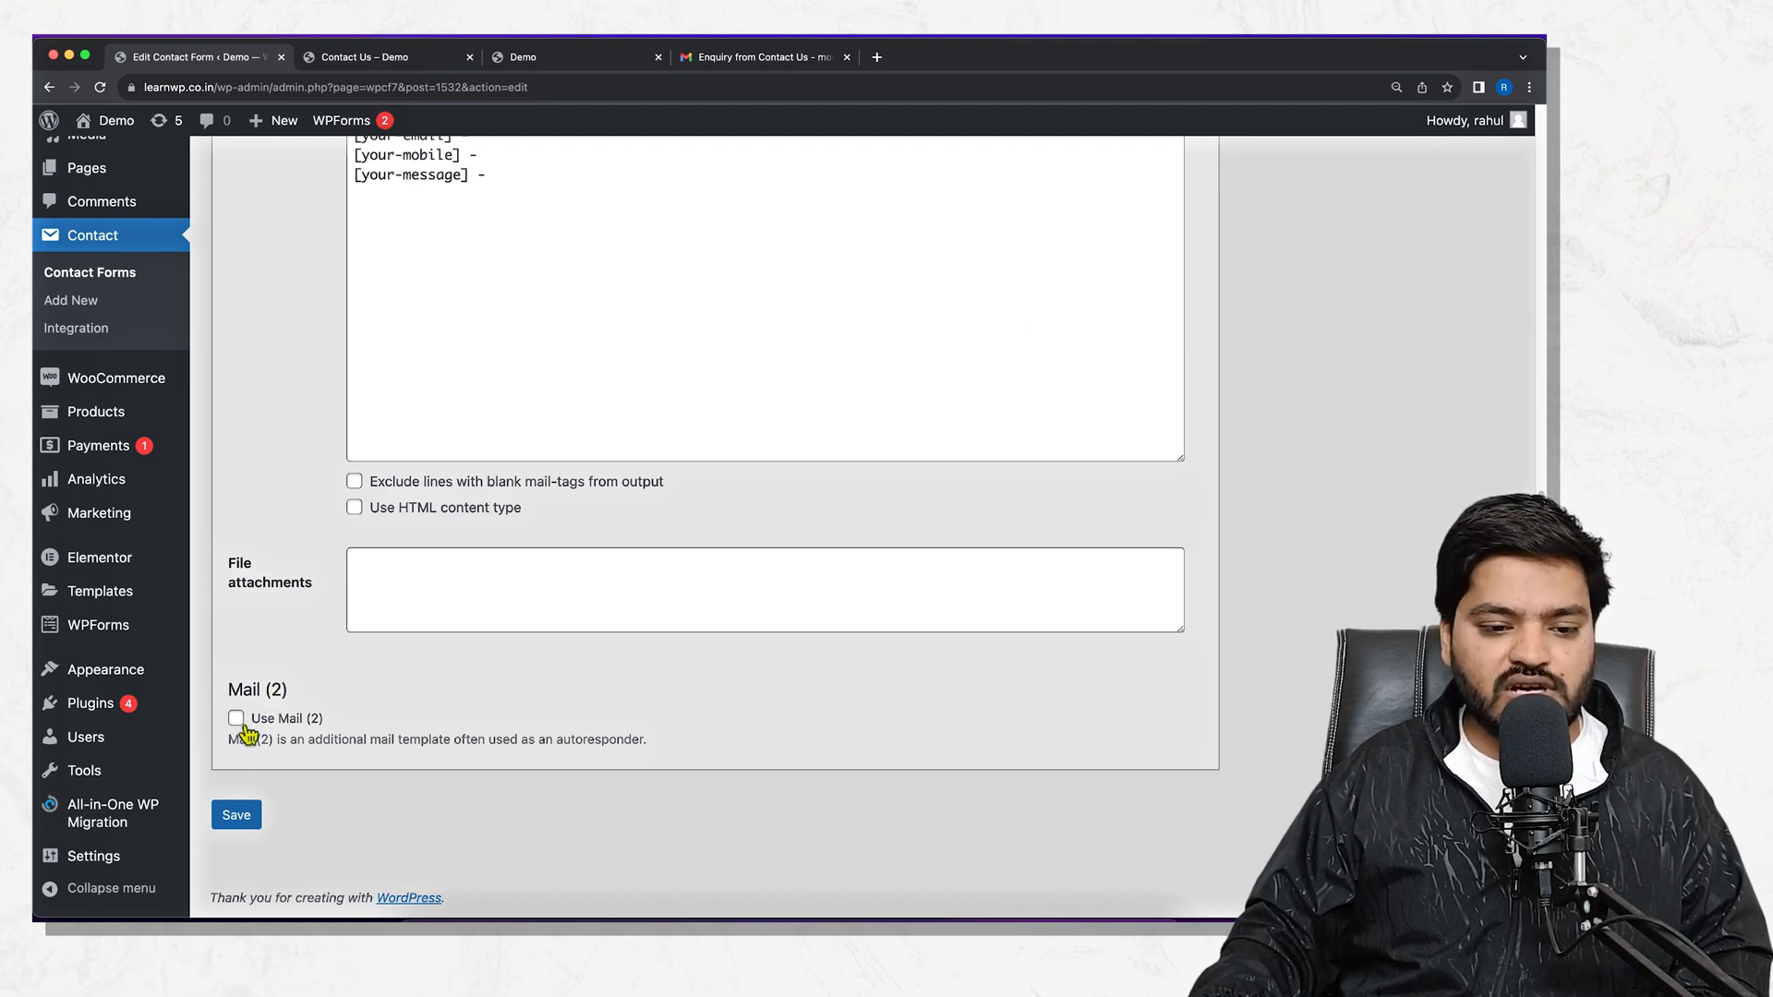
# - Enable Use Mail (2) and address its To field to the submitter's [your-email] tag
pyautogui.click(234, 718)
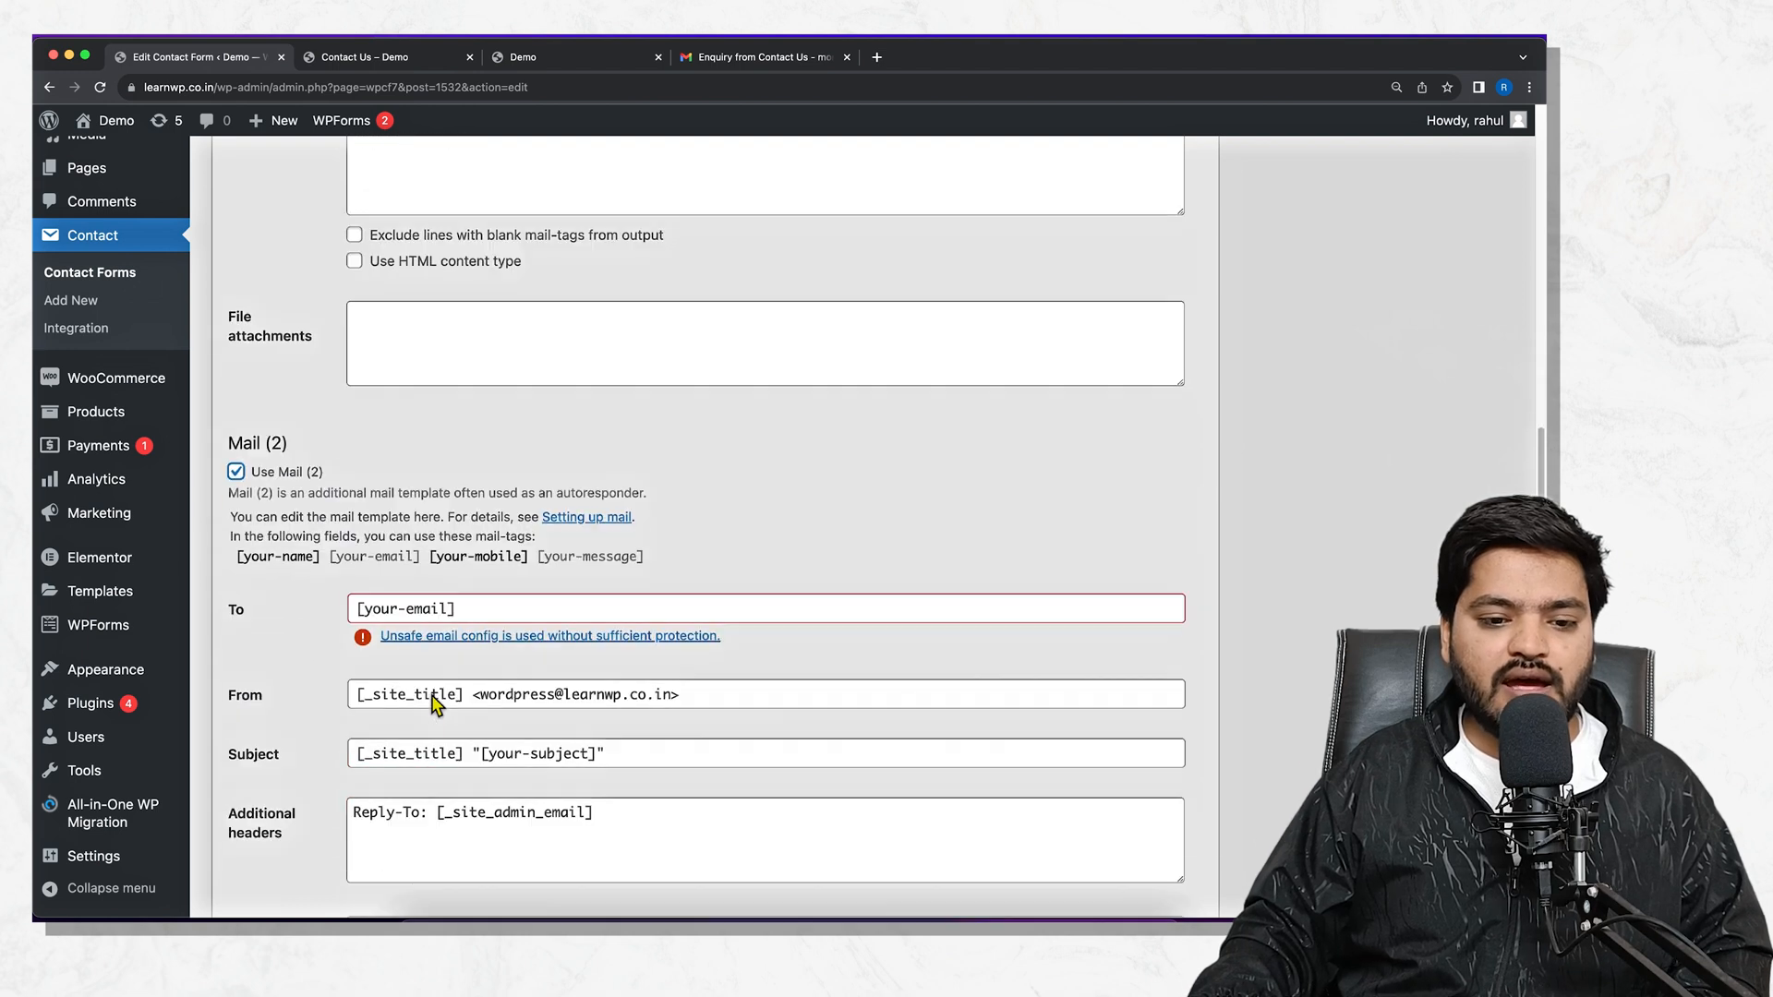
pyautogui.scroll(-3)
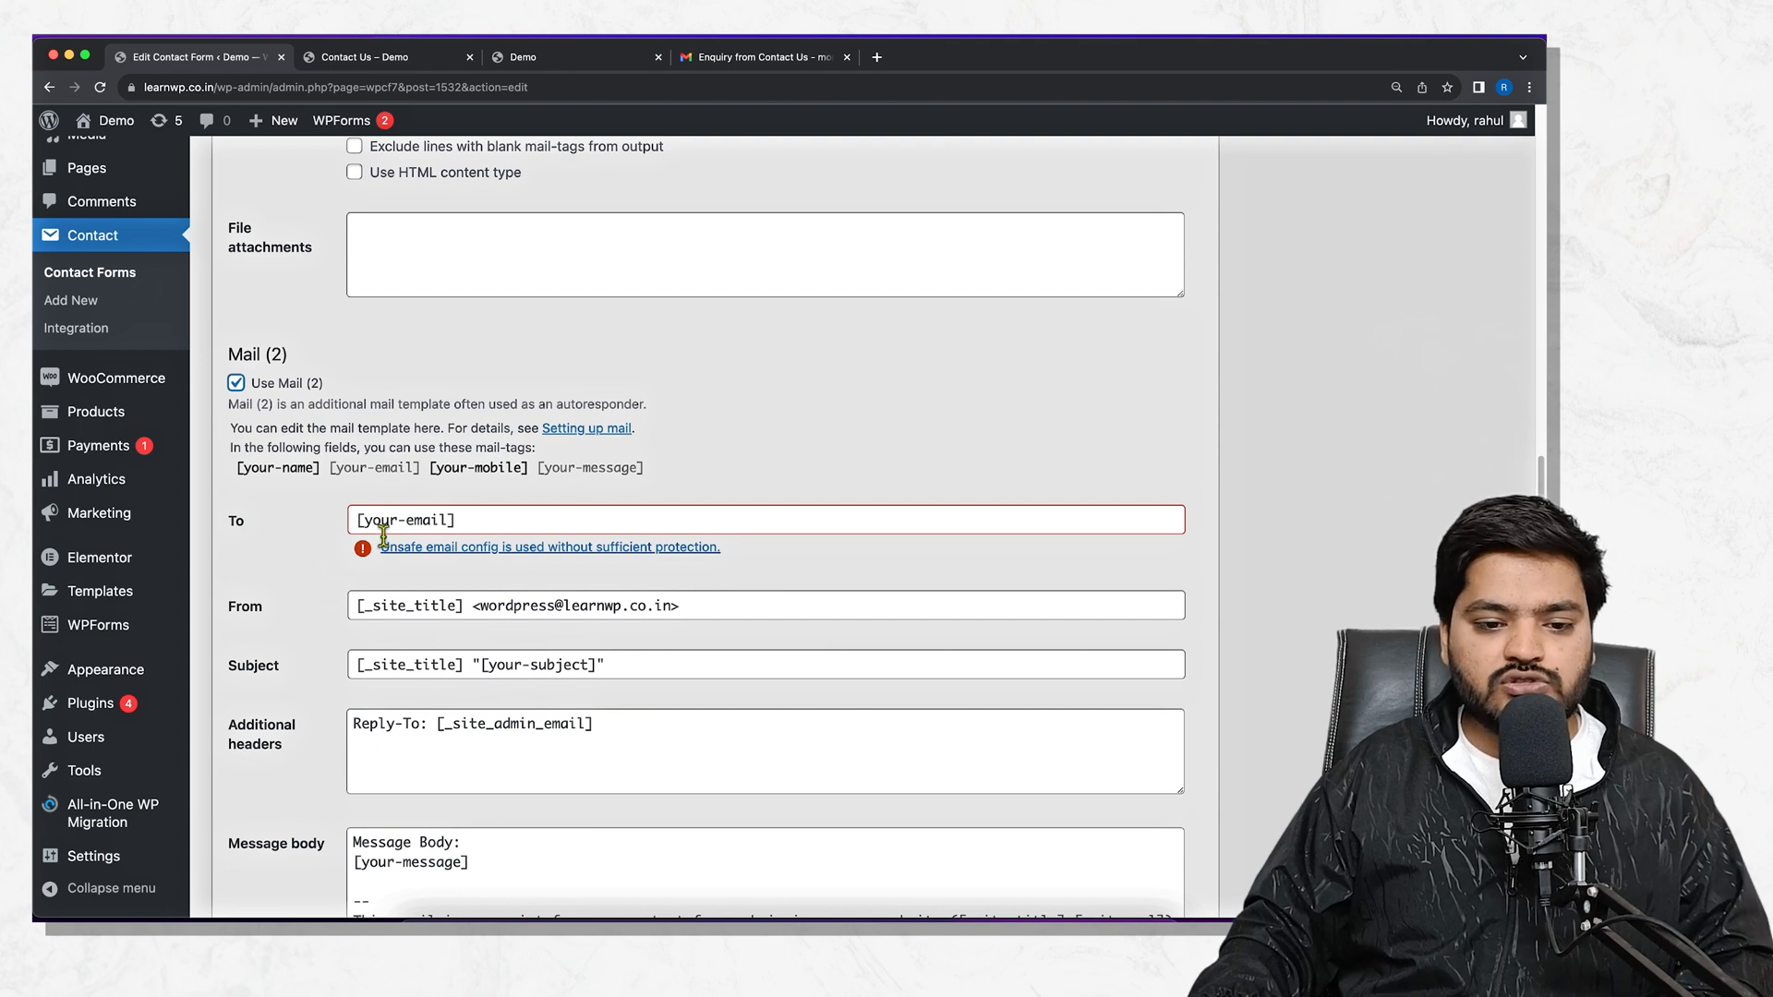
pyautogui.moveTo(342, 486)
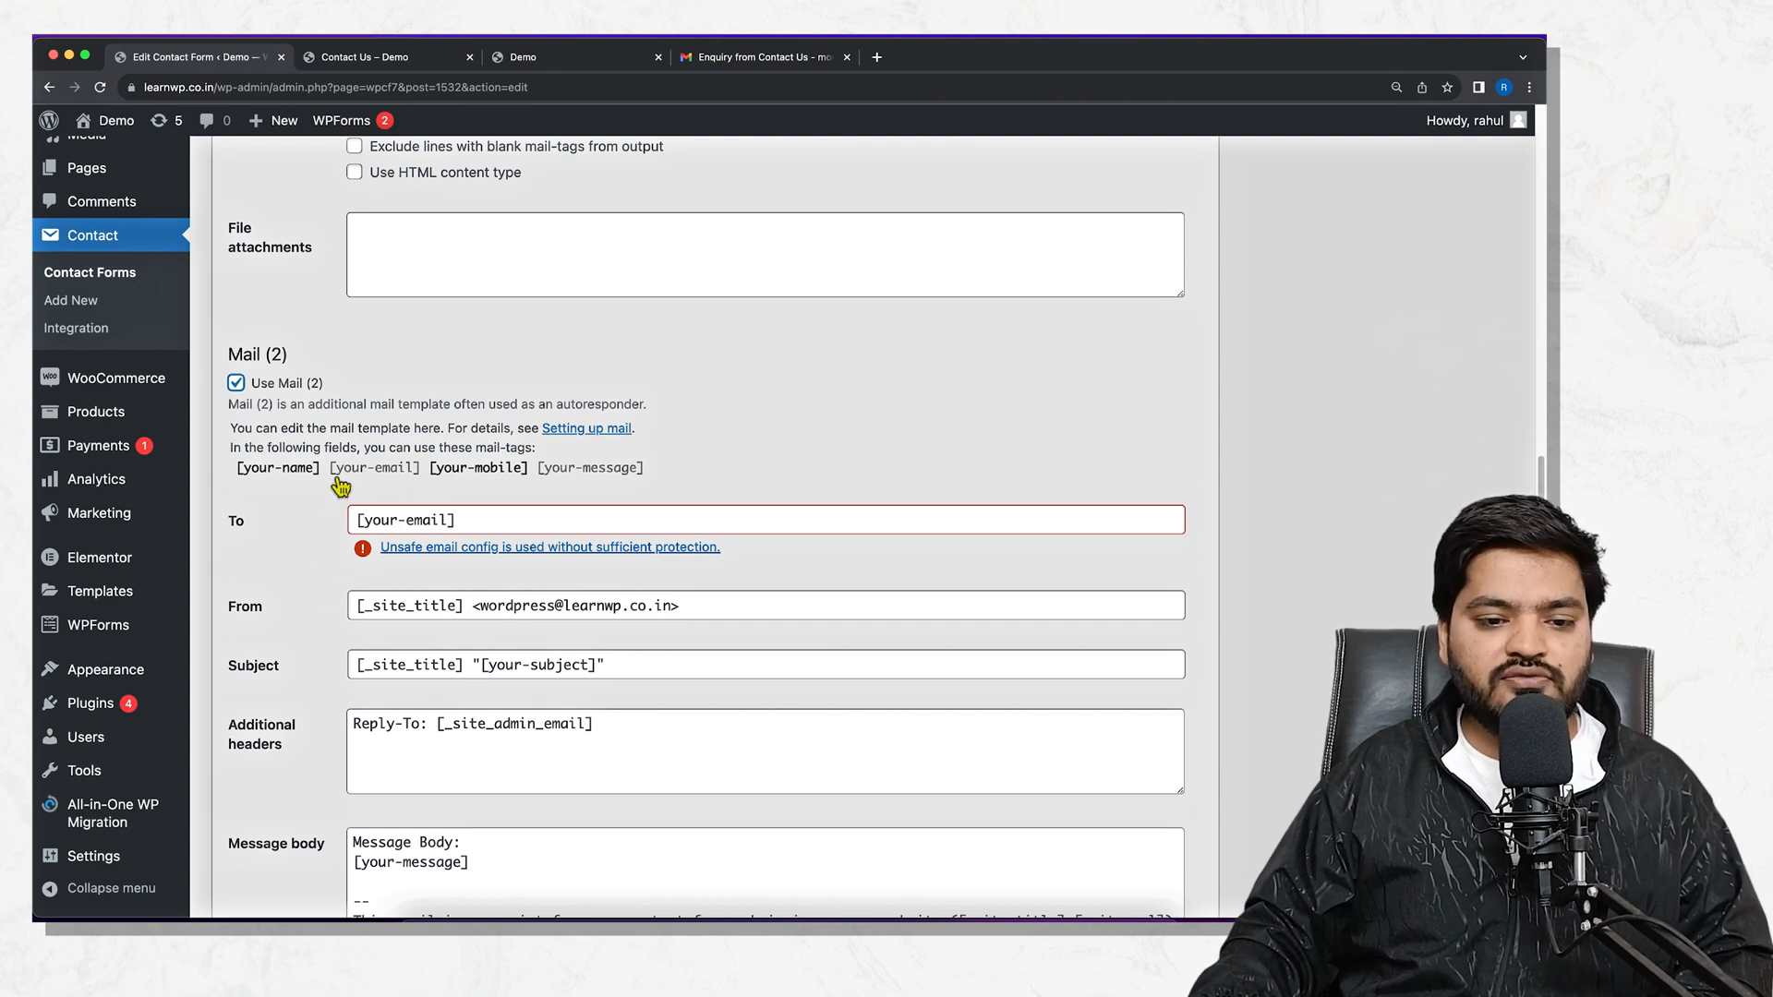
pyautogui.doubleClick(373, 467)
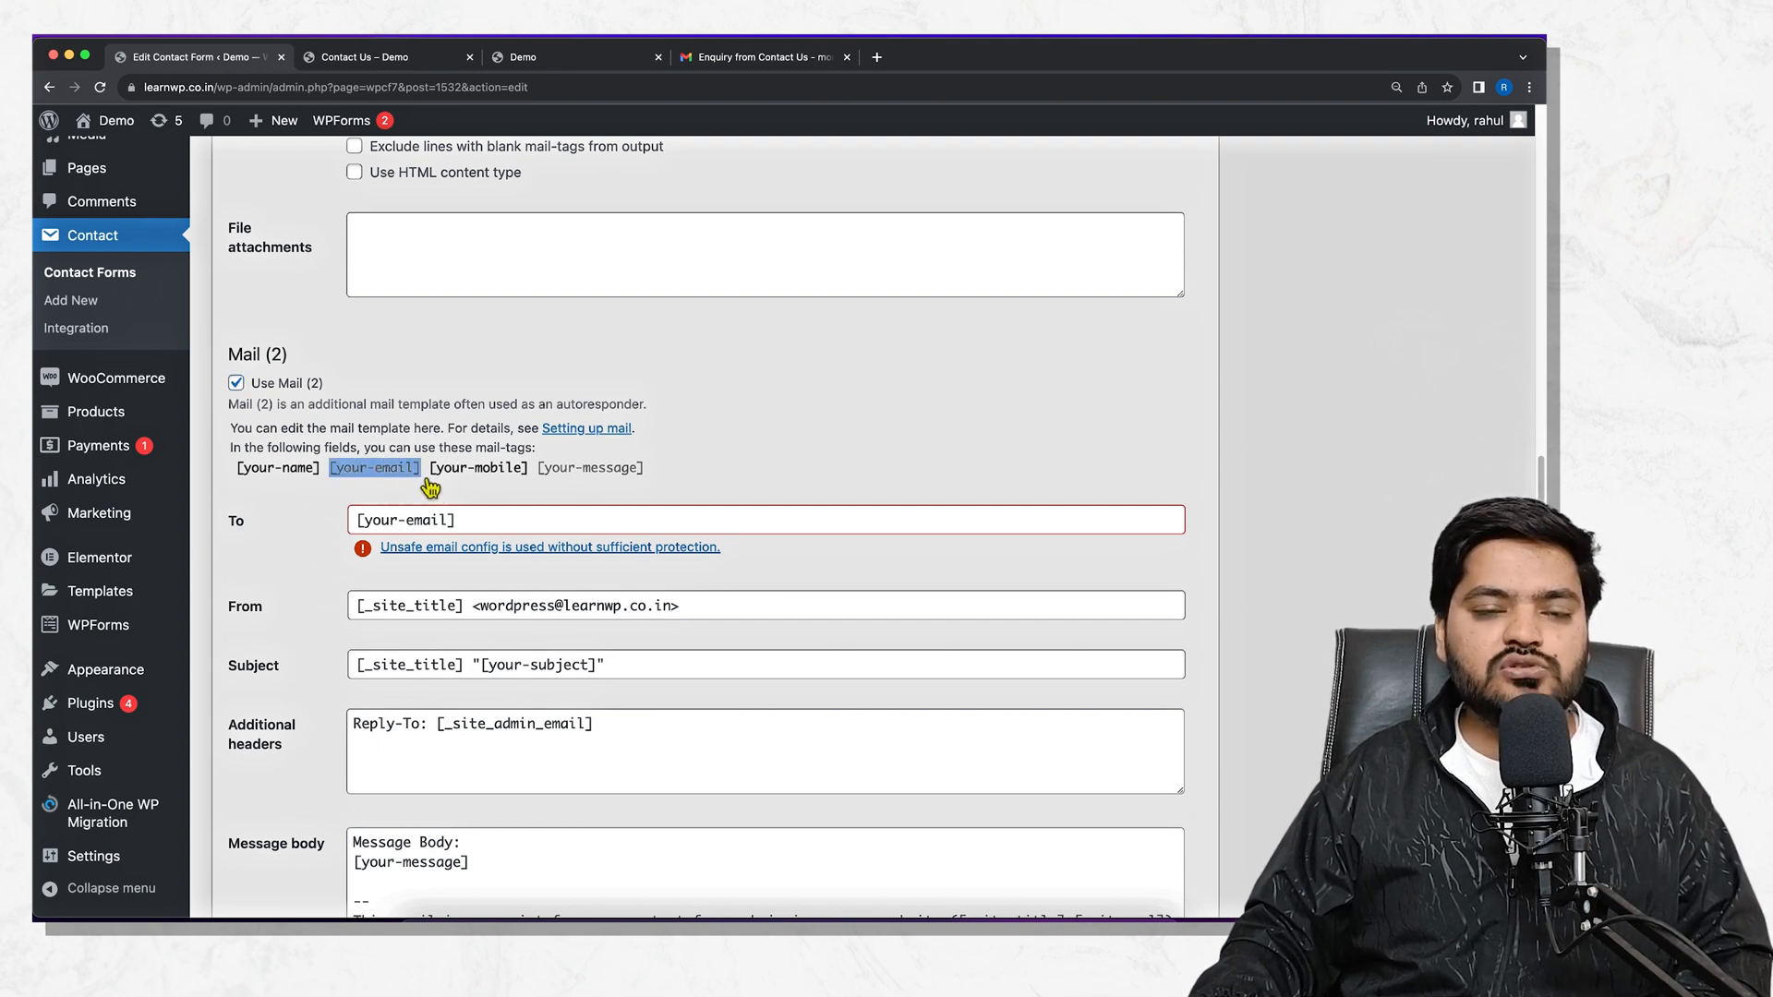
pyautogui.moveTo(411, 495)
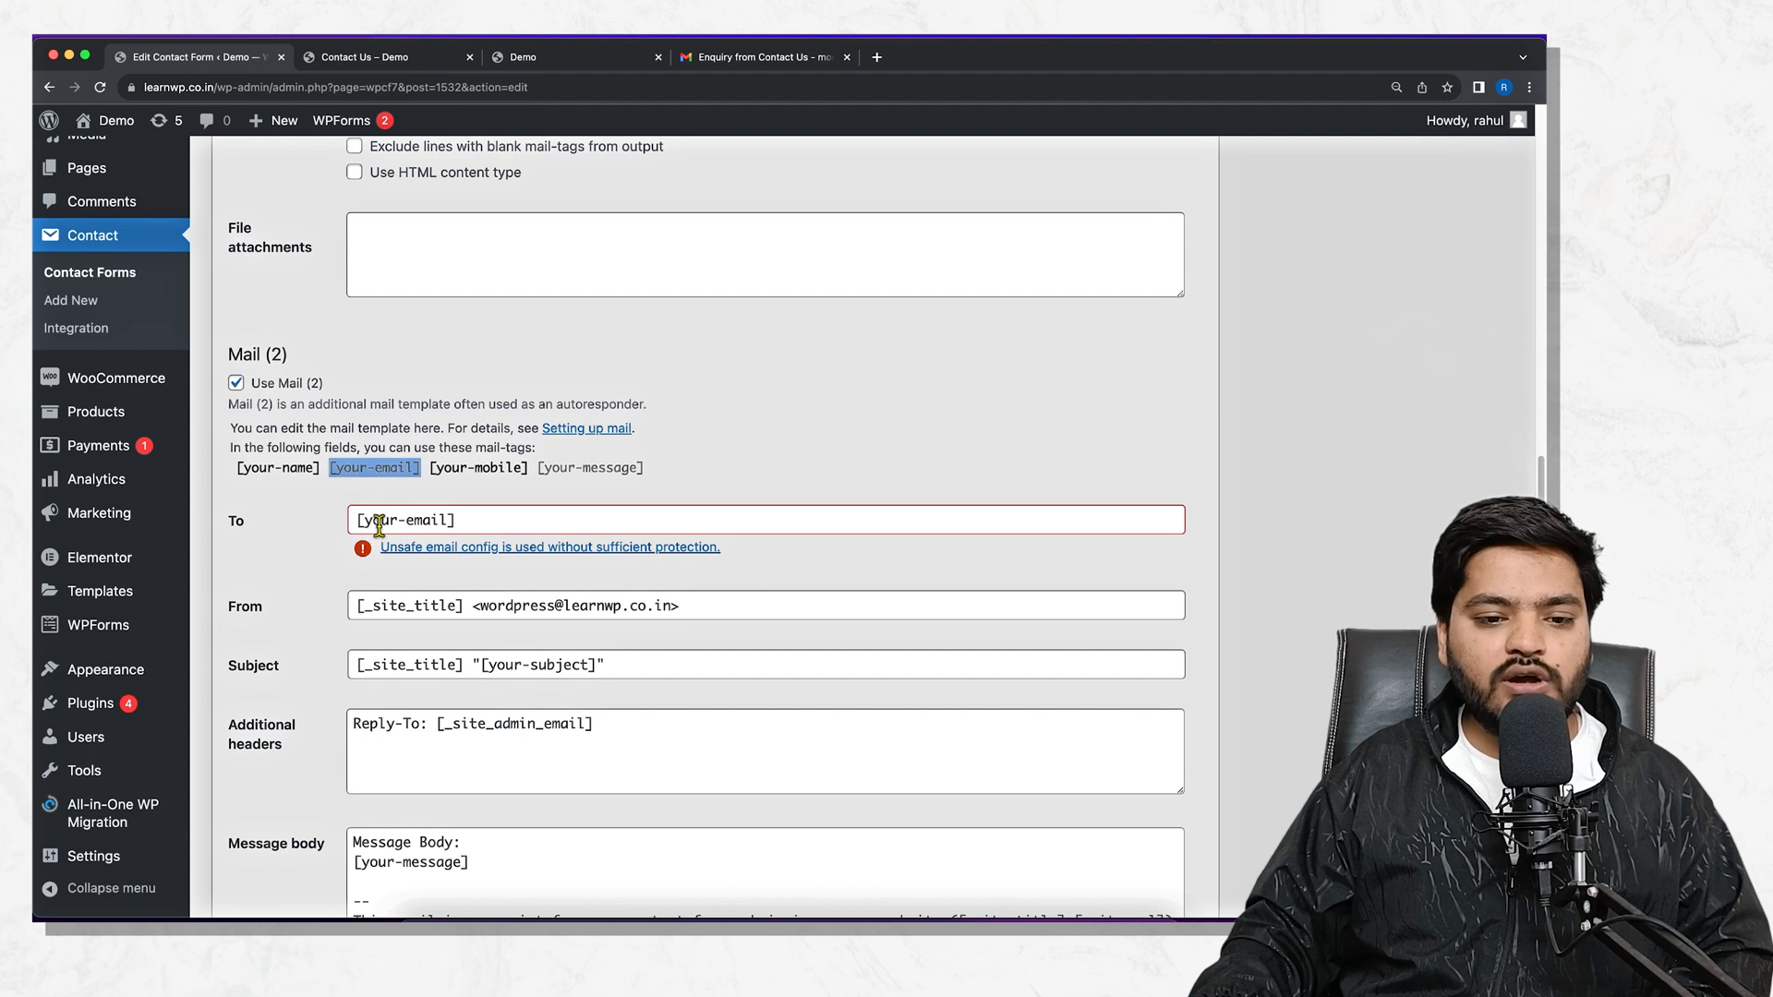
pyautogui.moveTo(390, 481)
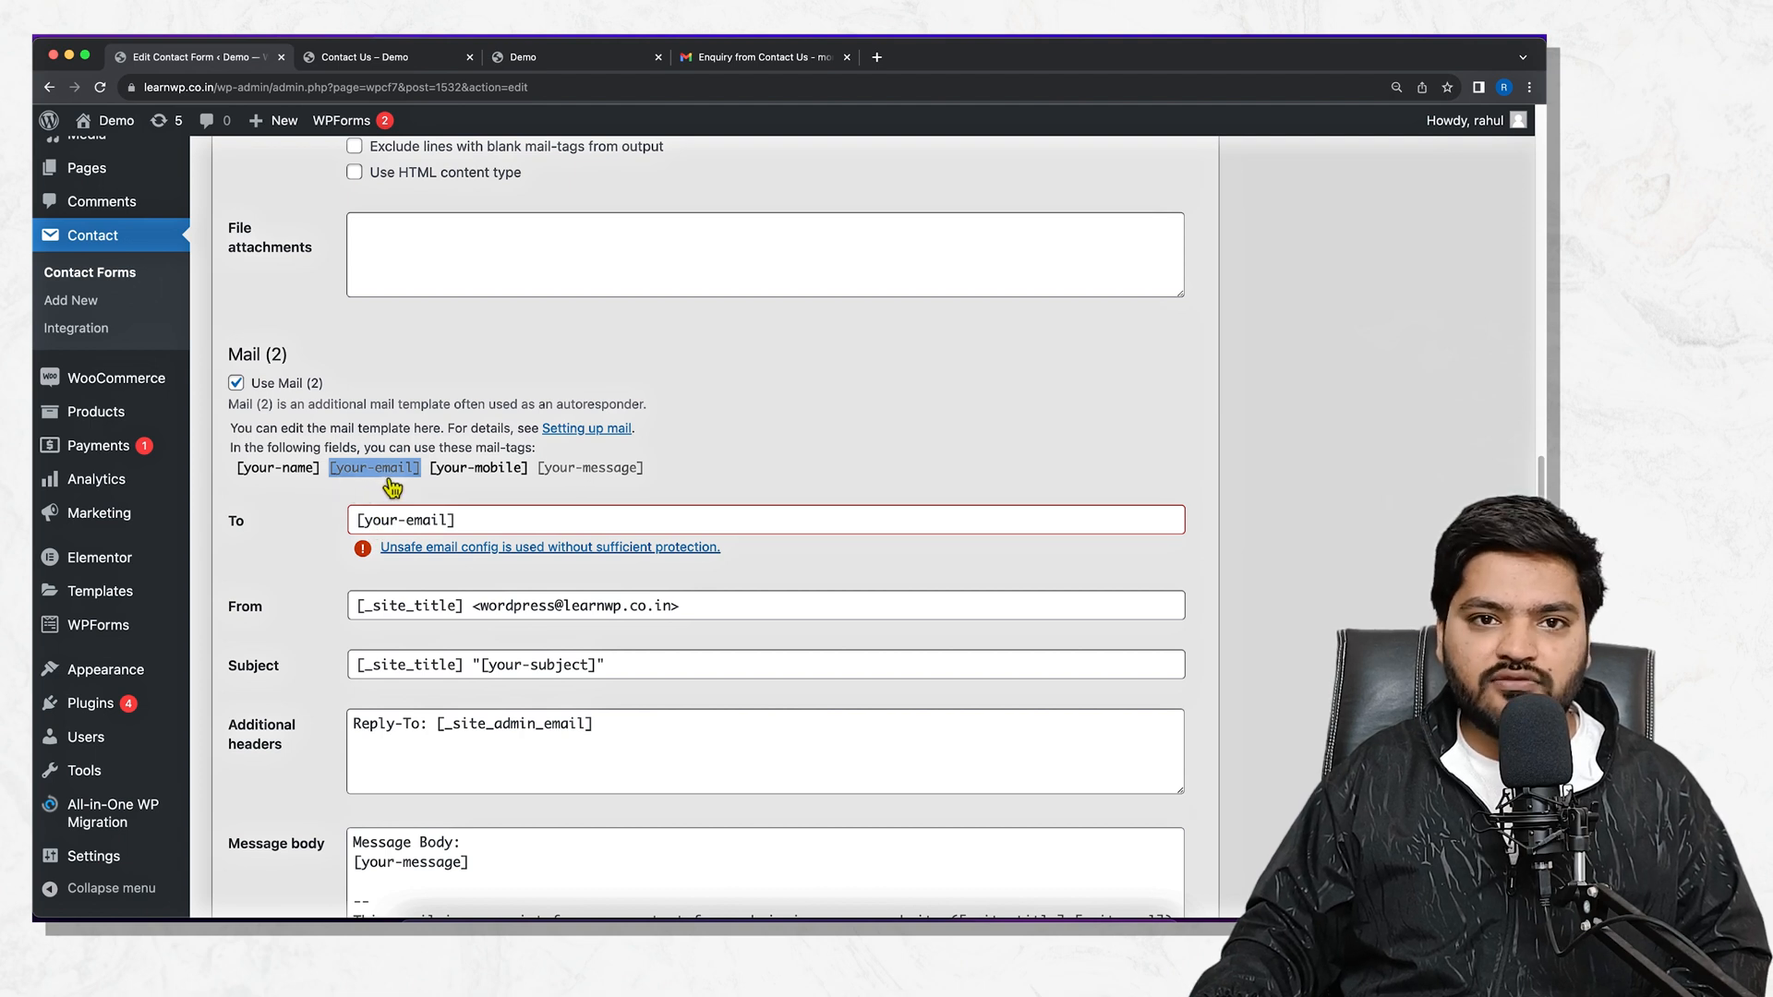
pyautogui.moveTo(475, 527)
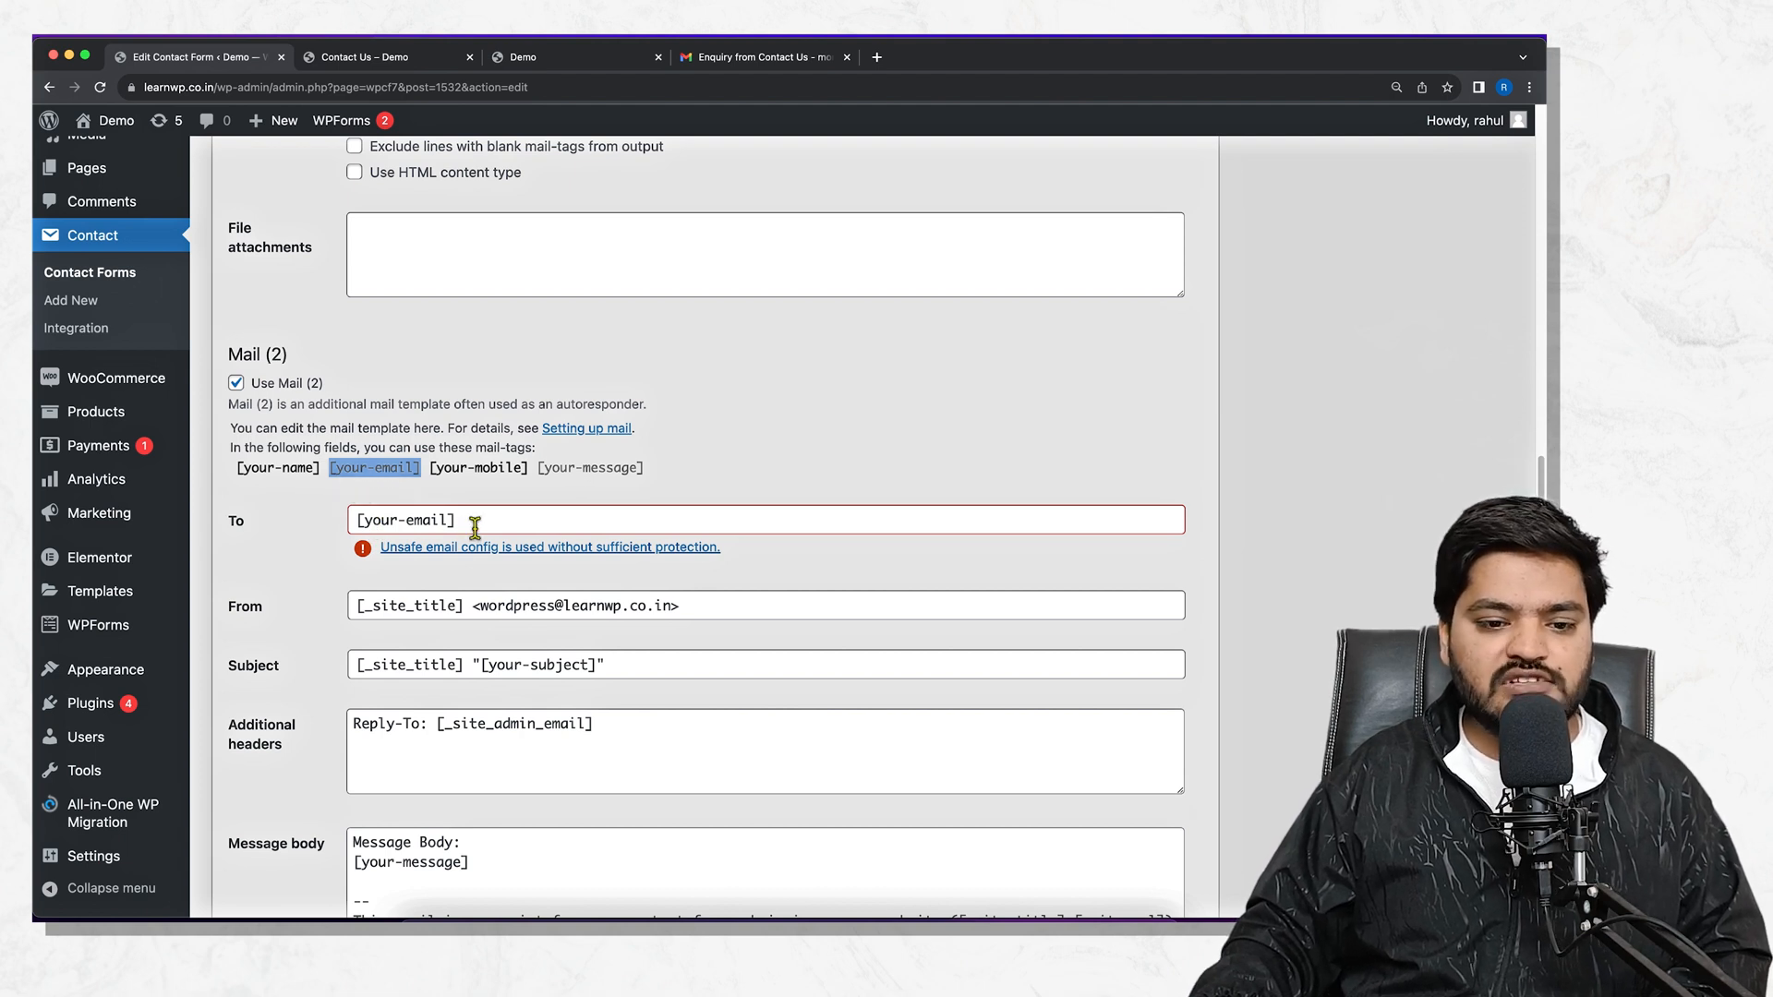
pyautogui.scroll(-3)
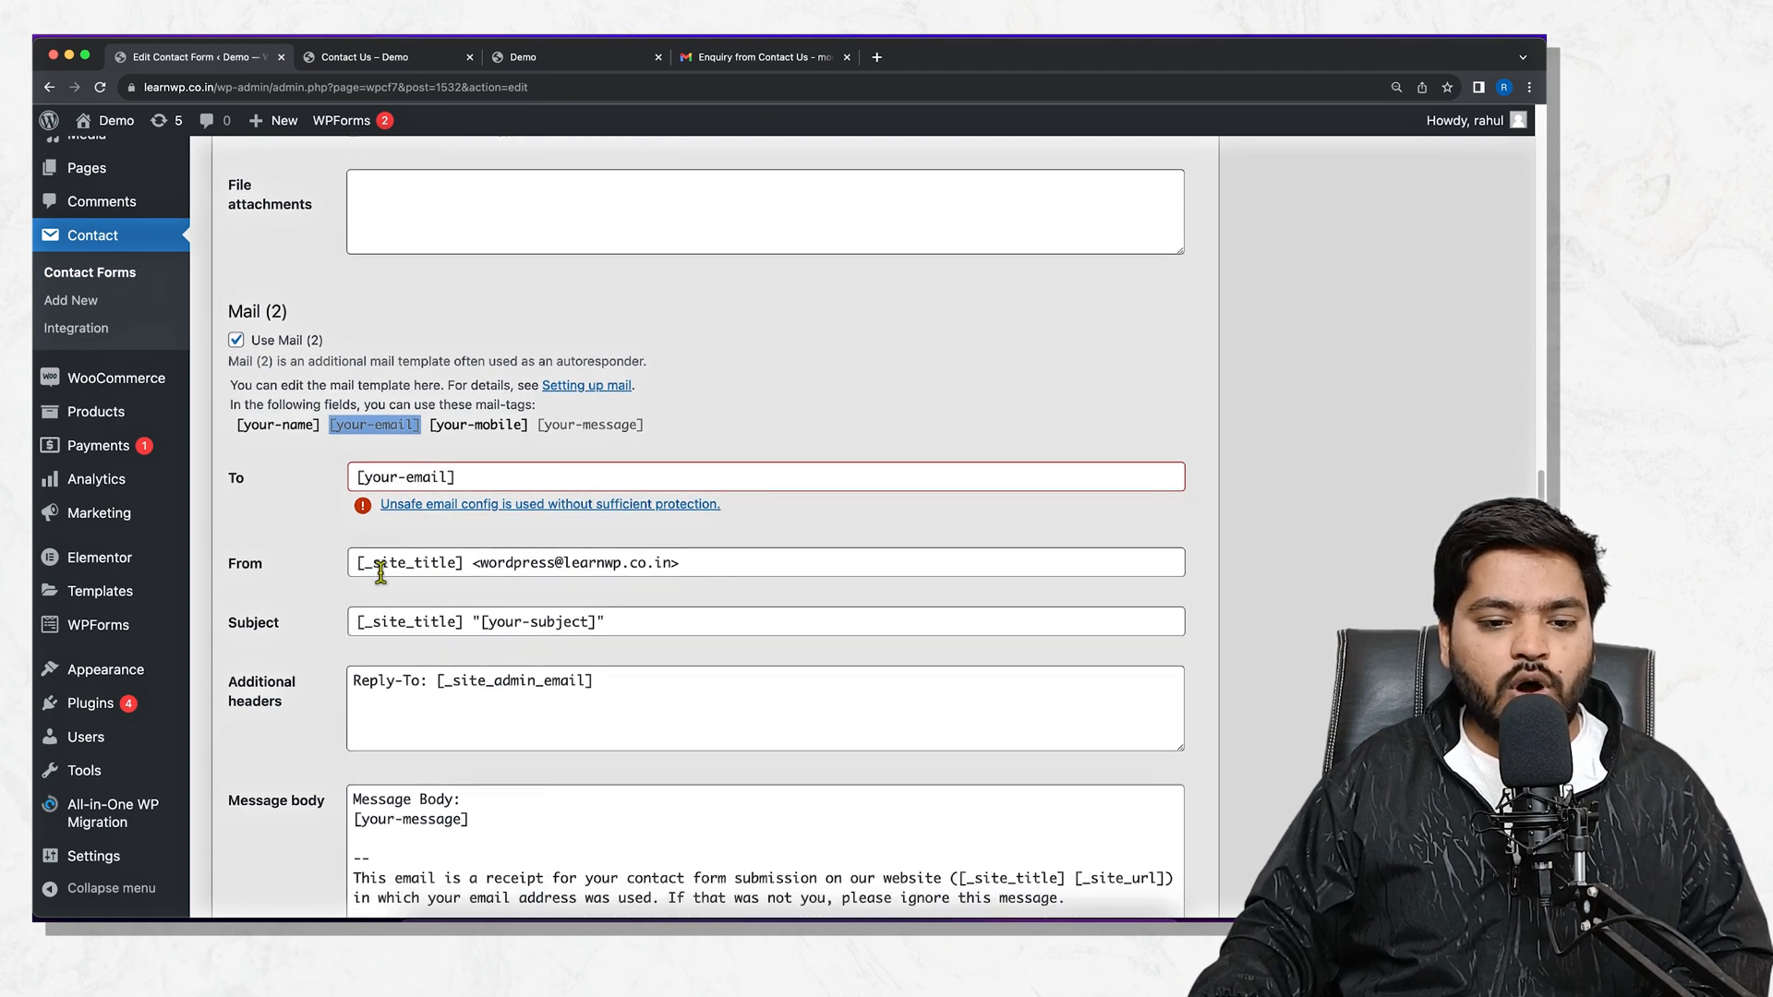
pyautogui.moveTo(469, 567)
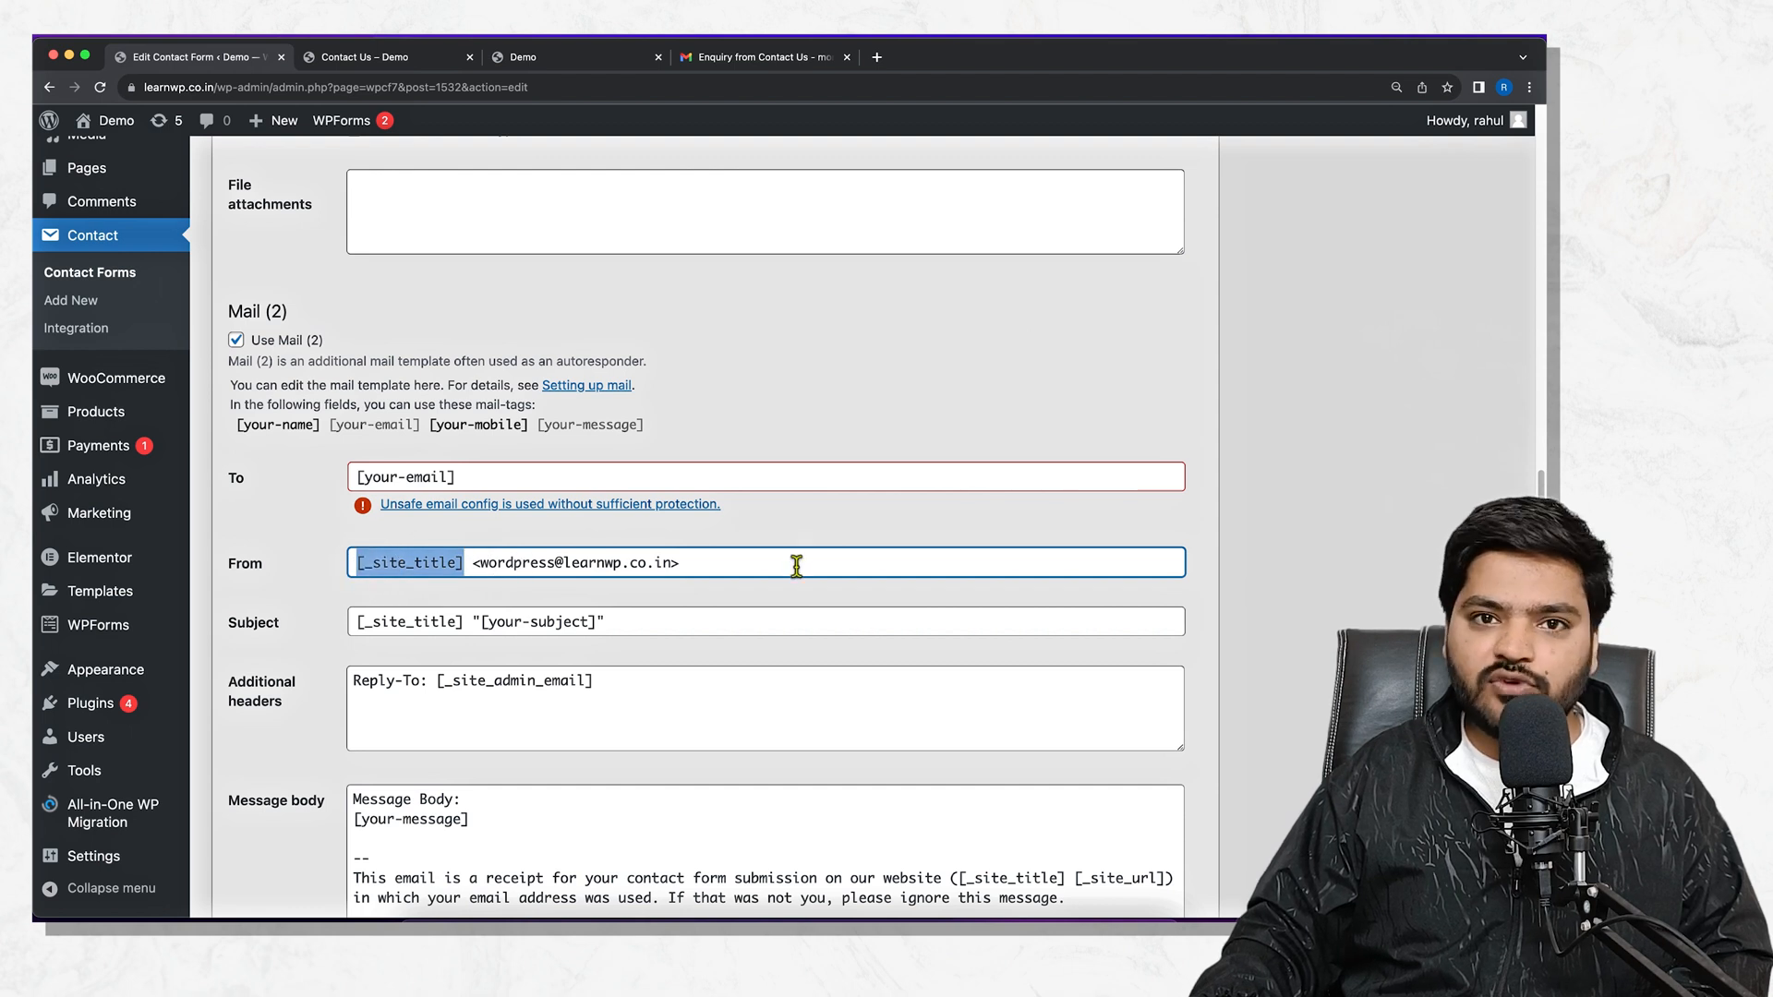
pyautogui.moveTo(470, 567)
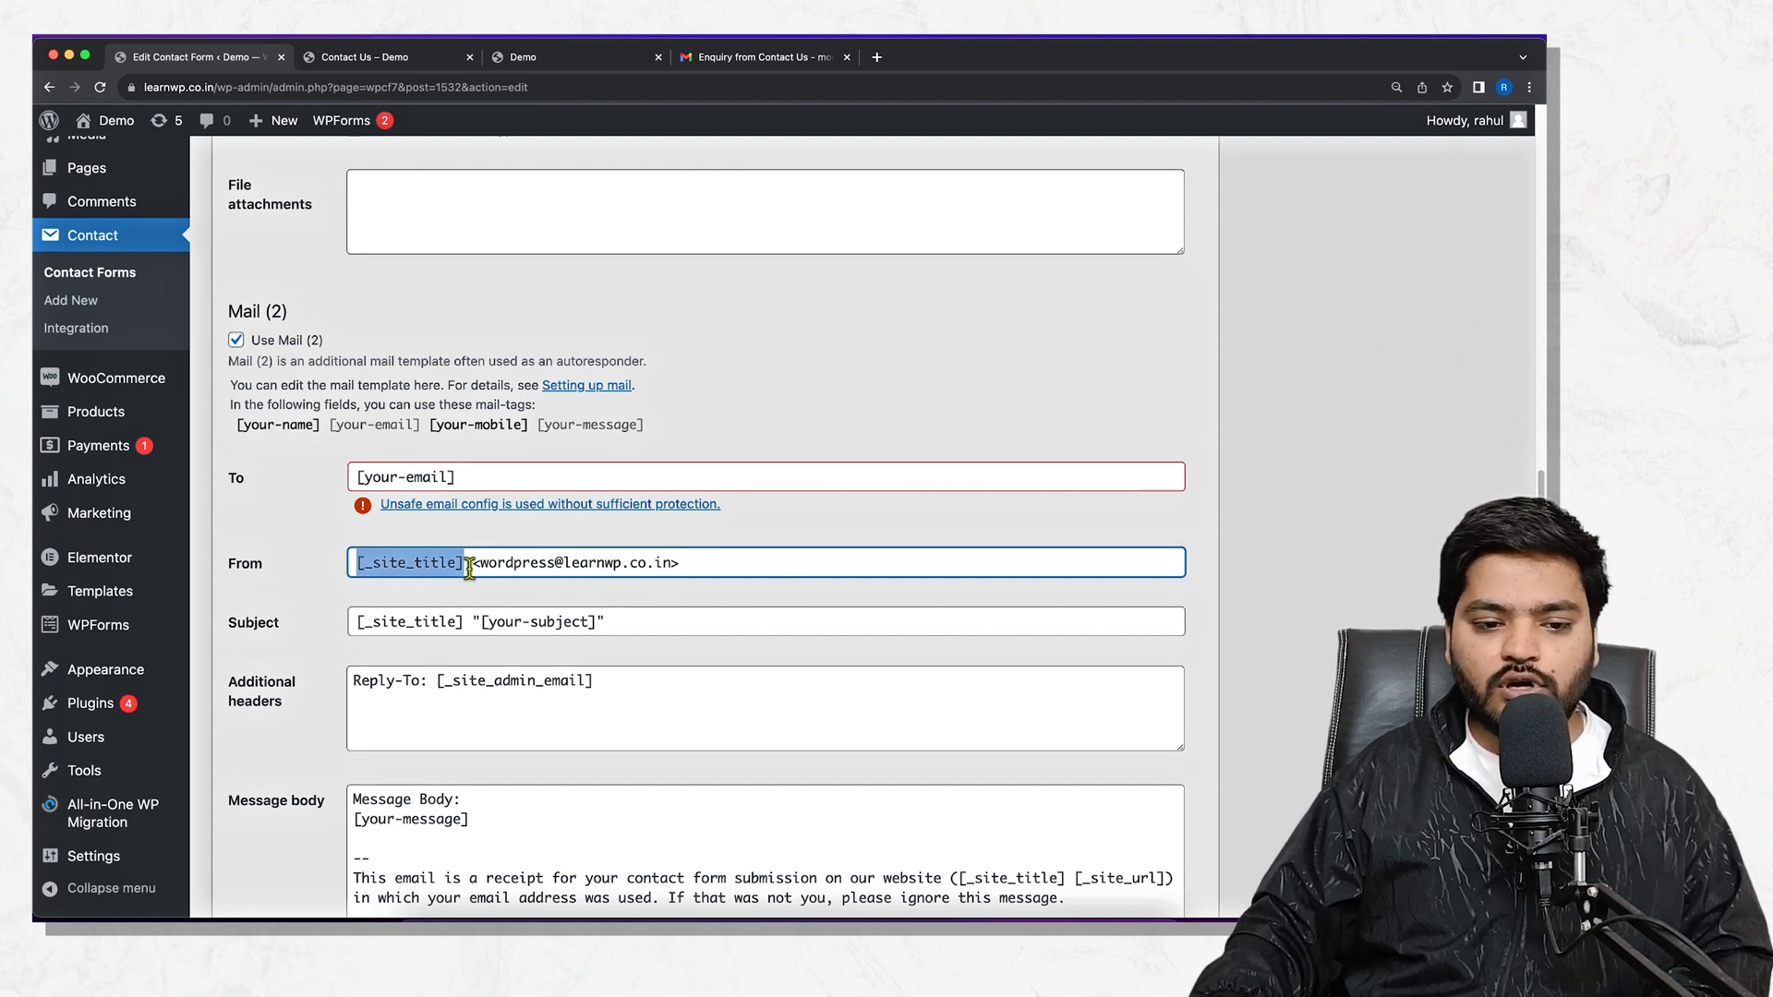
pyautogui.press('Backspace')
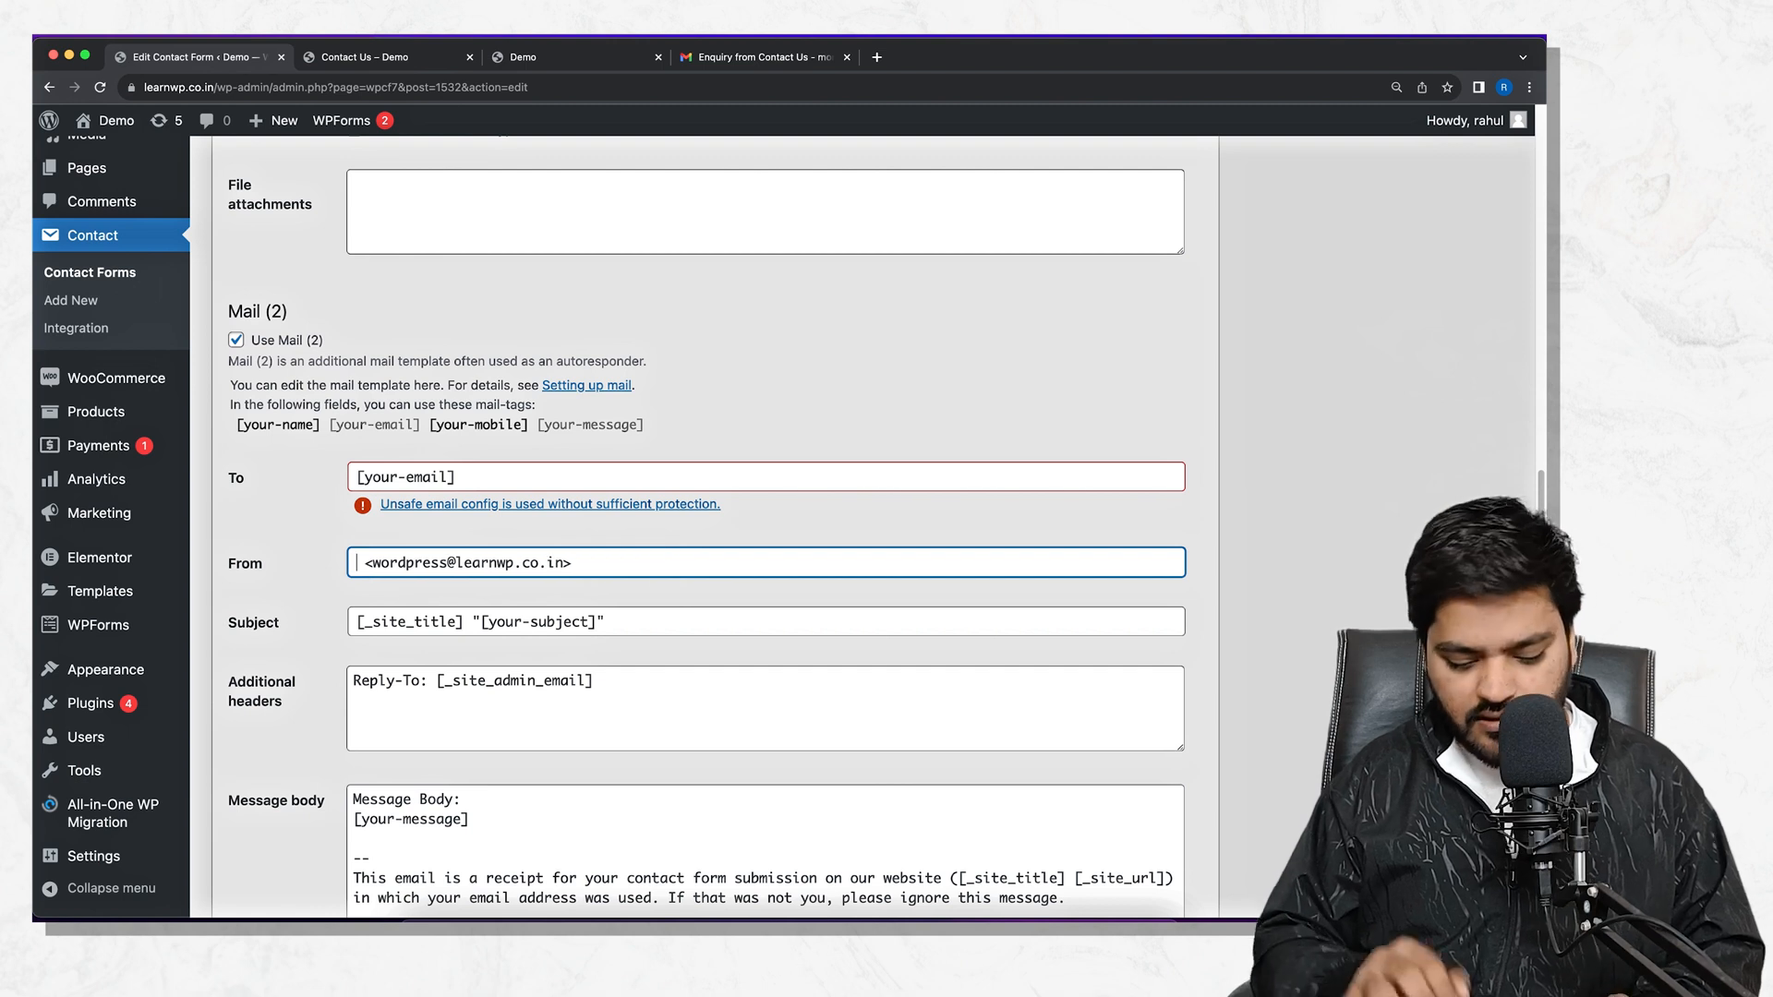
pyautogui.write('M')
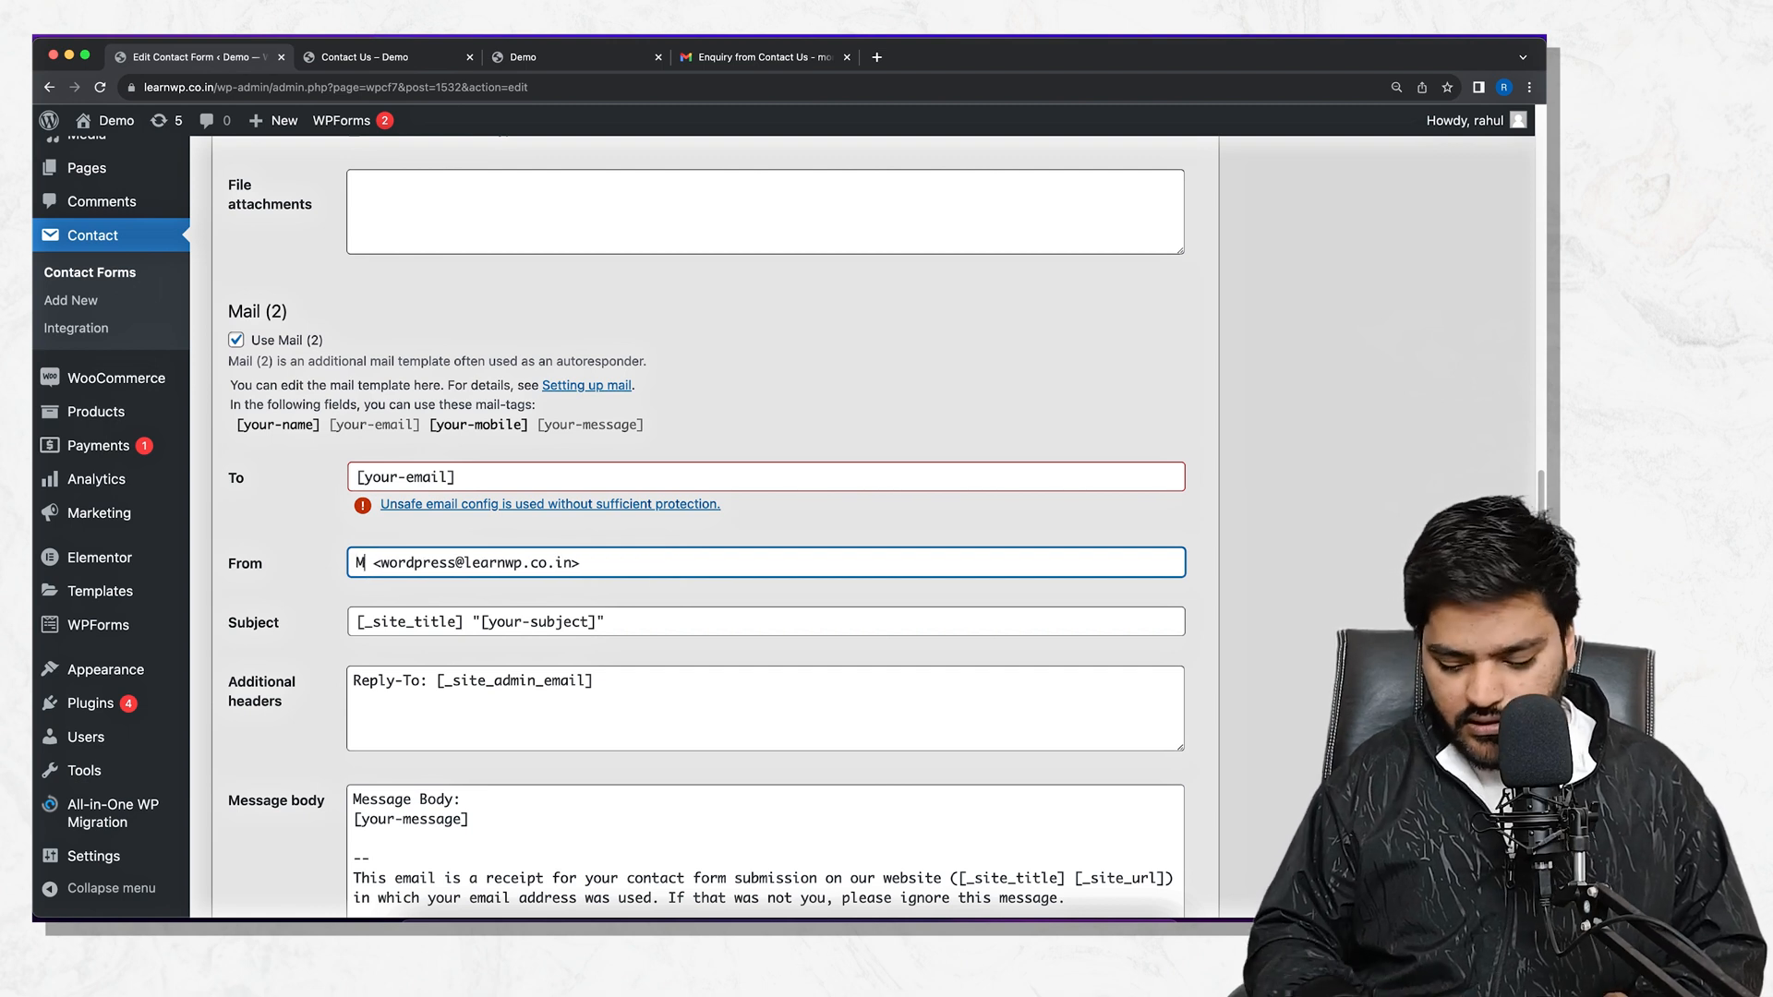
pyautogui.write('Learn Wi')
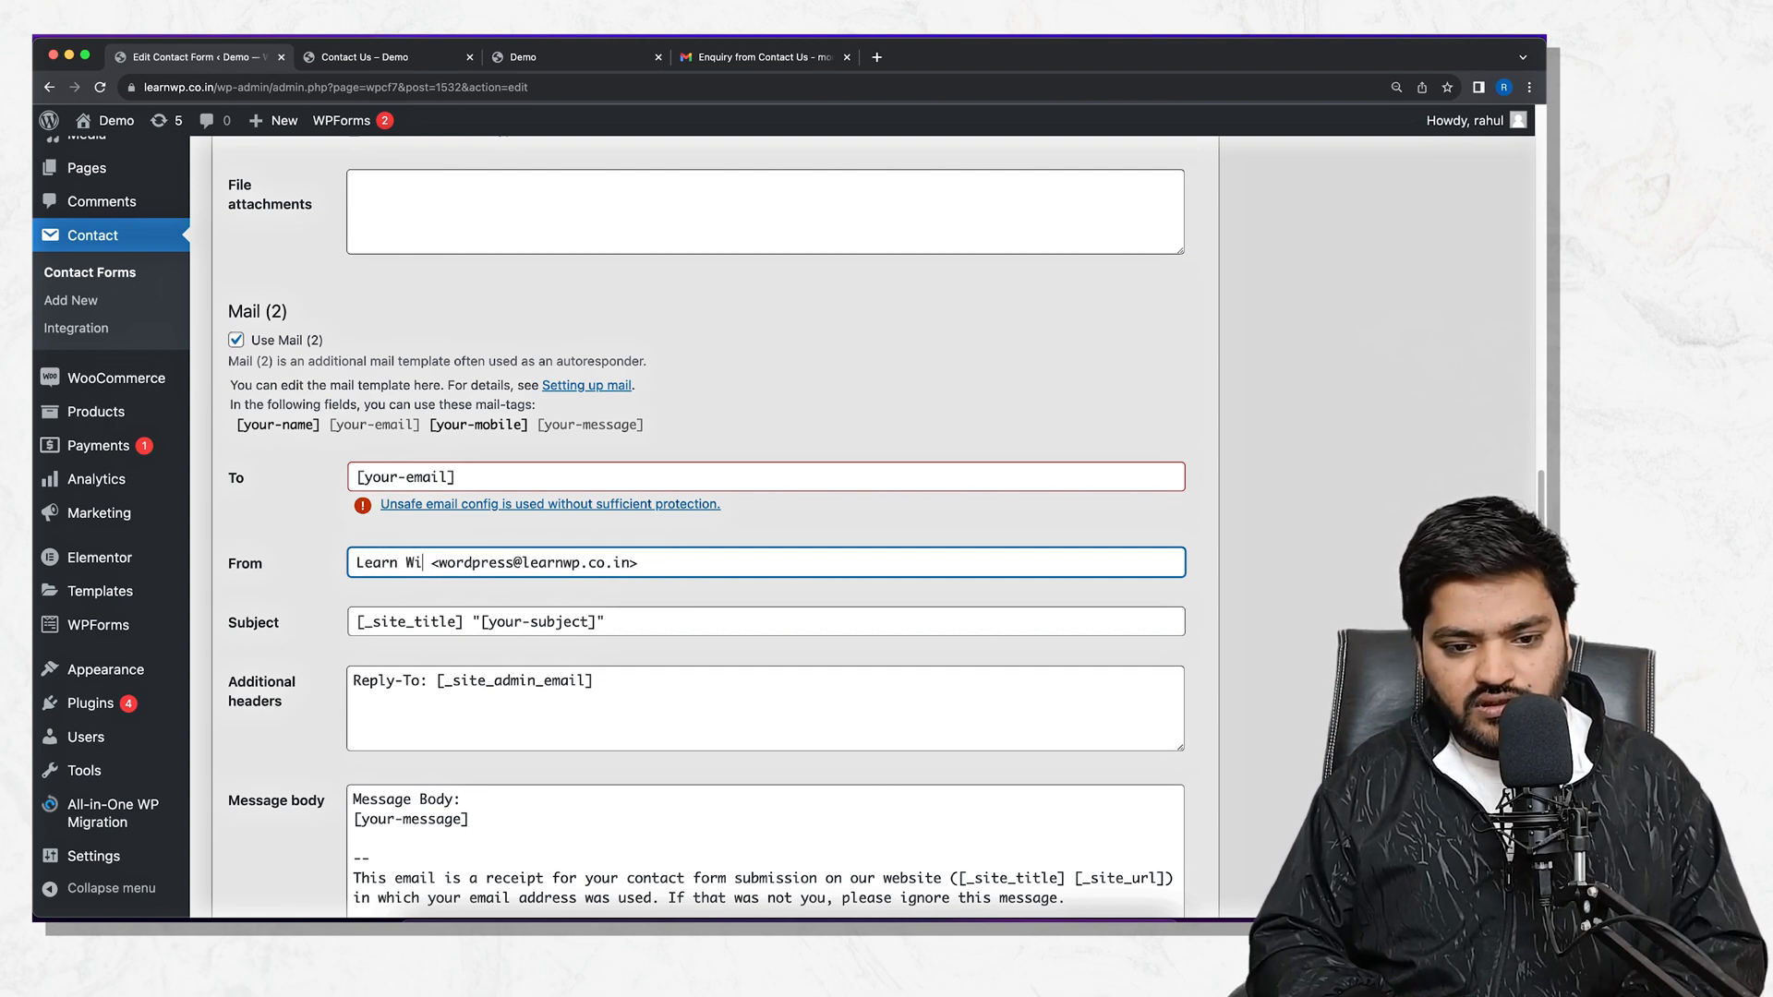
pyautogui.write('WP')
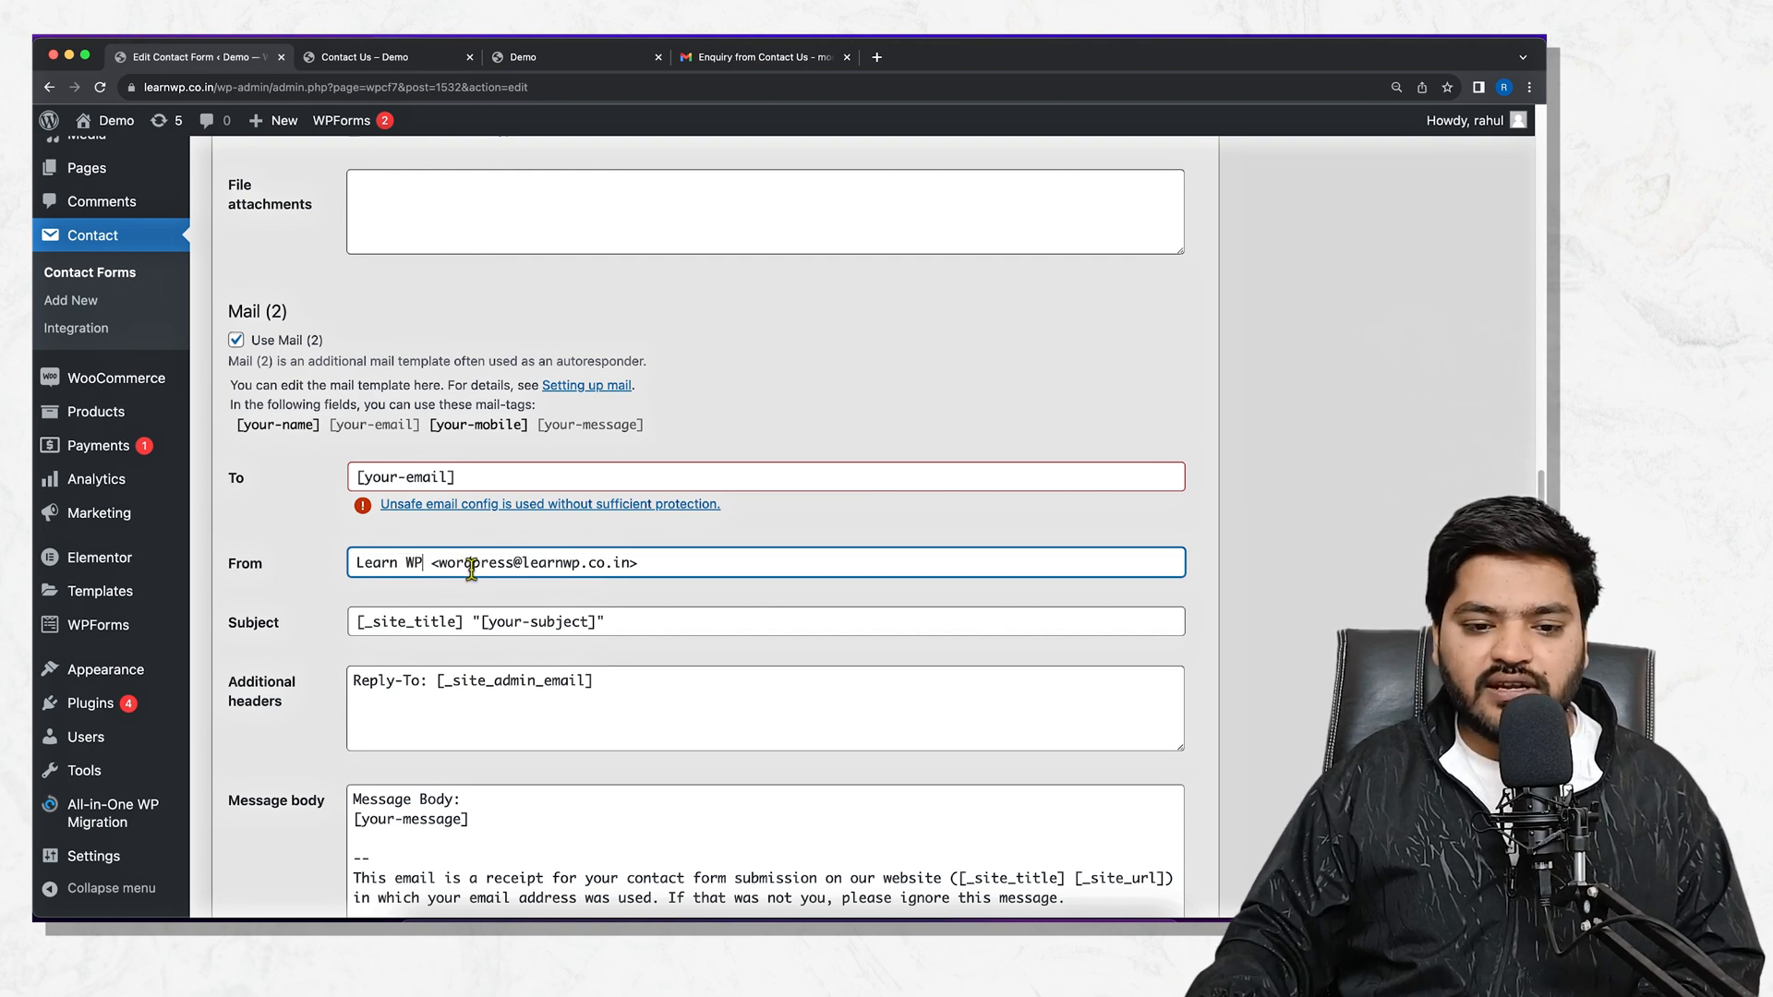
pyautogui.doubleClick(467, 561)
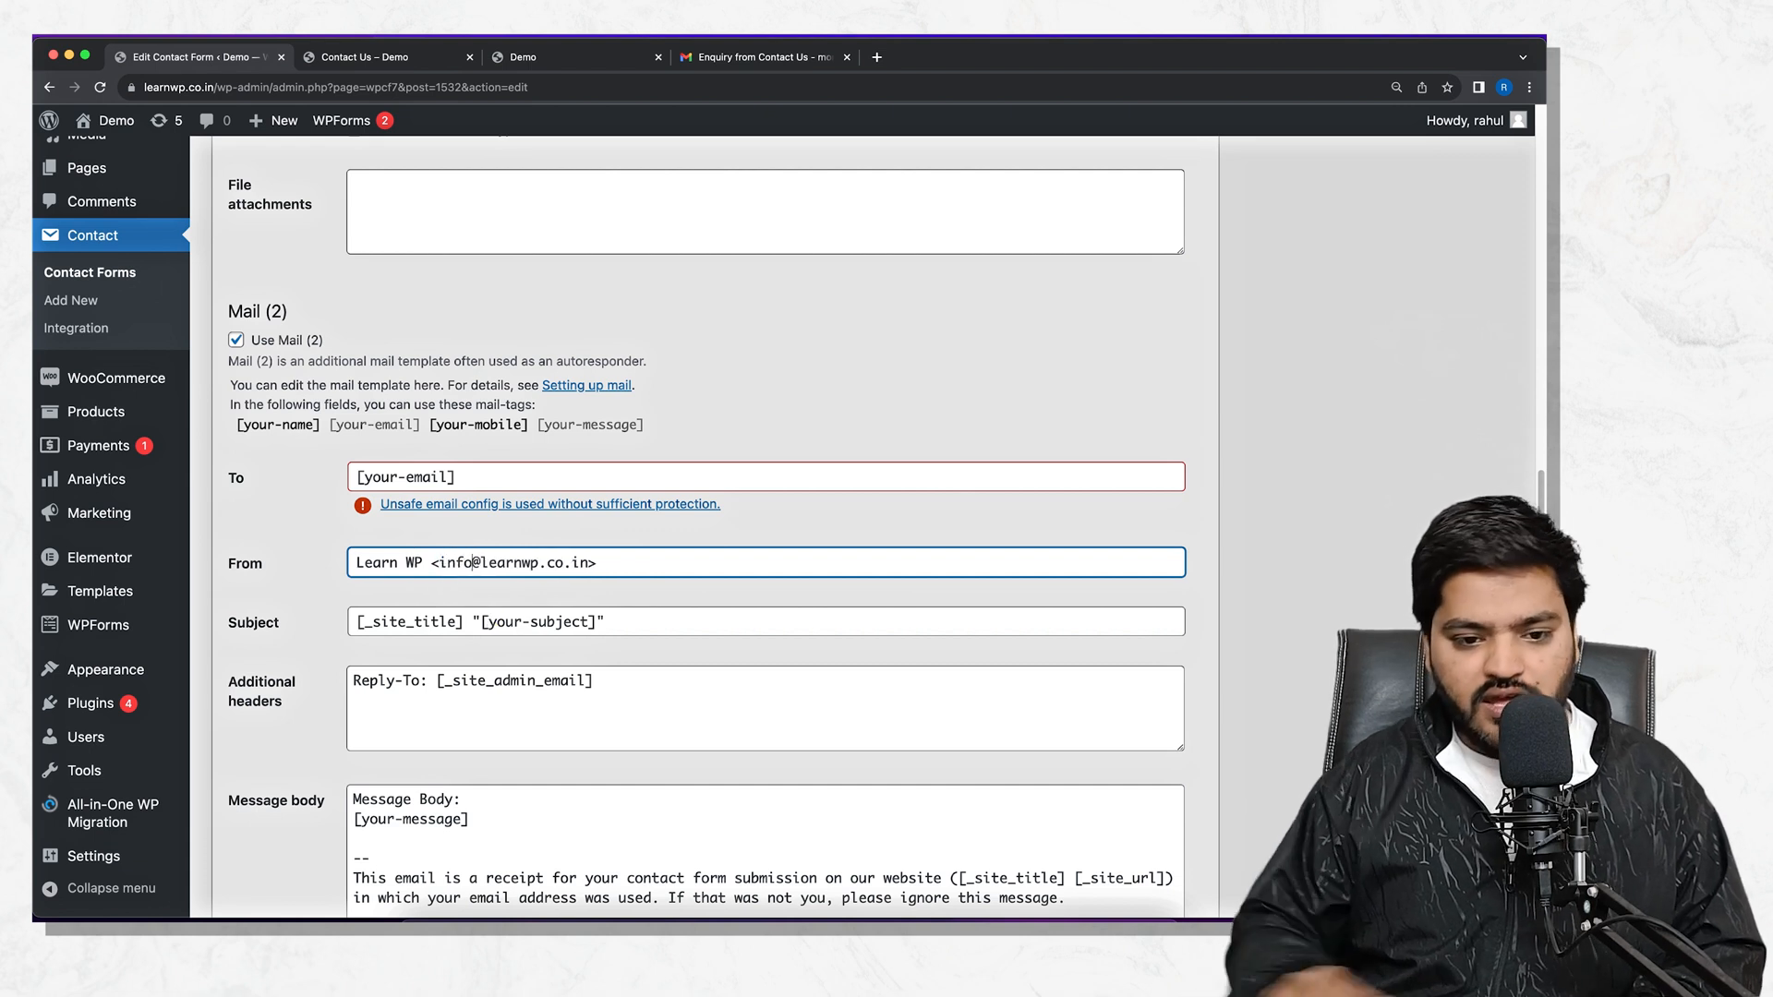
pyautogui.moveTo(321, 576)
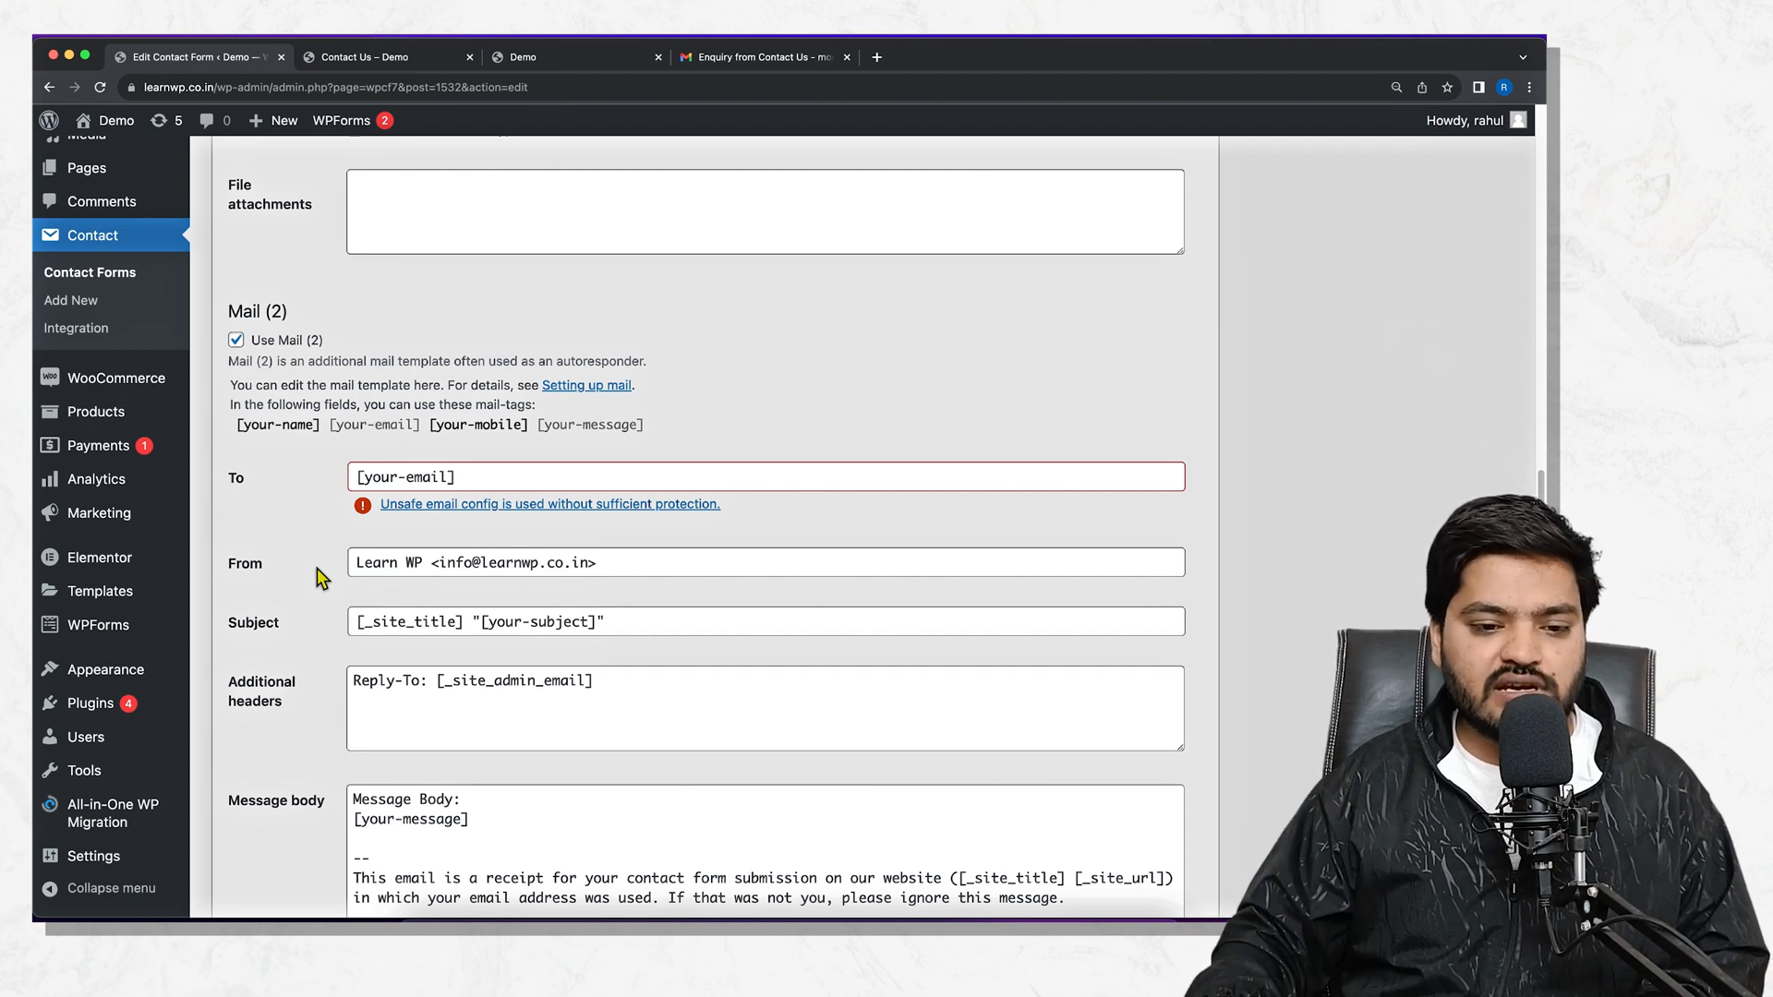
pyautogui.scroll(-3)
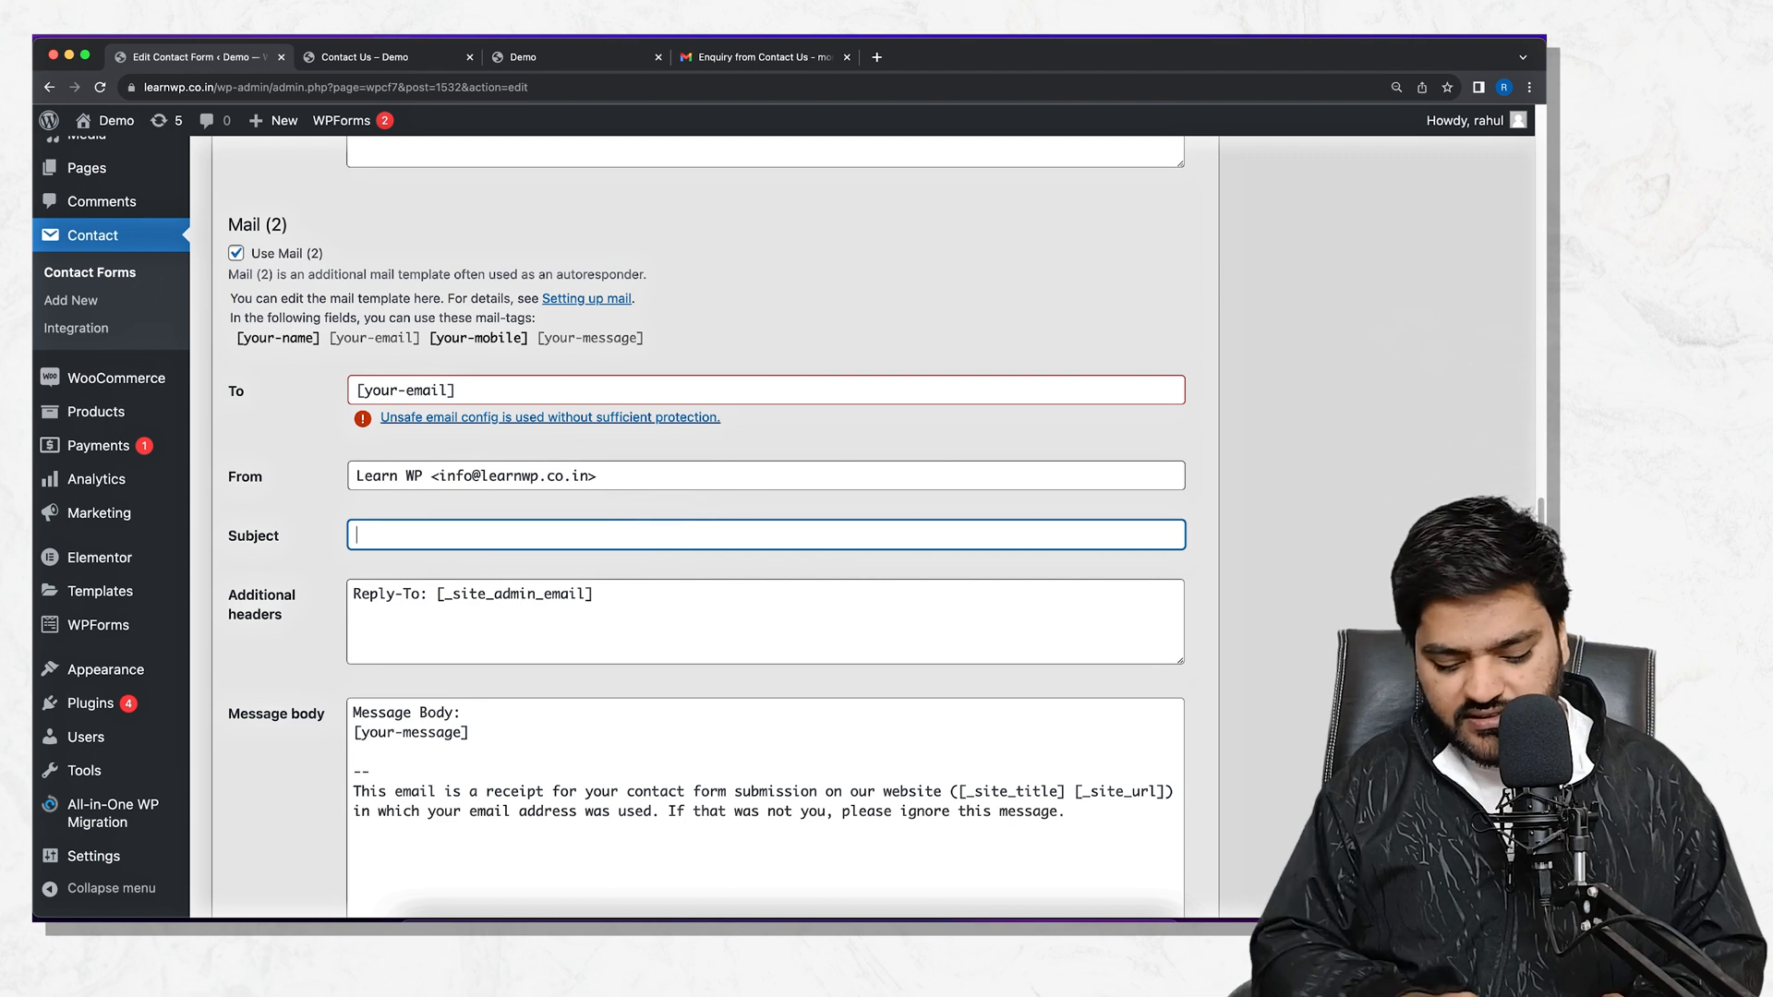
# - Set the Mail (2) subject to 'We have received your enquiry'
pyautogui.write('Thank You f')
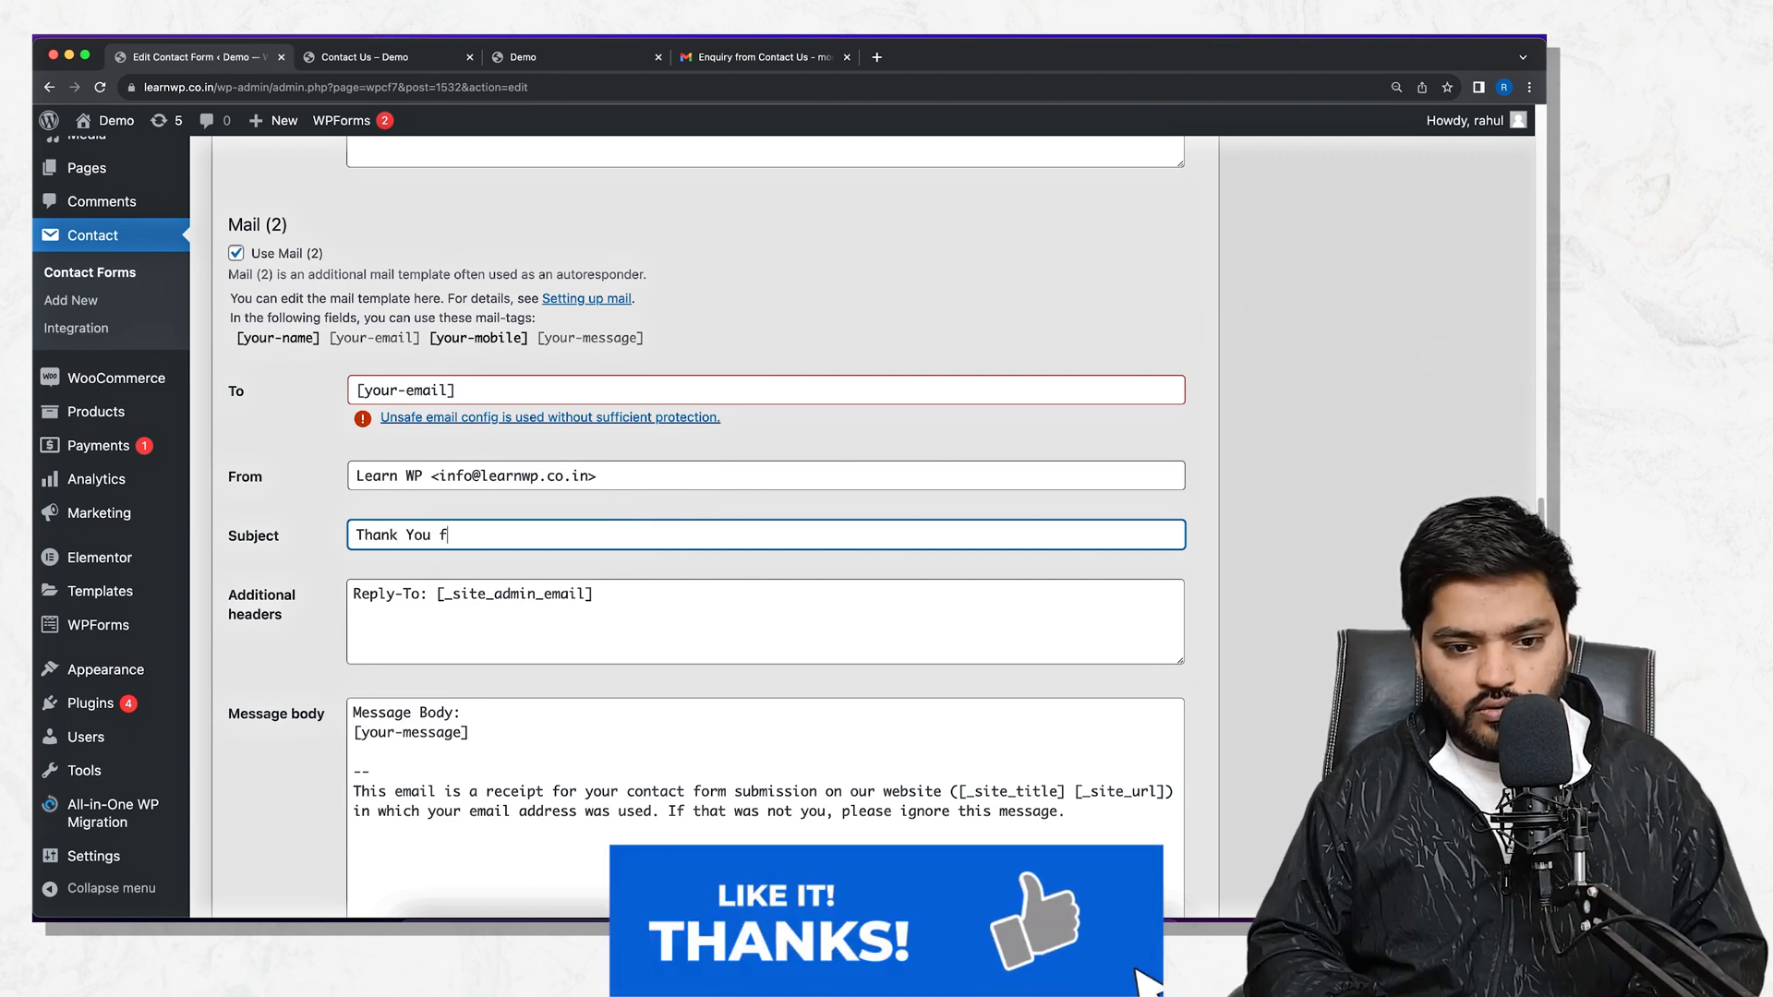
pyautogui.write('or Showing')
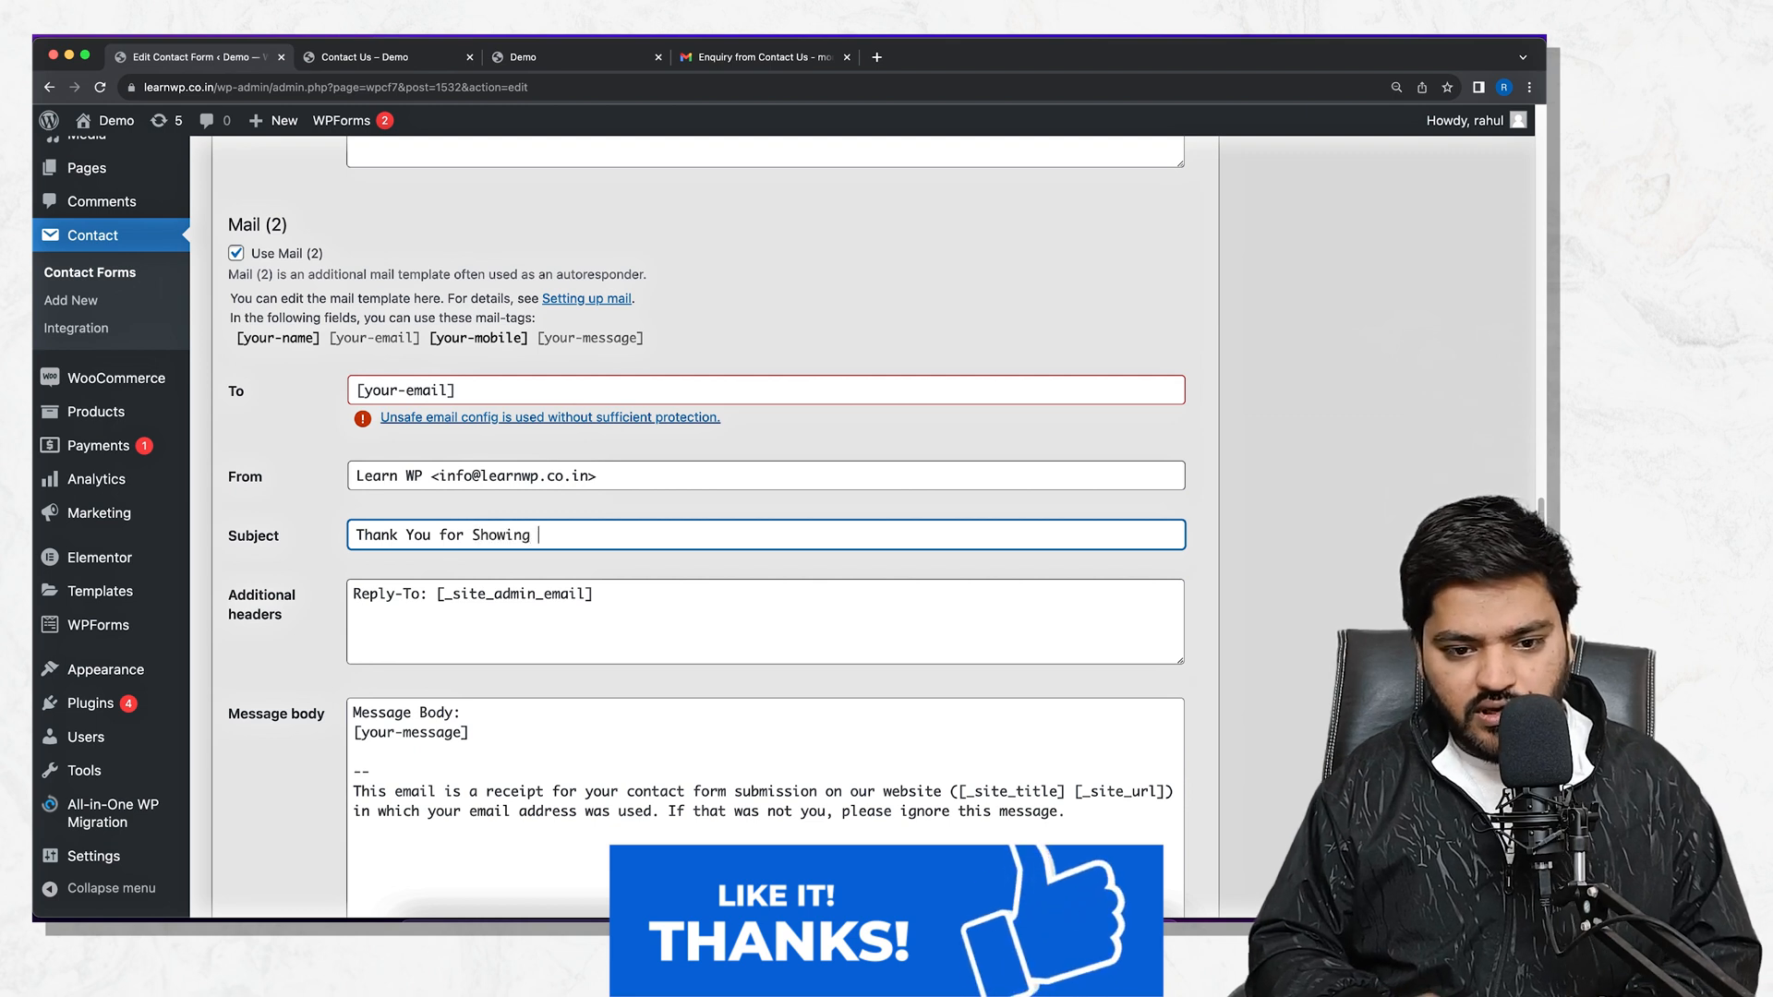
pyautogui.write('Interested')
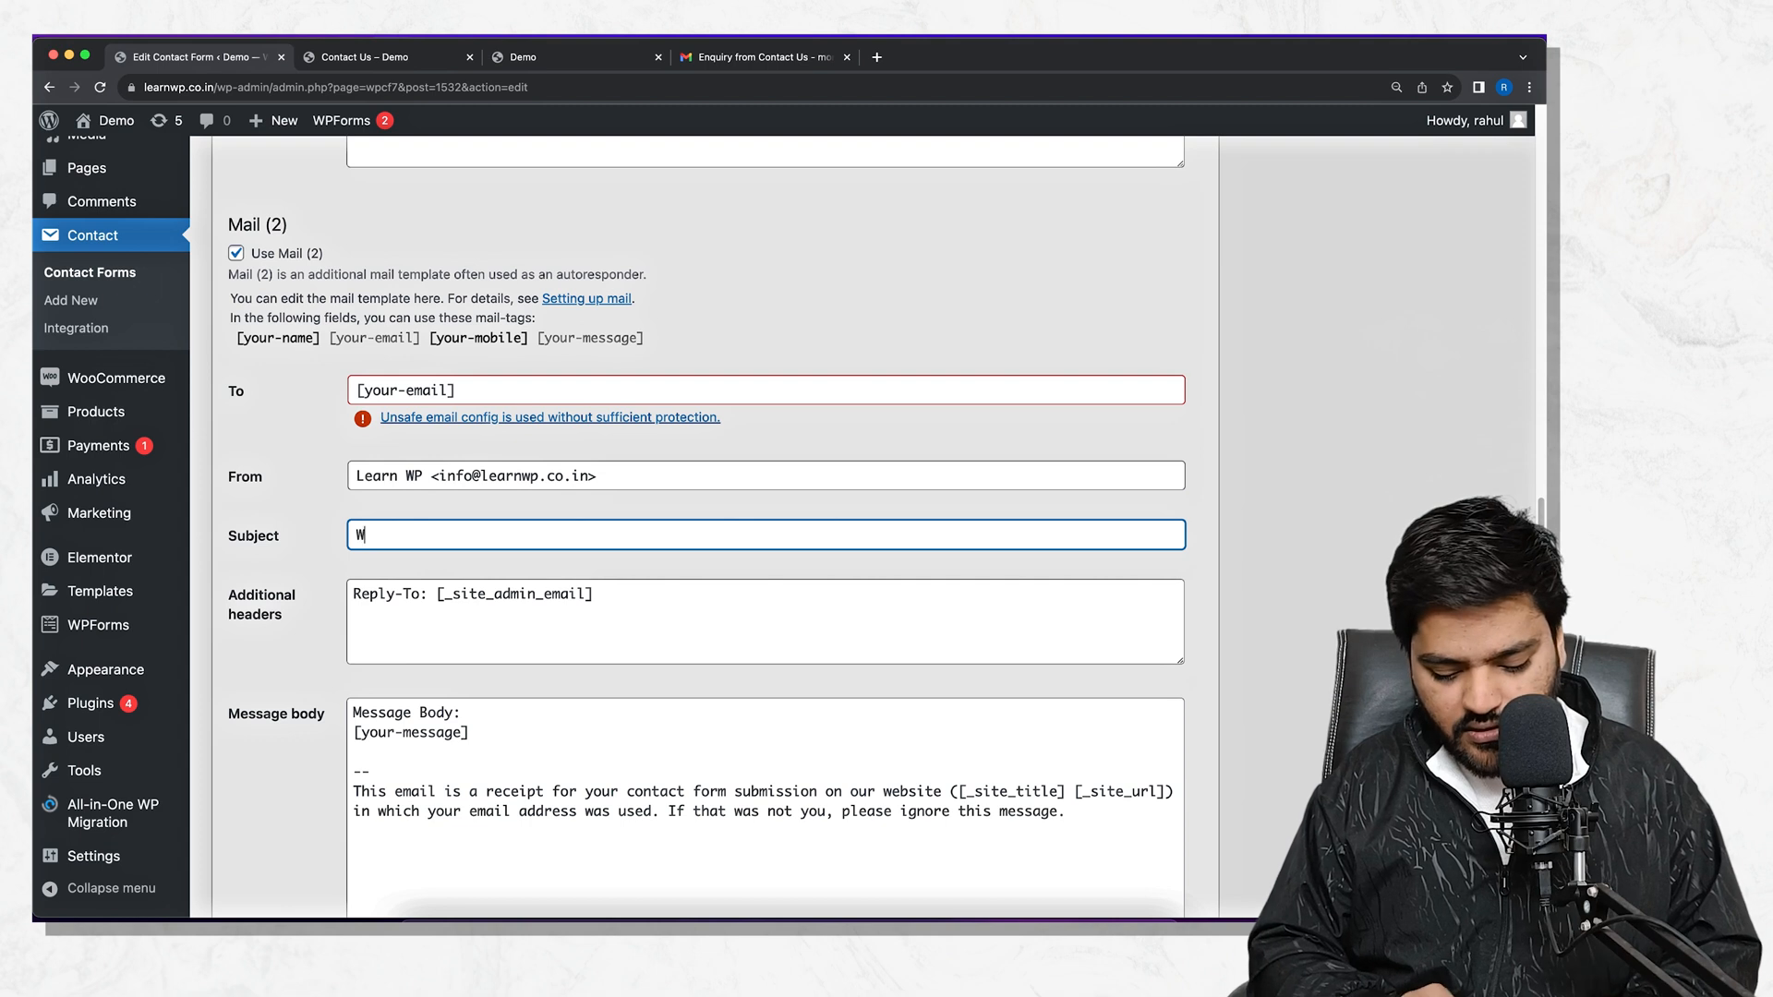
pyautogui.write('e have rece')
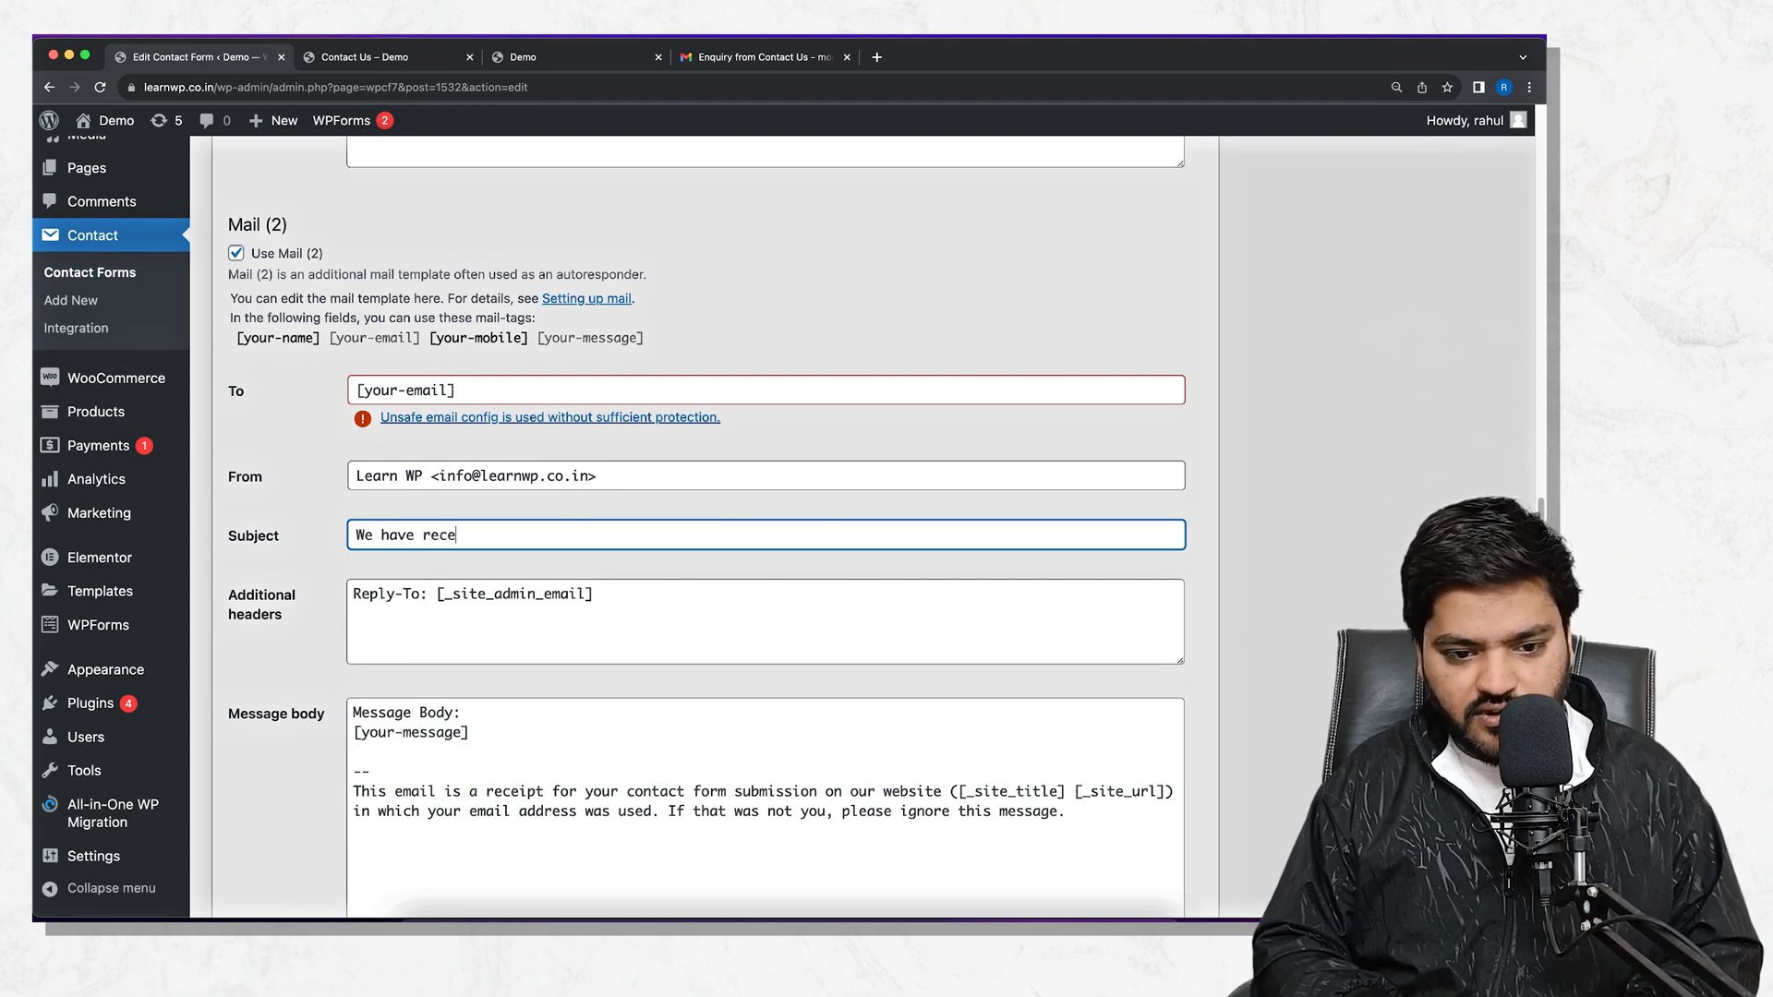
pyautogui.write('iv')
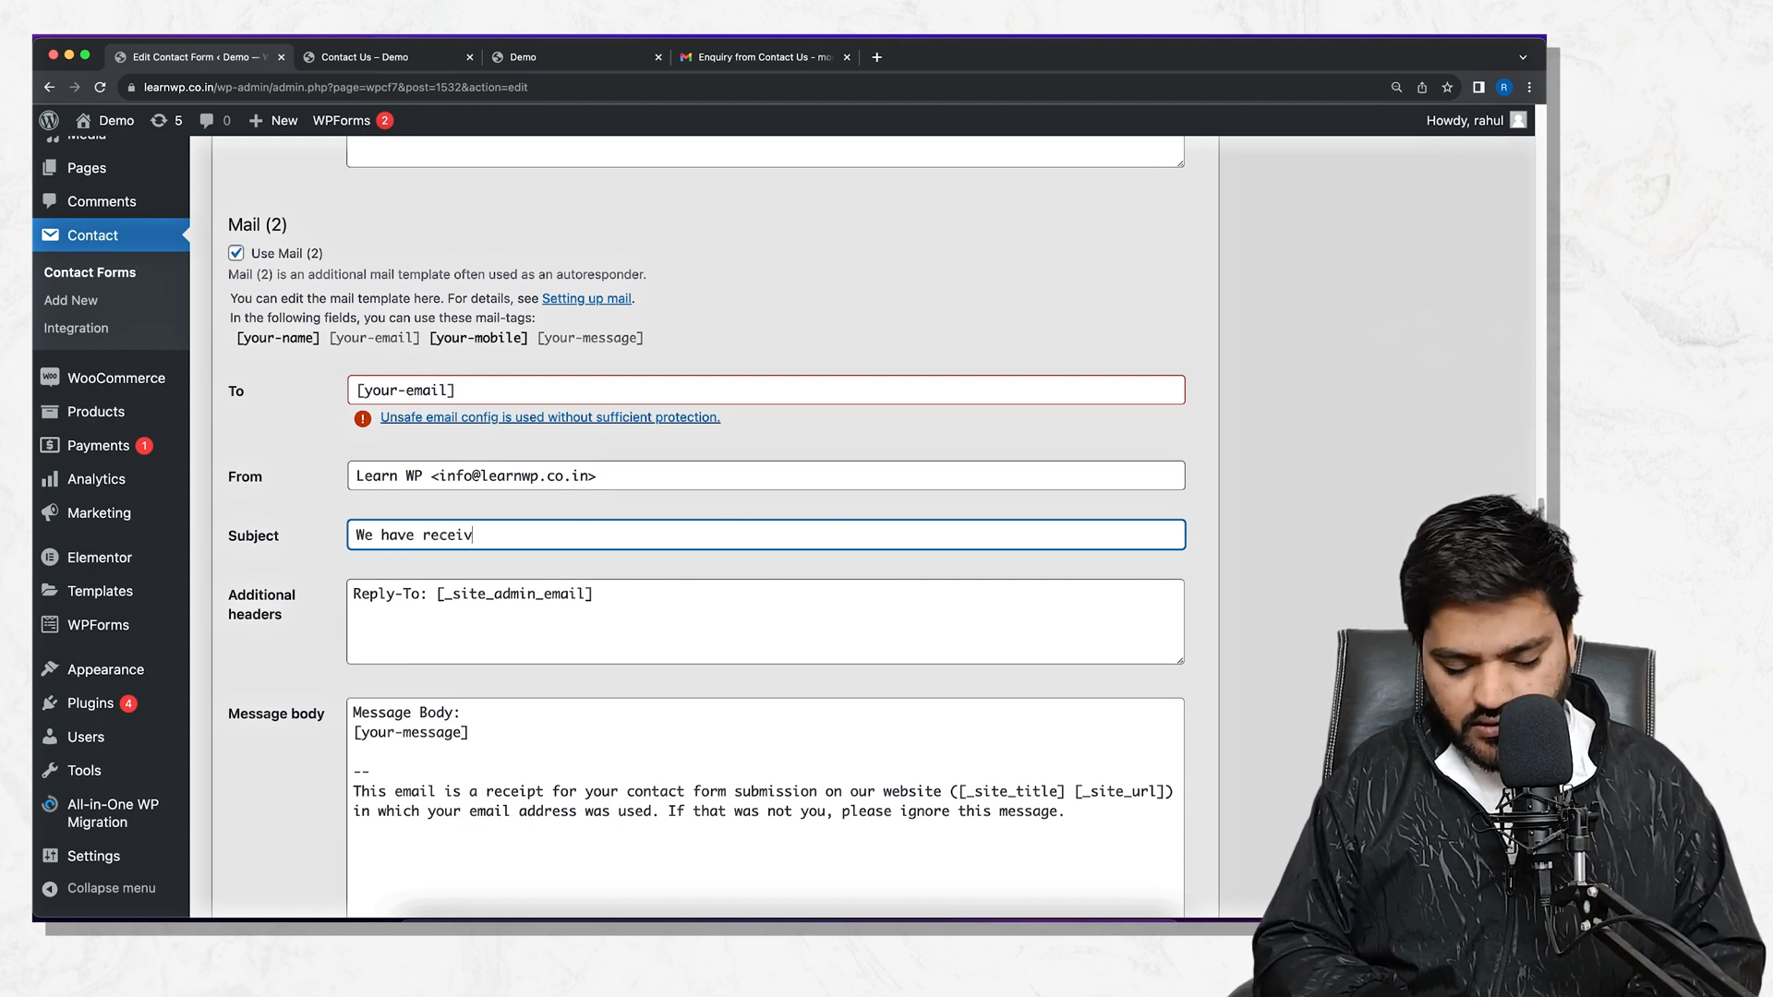
pyautogui.write('ed your e')
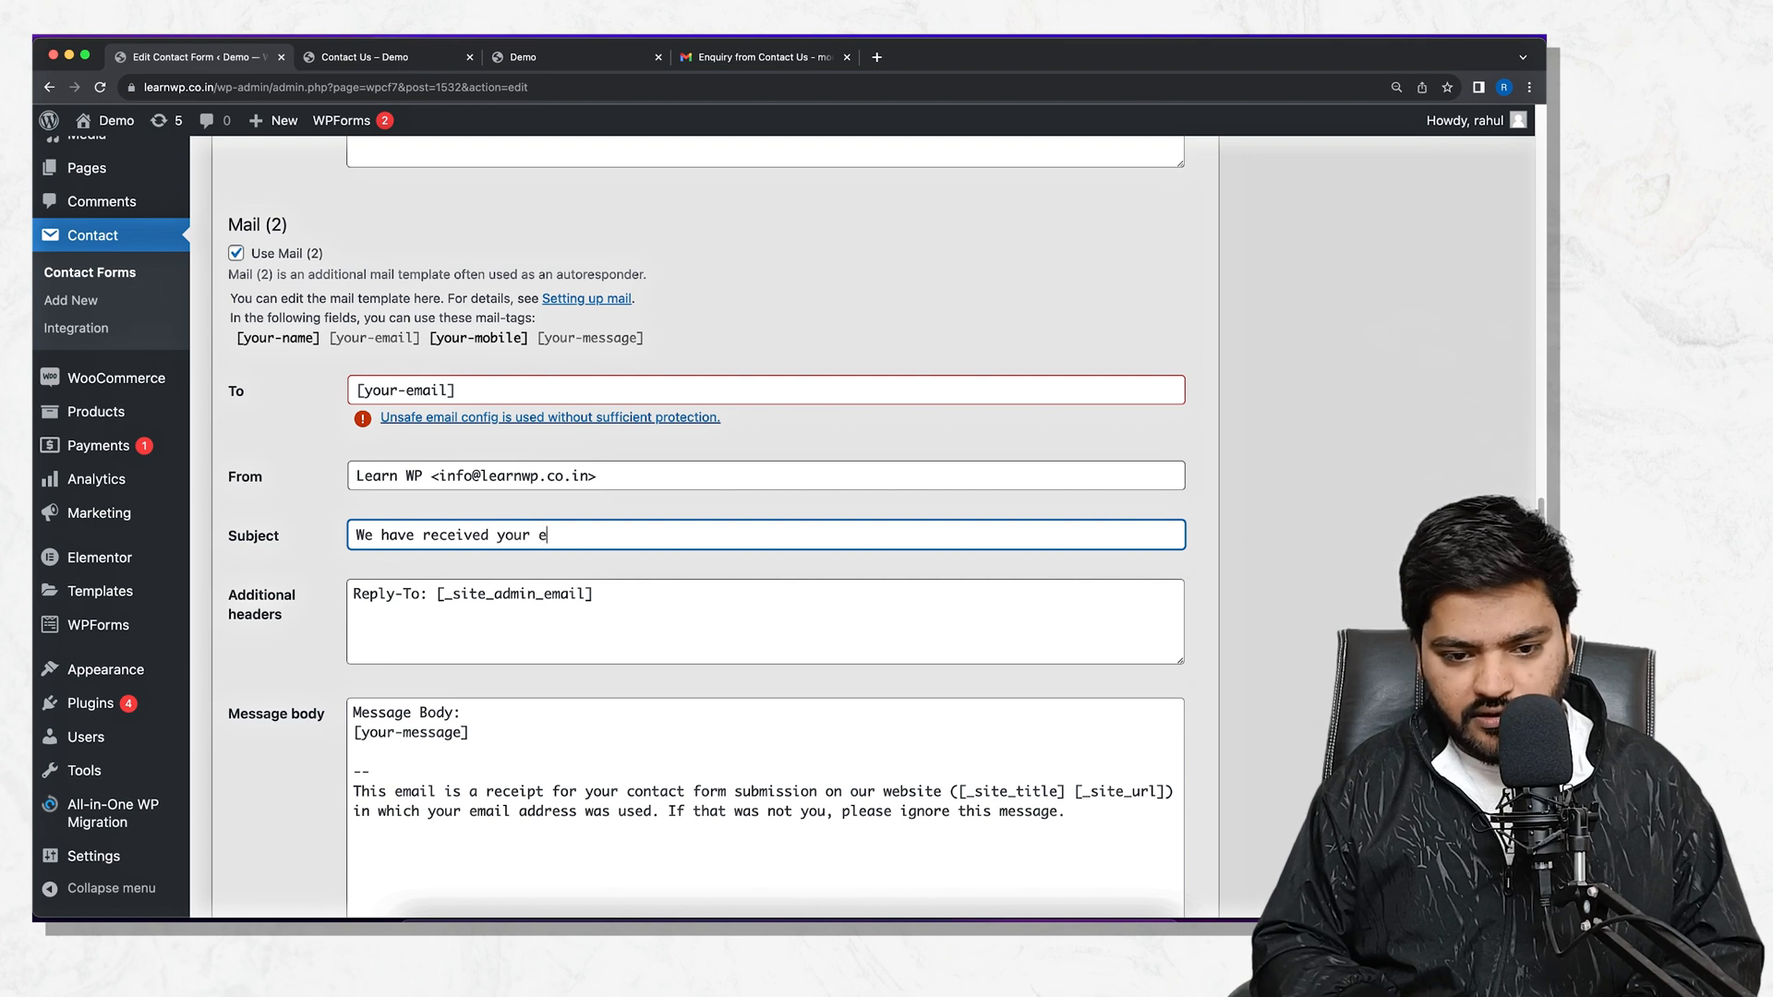
pyautogui.write('nquiry')
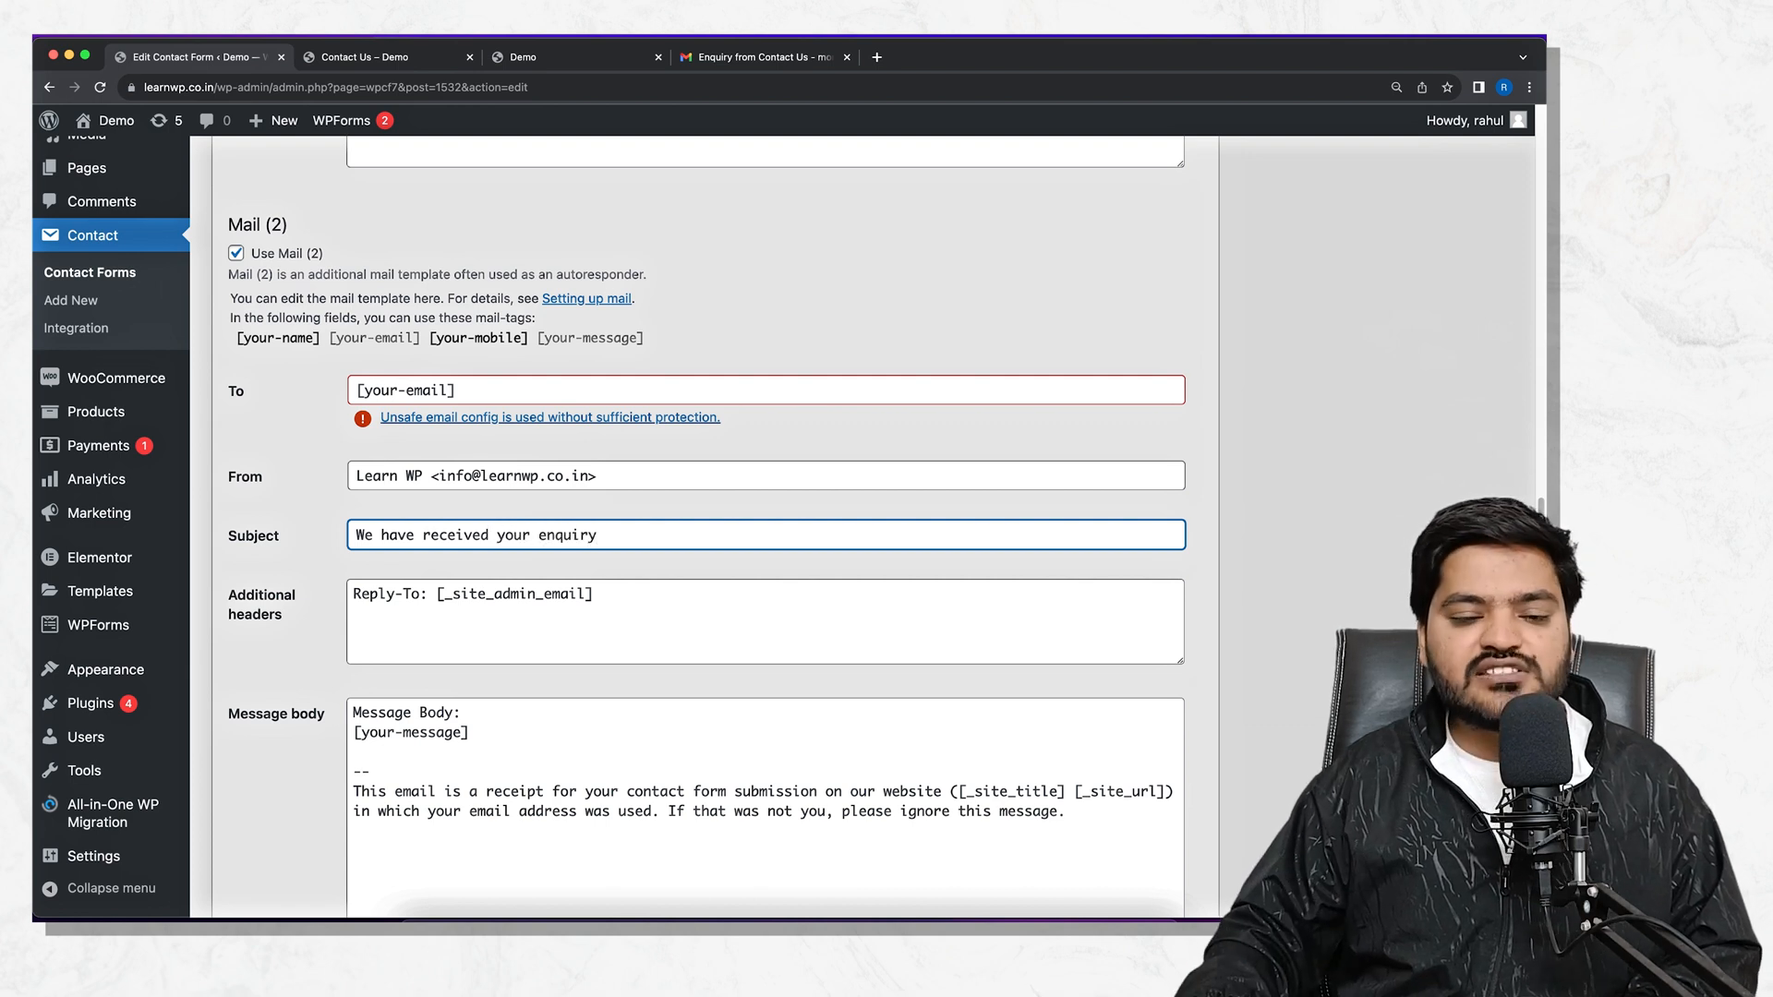
pyautogui.moveTo(539, 565)
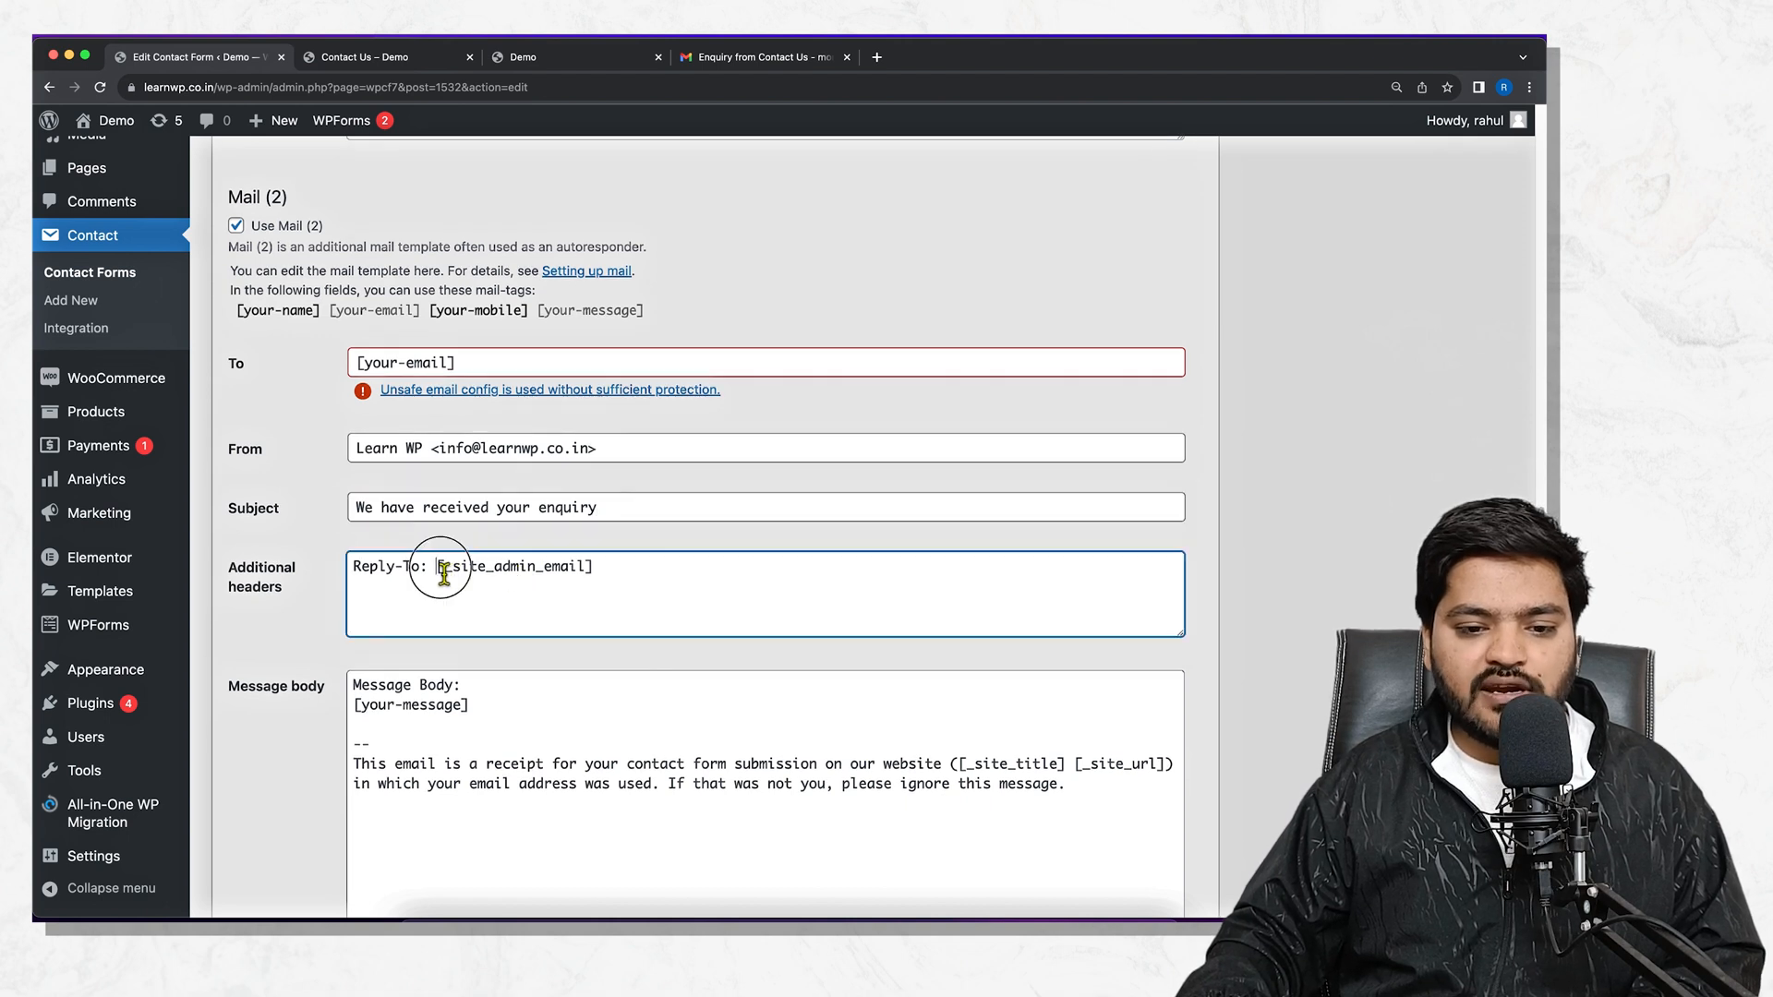
# - Cut the [_site_admin_email] tag out of the Mail (2) Reply-To header for the admin's Gmail address
pyautogui.scroll(3)
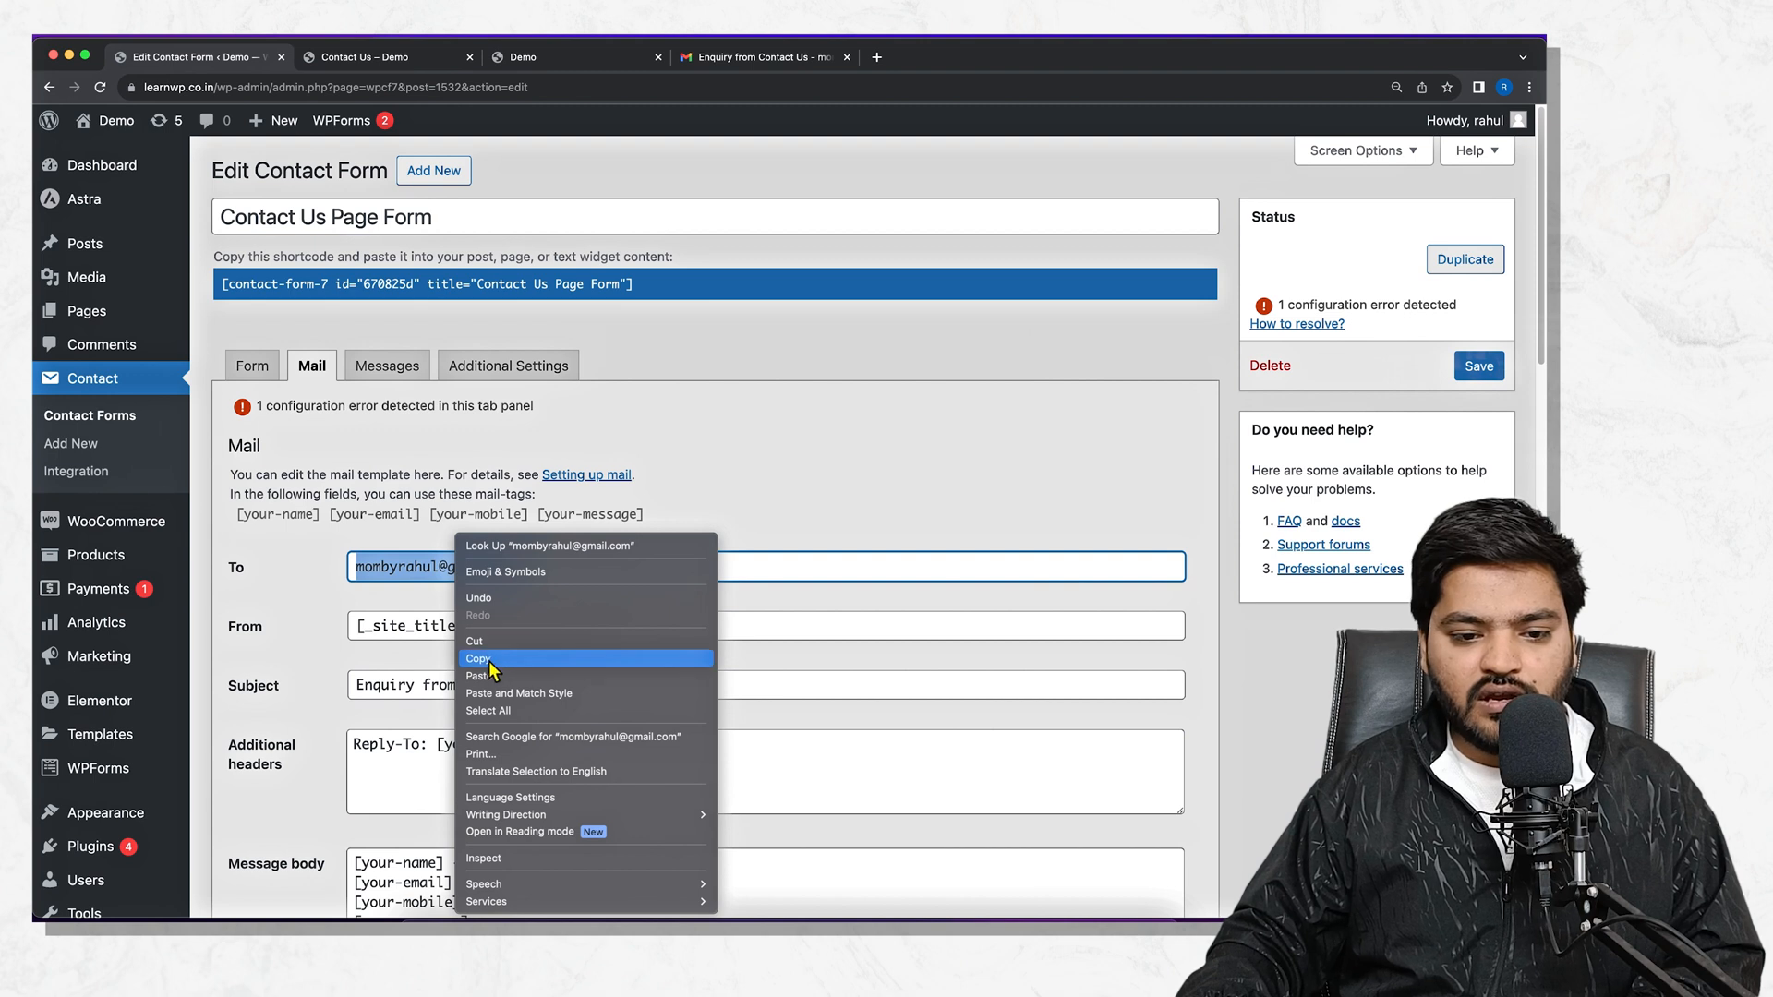
pyautogui.scroll(-3)
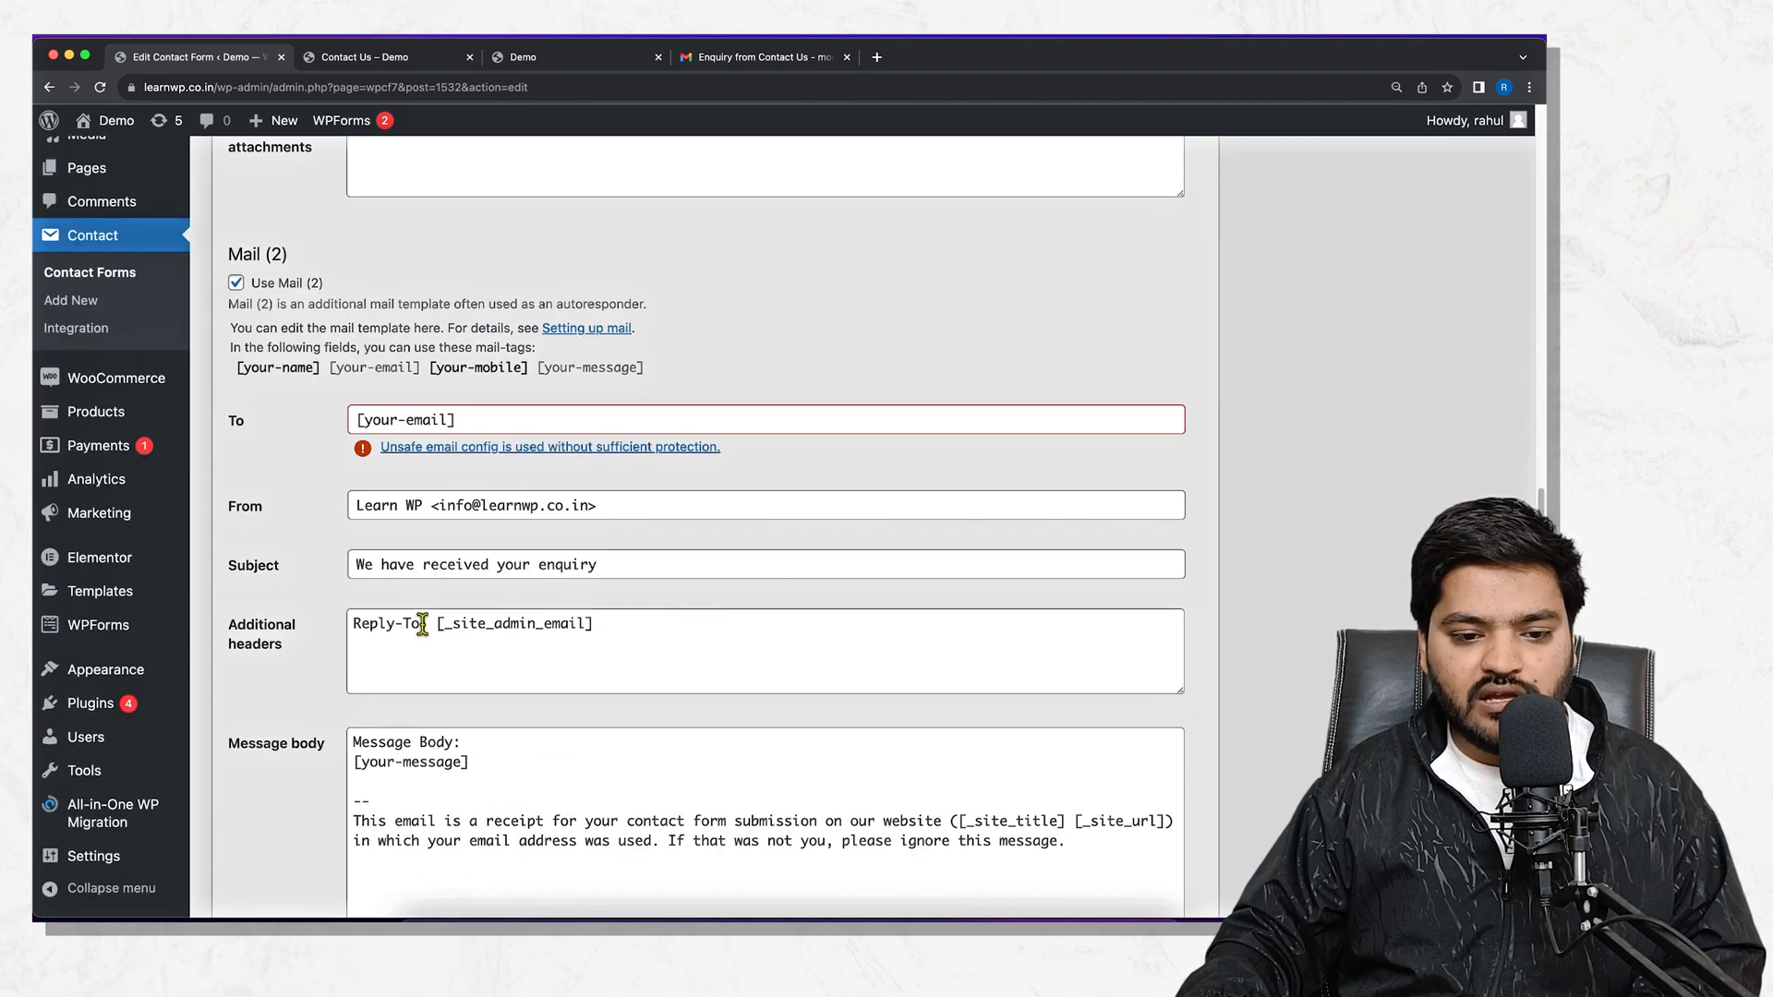
pyautogui.rightClick(513, 623)
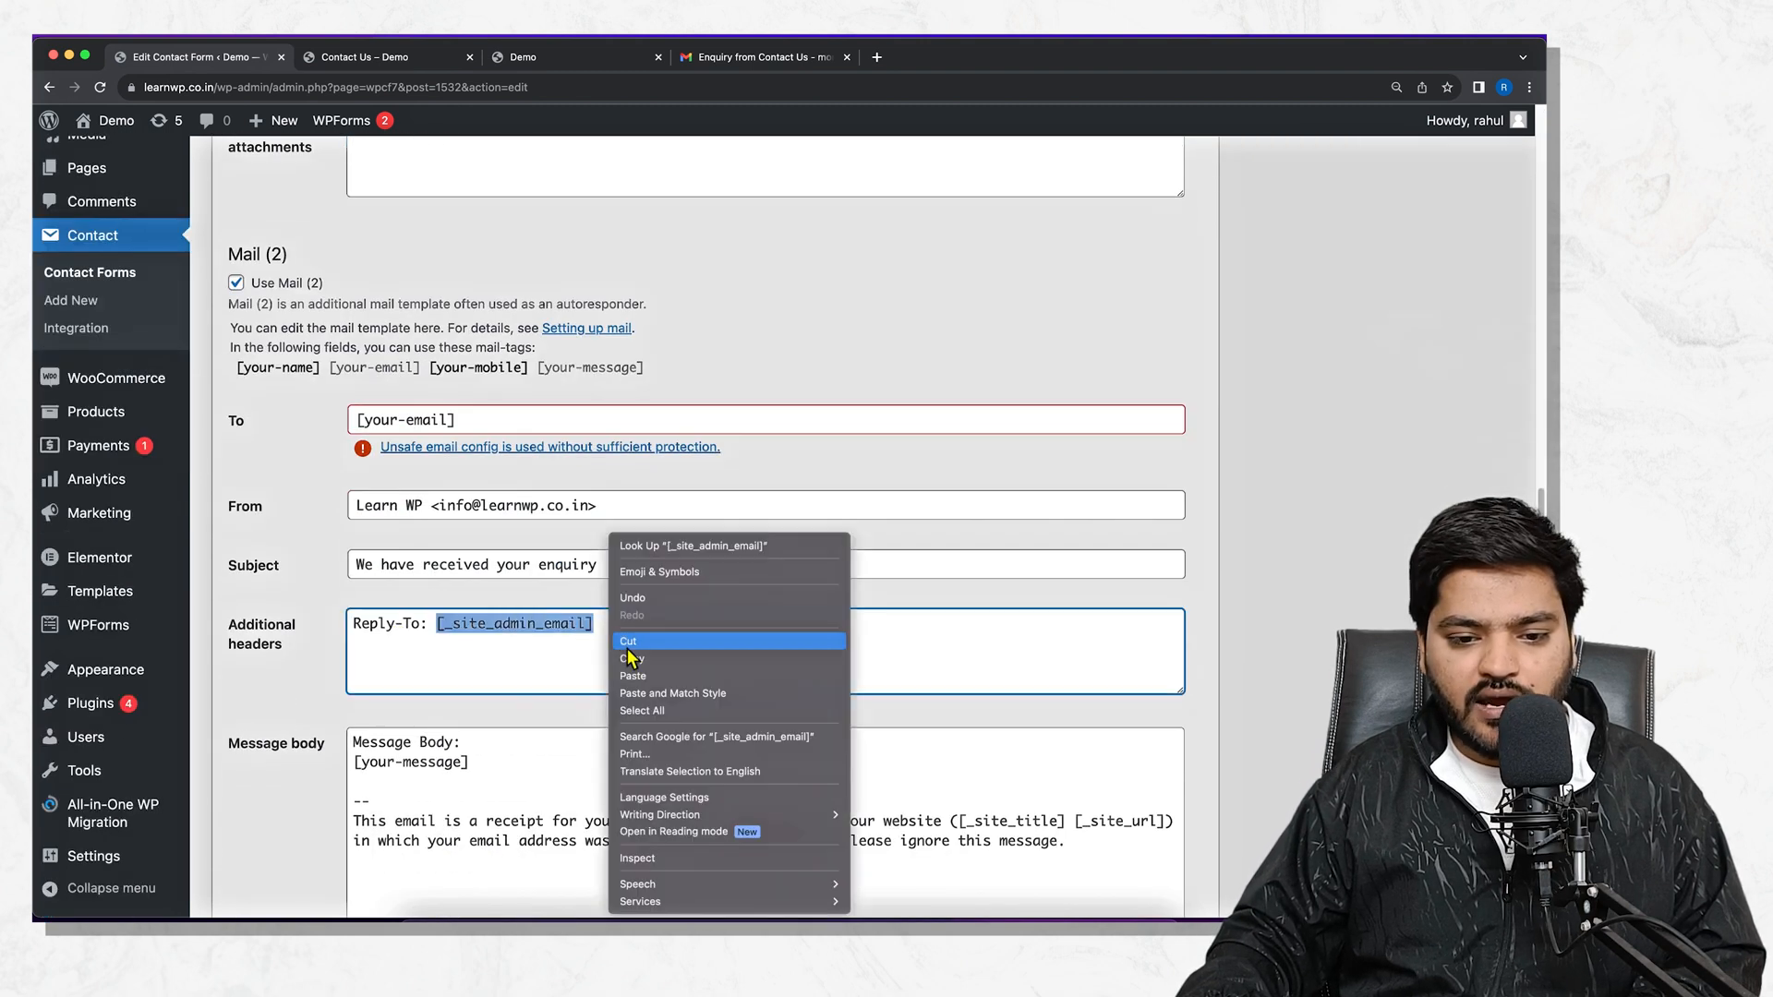
pyautogui.click(634, 676)
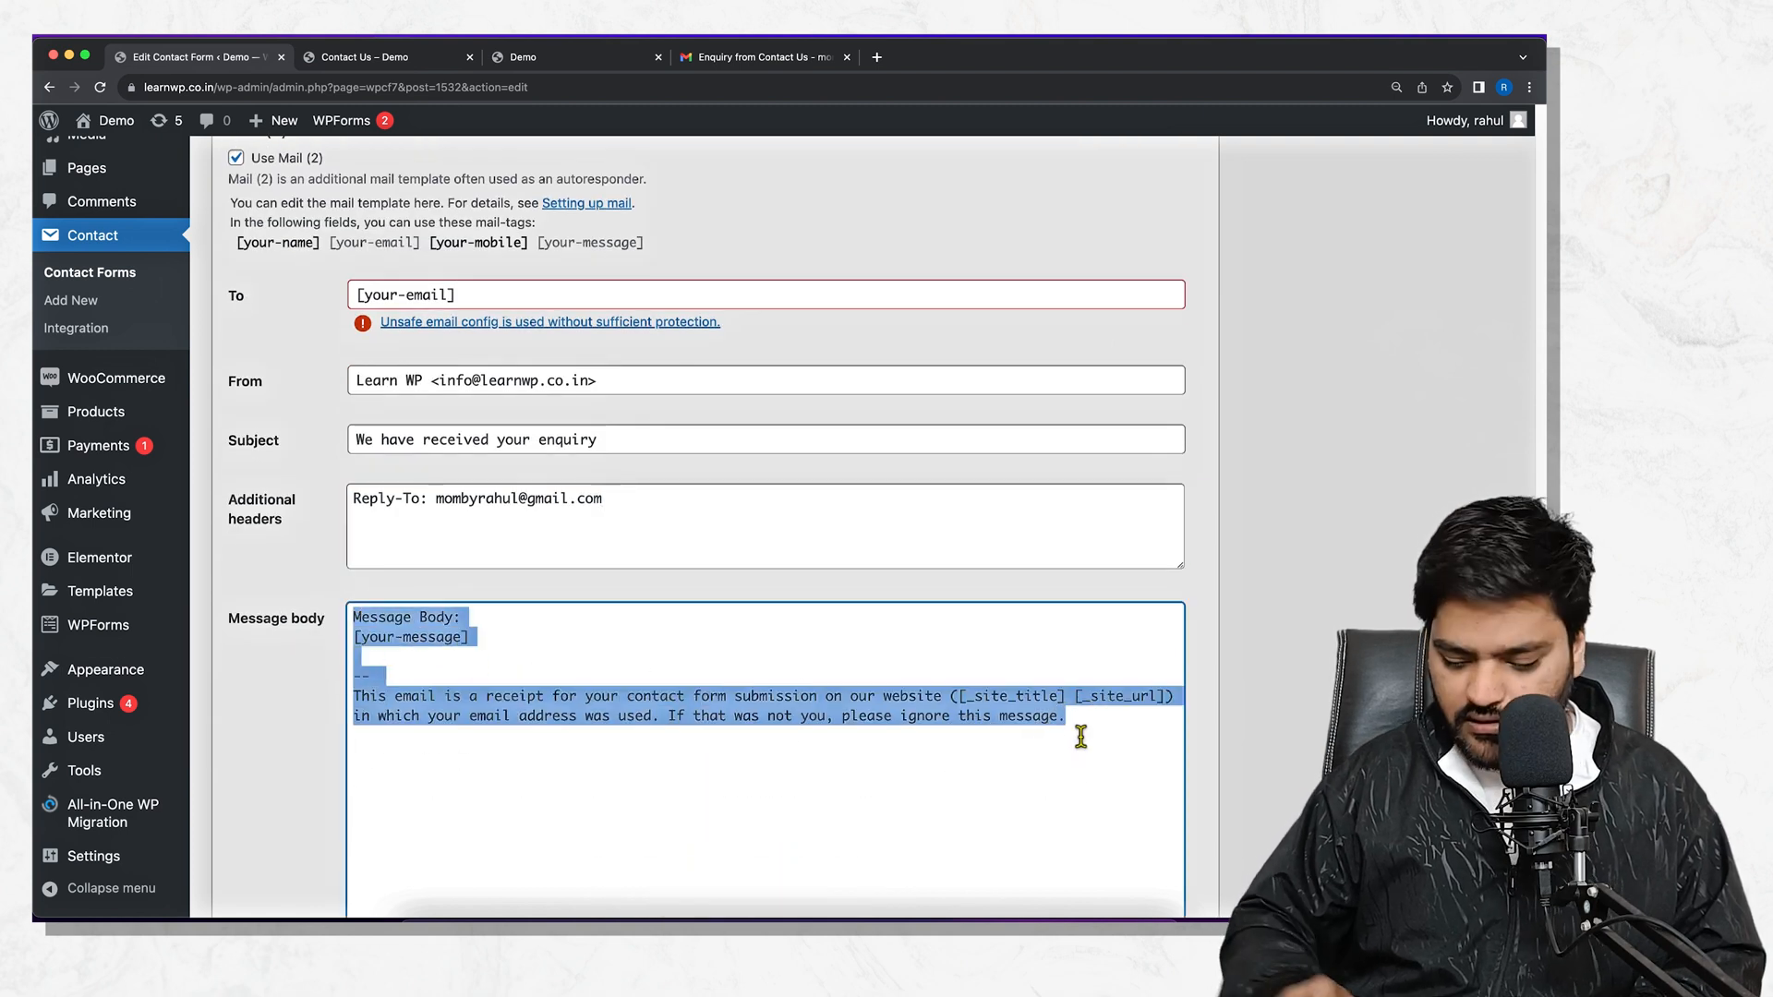
# - Begin the Mail (2) message body with the greeting 'Hello [your-name],' on its own line
pyautogui.write('H')
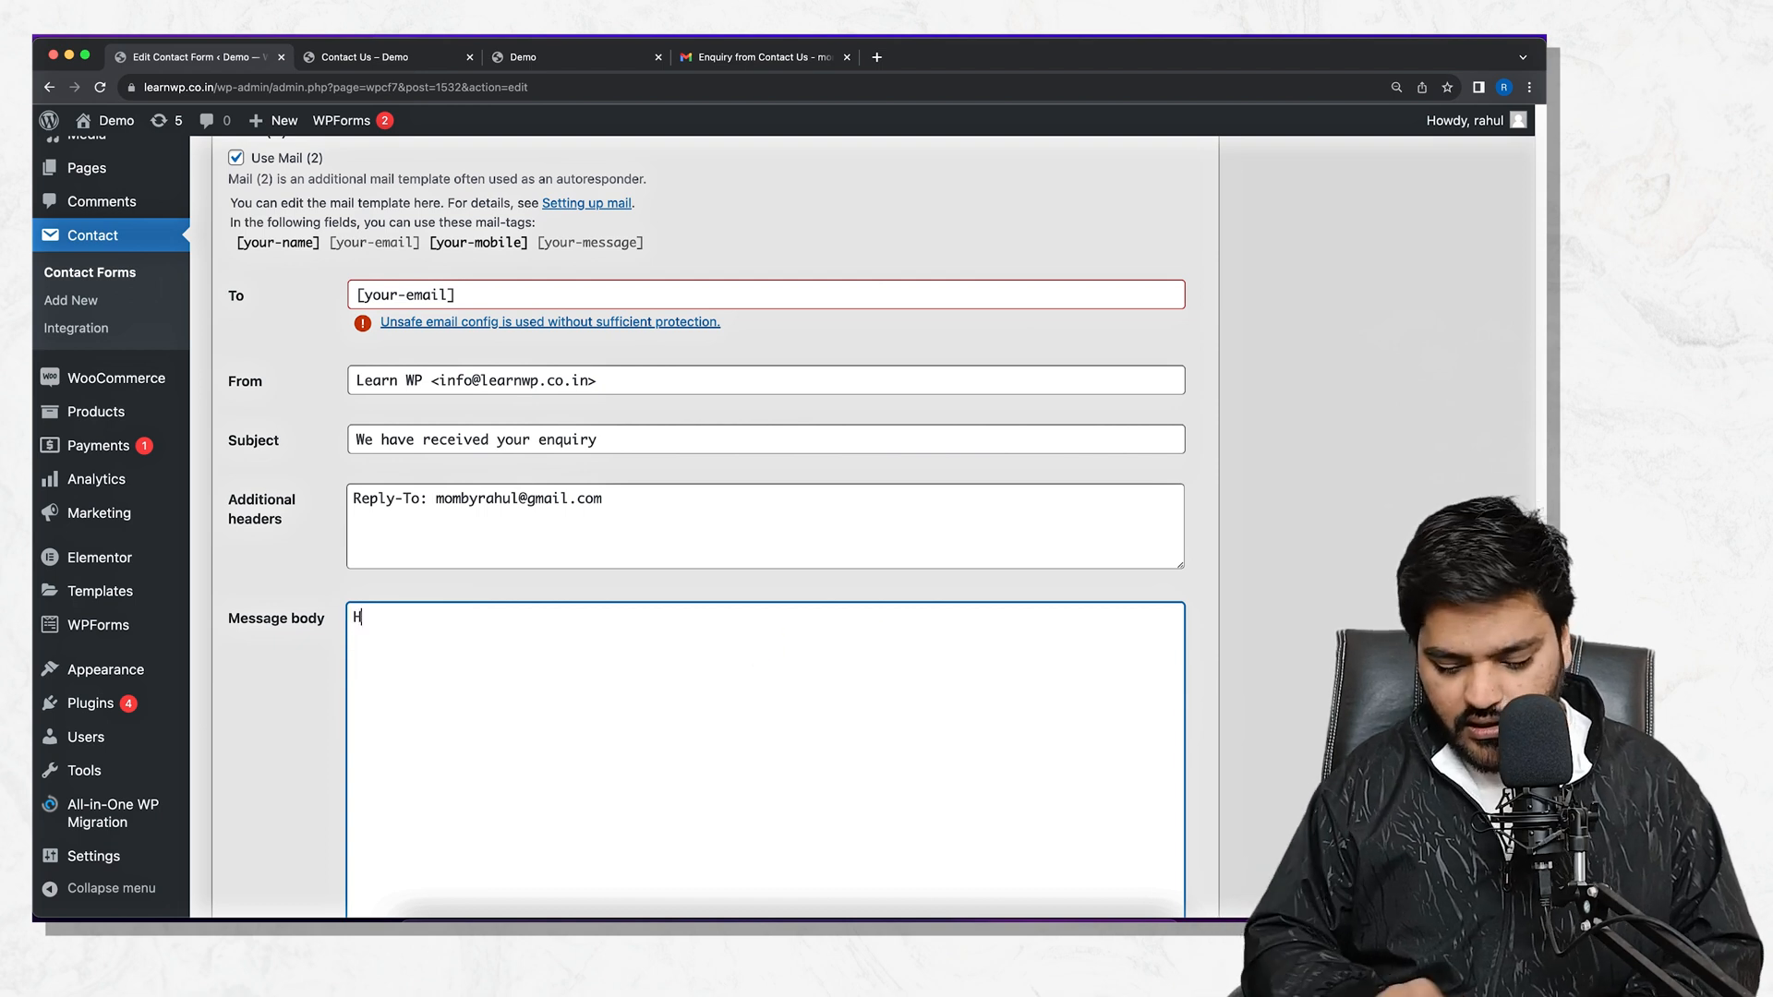
pyautogui.write('ello')
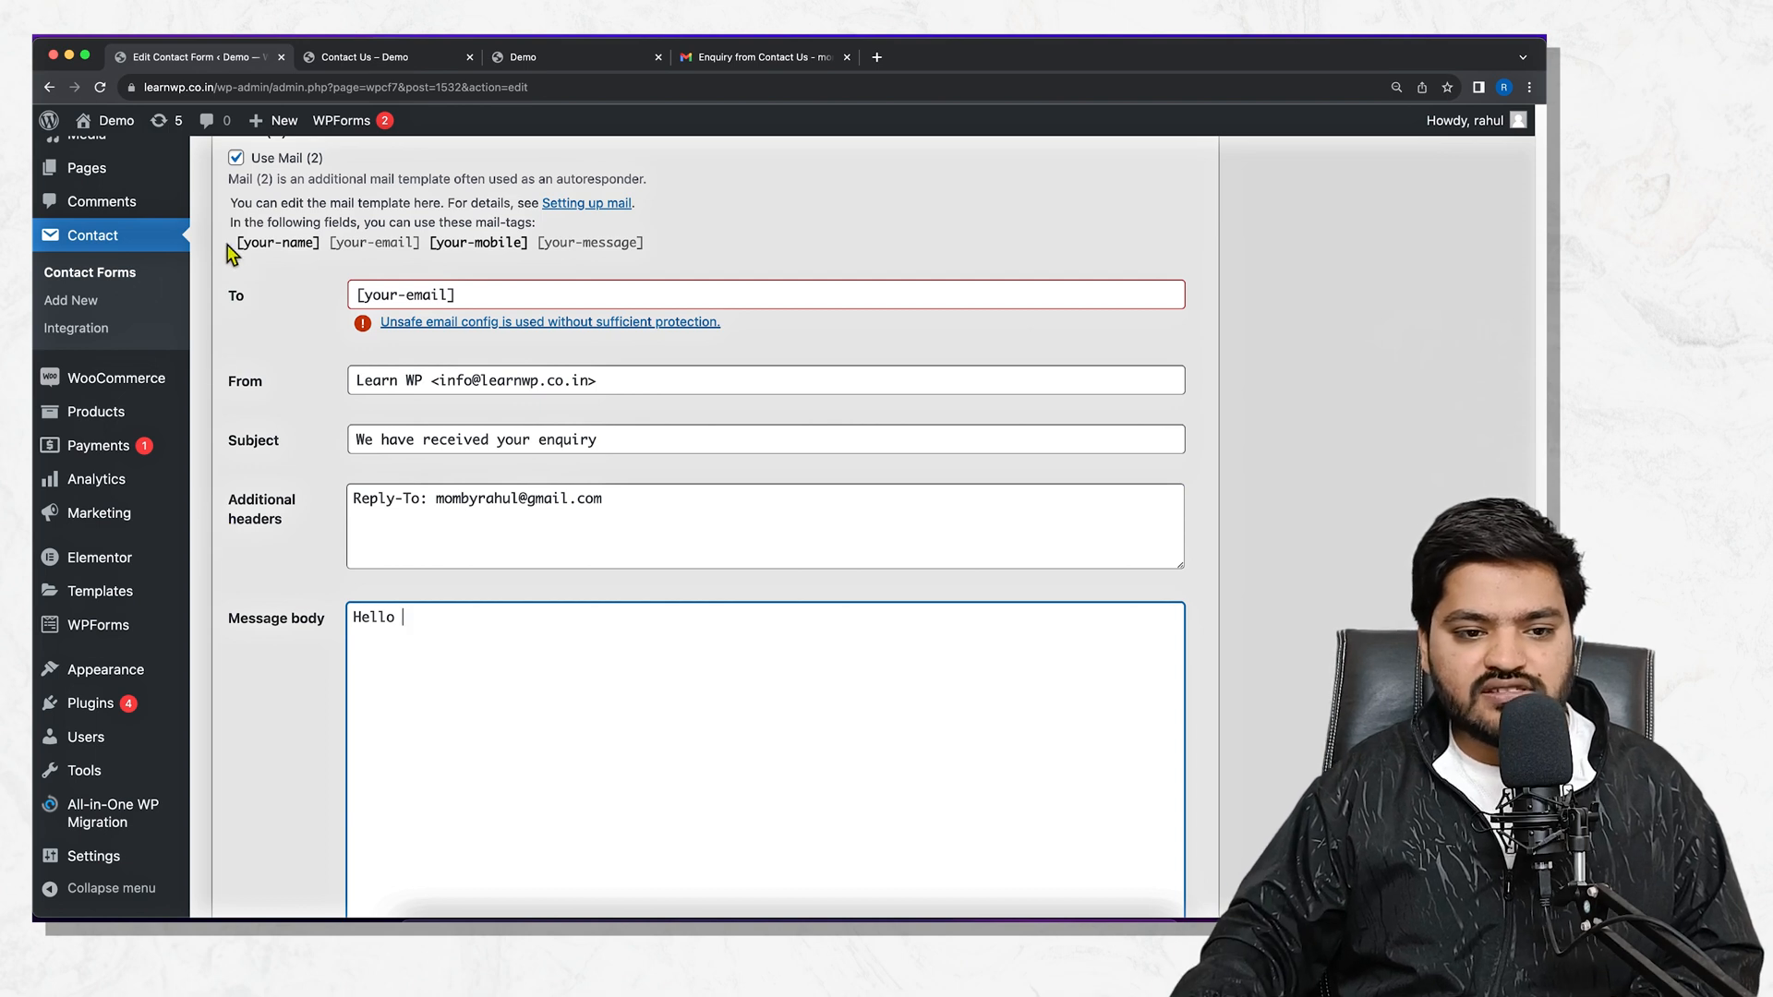
pyautogui.rightClick(277, 242)
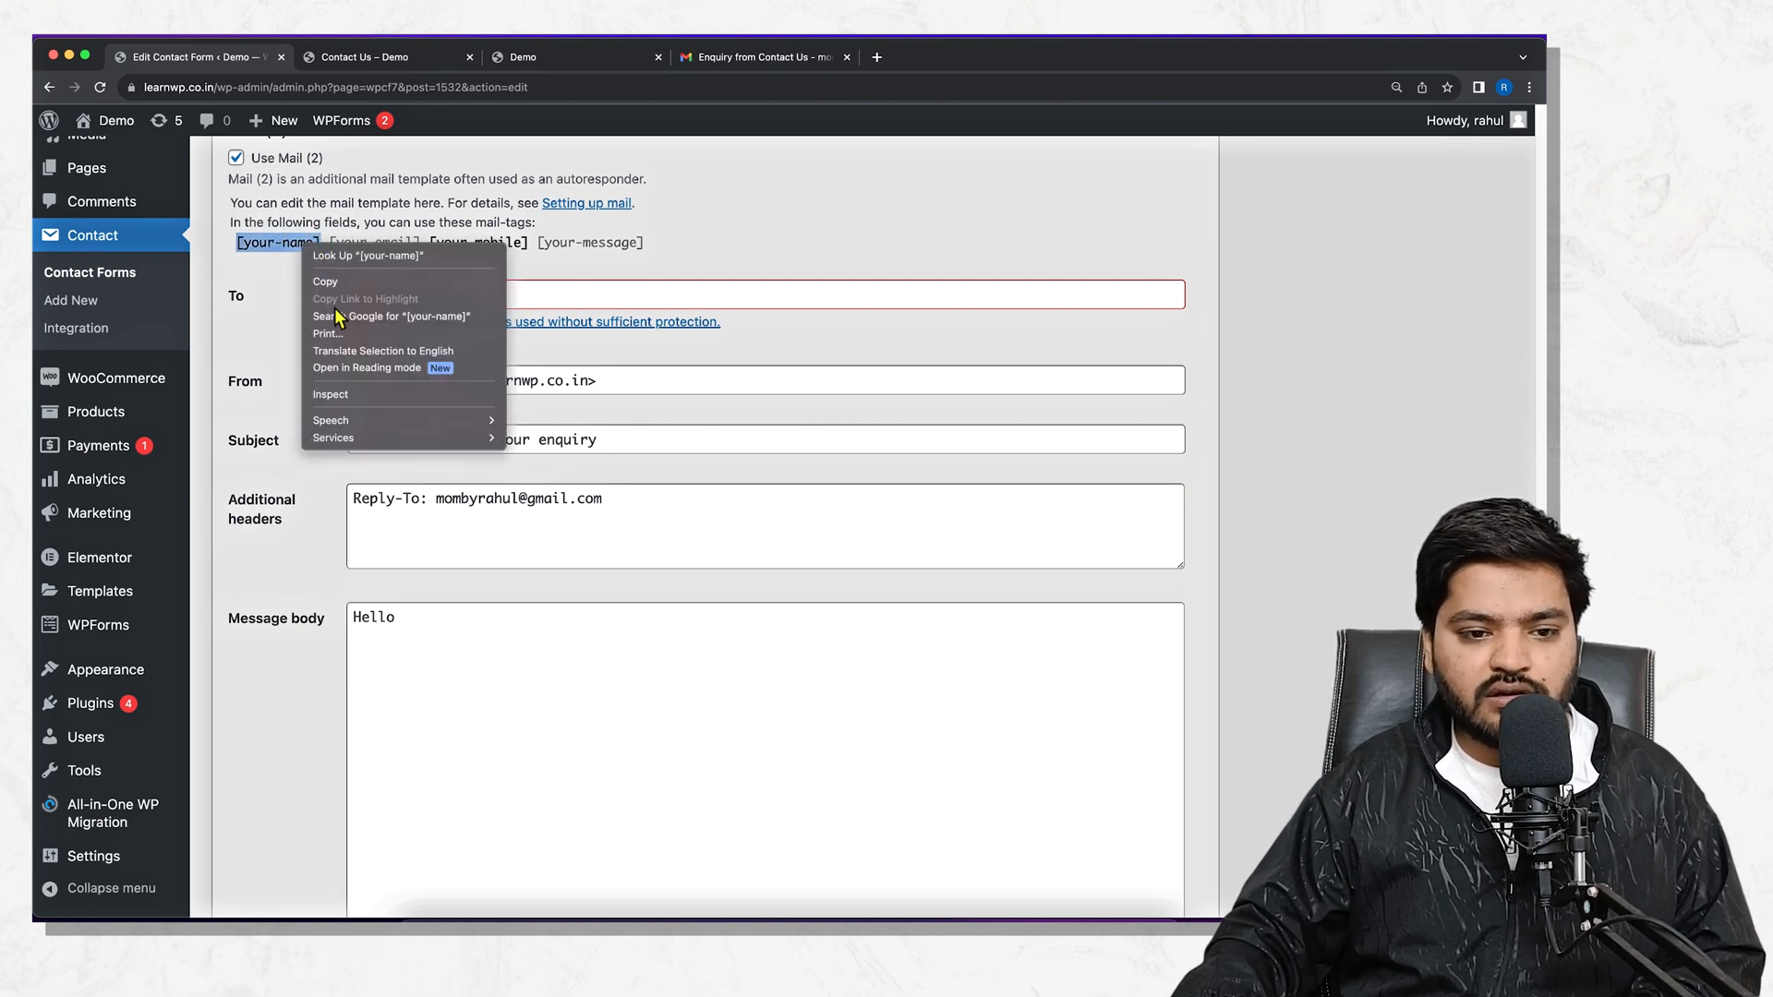
pyautogui.click(425, 617)
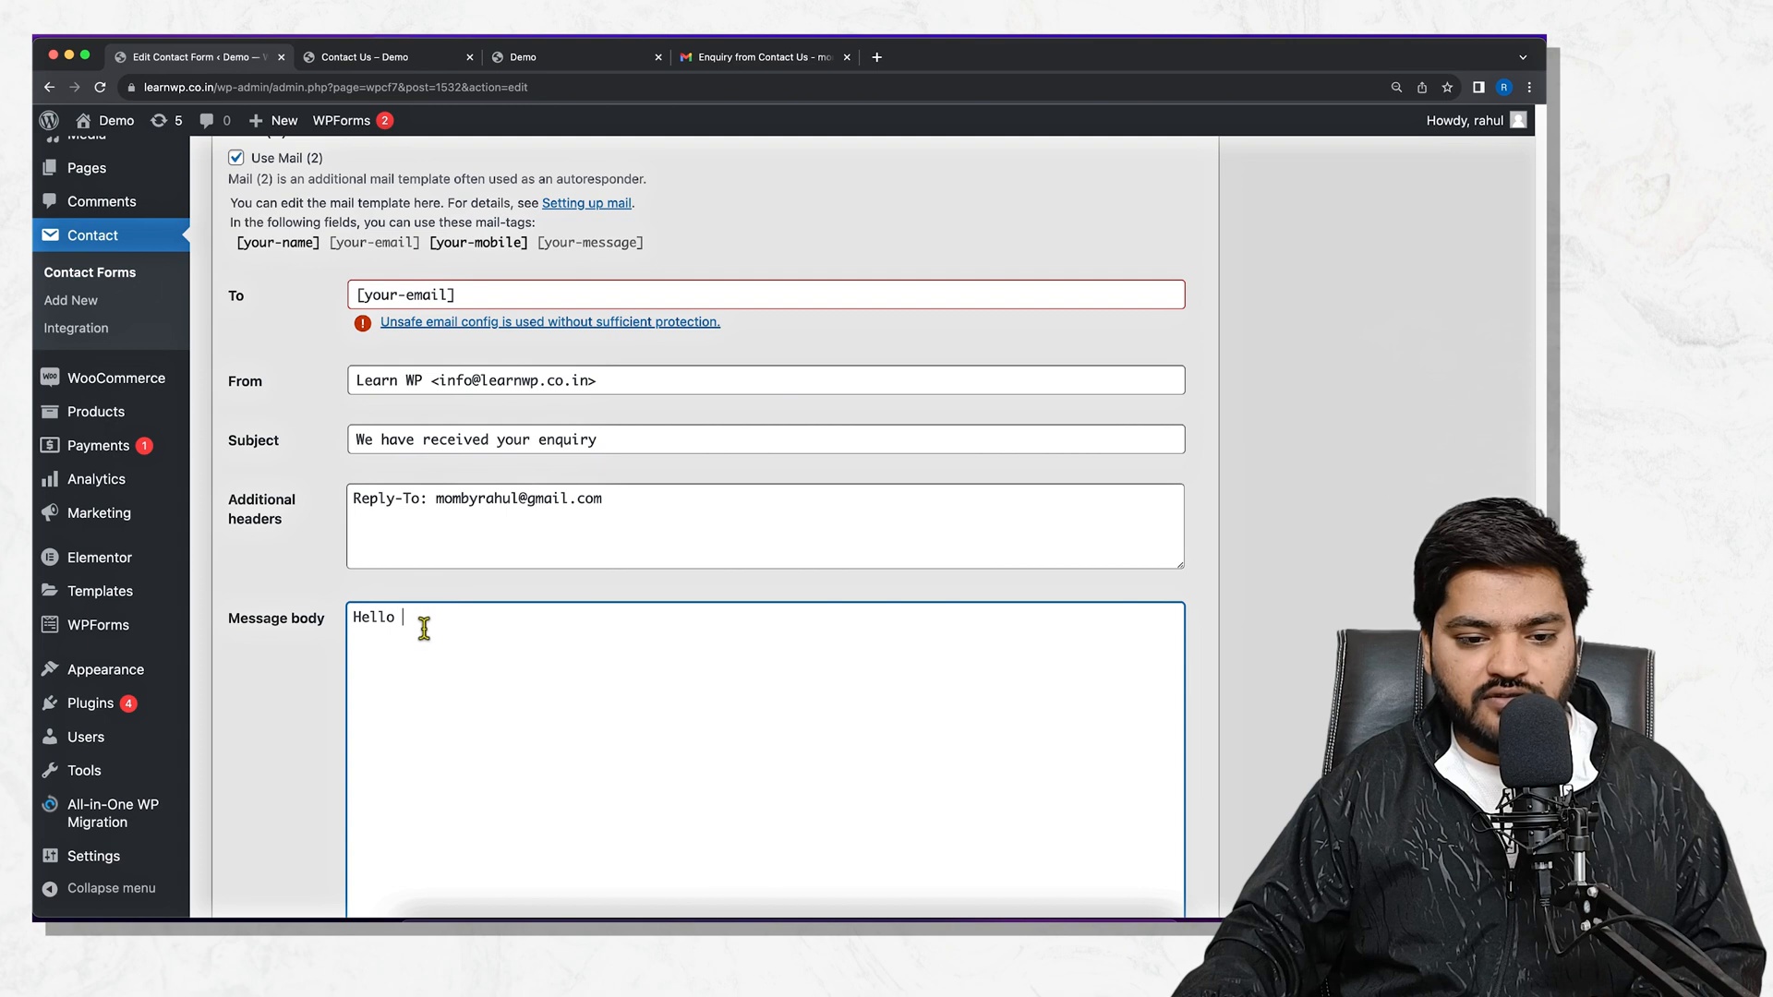
pyautogui.write('[your-name]')
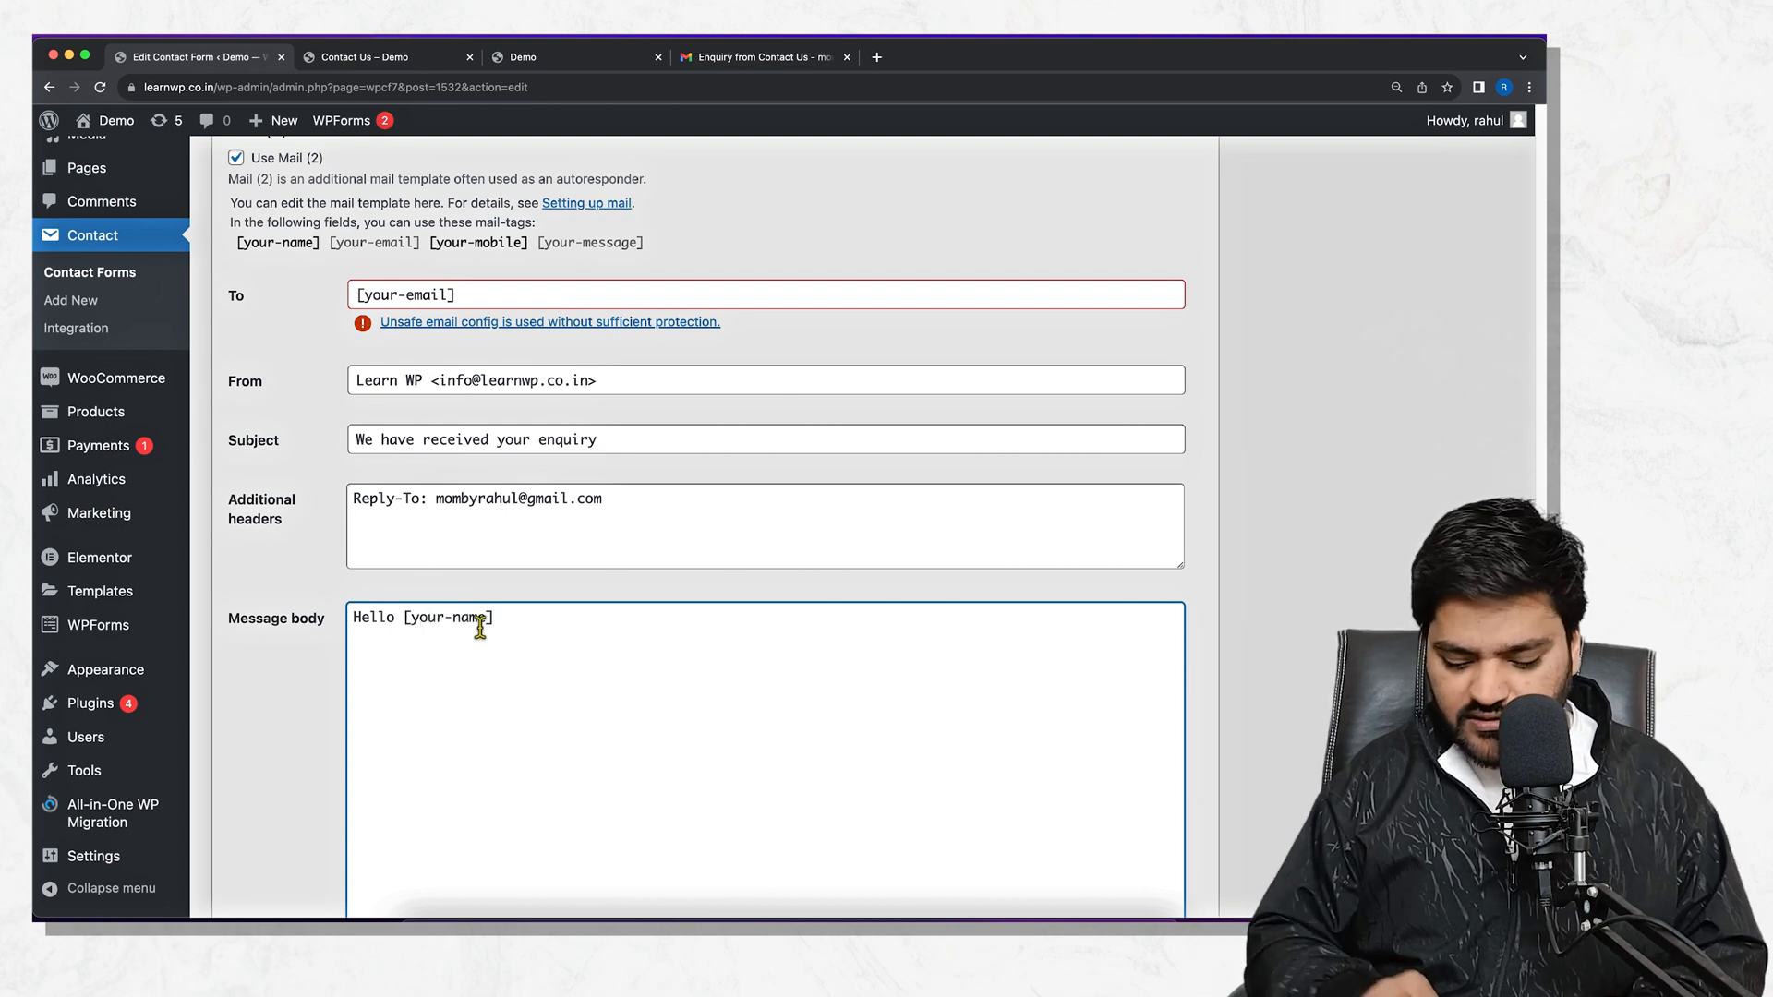
pyautogui.write(',')
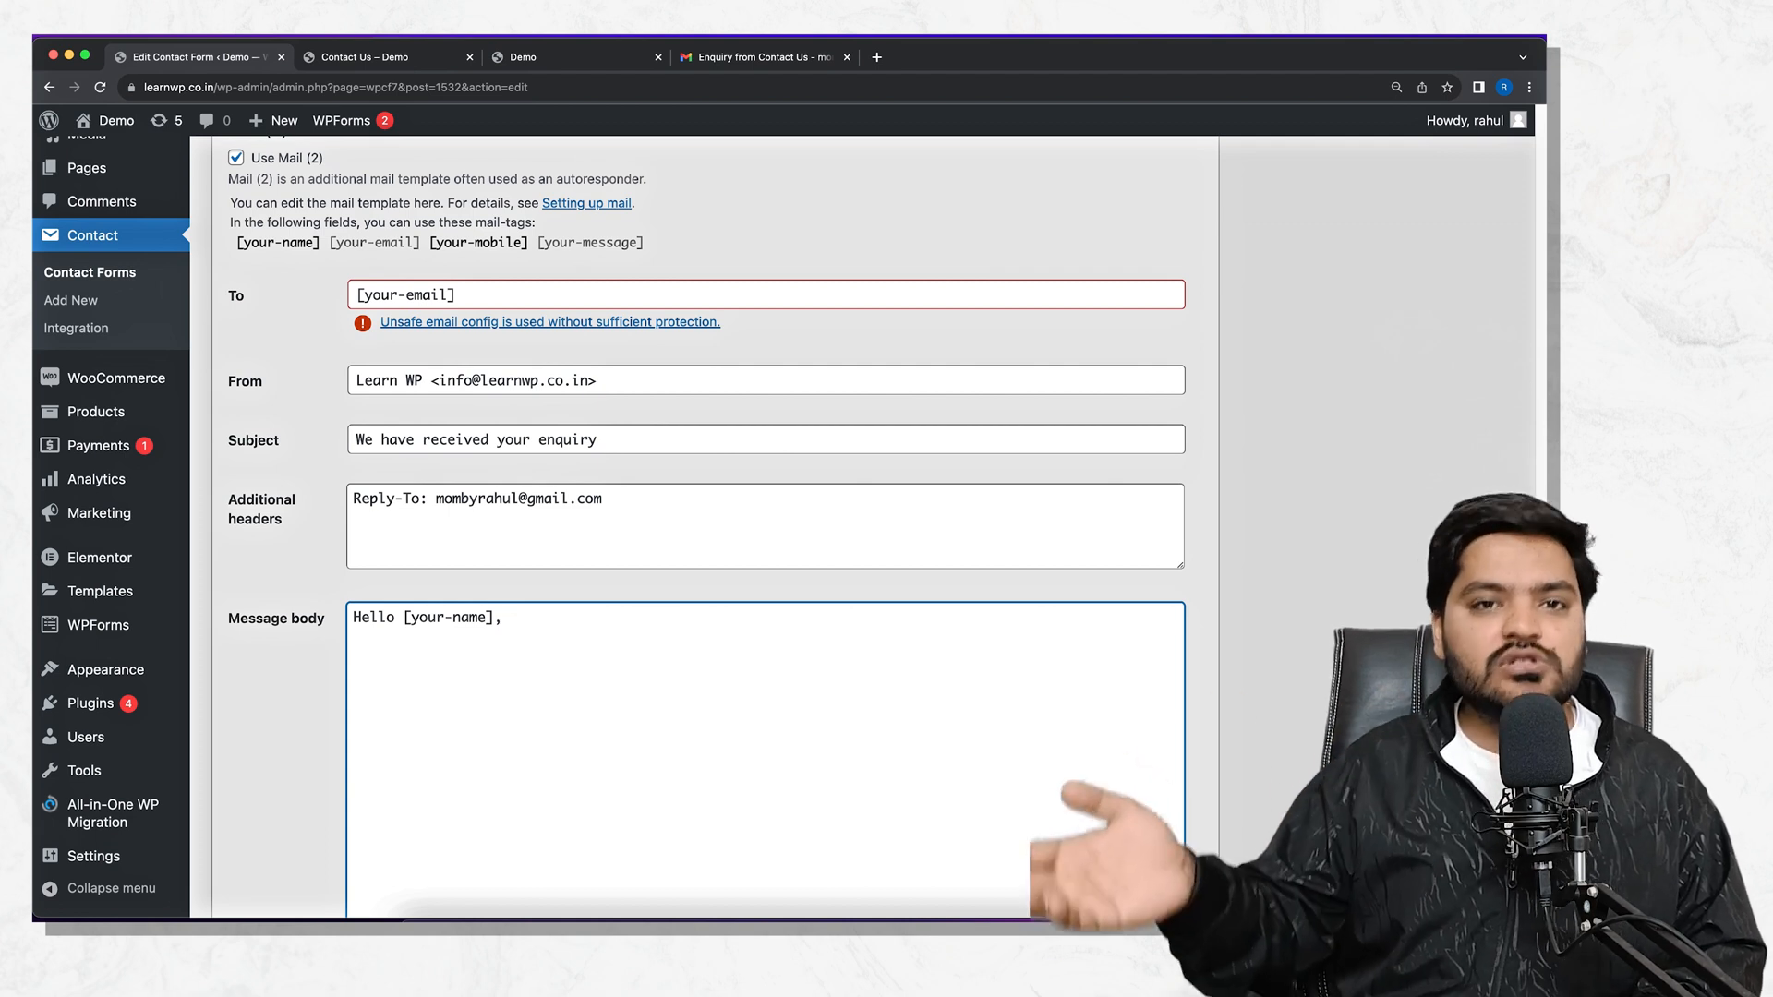
pyautogui.press('enter')
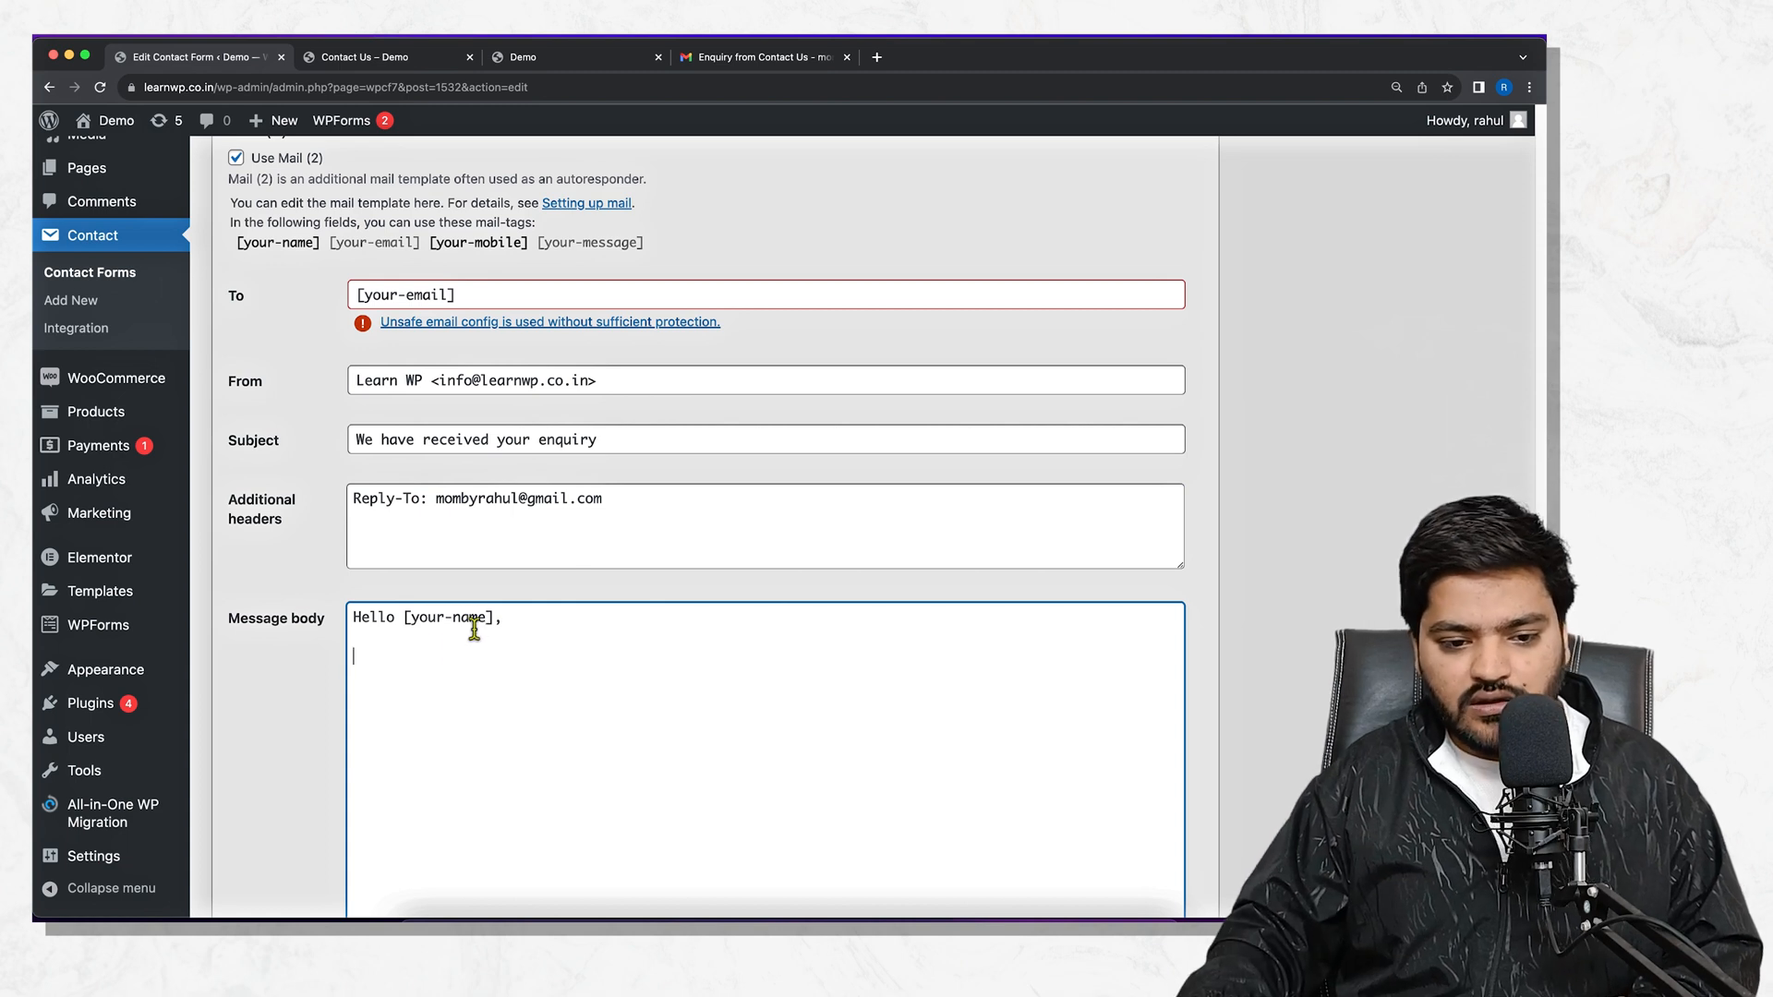
pyautogui.moveTo(412, 667)
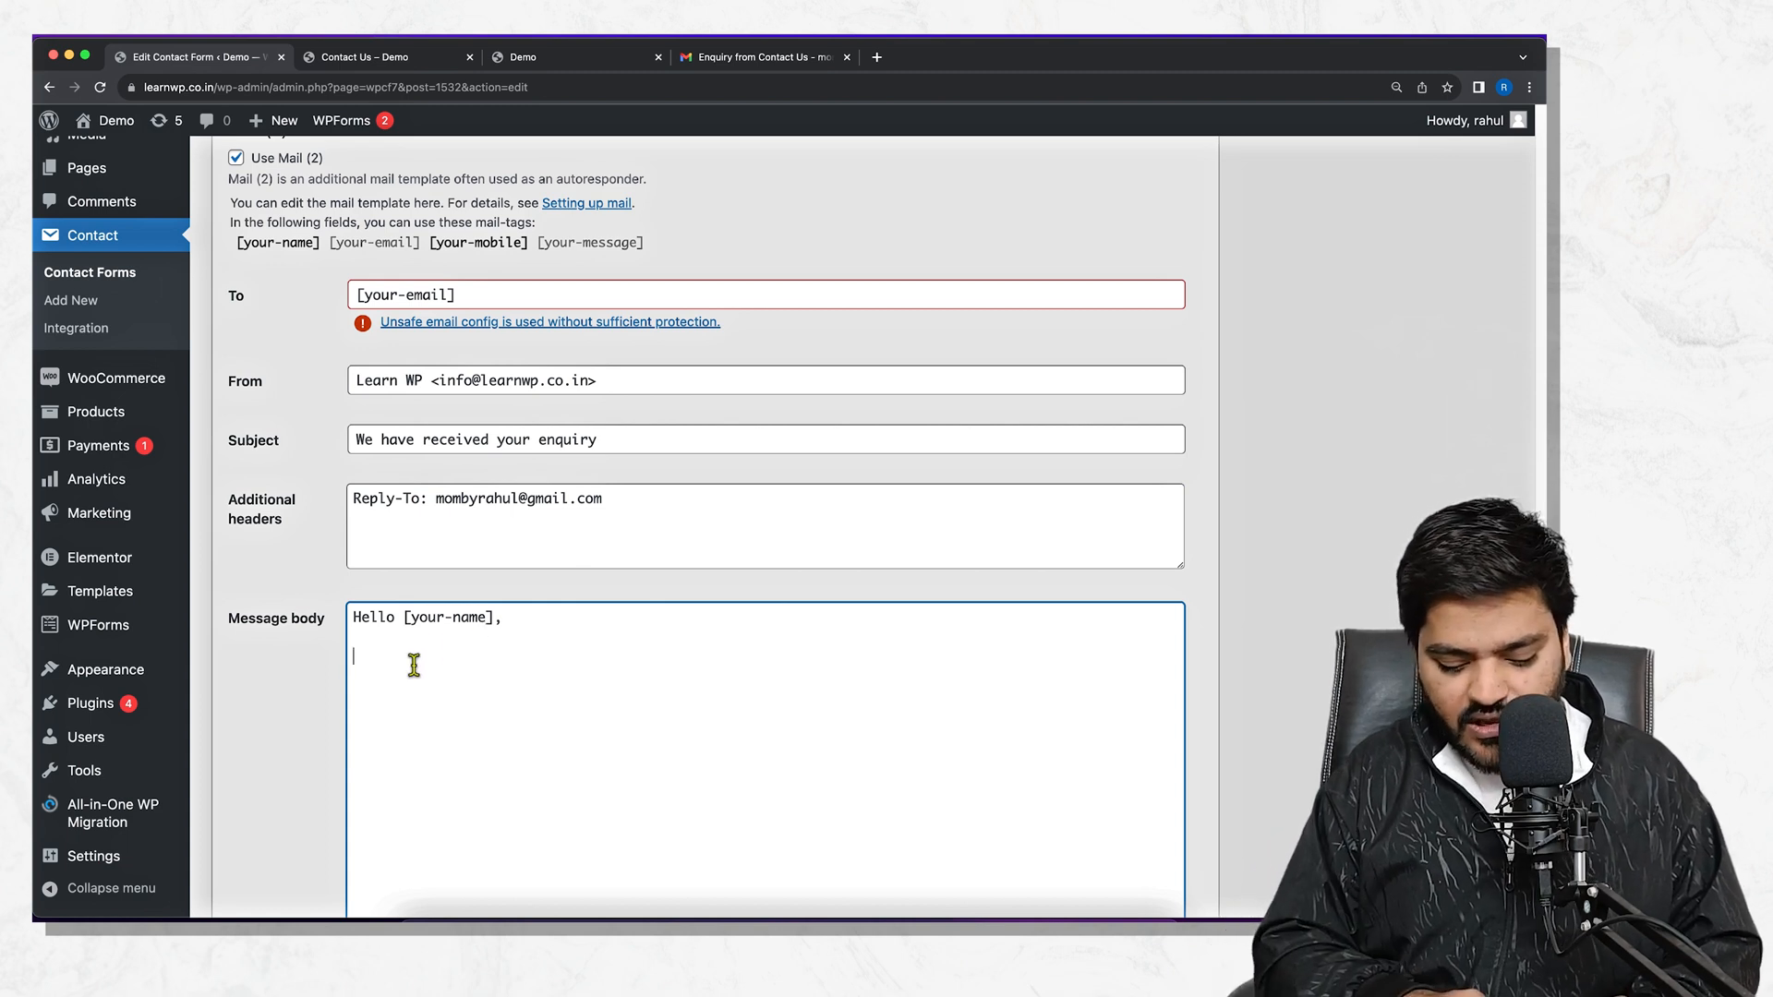
# - Write the thank-you paragraph: details received and someone from our team will get in touch in 24 hours
pyautogui.write('Thank you fo')
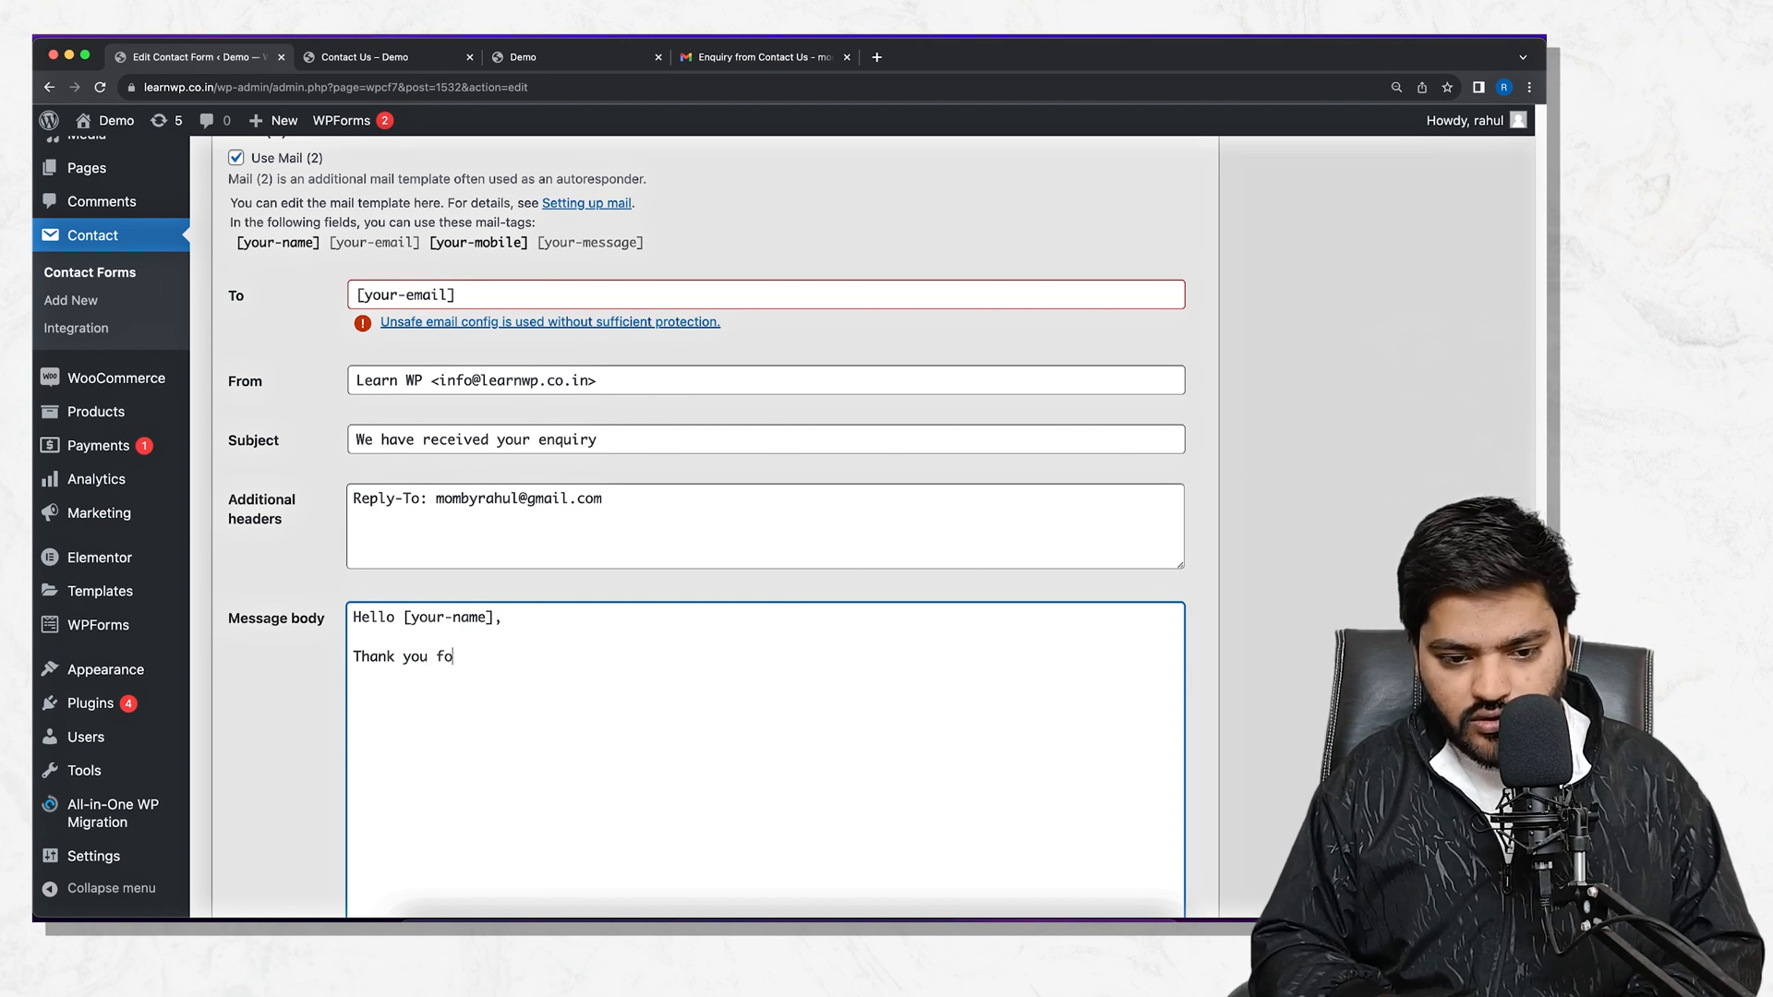
pyautogui.write('r showing int')
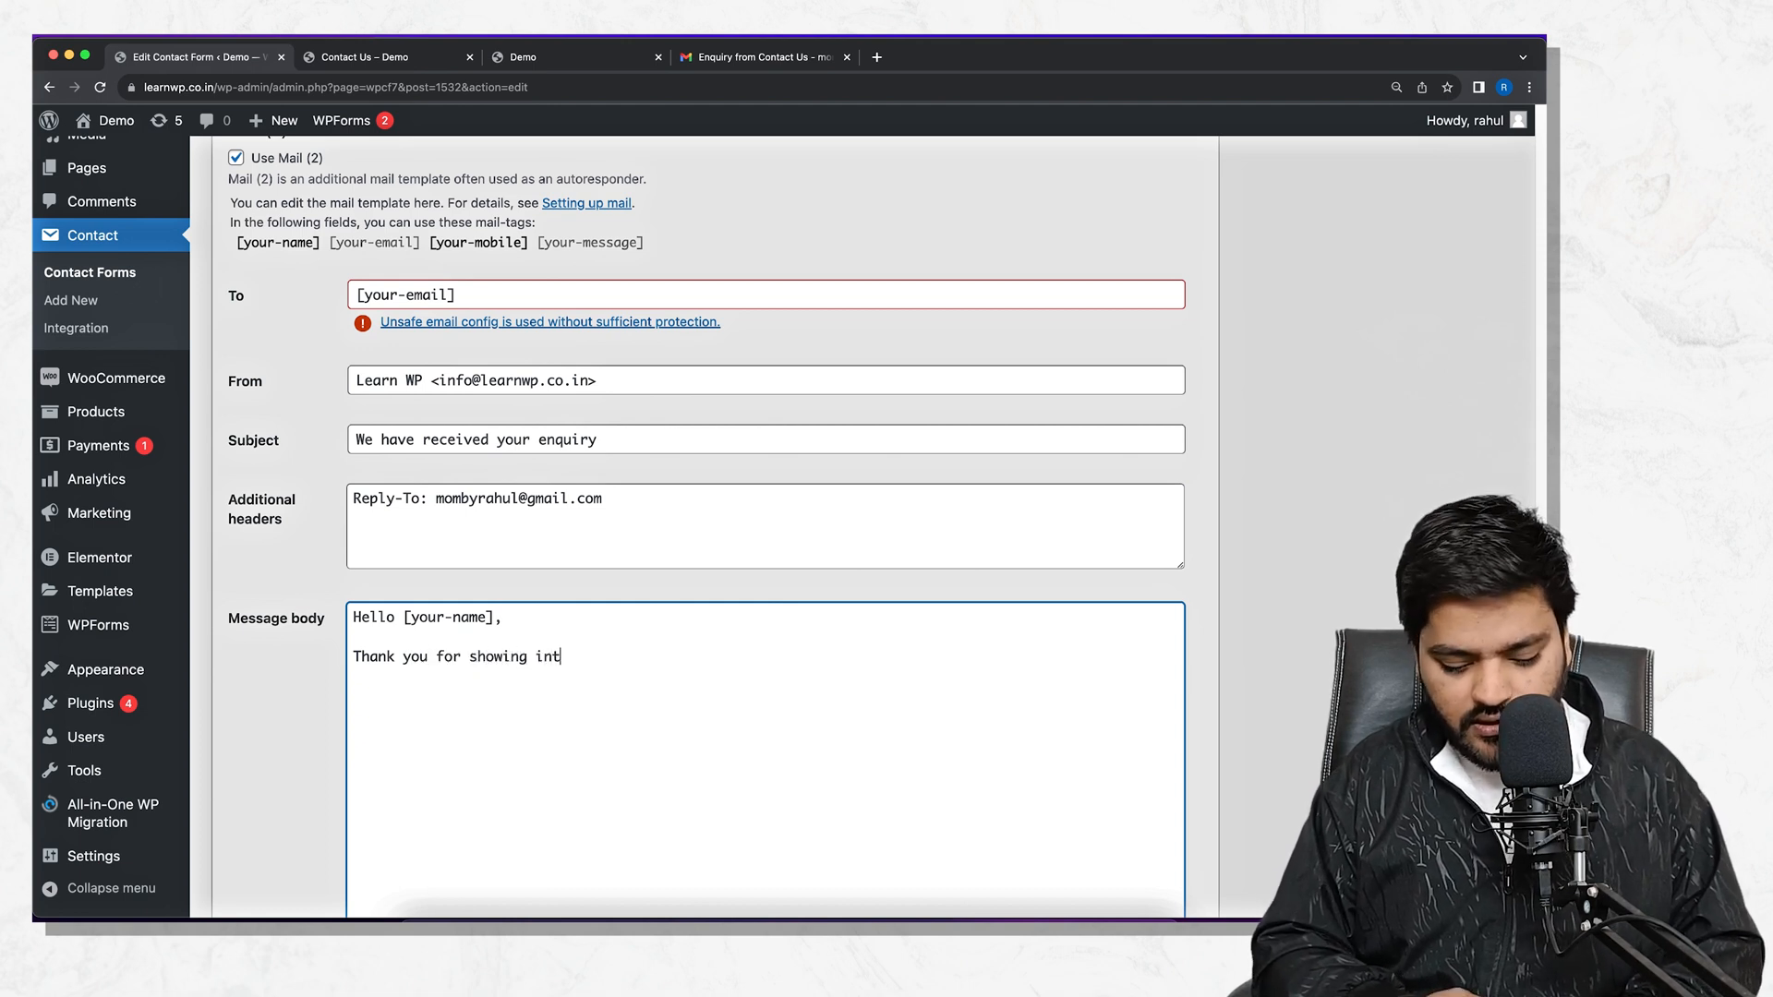
pyautogui.write('erest in ou')
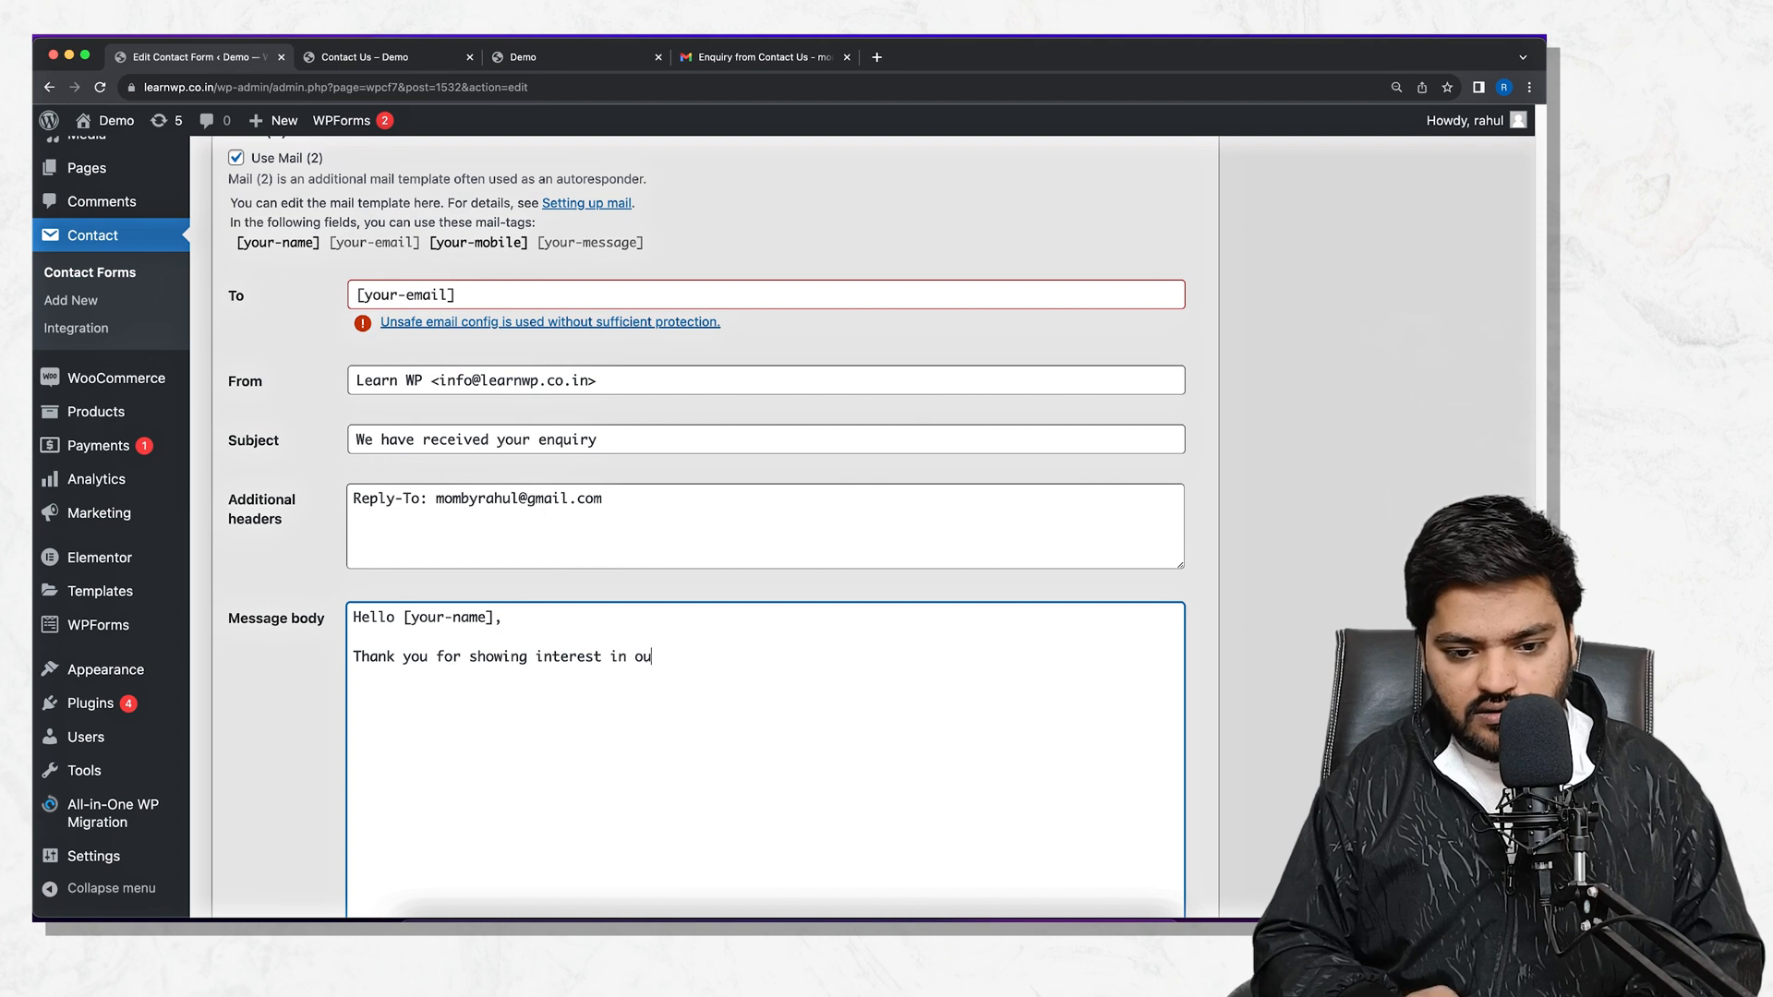
pyautogui.write('r service')
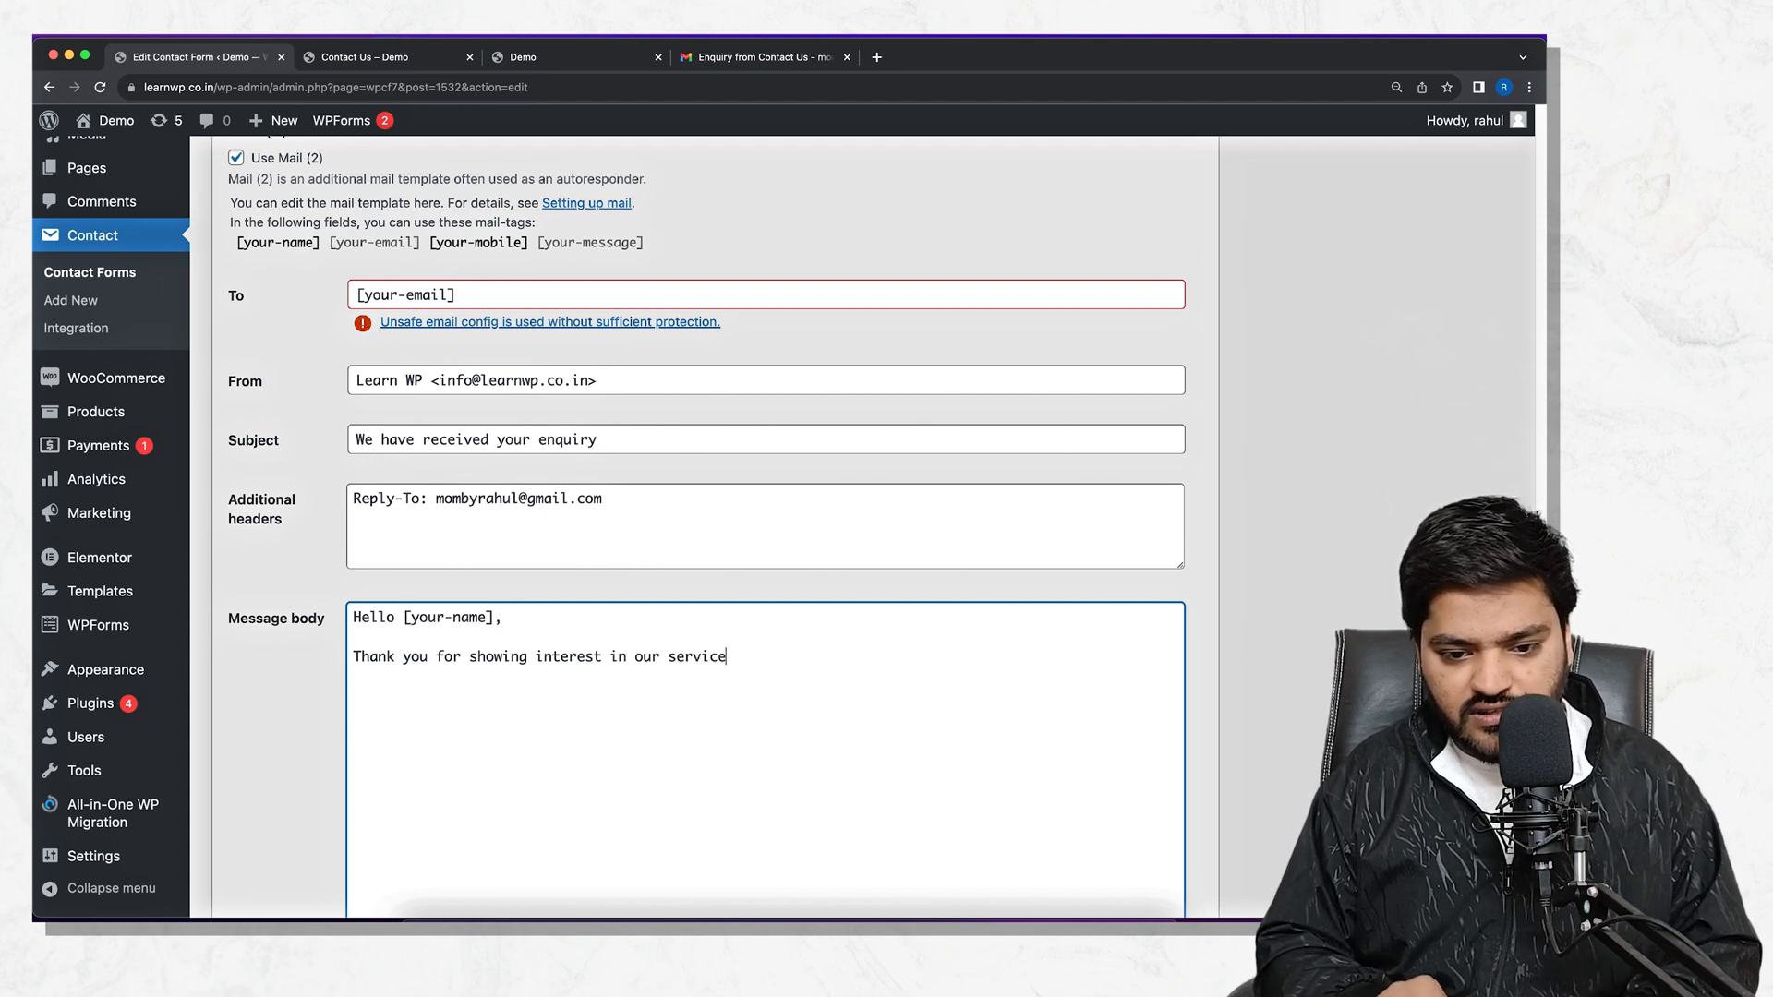
pyautogui.write('s. W')
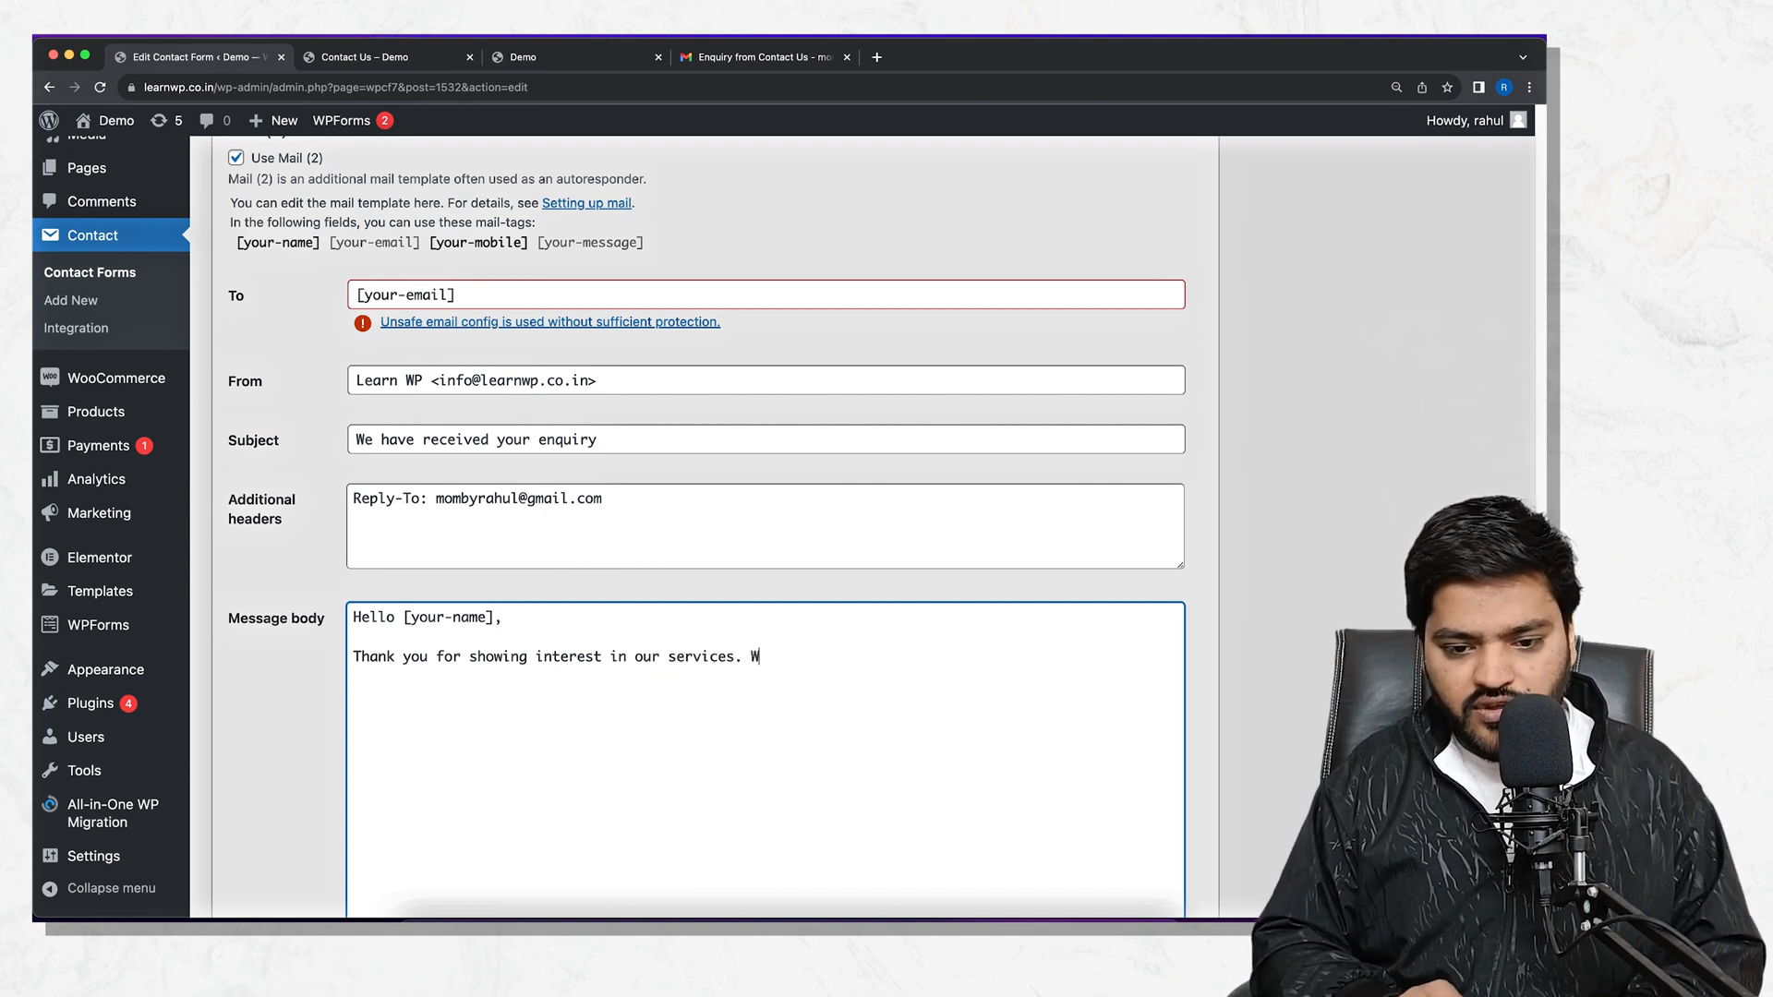
pyautogui.write('e have sue')
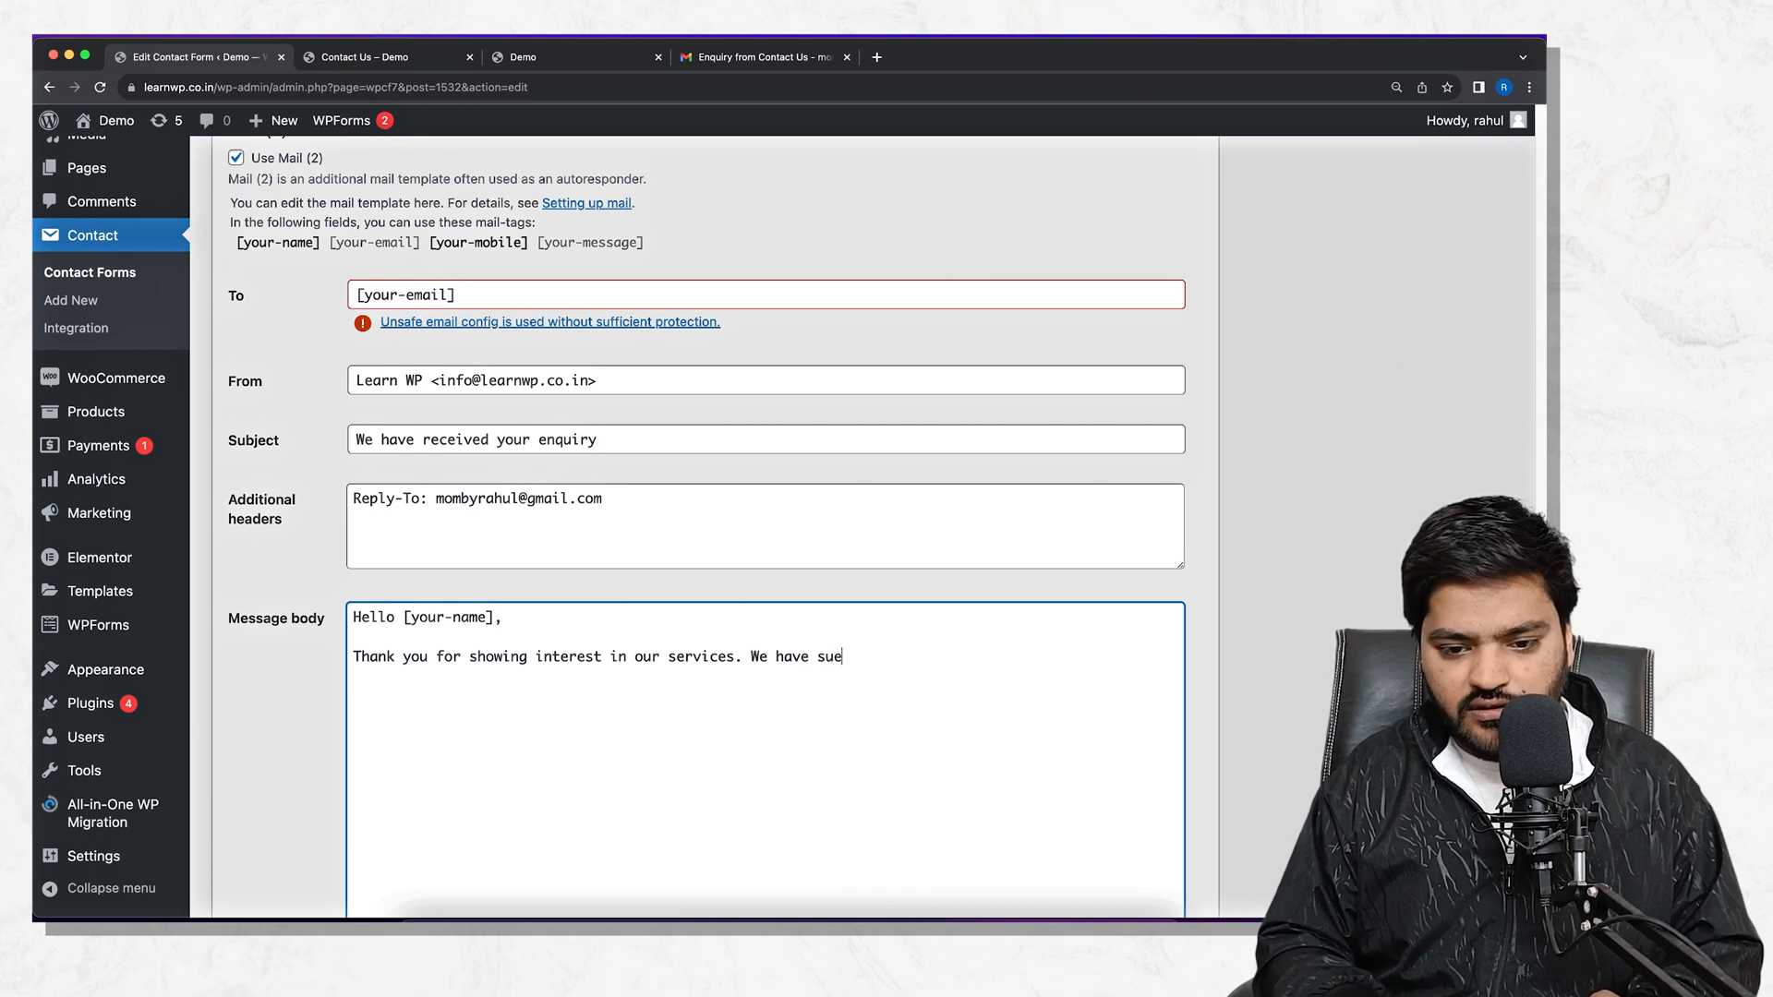
pyautogui.press('Backspace')
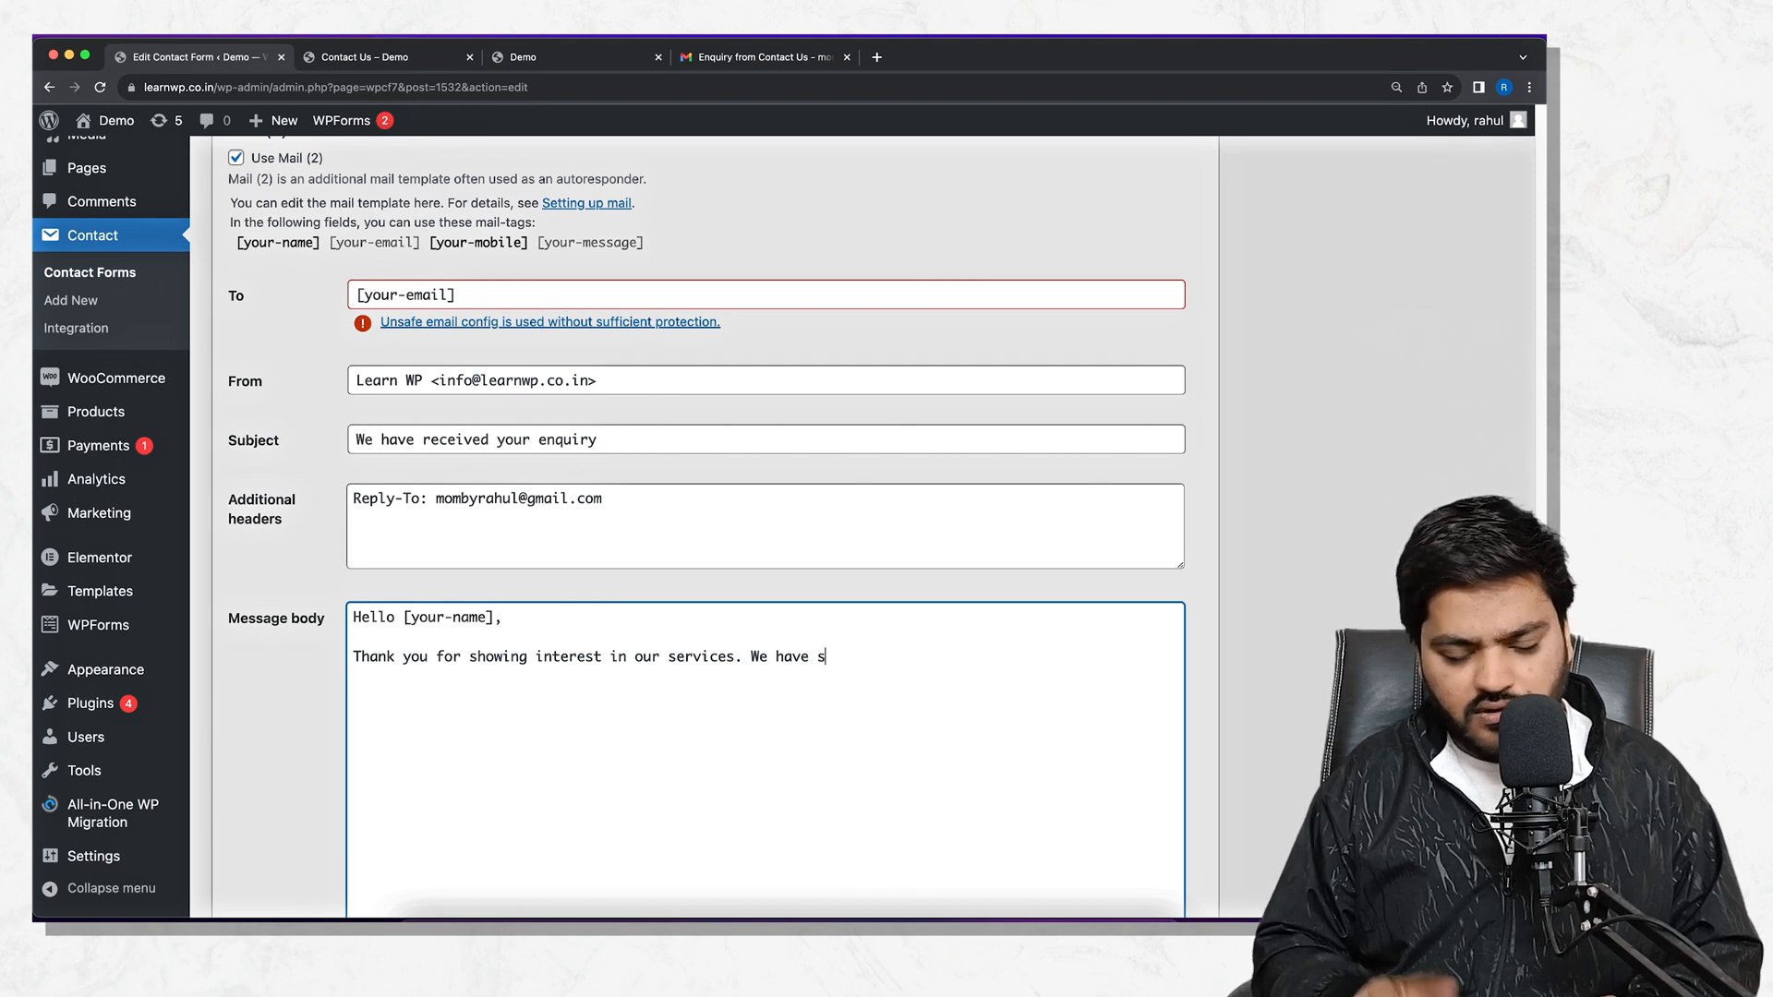
pyautogui.write('eceived')
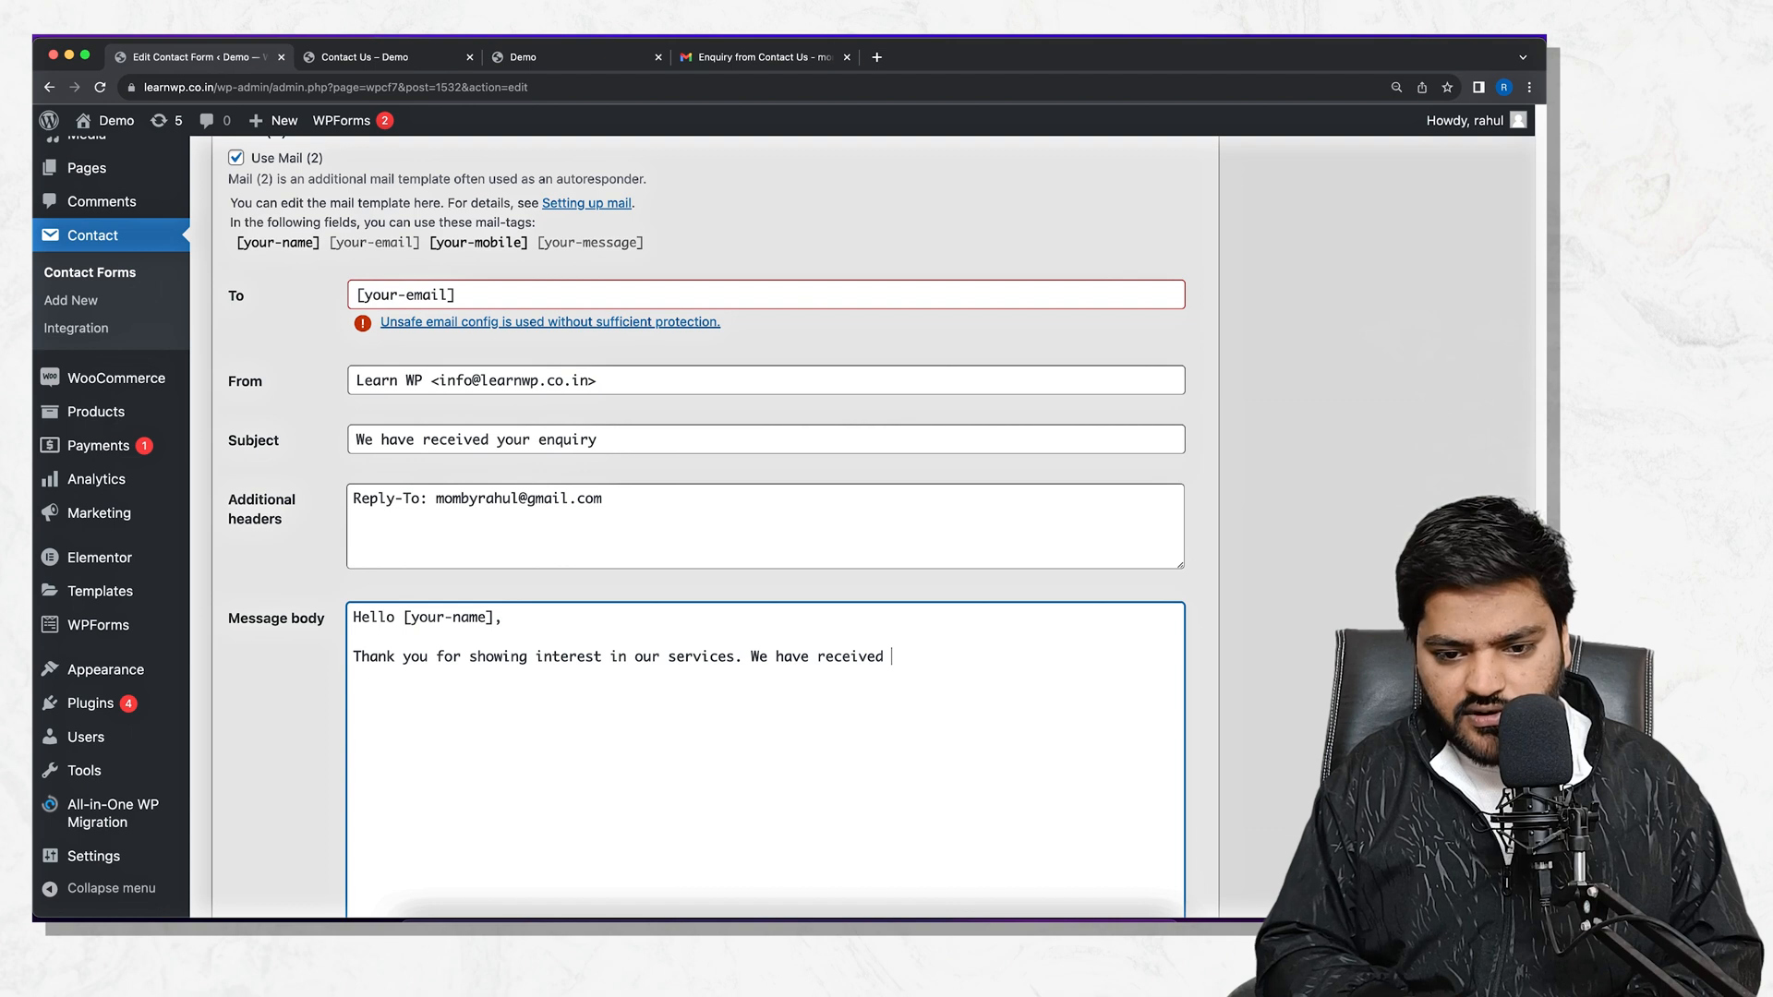
pyautogui.write('your detail')
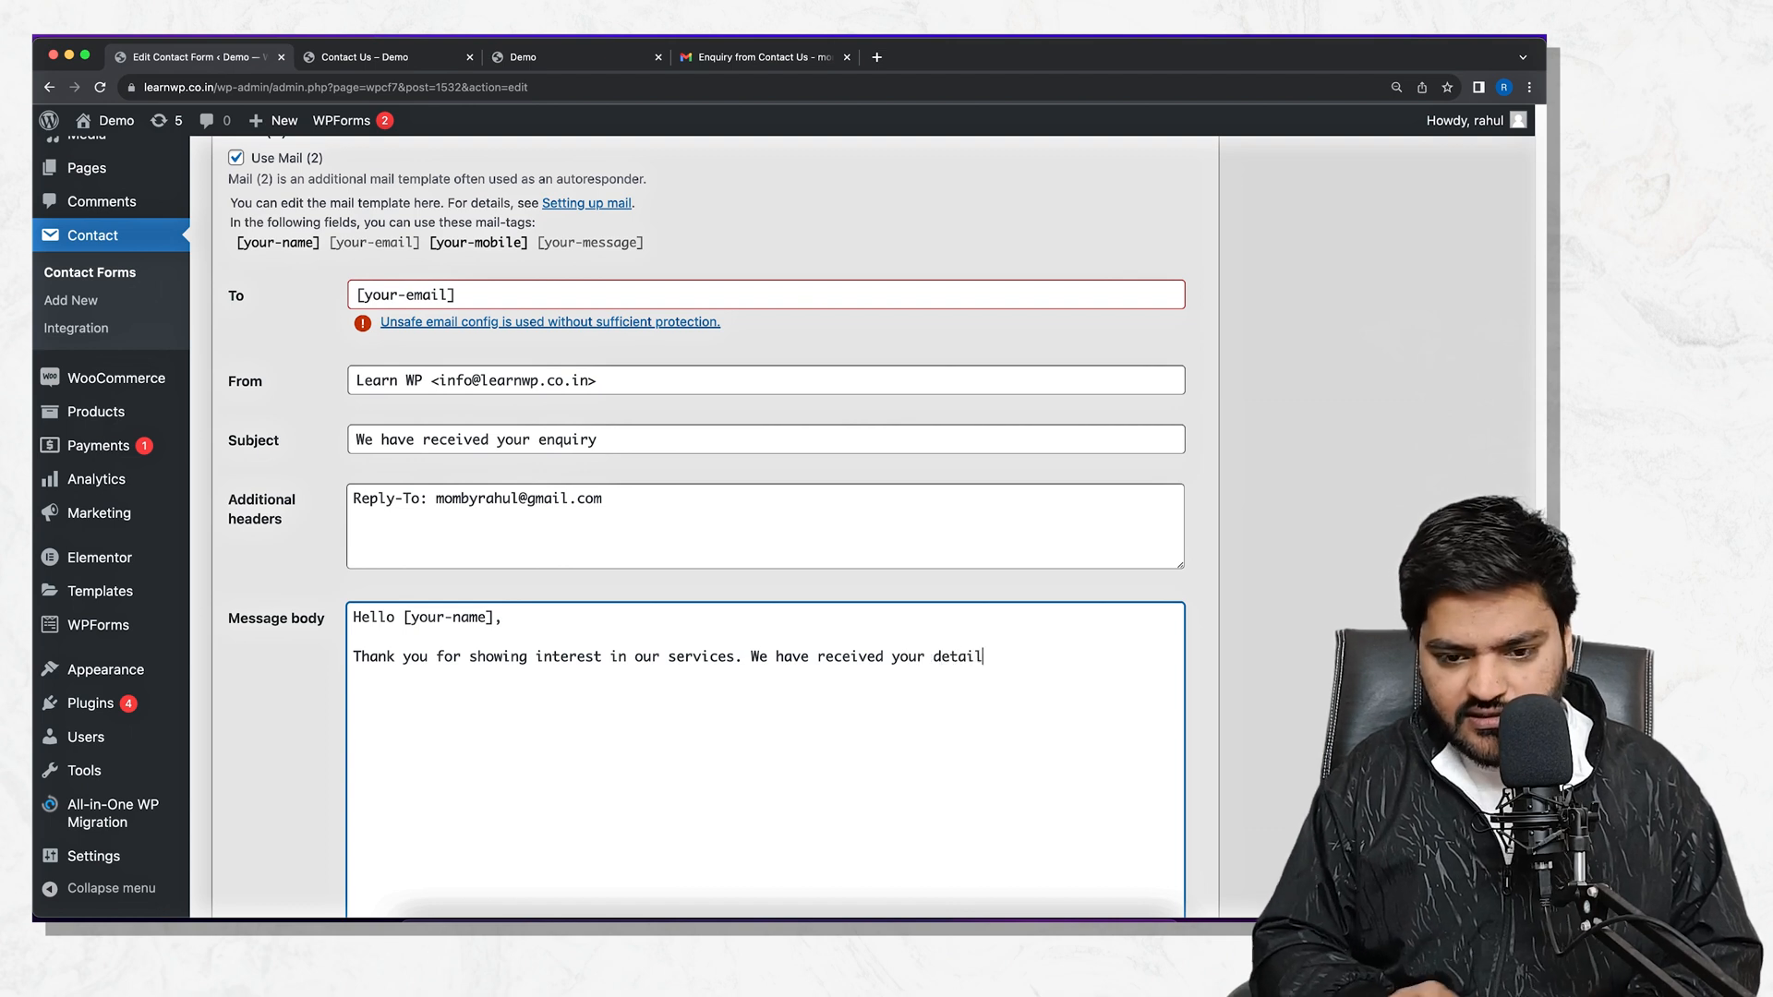
pyautogui.write('s and someone fr')
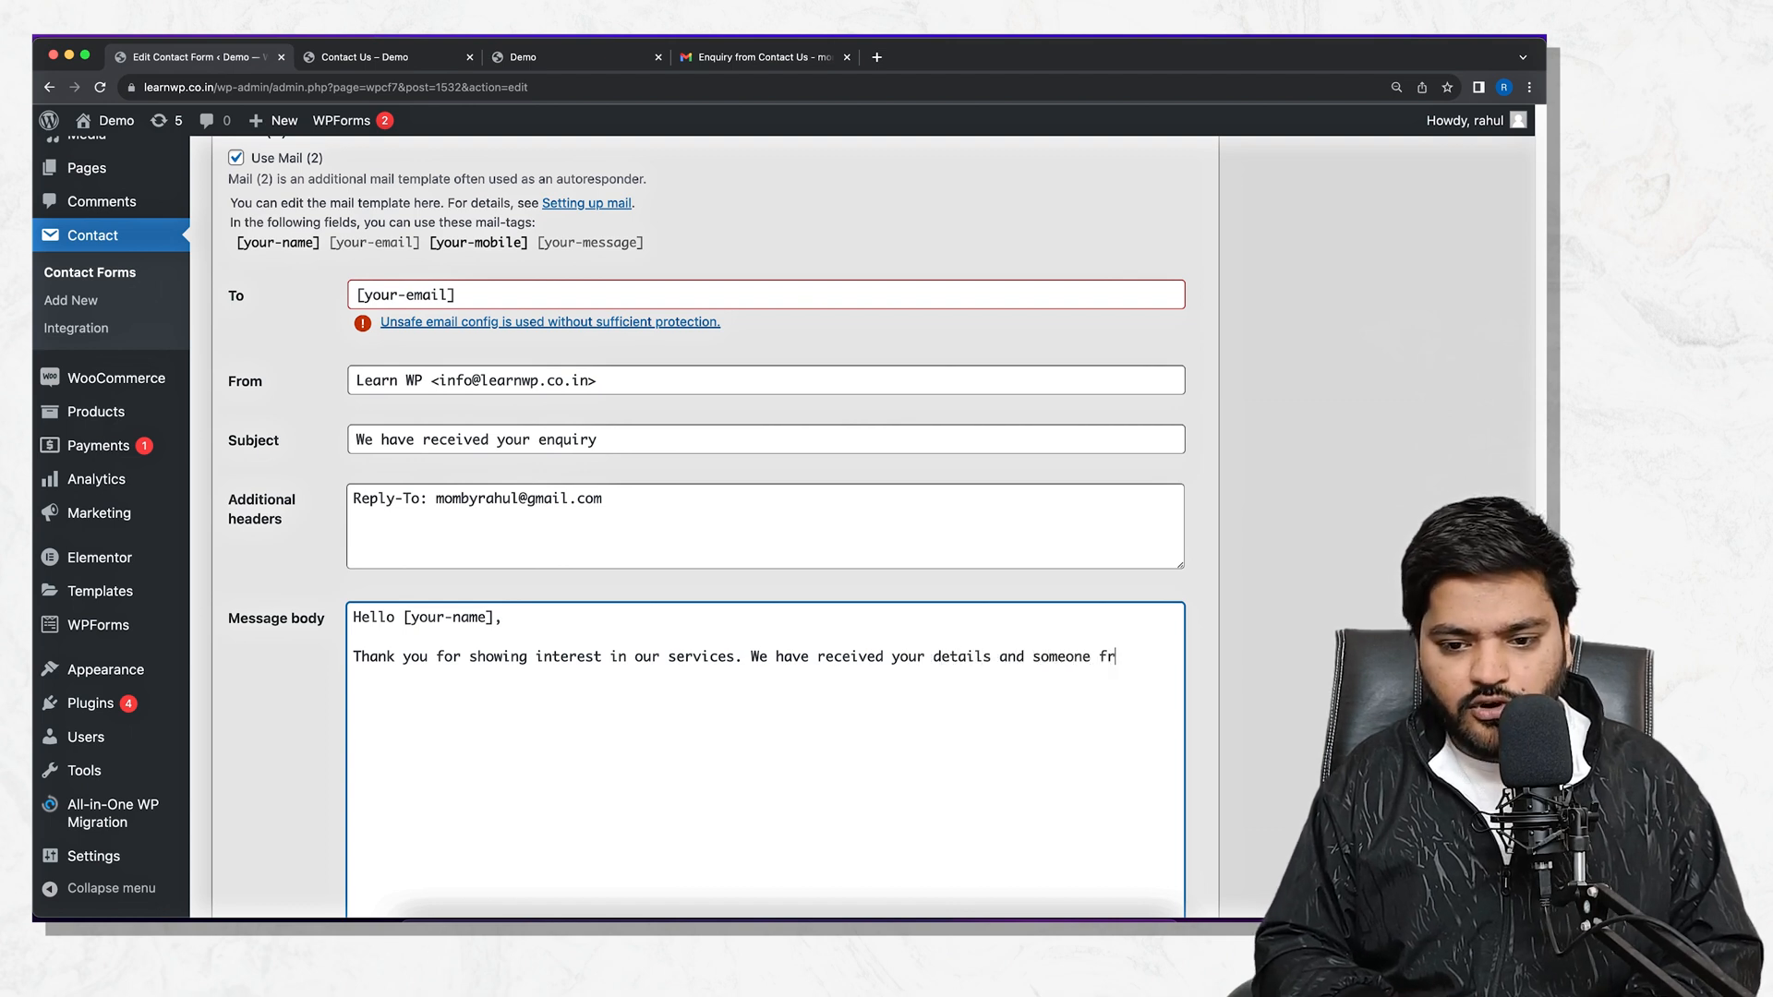
pyautogui.write('om our team wi')
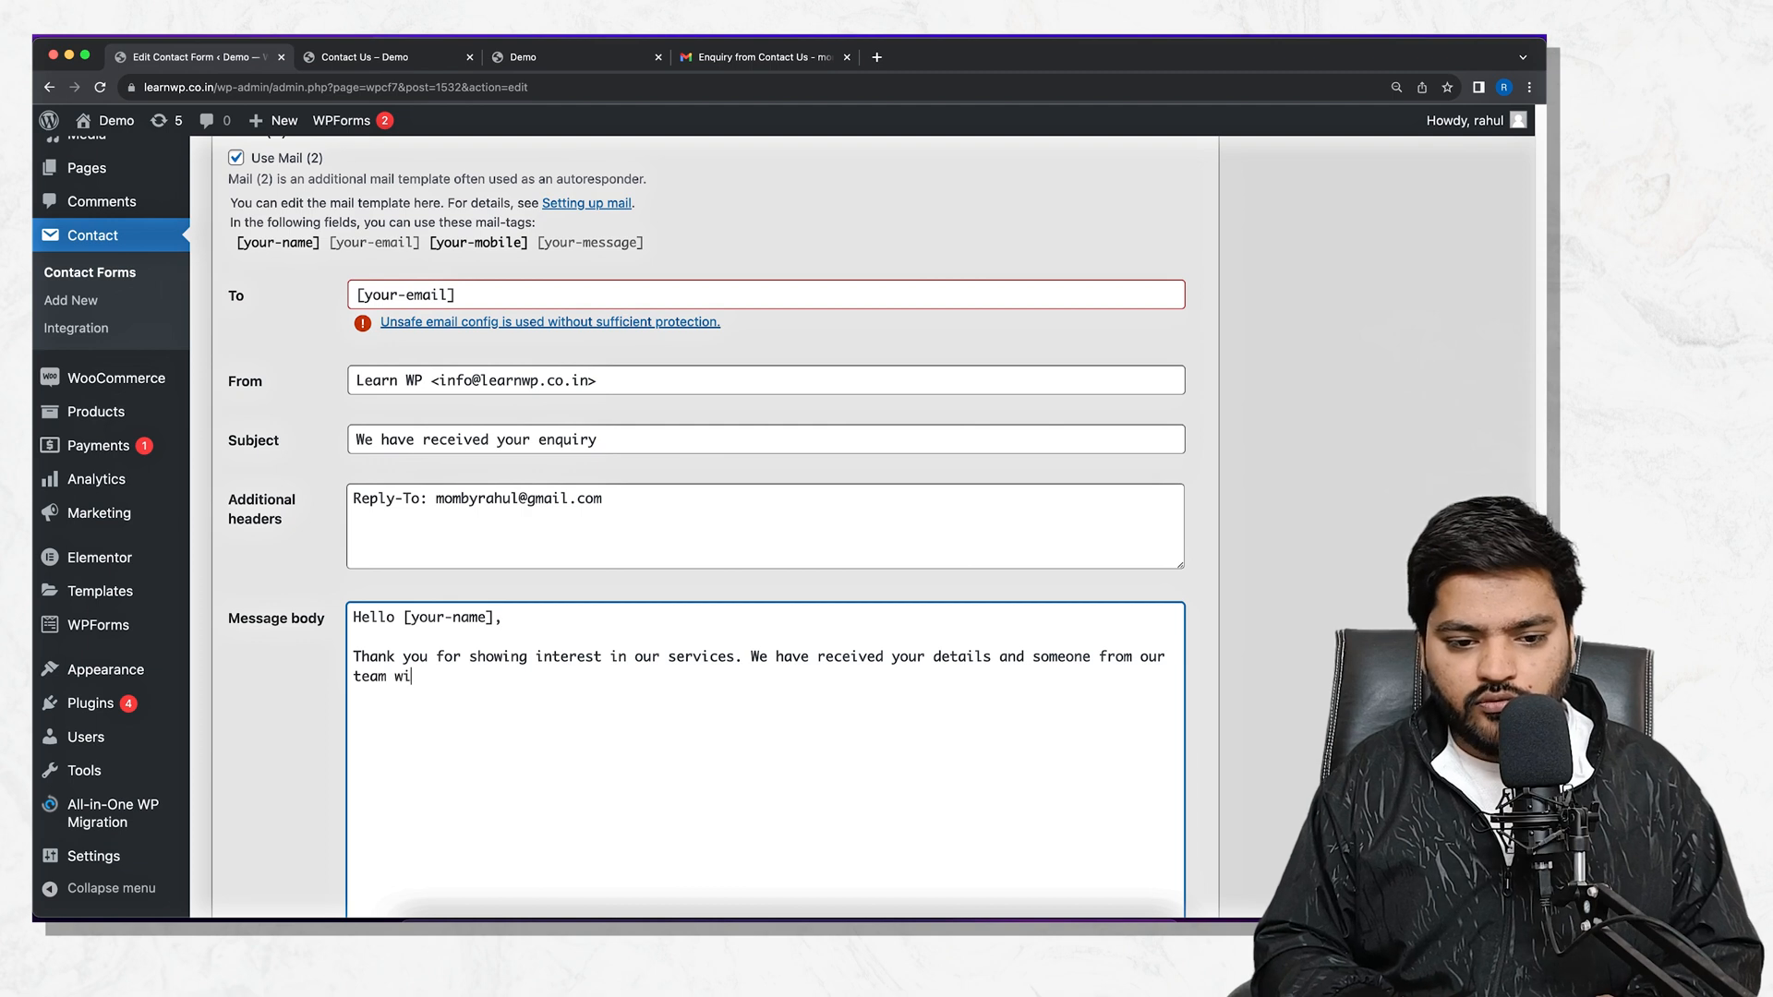
pyautogui.write('ll get in touch wit')
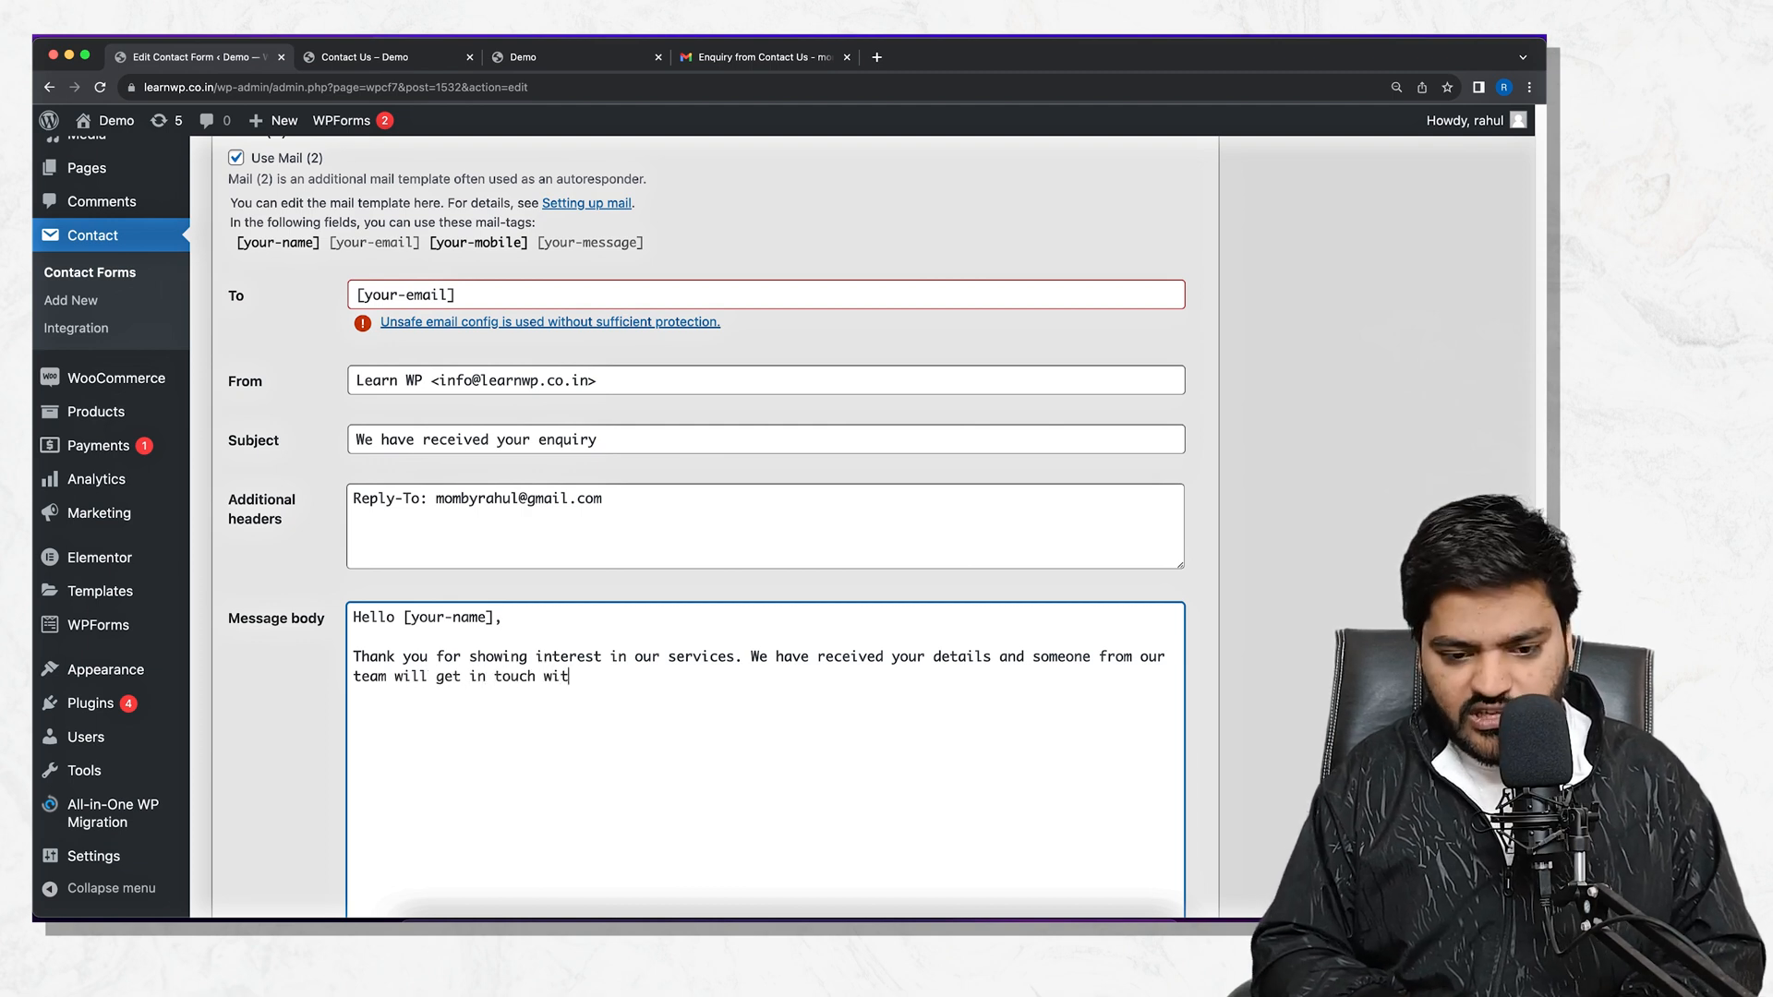
pyautogui.write('h you')
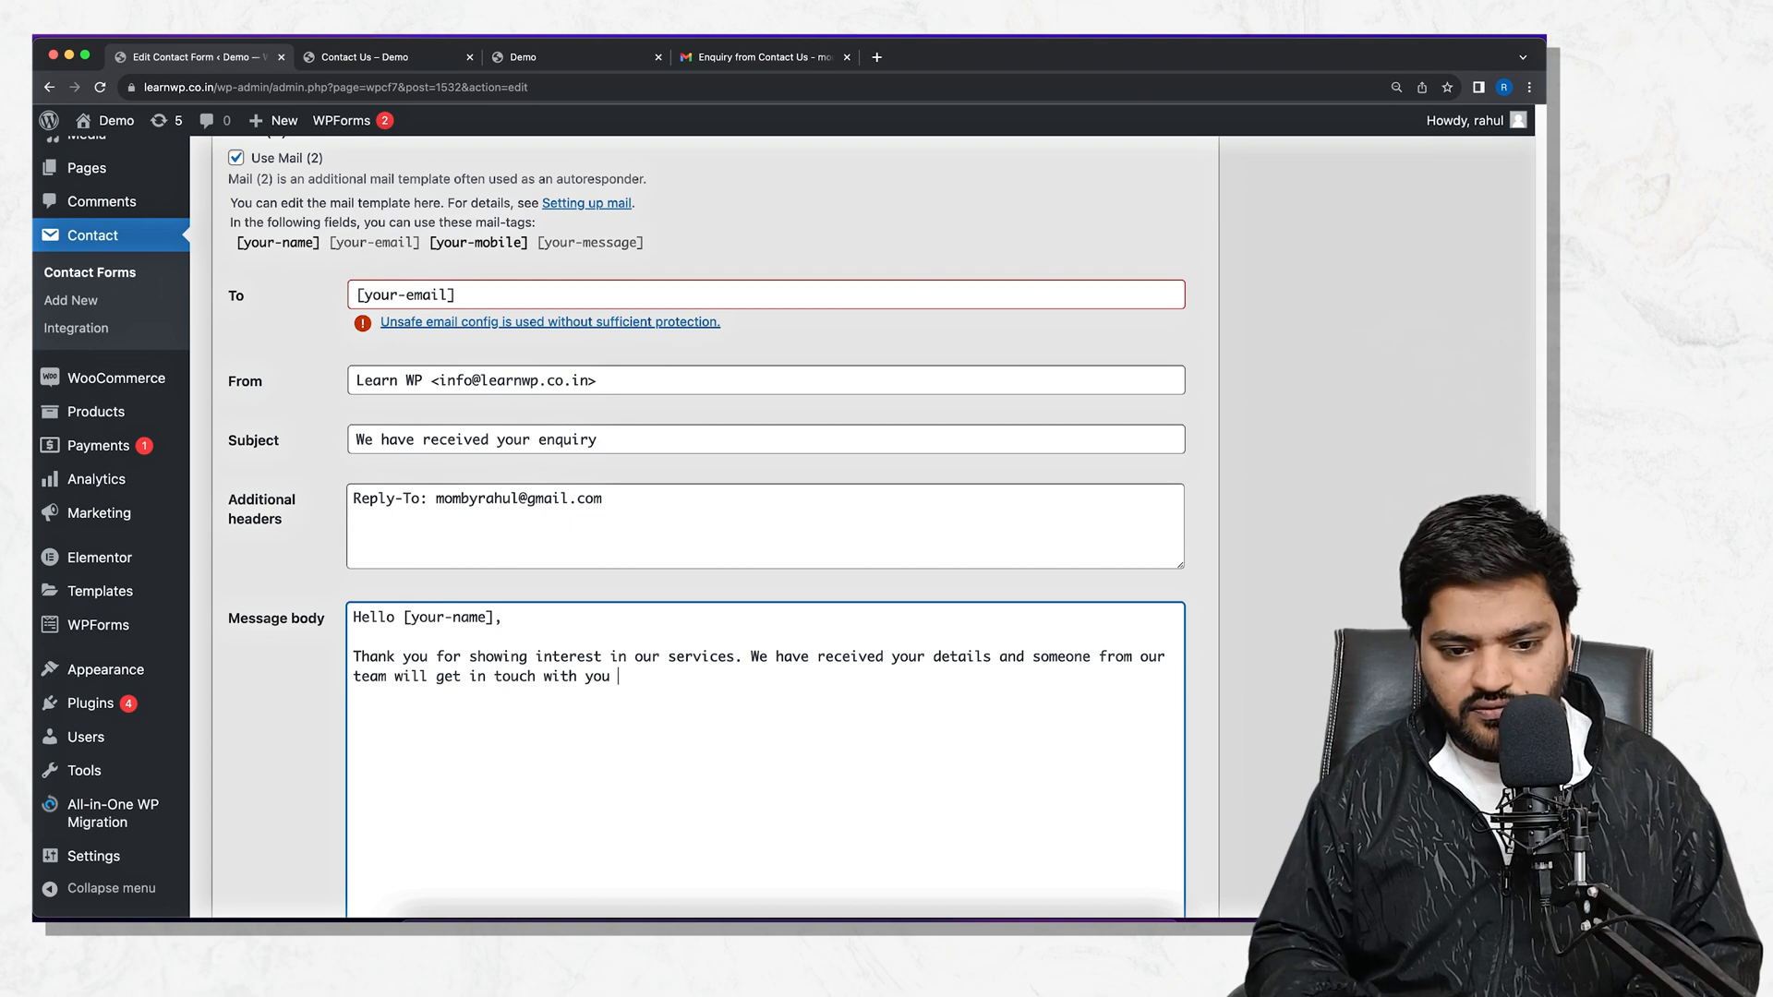
pyautogui.write('in 2')
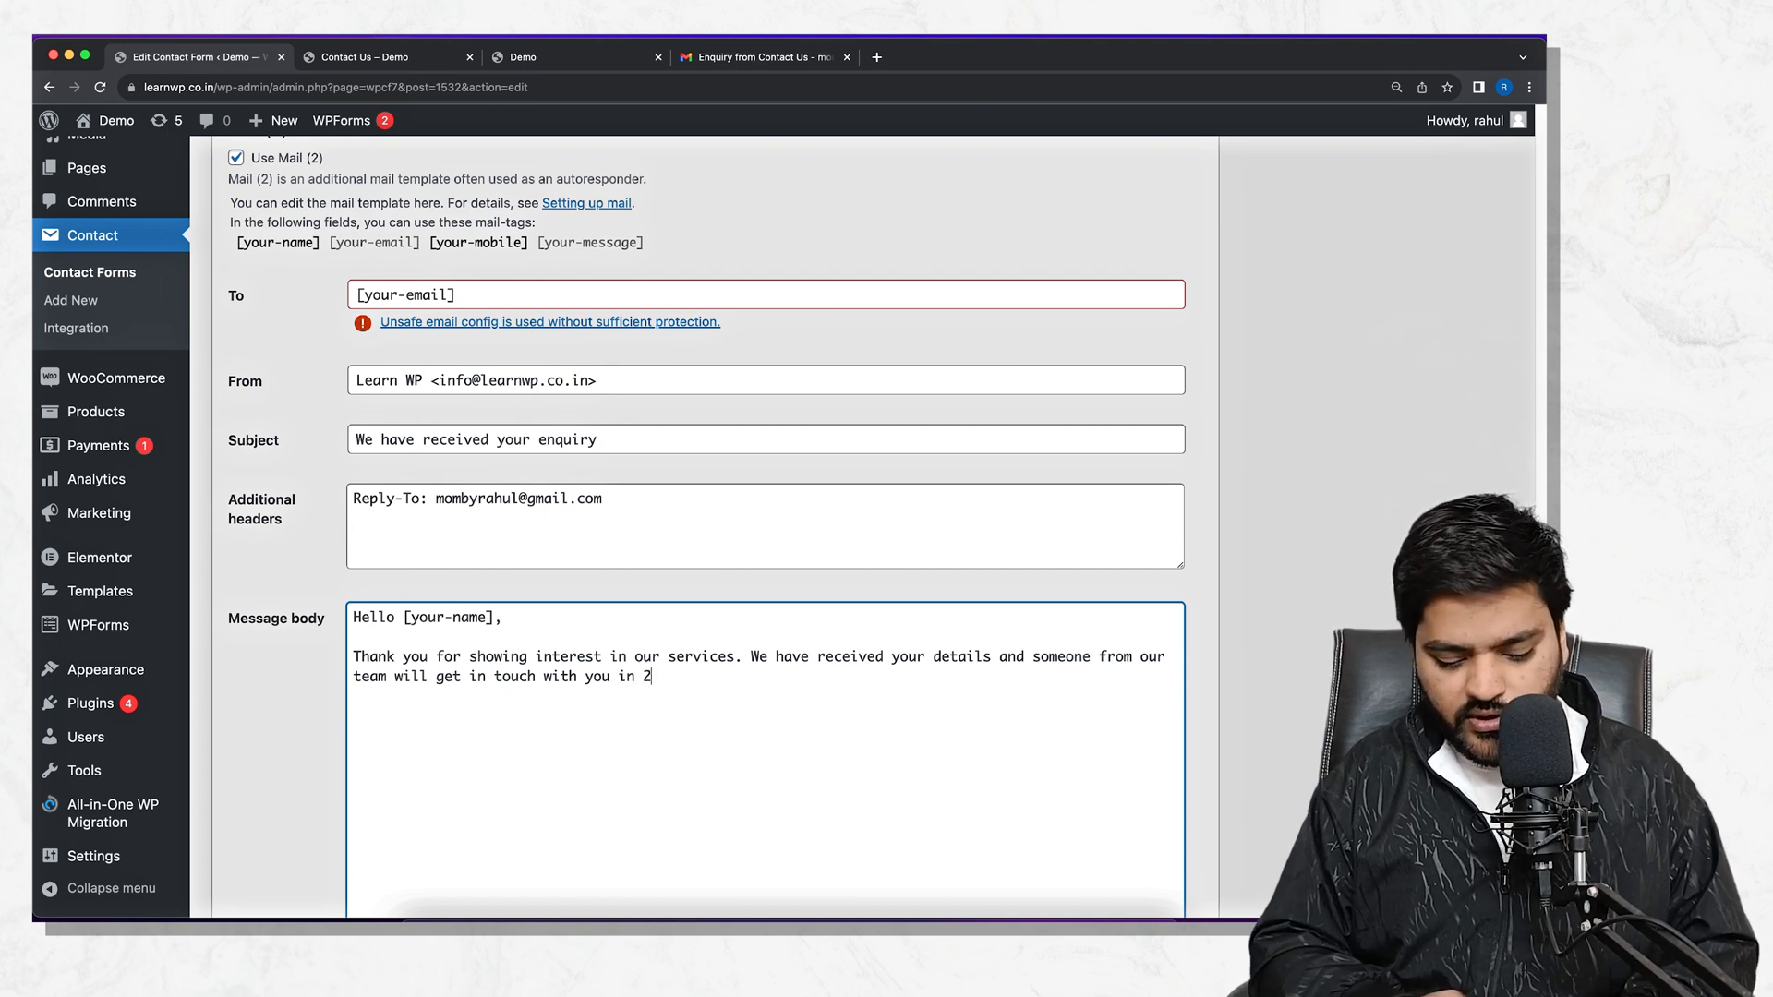
pyautogui.write('4 hours')
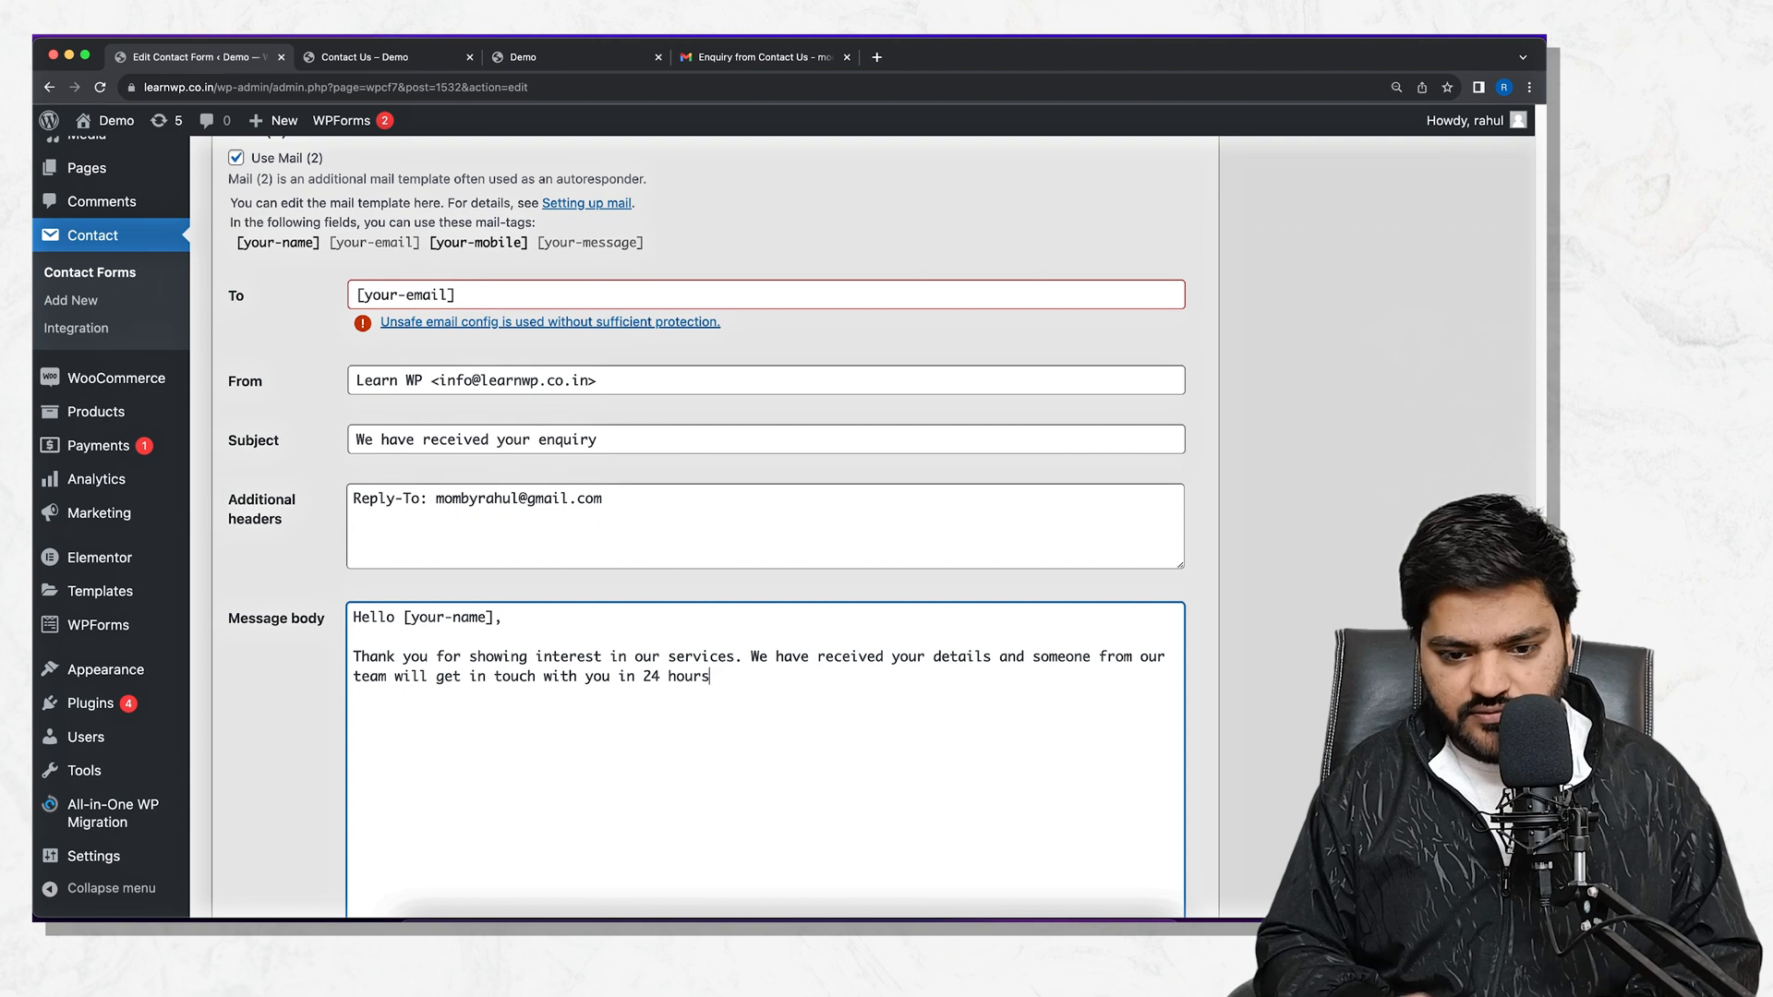
pyautogui.write('.')
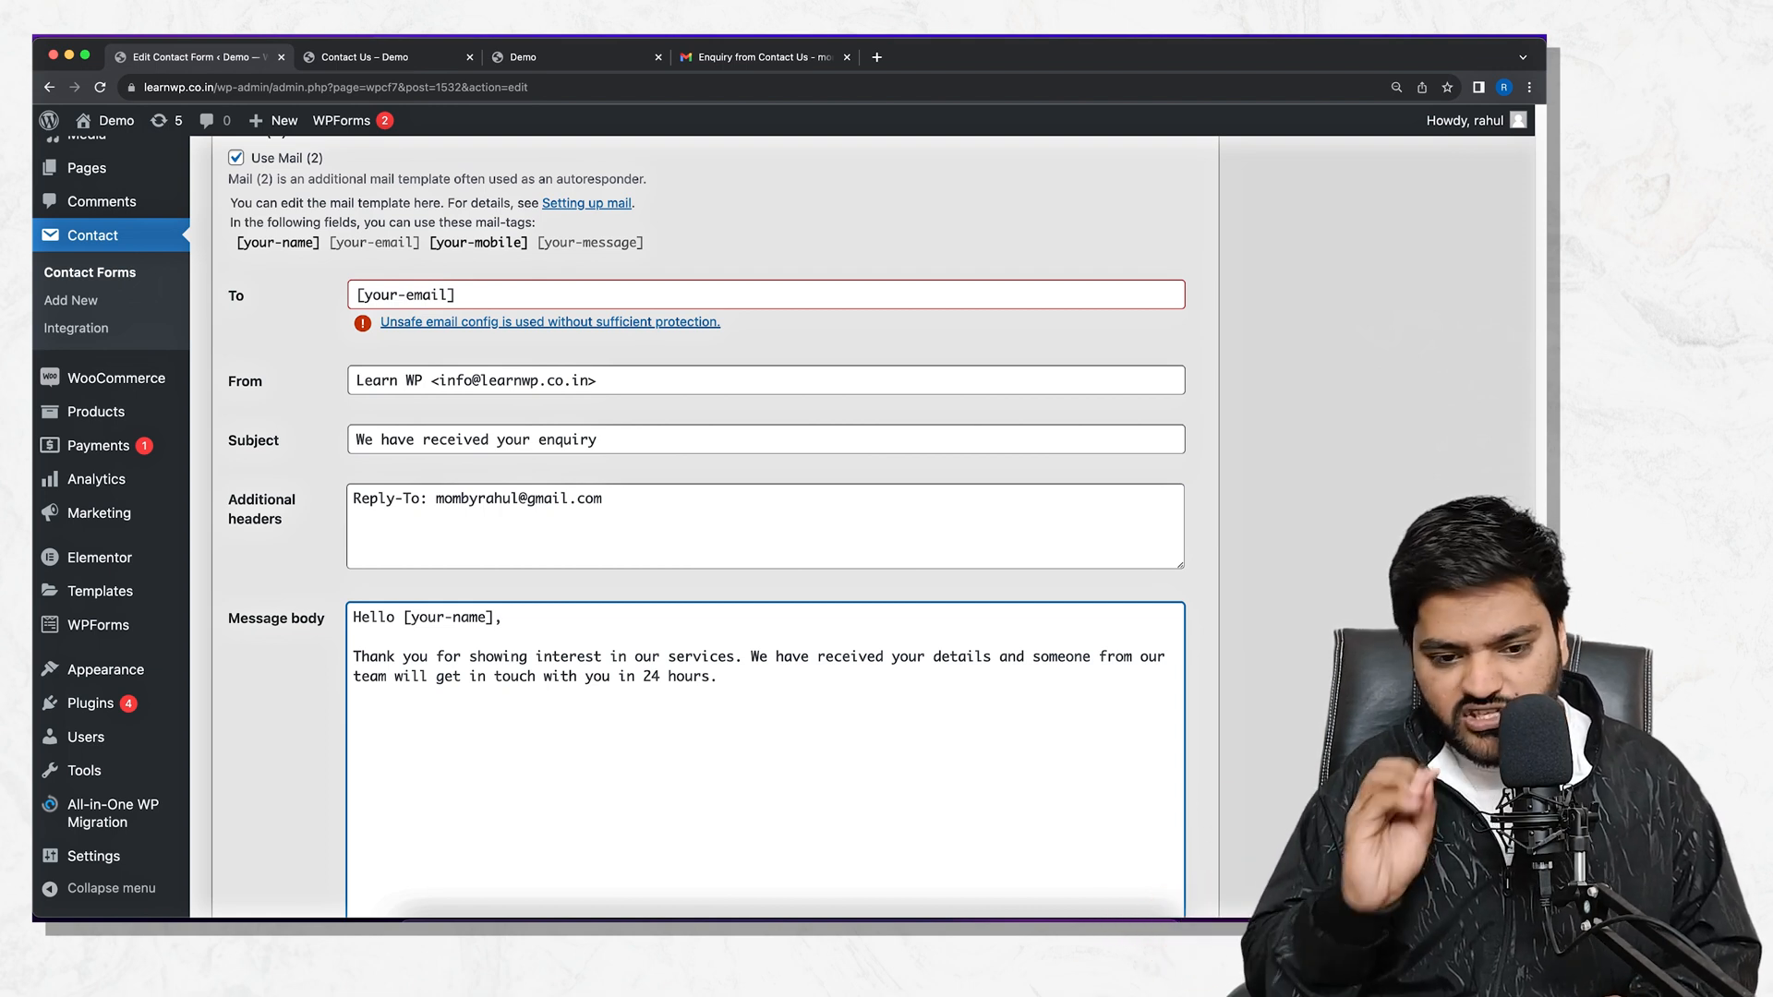
pyautogui.write('In case of any')
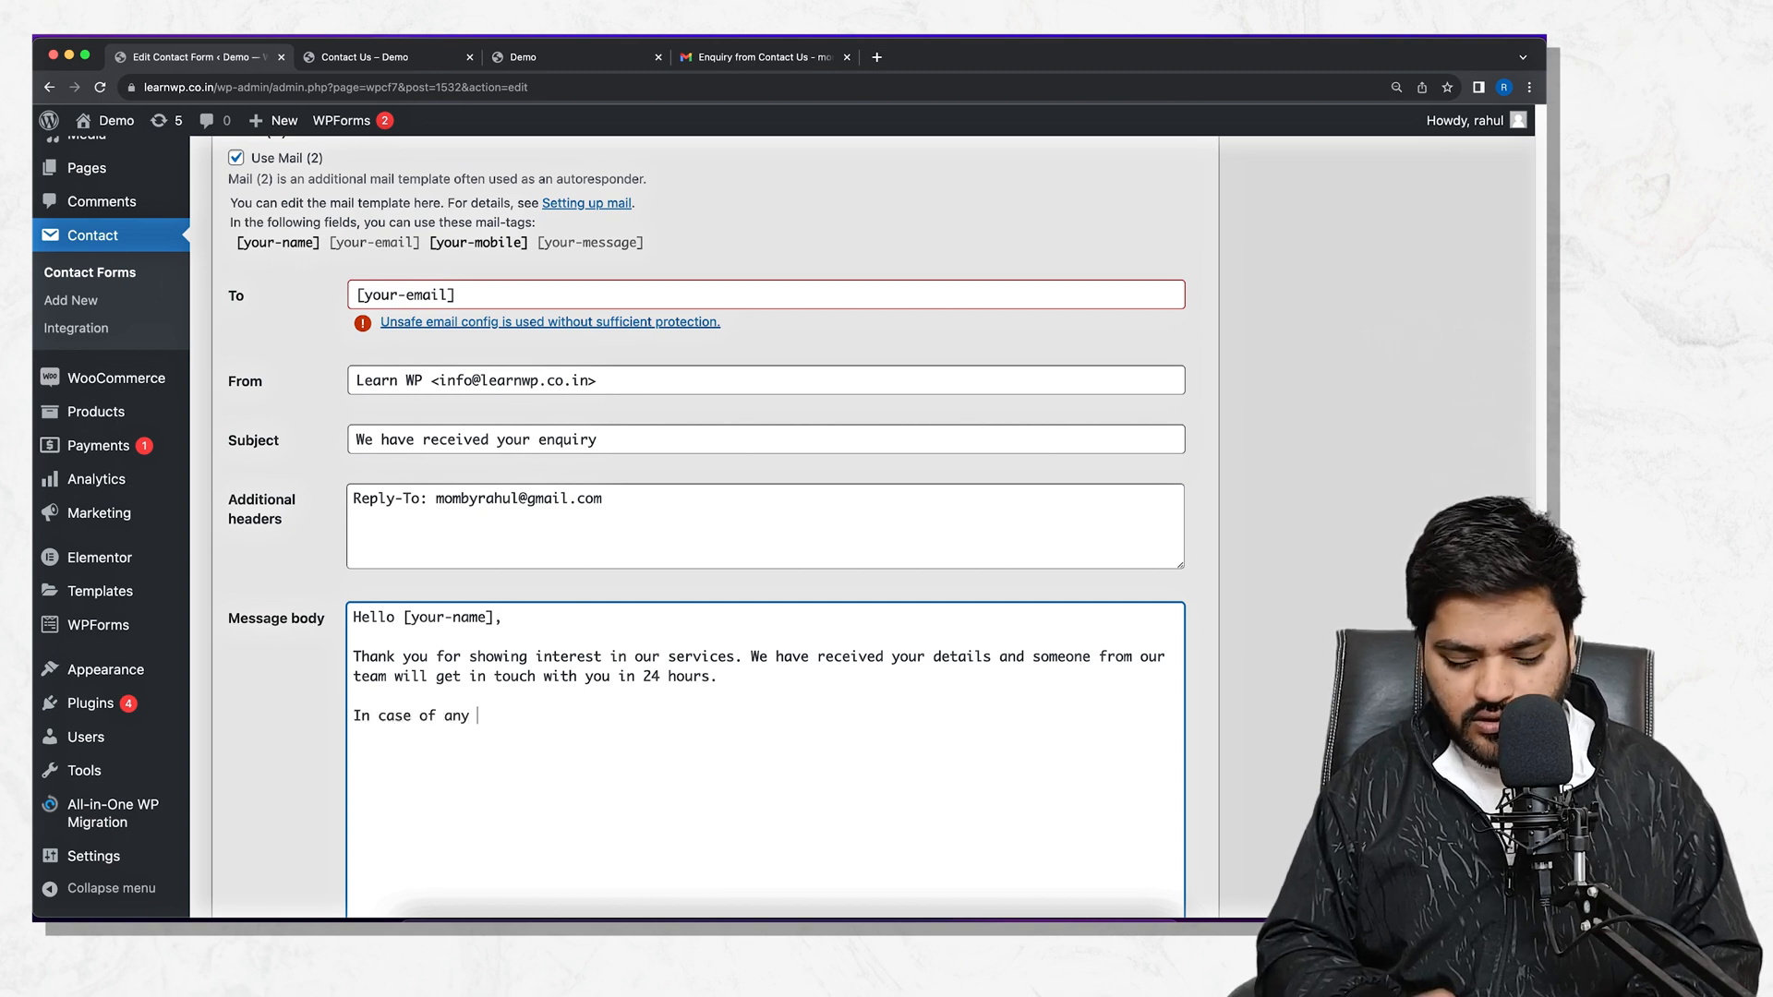
pyautogui.write('query,')
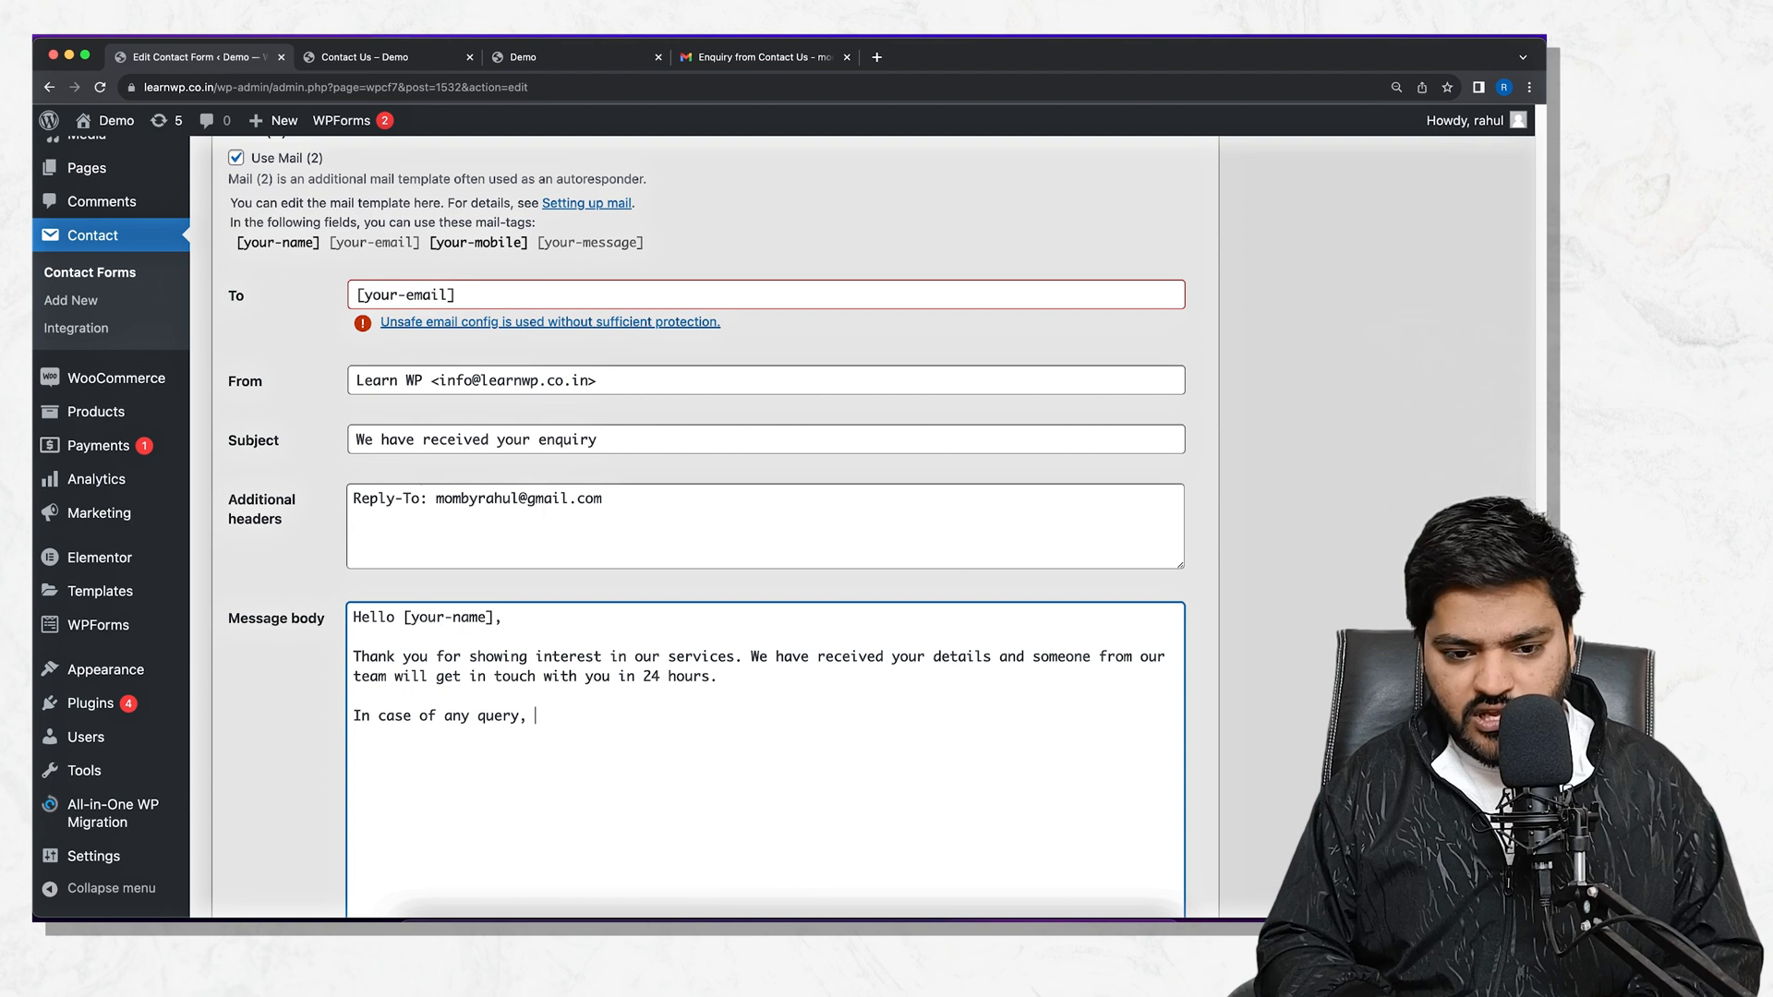
pyautogui.write('please call us')
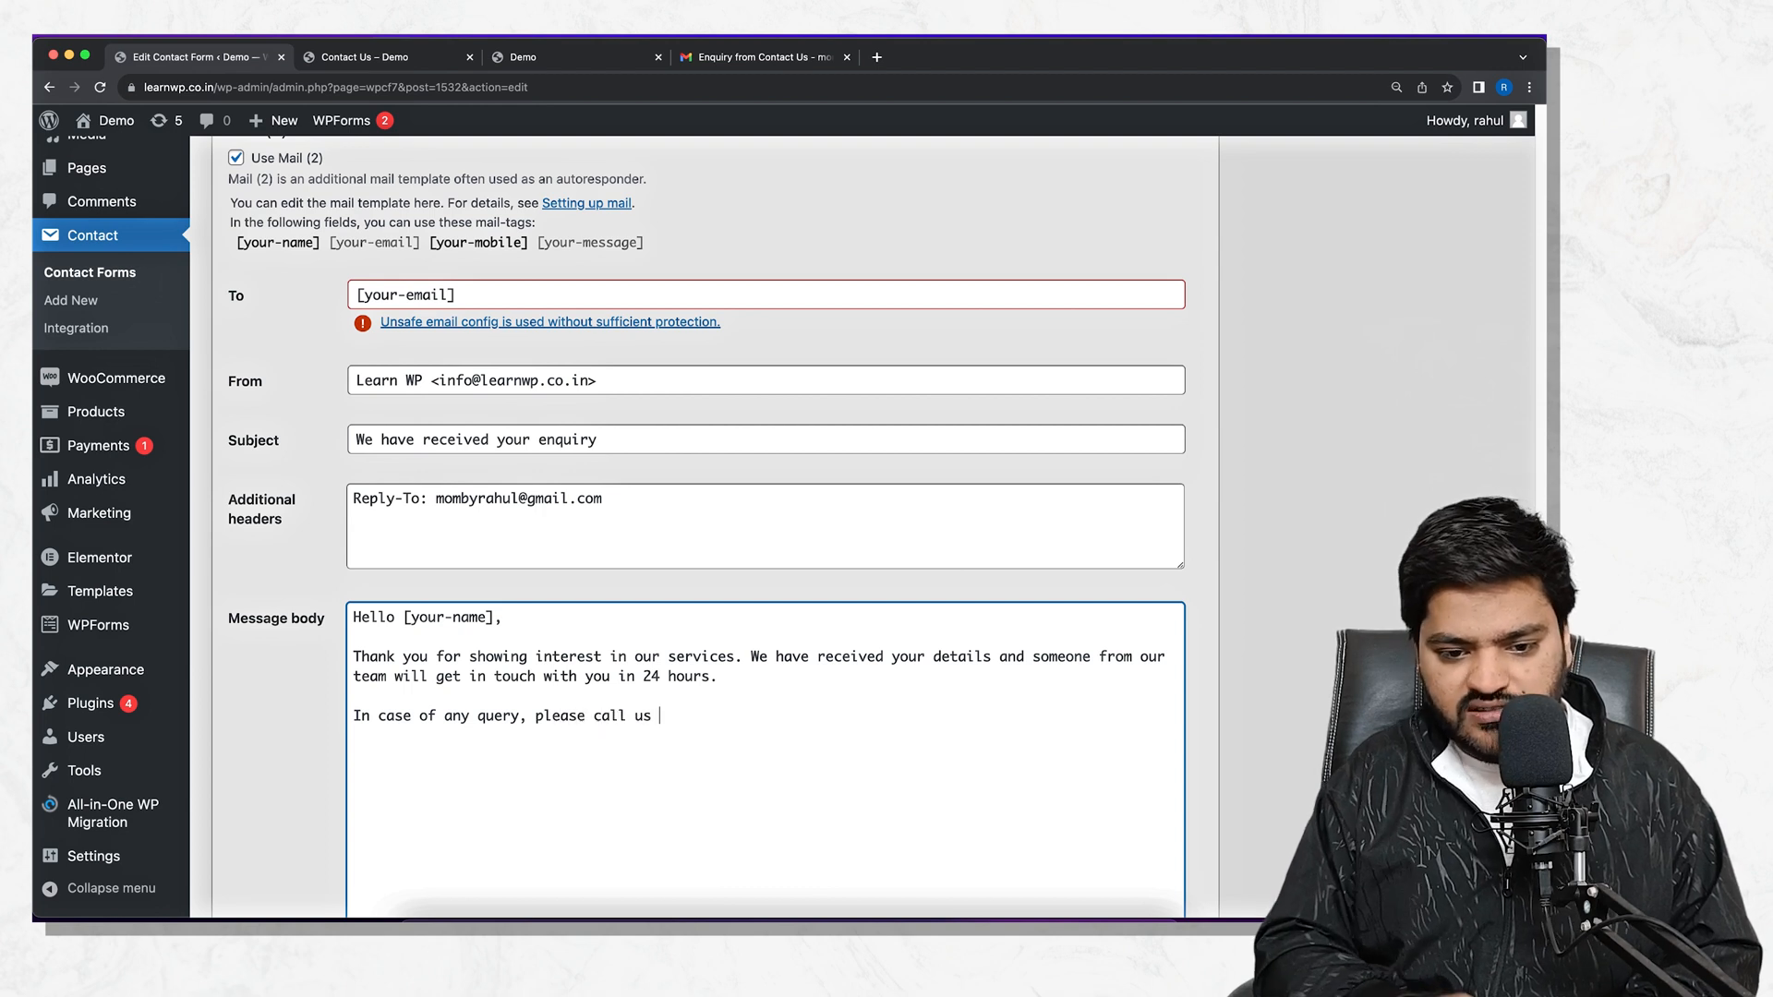
pyautogui.write('at +91')
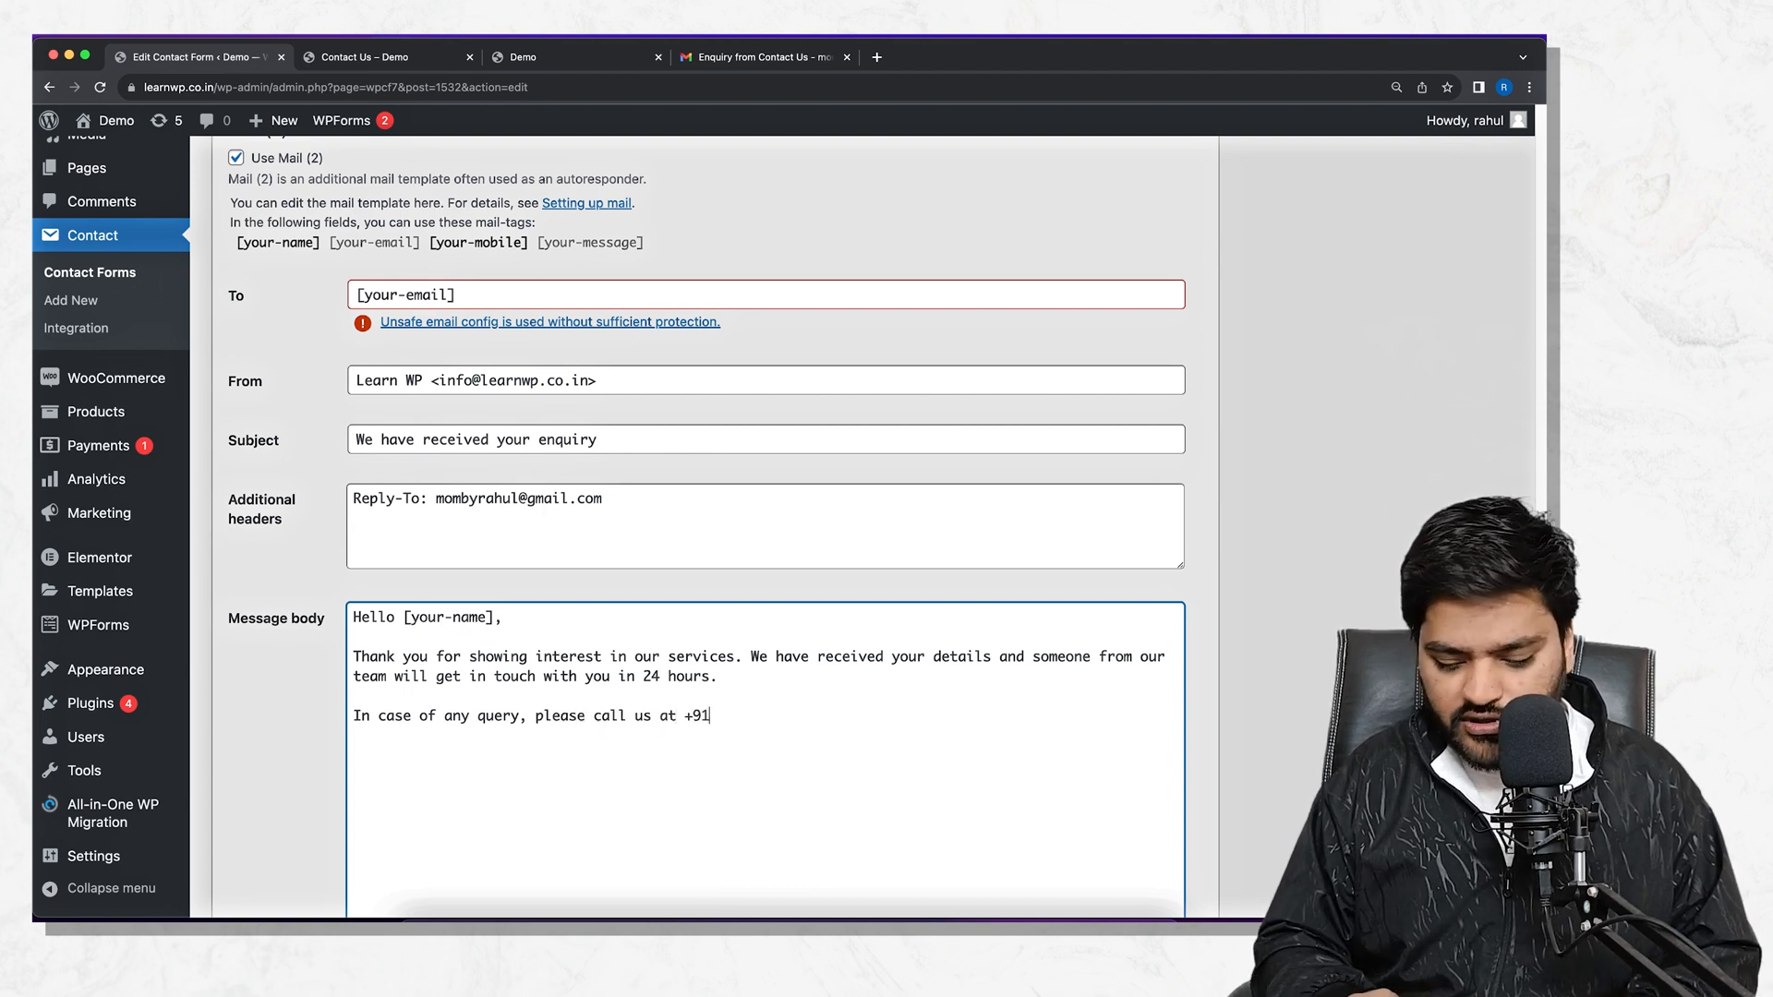
pyautogui.write('-12345')
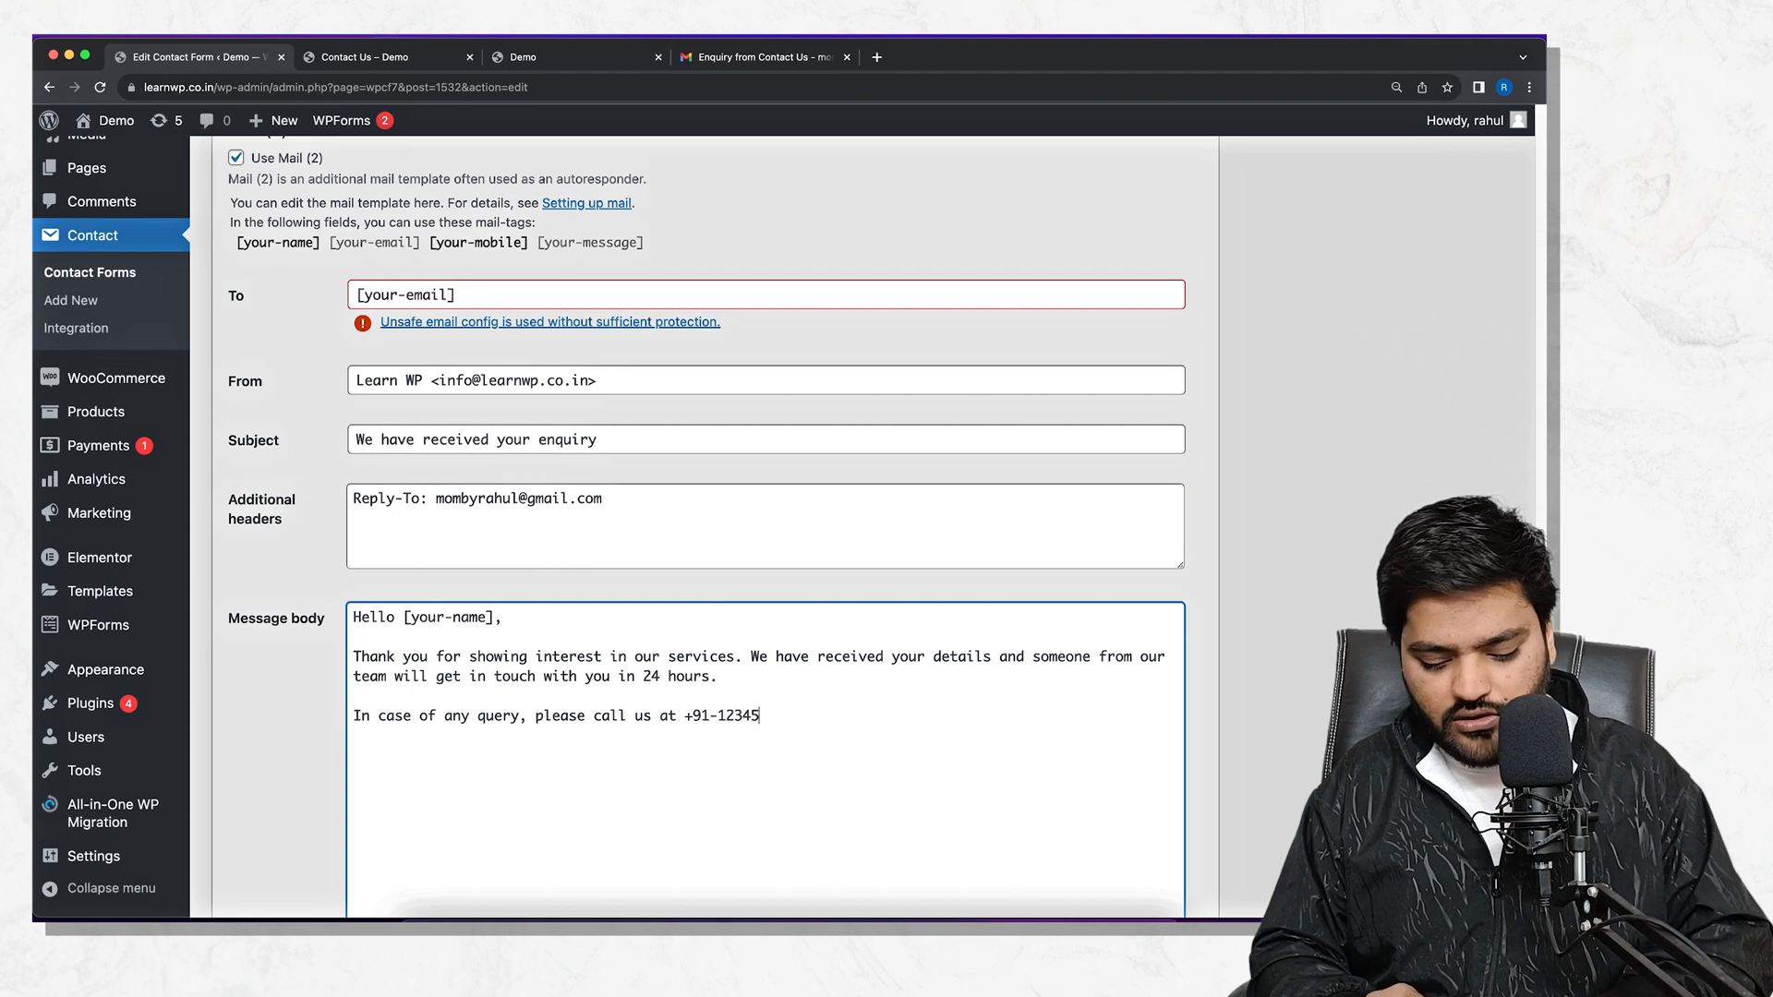
pyautogui.write('67890')
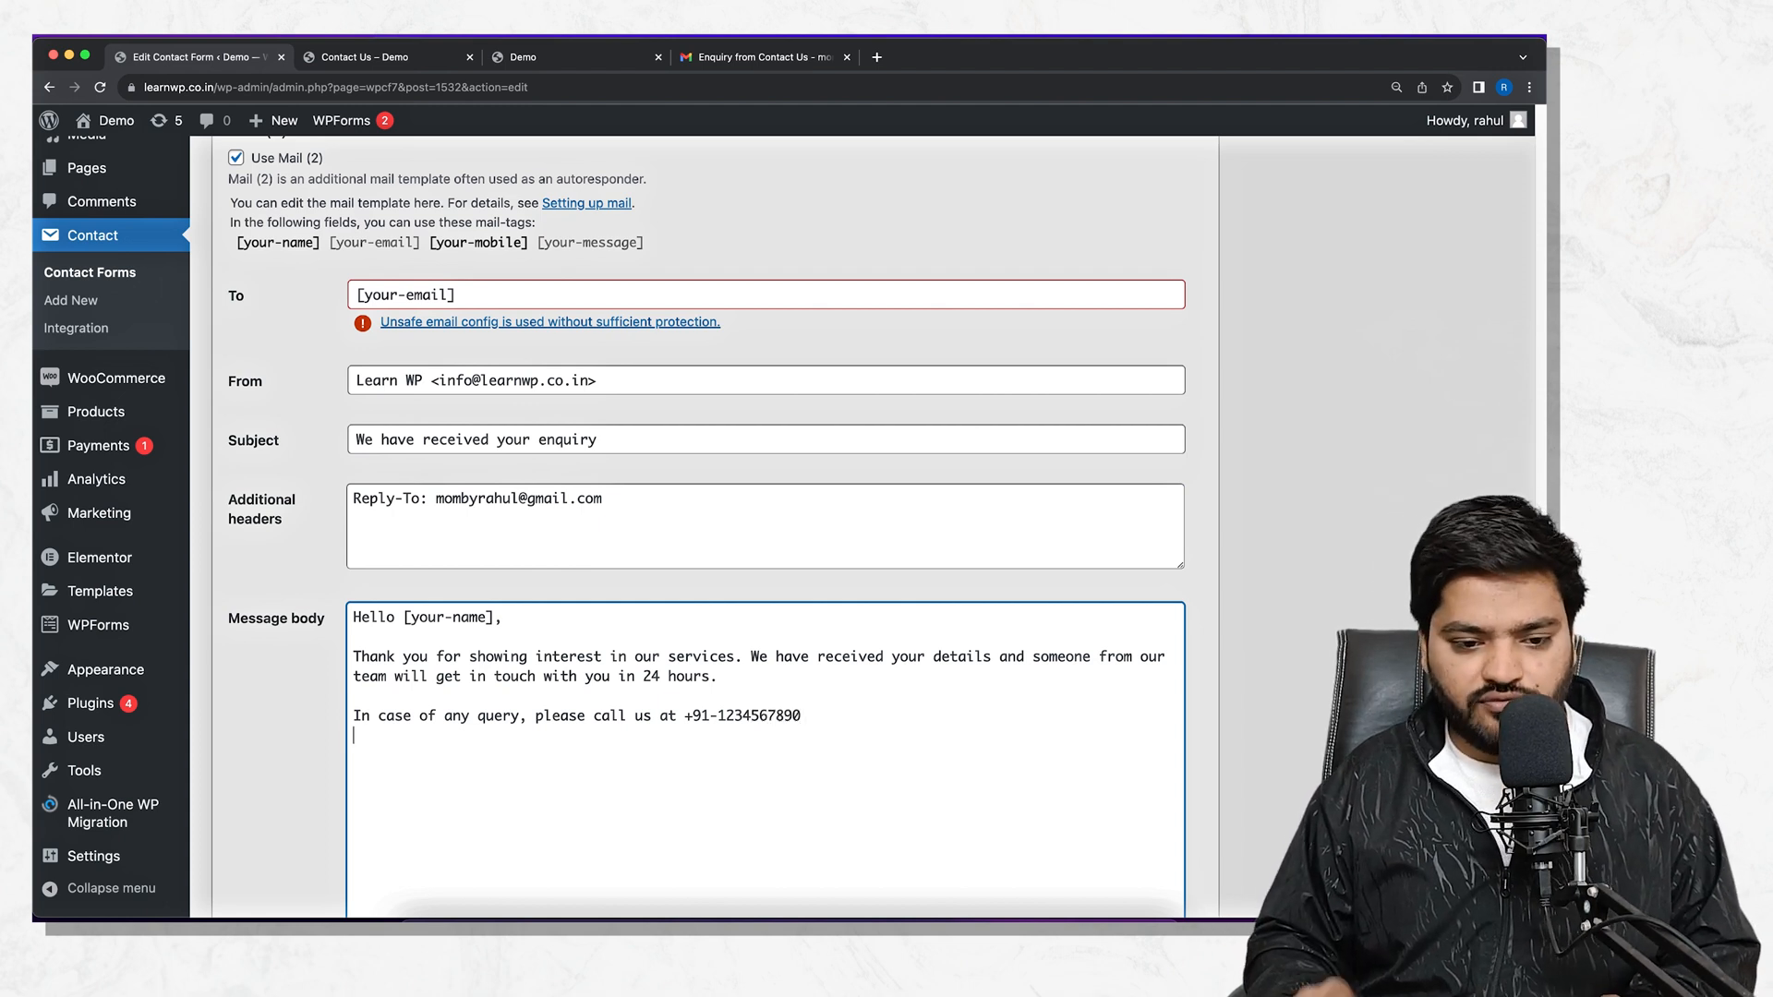
pyautogui.write('Regards')
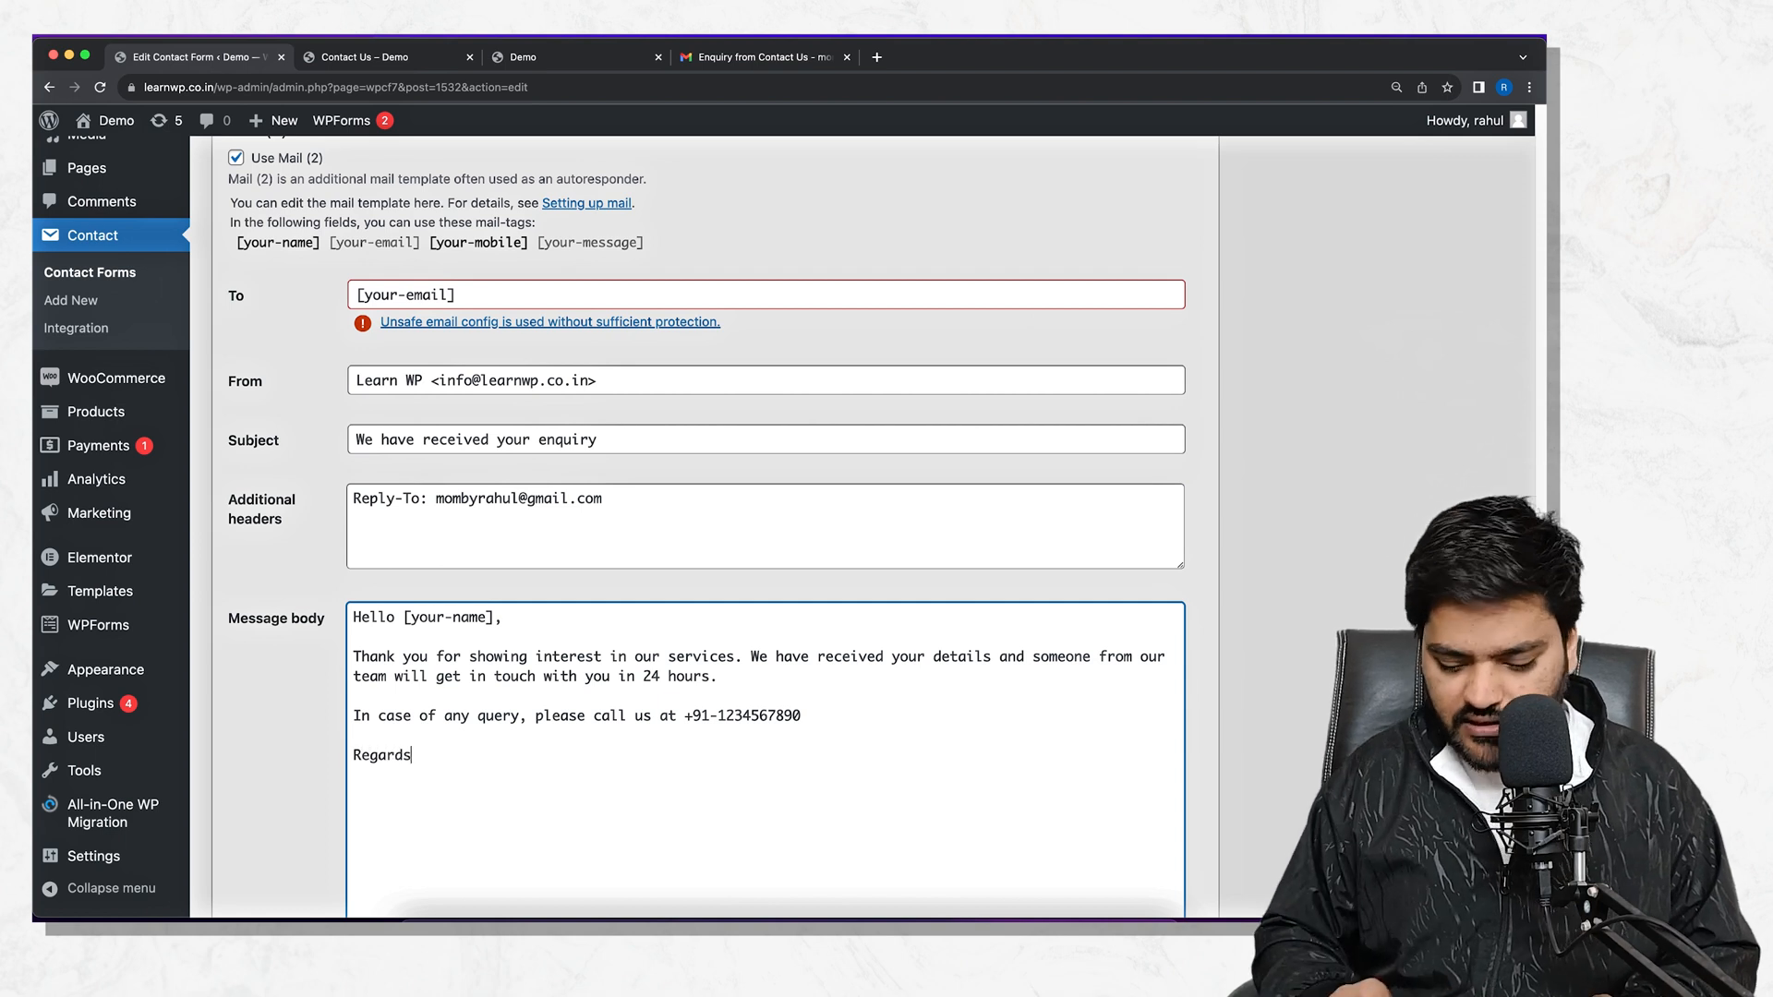
pyautogui.write('Team Le')
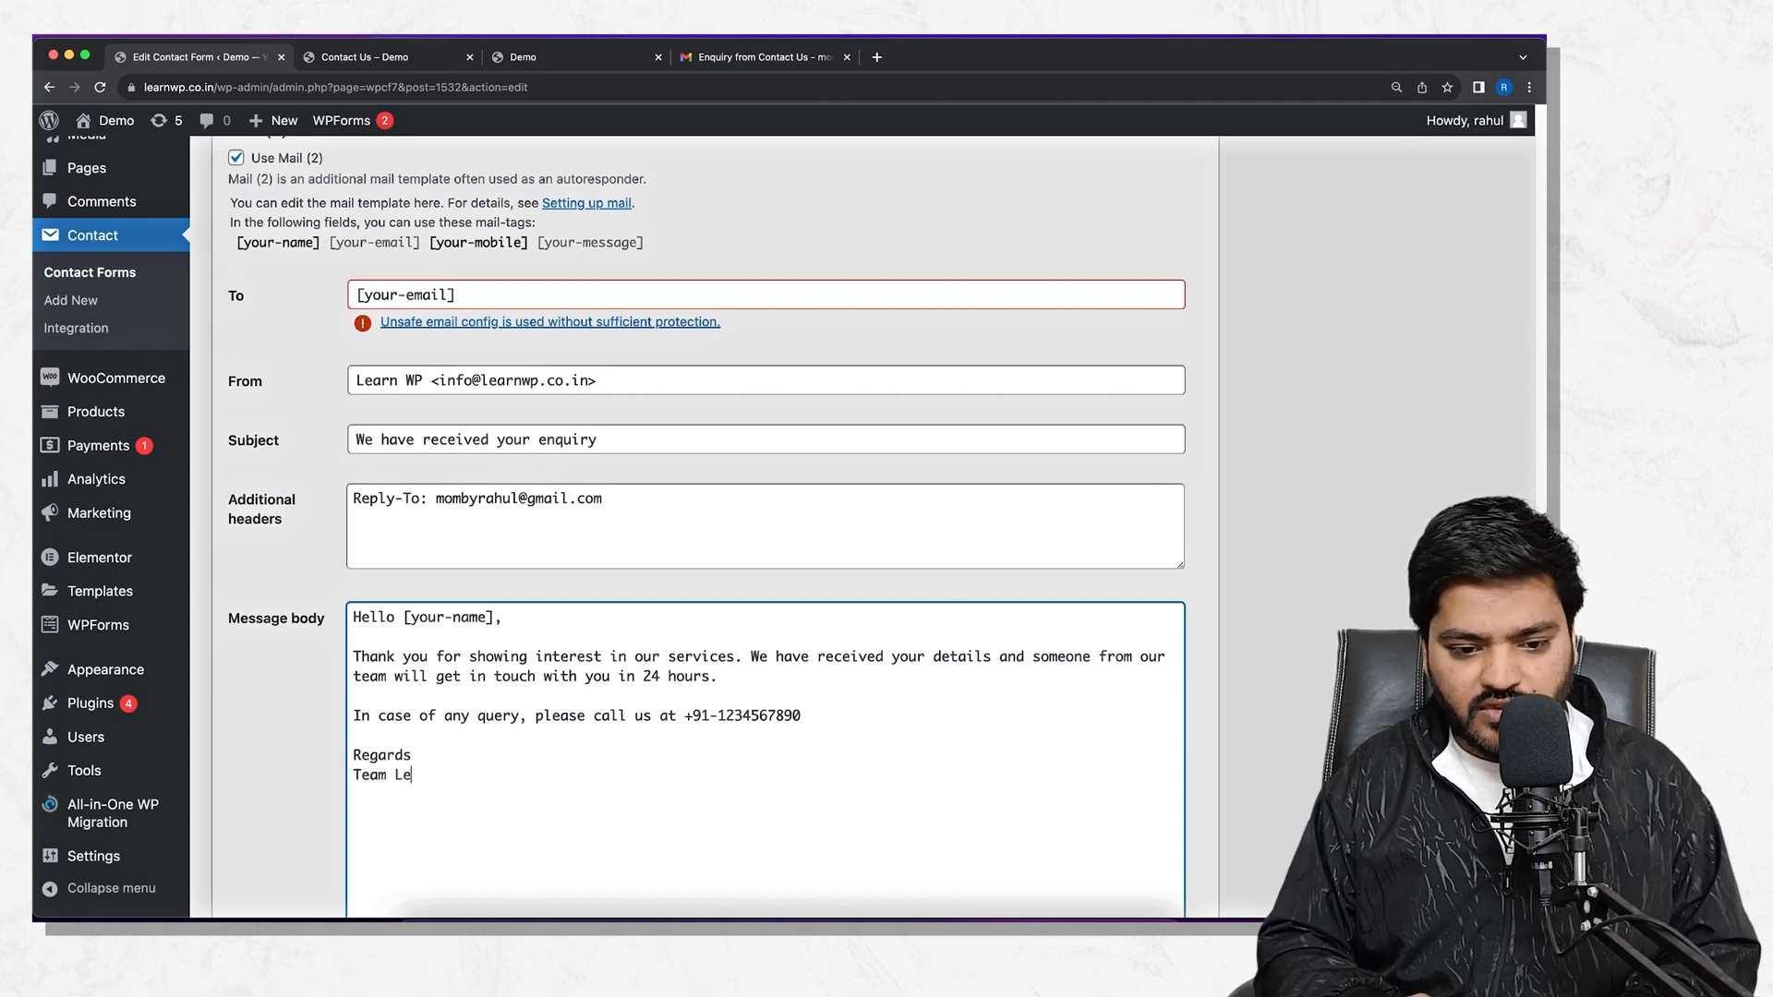
pyautogui.write('arn WP')
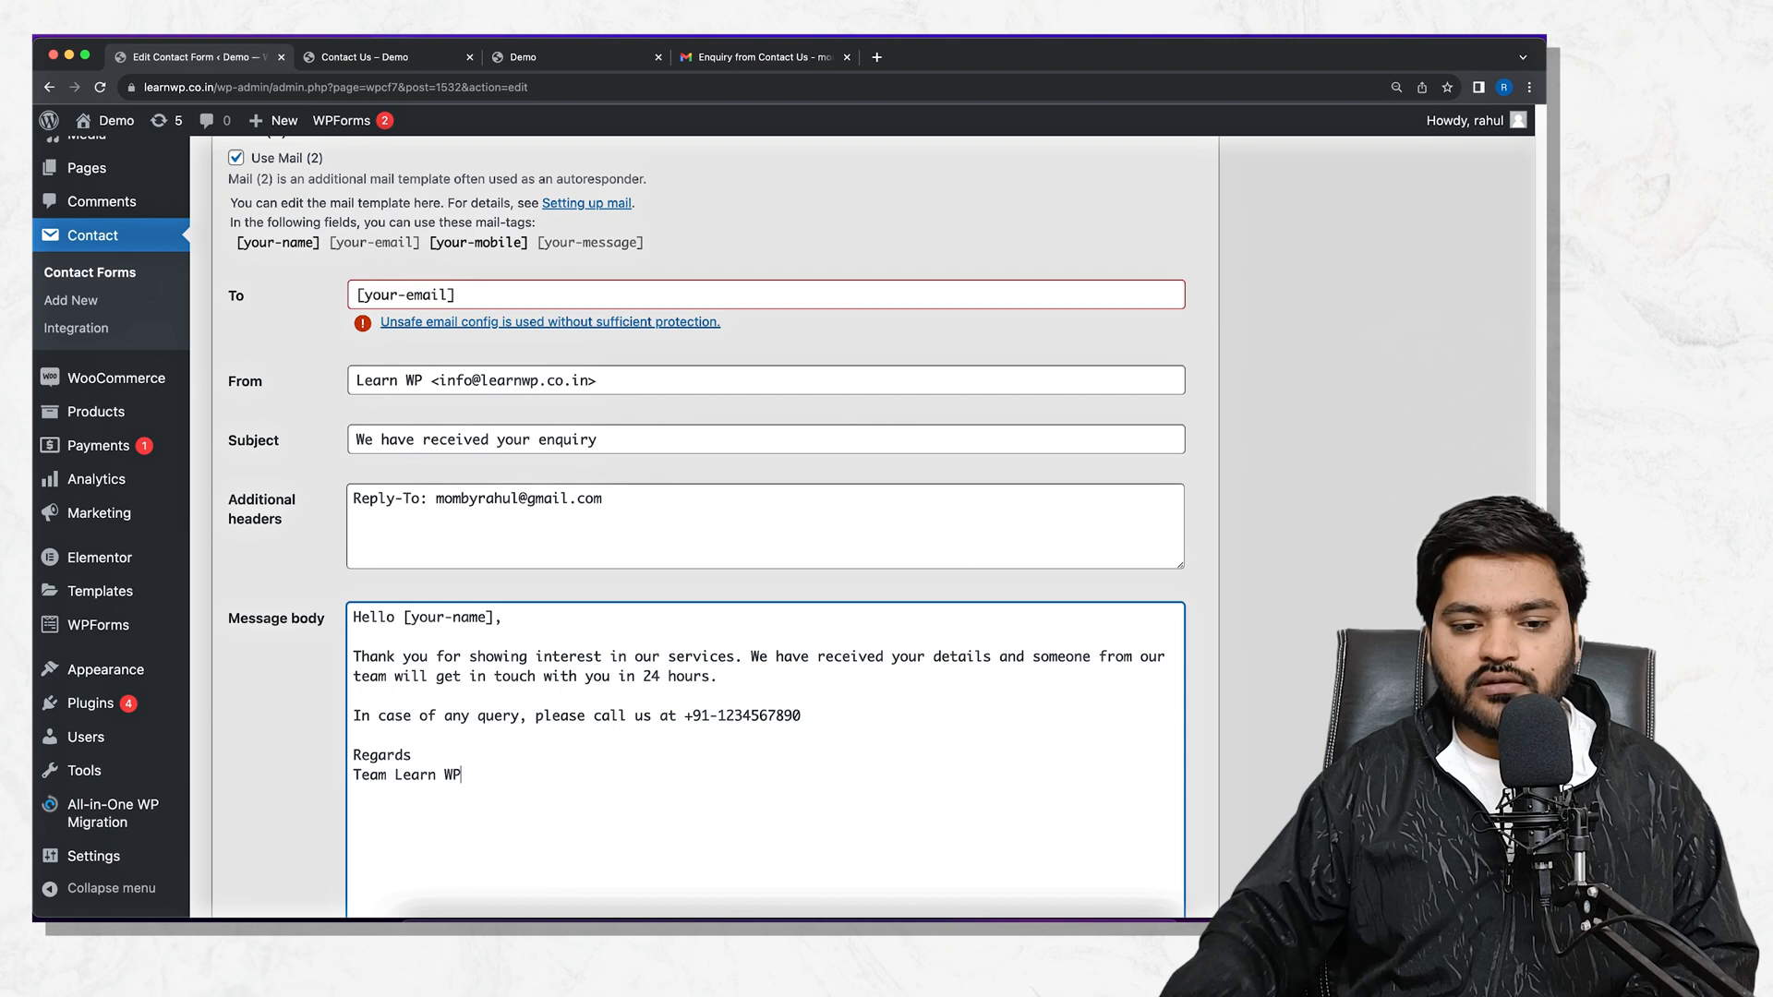
# - Save the Contact Form 7 form with its new confirmation mail, then close the Akismet purchase page
pyautogui.scroll(-3)
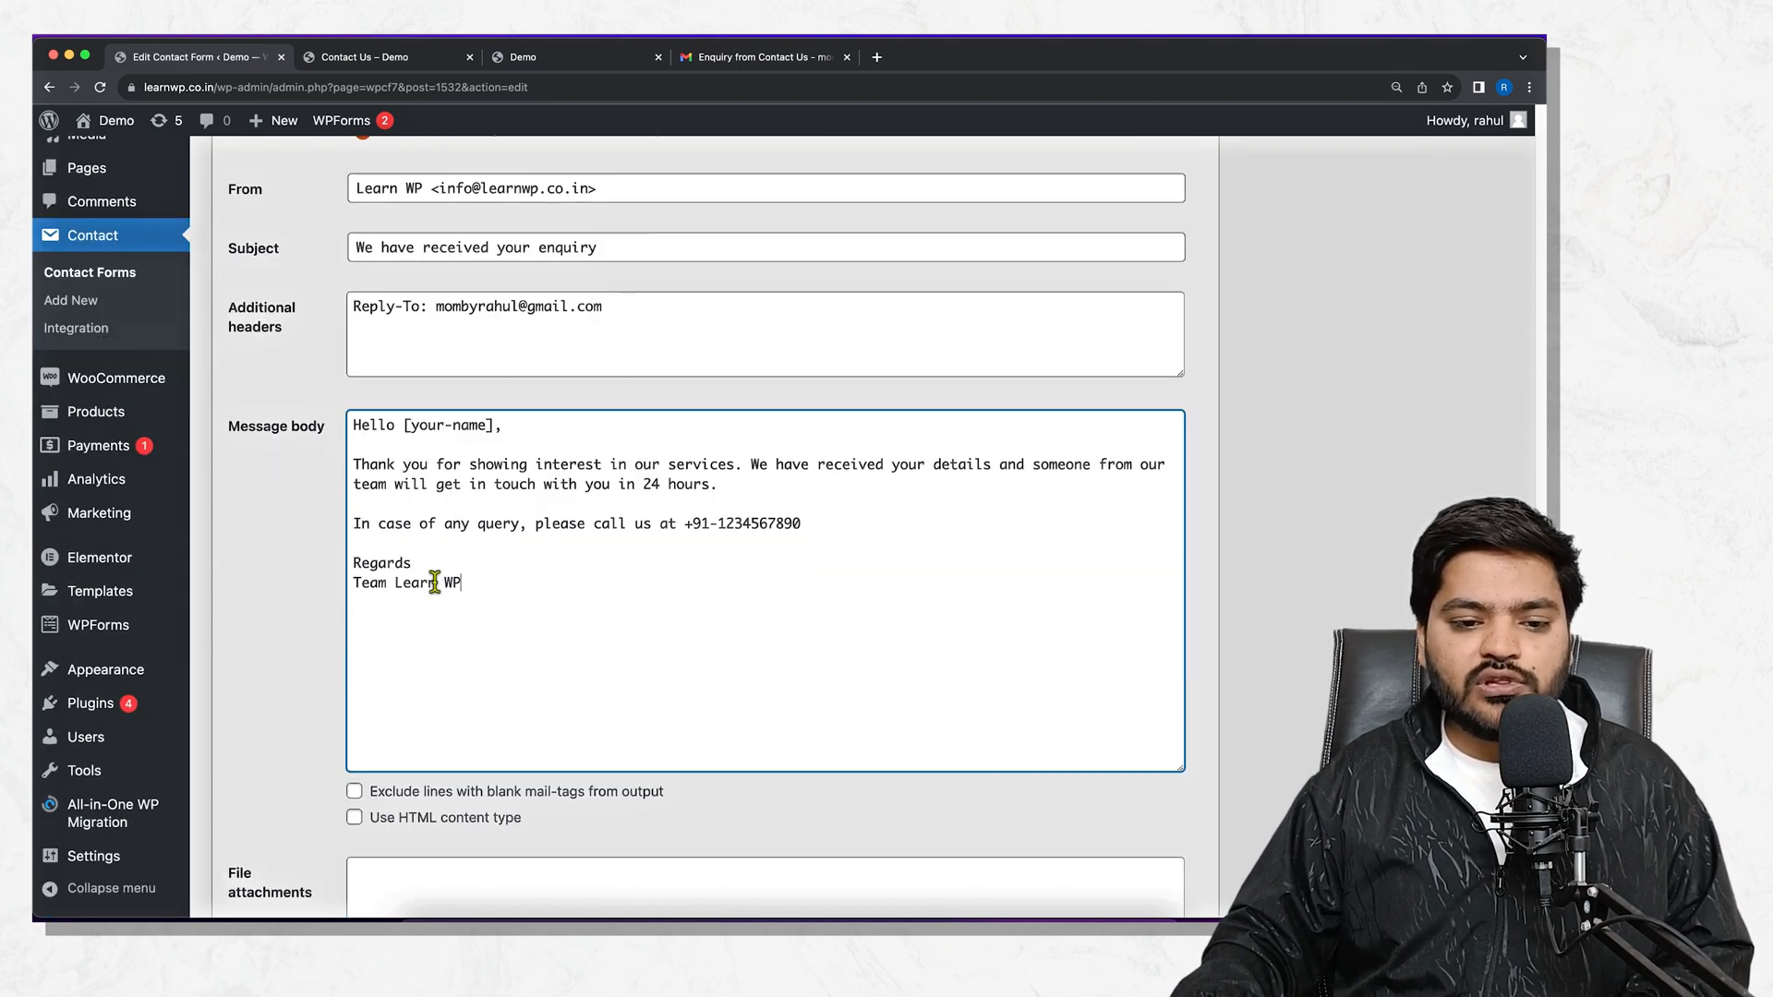
pyautogui.moveTo(314, 674)
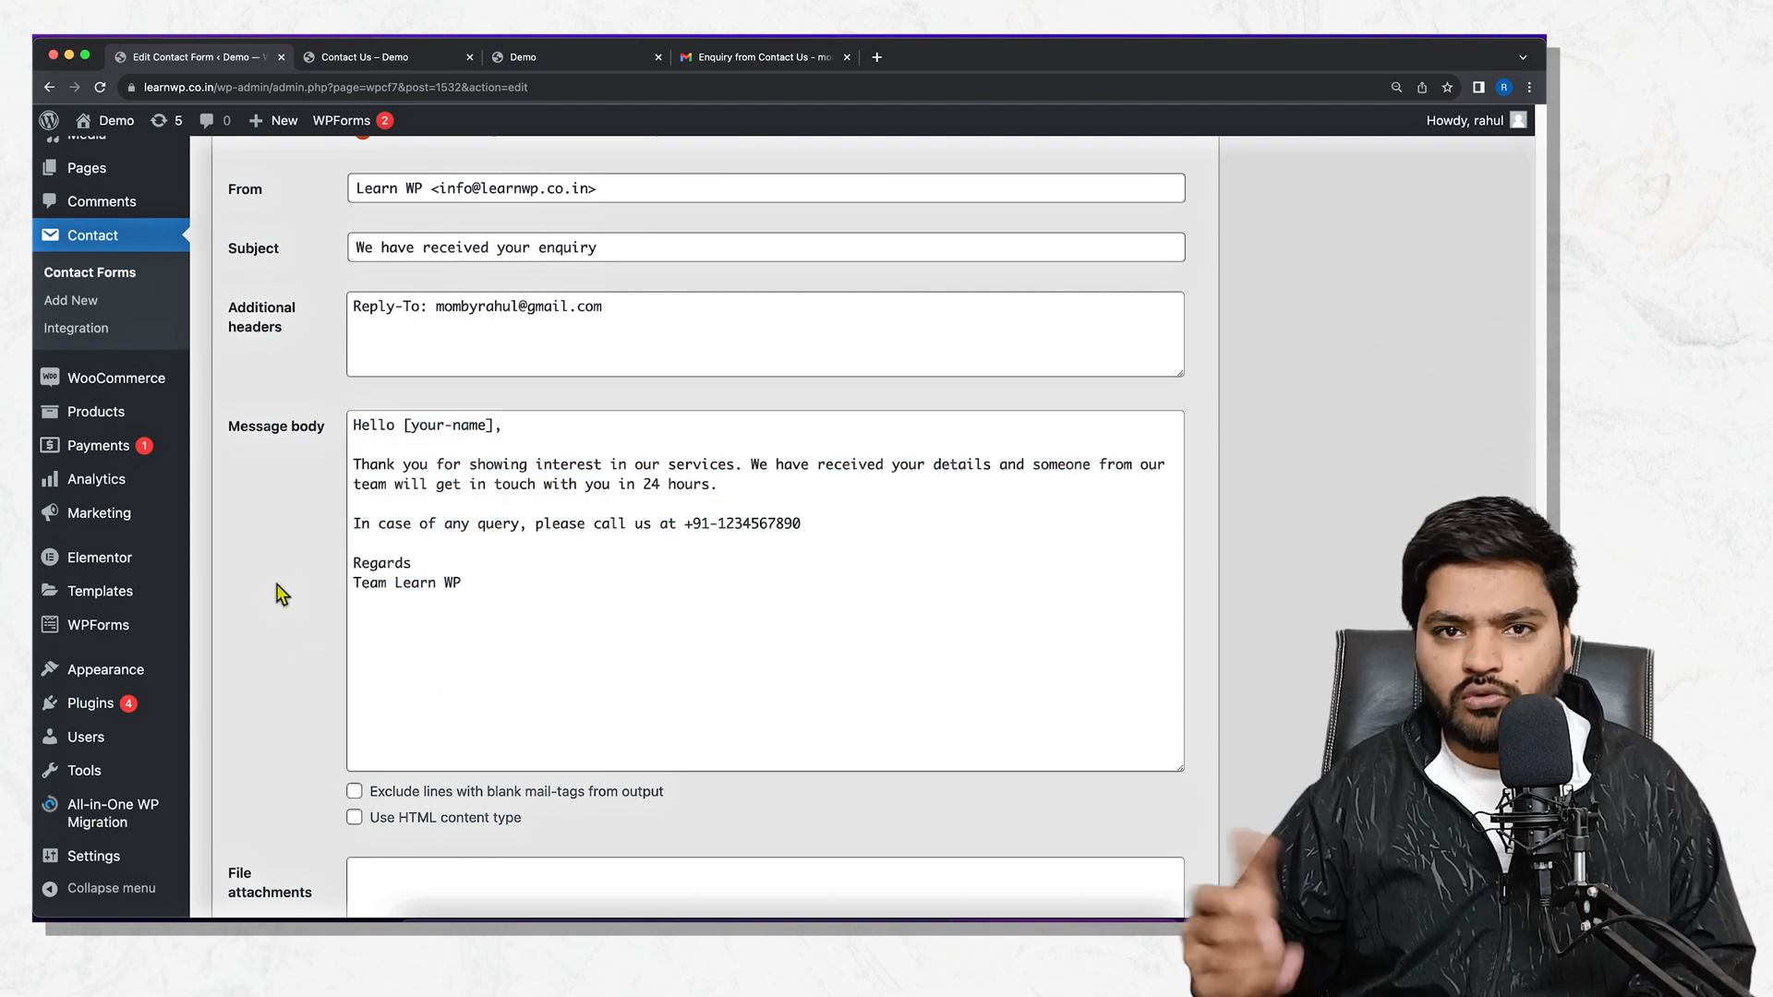
pyautogui.moveTo(316, 263)
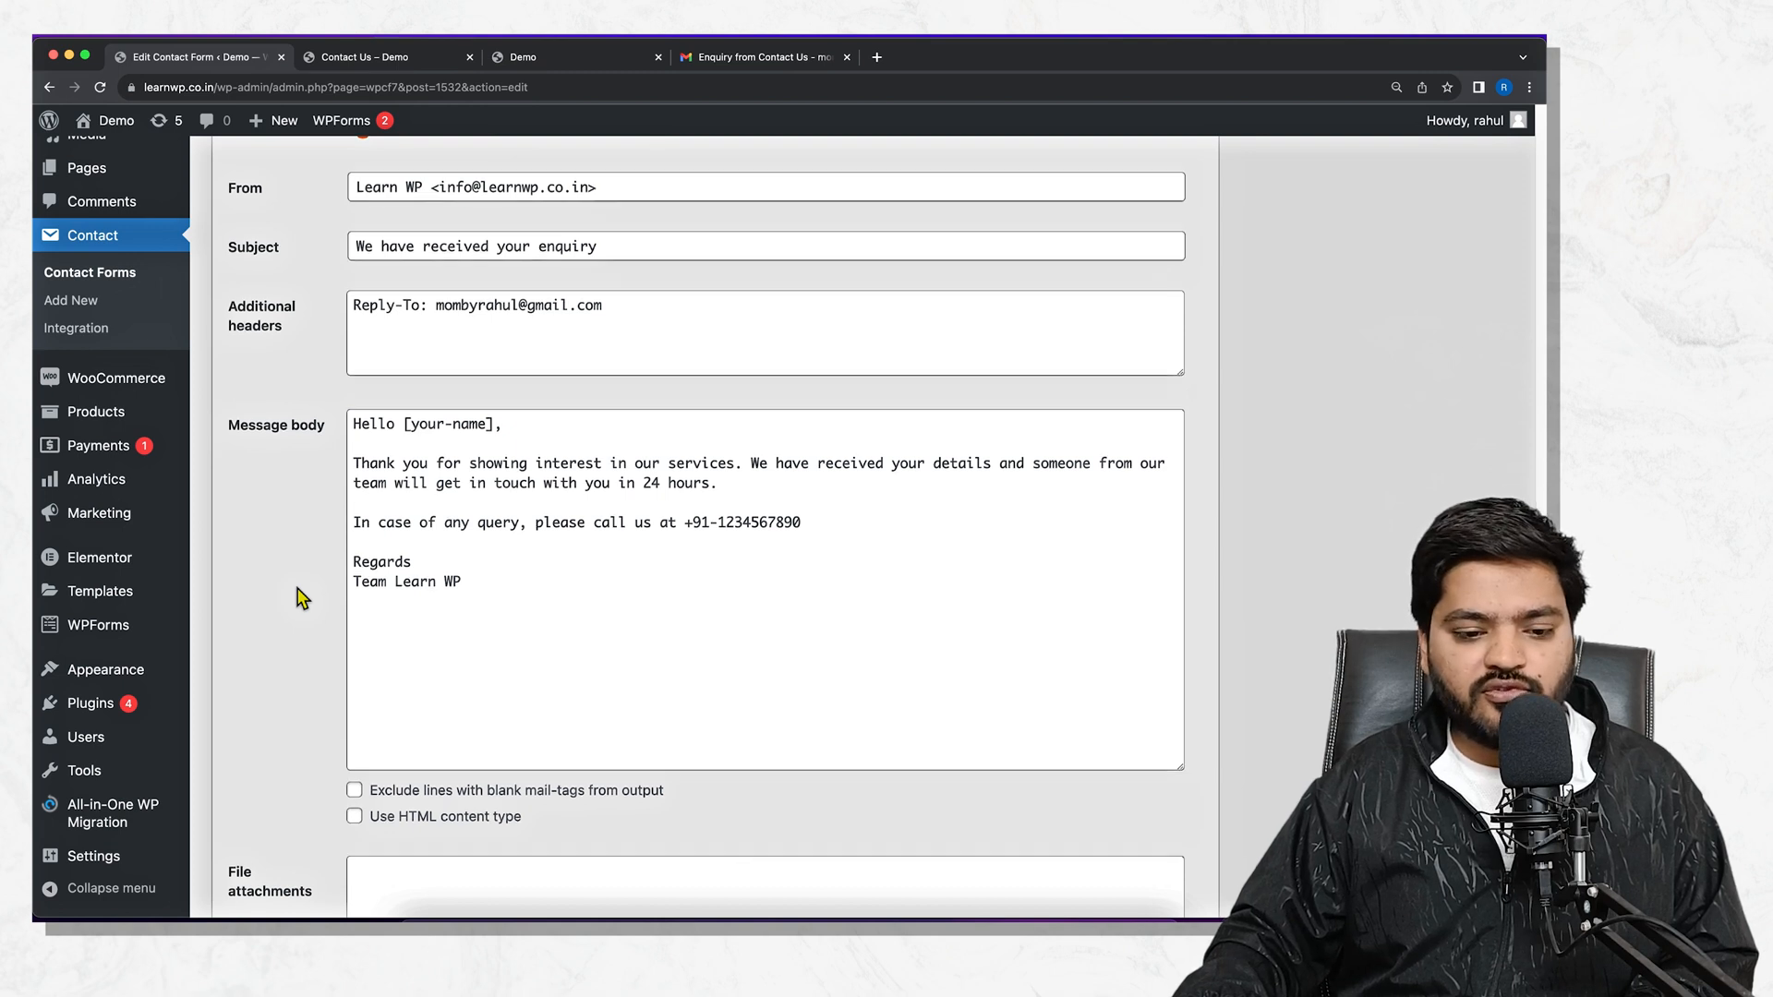
pyautogui.scroll(-3)
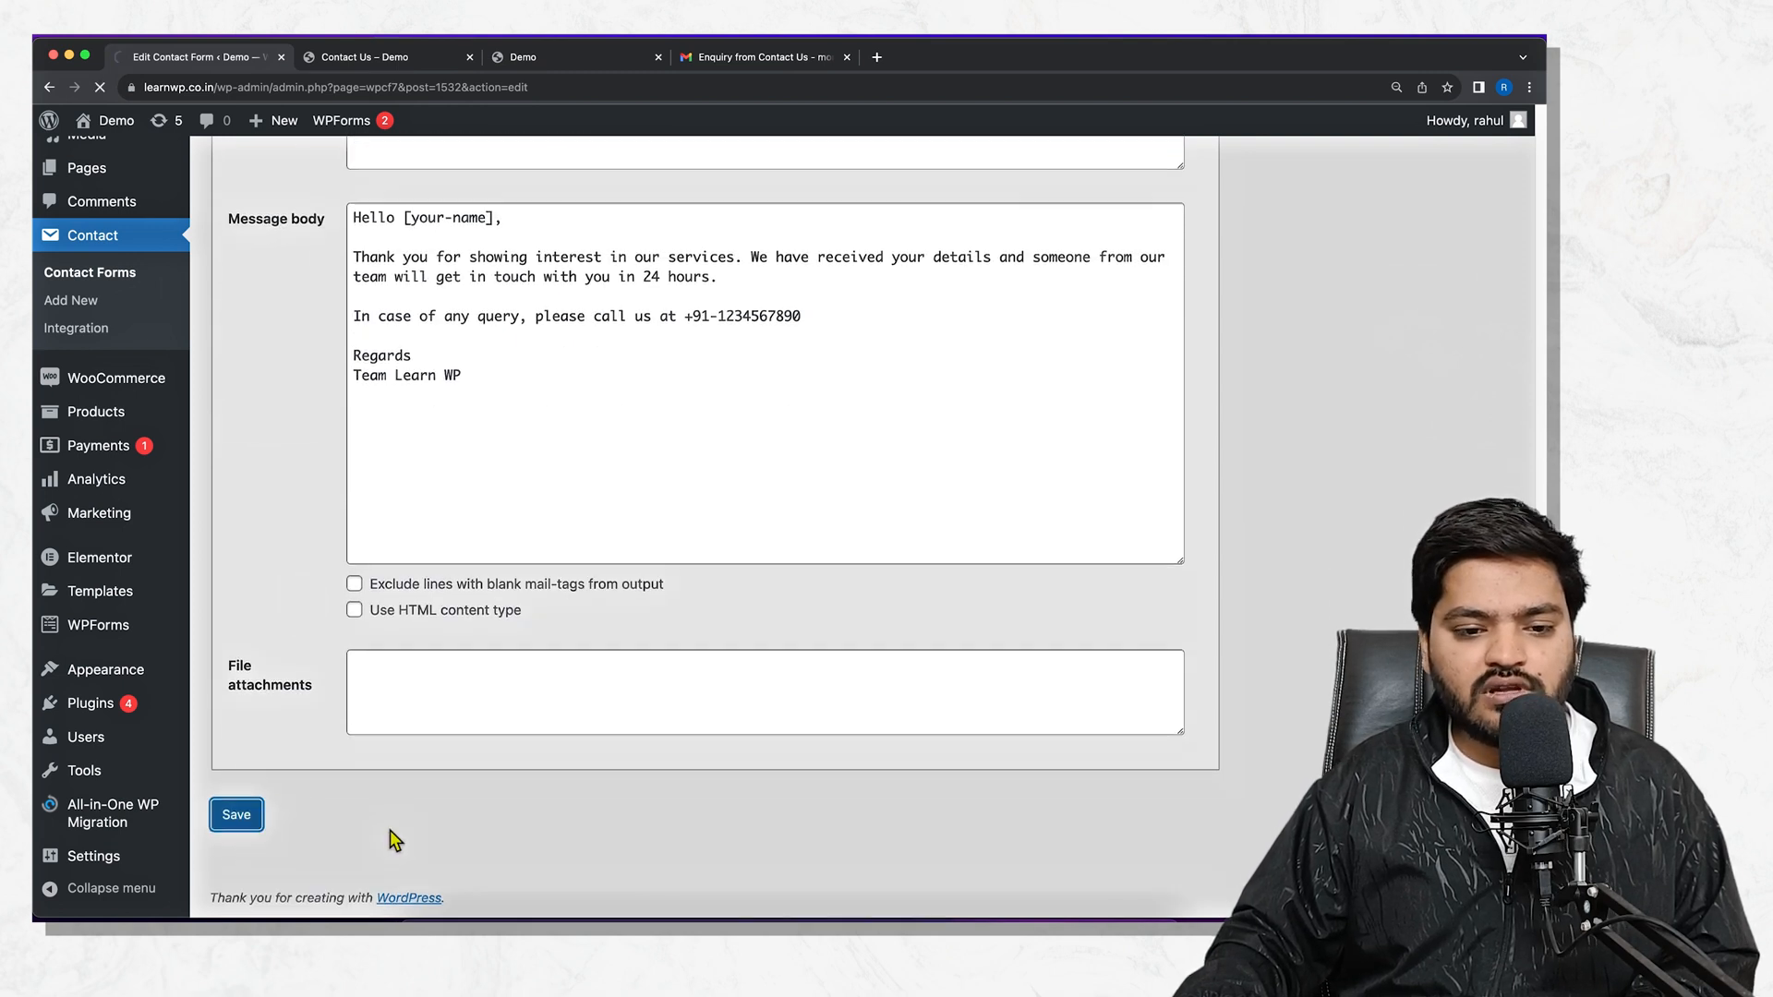
pyautogui.click(235, 815)
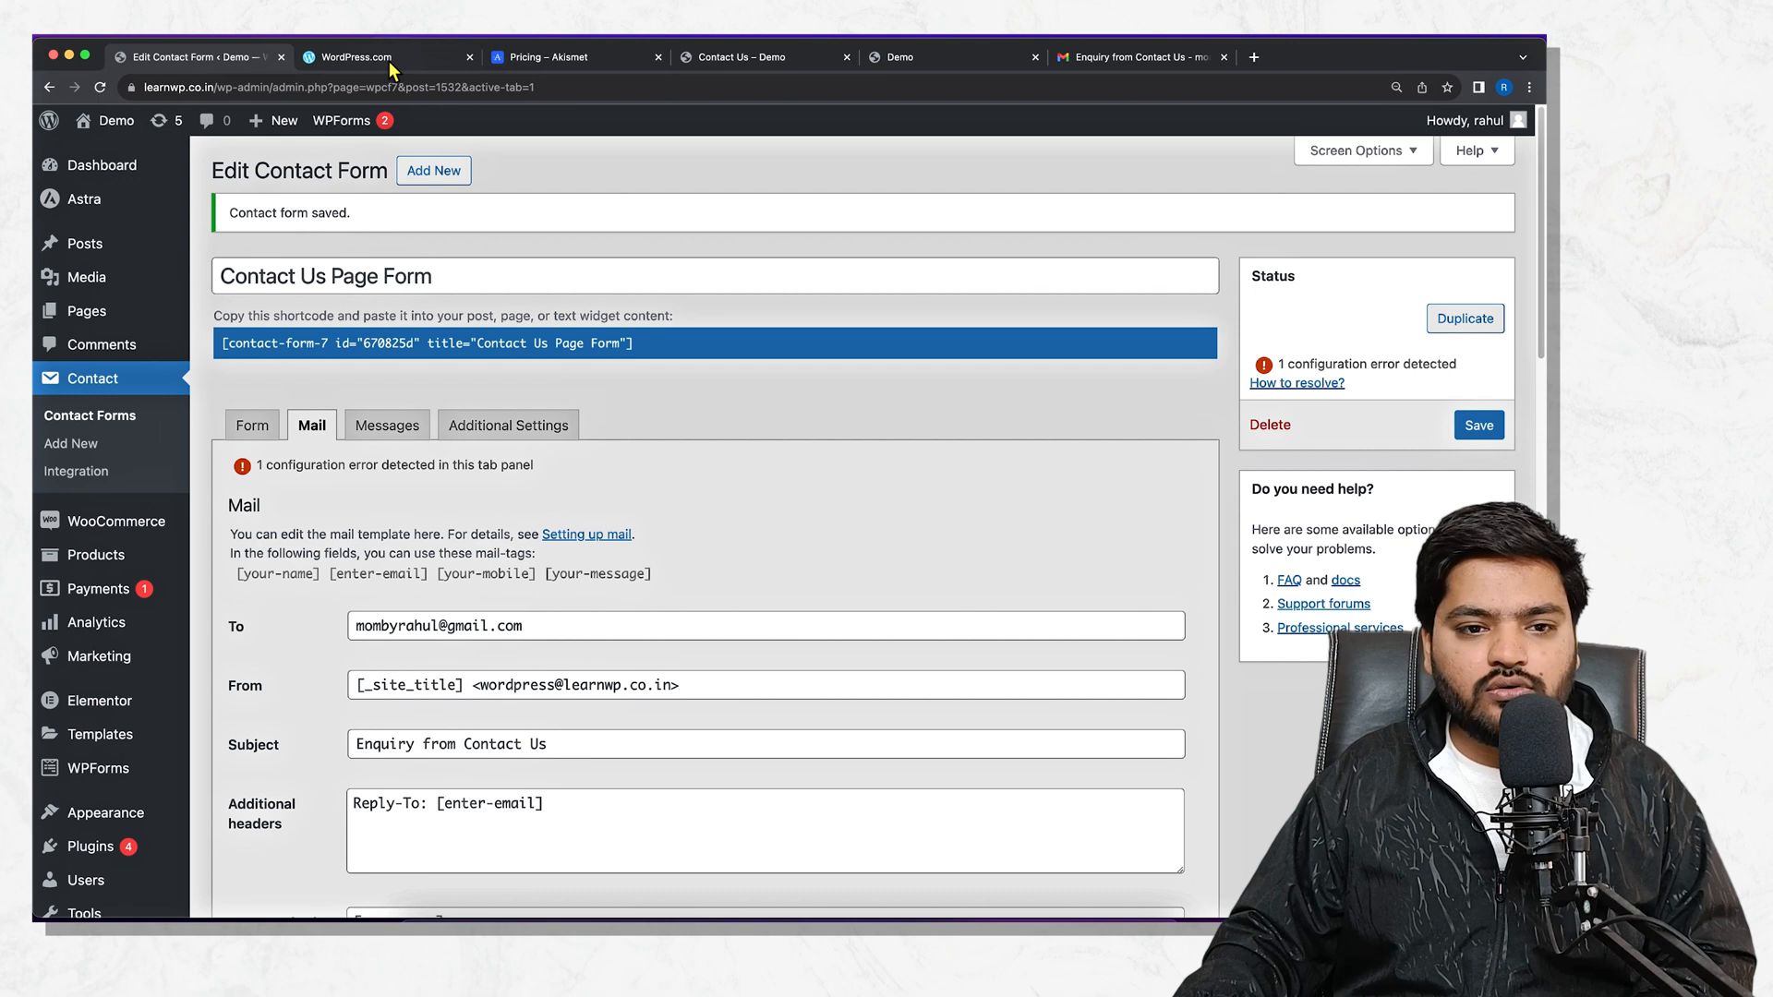
pyautogui.click(388, 57)
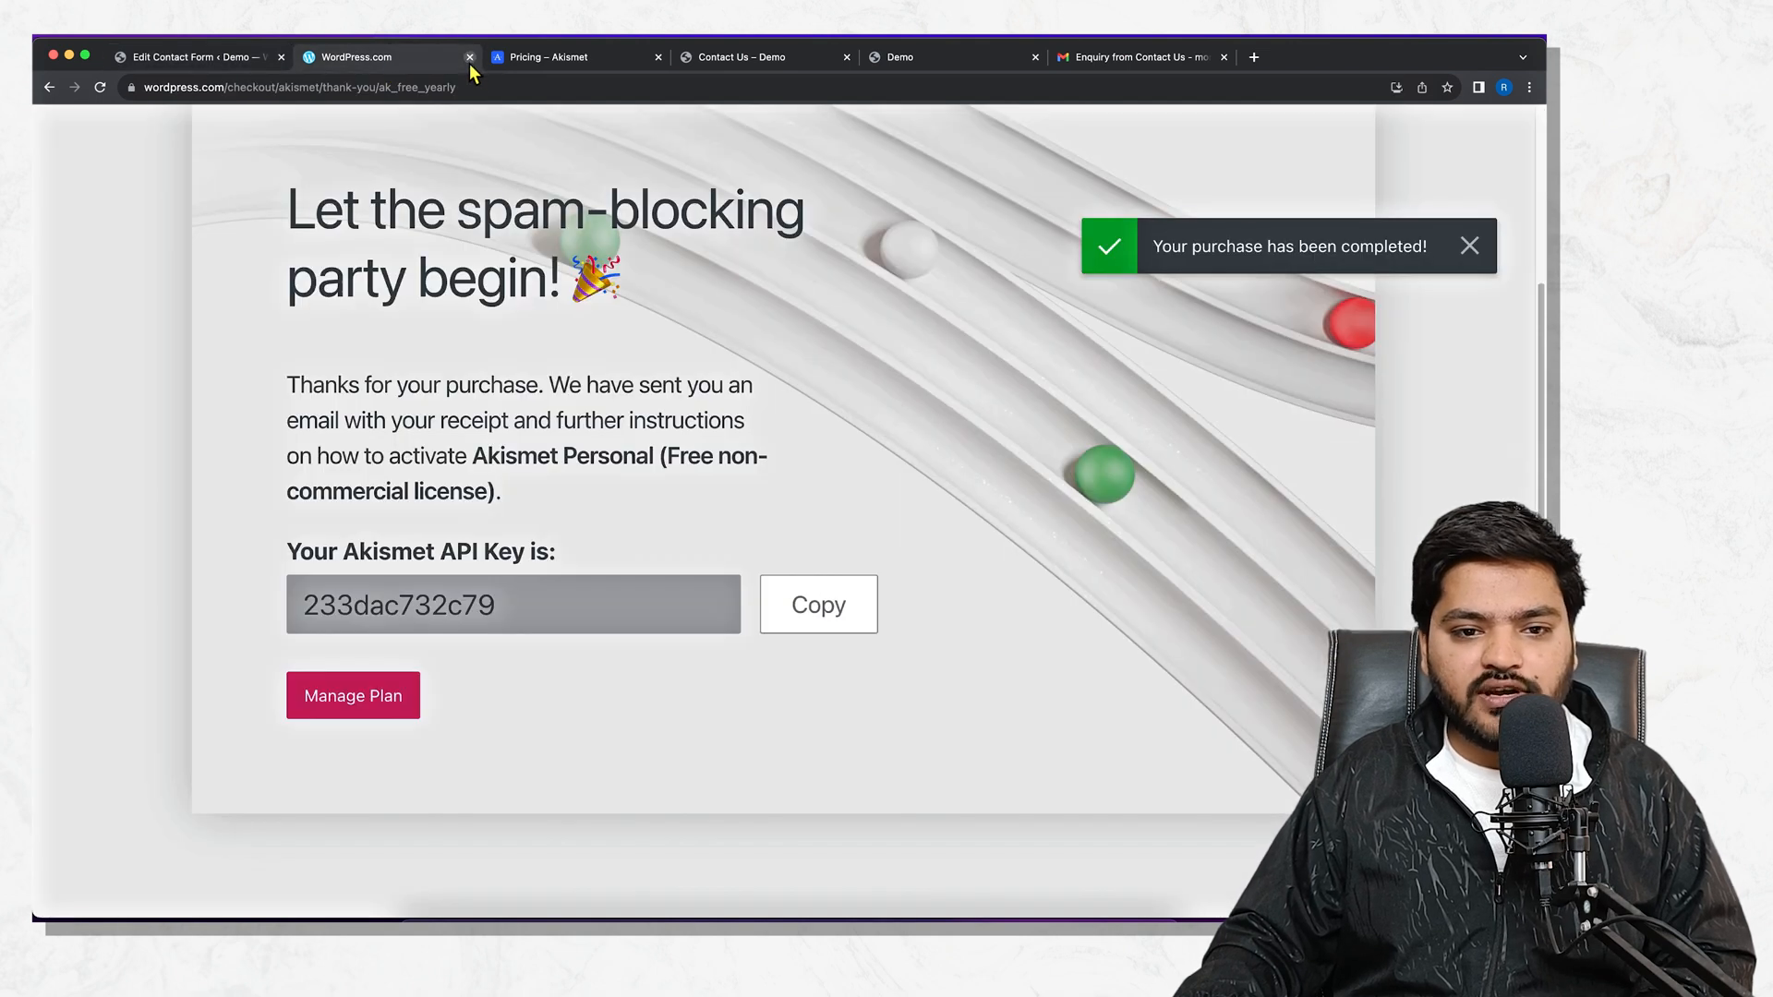
pyautogui.click(468, 58)
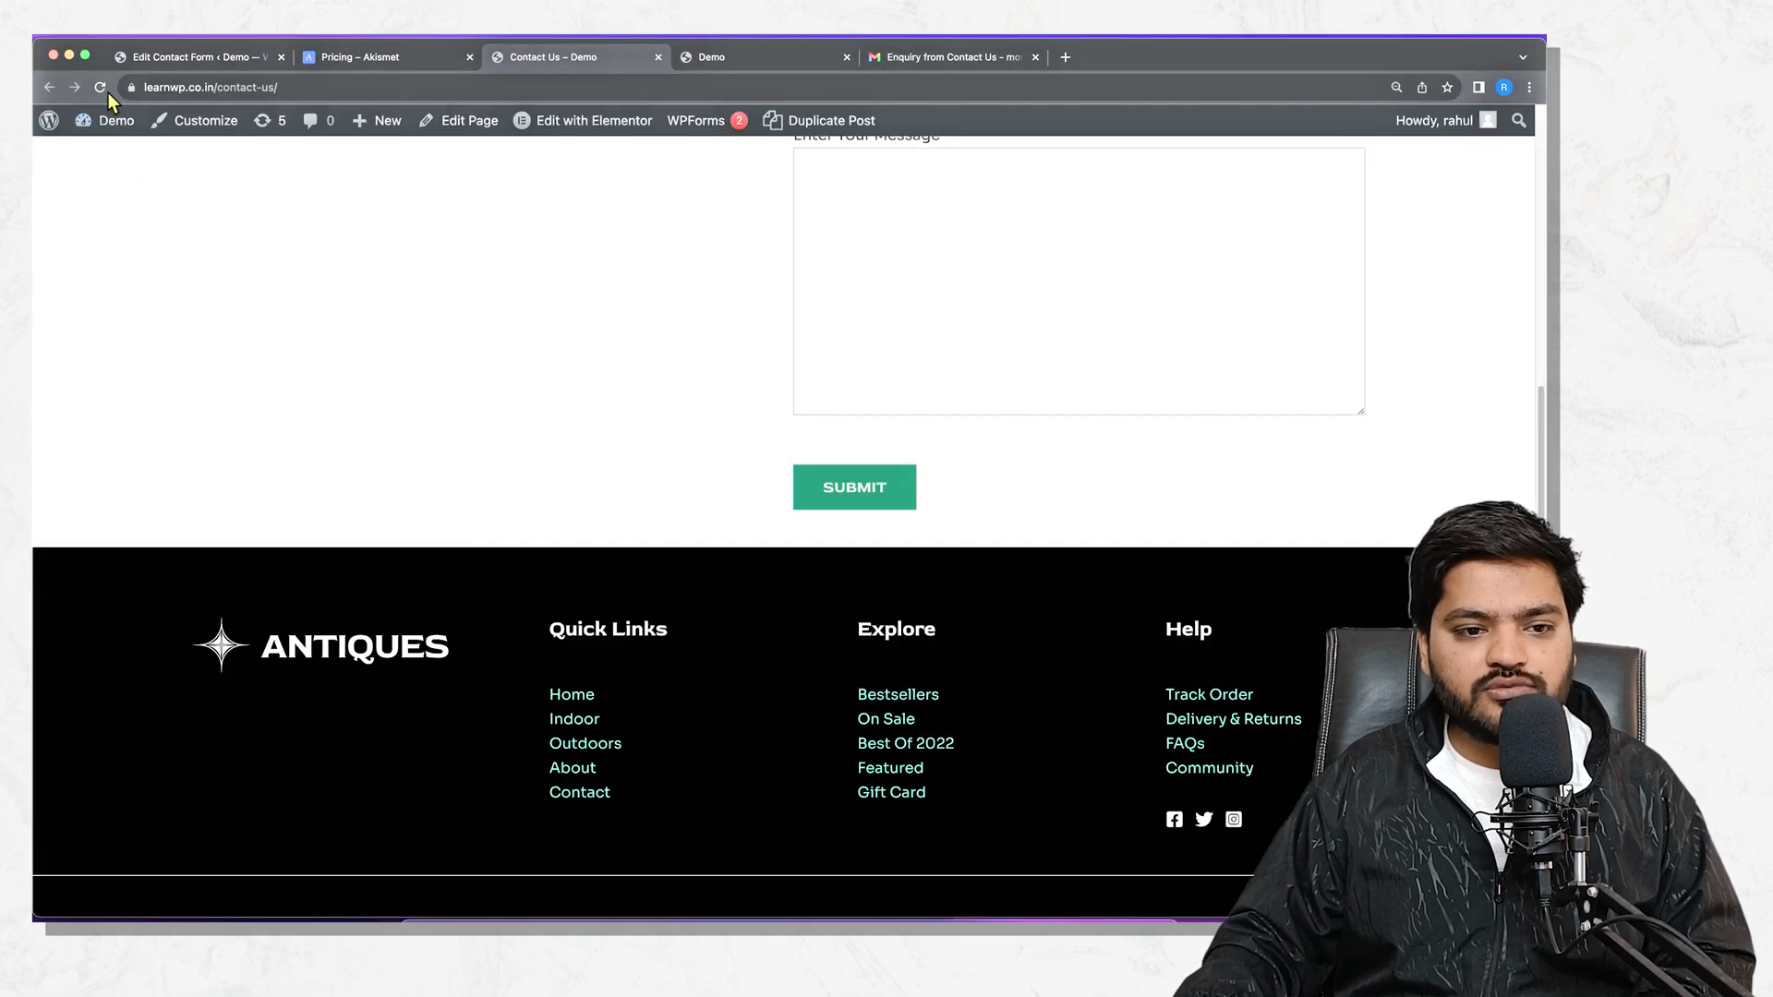
# - Fill Full Name with 'Rahul' using the saved autofill suggestion
pyautogui.scroll(3)
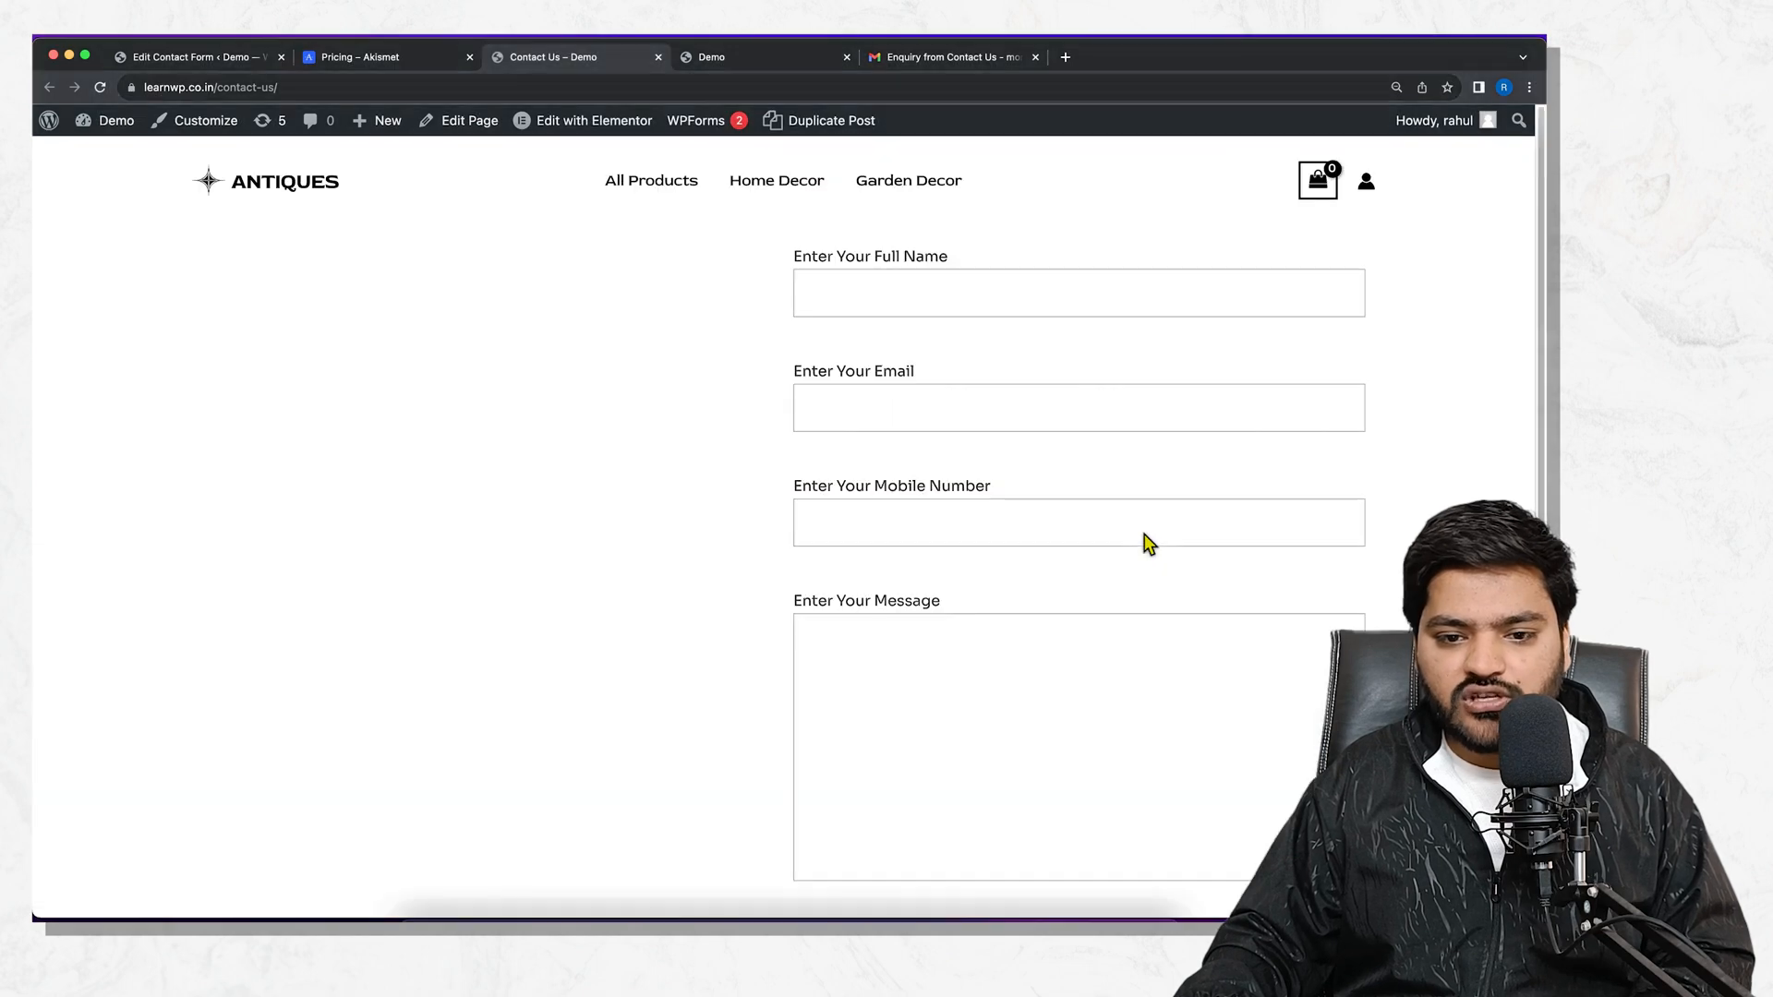
pyautogui.click(1077, 292)
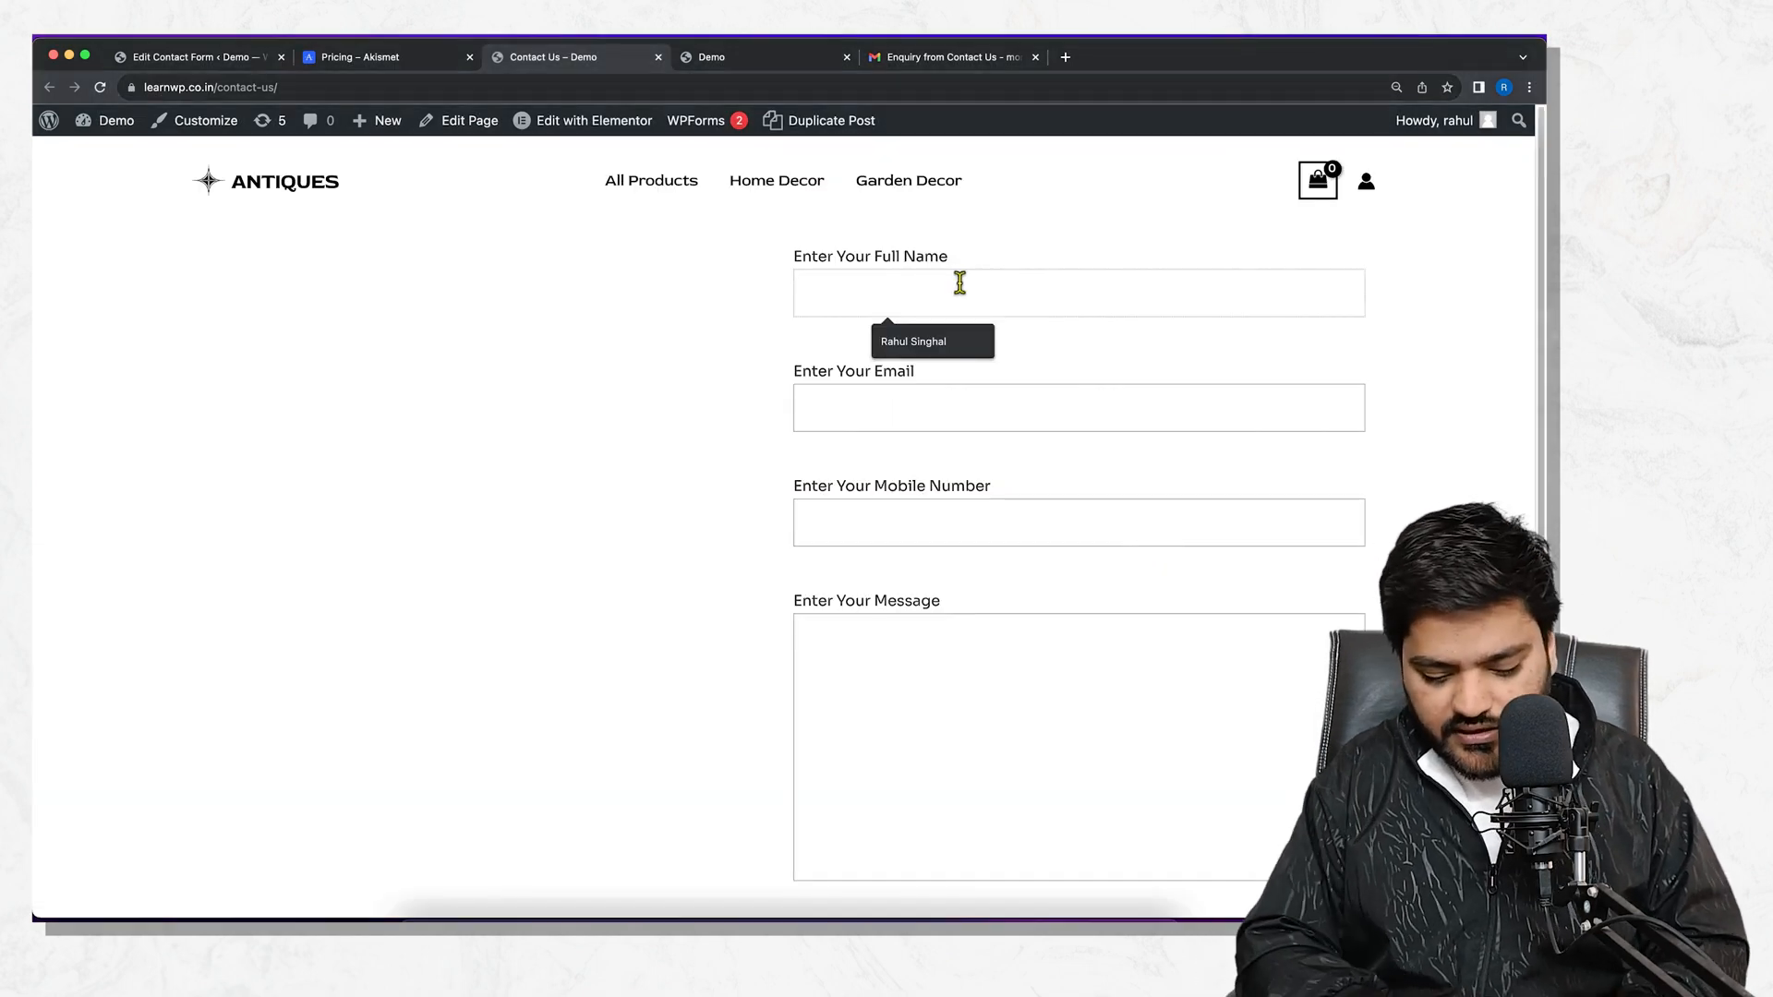
pyautogui.write('Rahul')
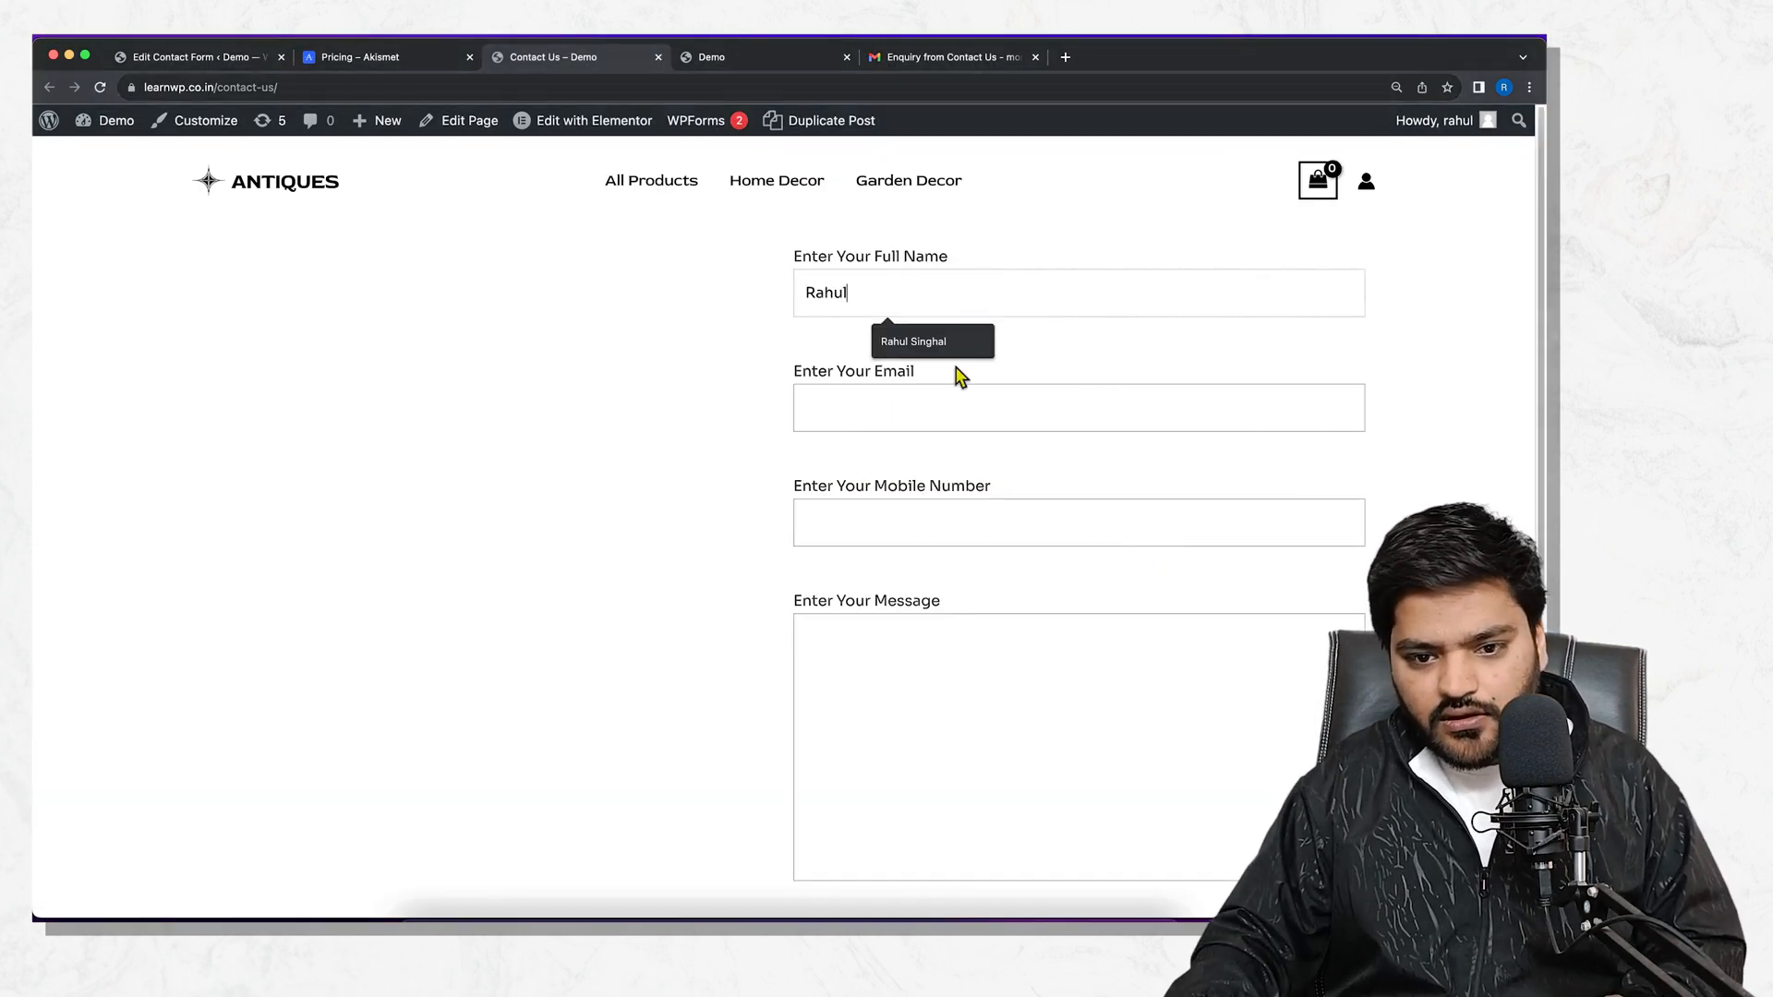
pyautogui.click(910, 340)
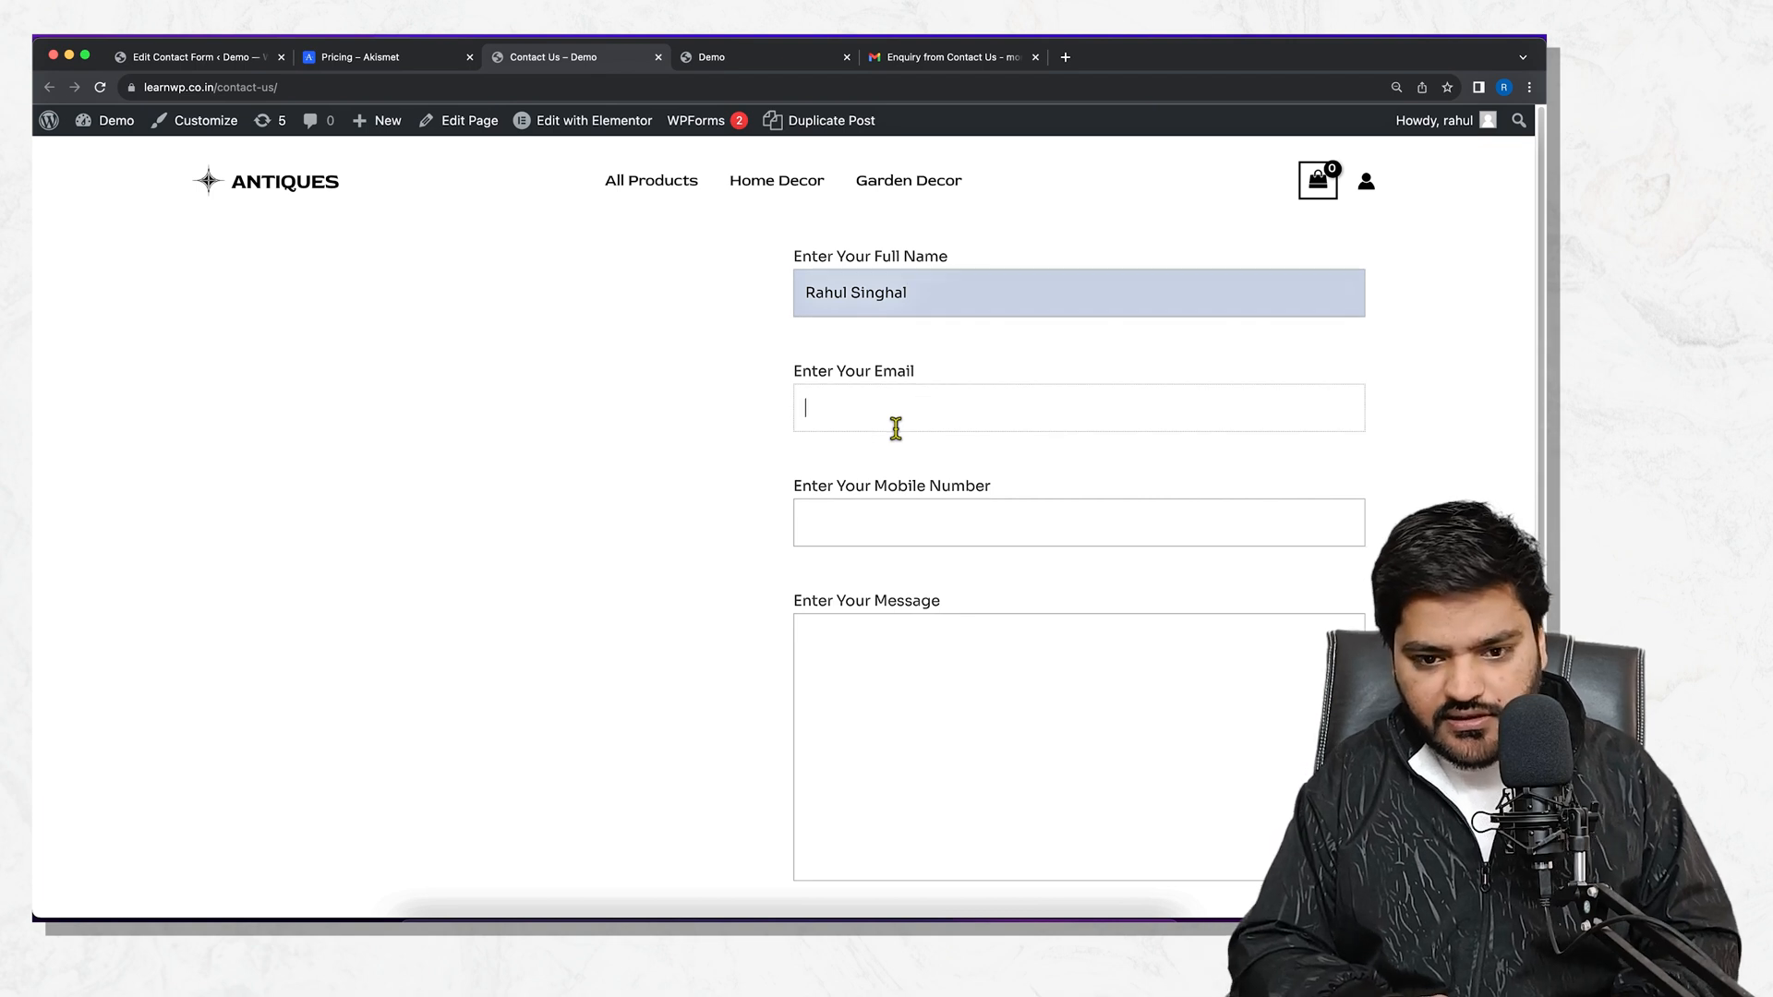
pyautogui.moveTo(914, 379)
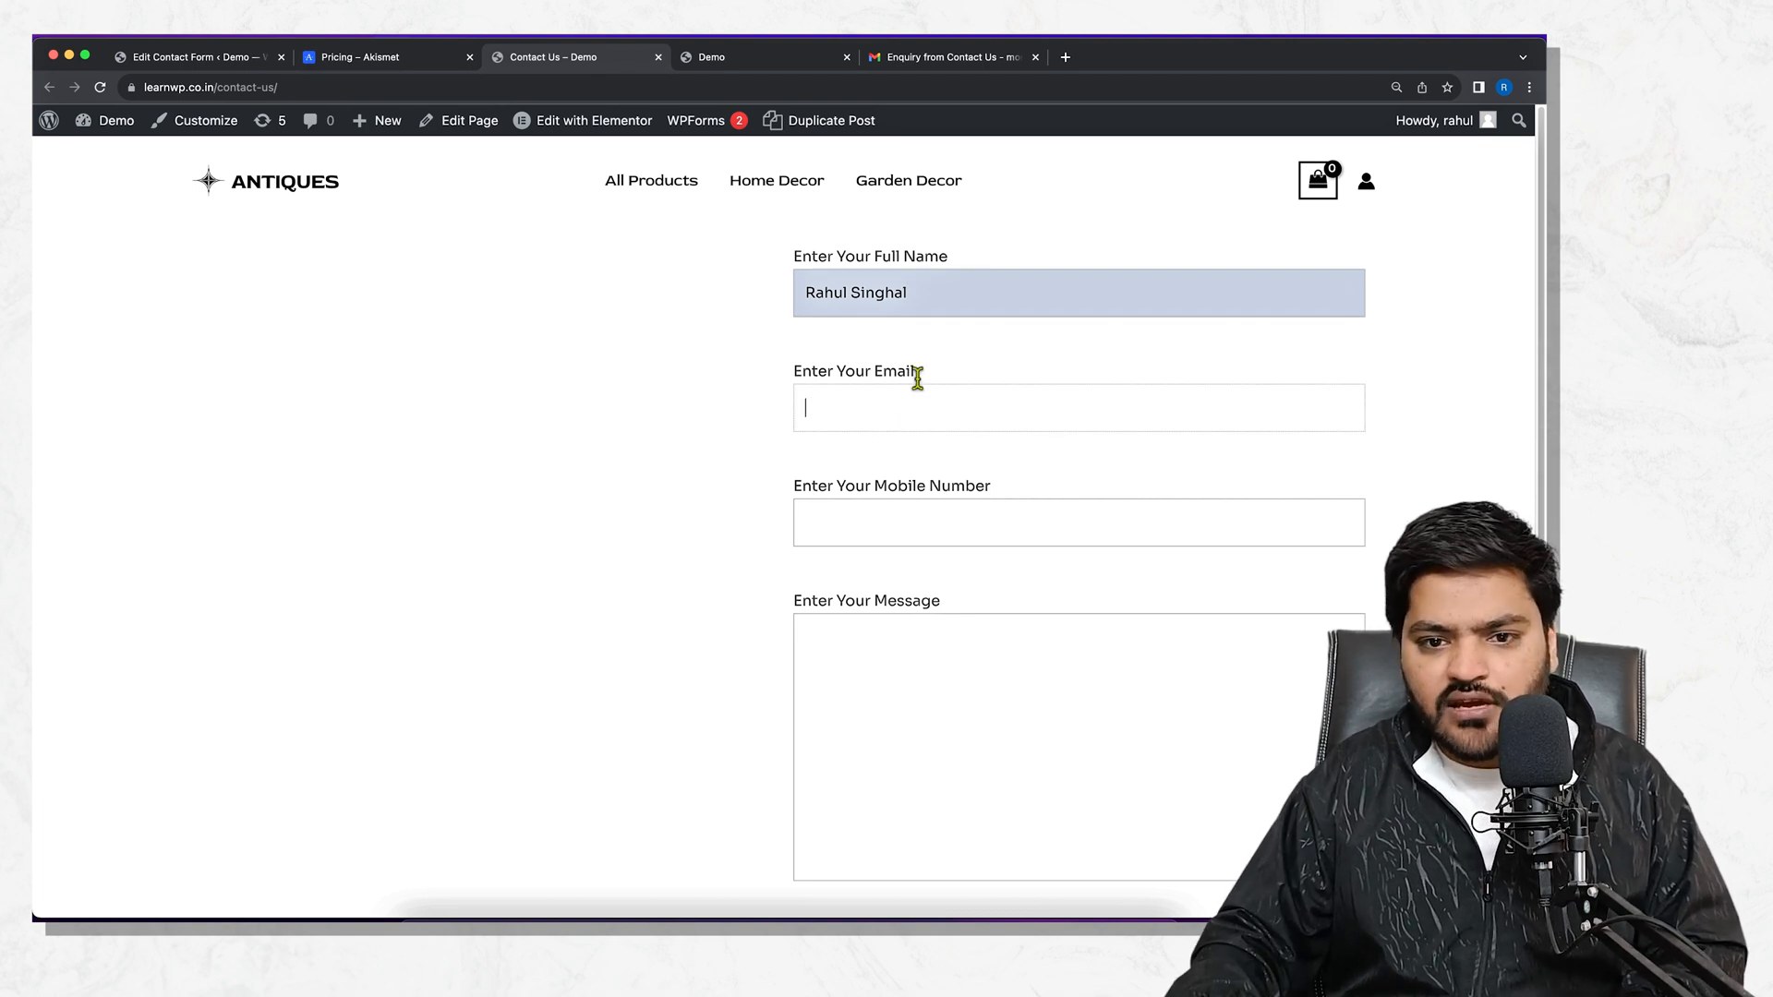
# - Enter the copied Gmail address, phone '1234', submit the Contact Us form, then go to the Demo home page
pyautogui.click(951, 57)
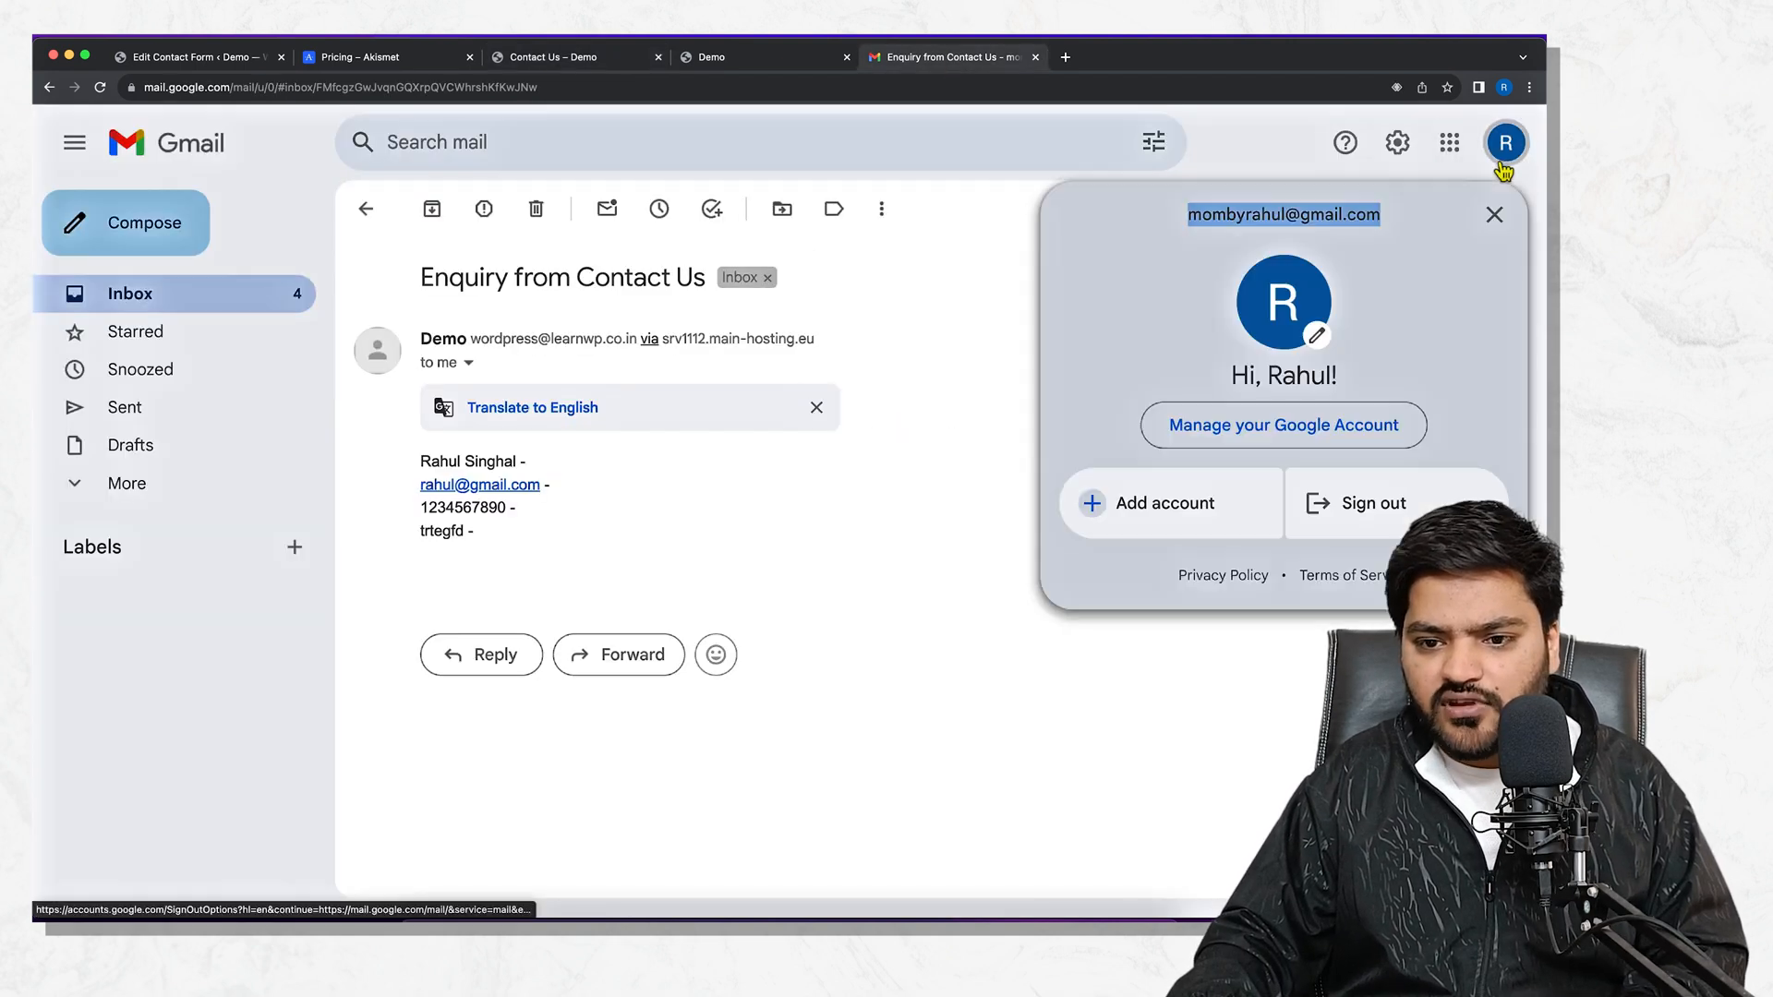
pyautogui.rightClick(1282, 215)
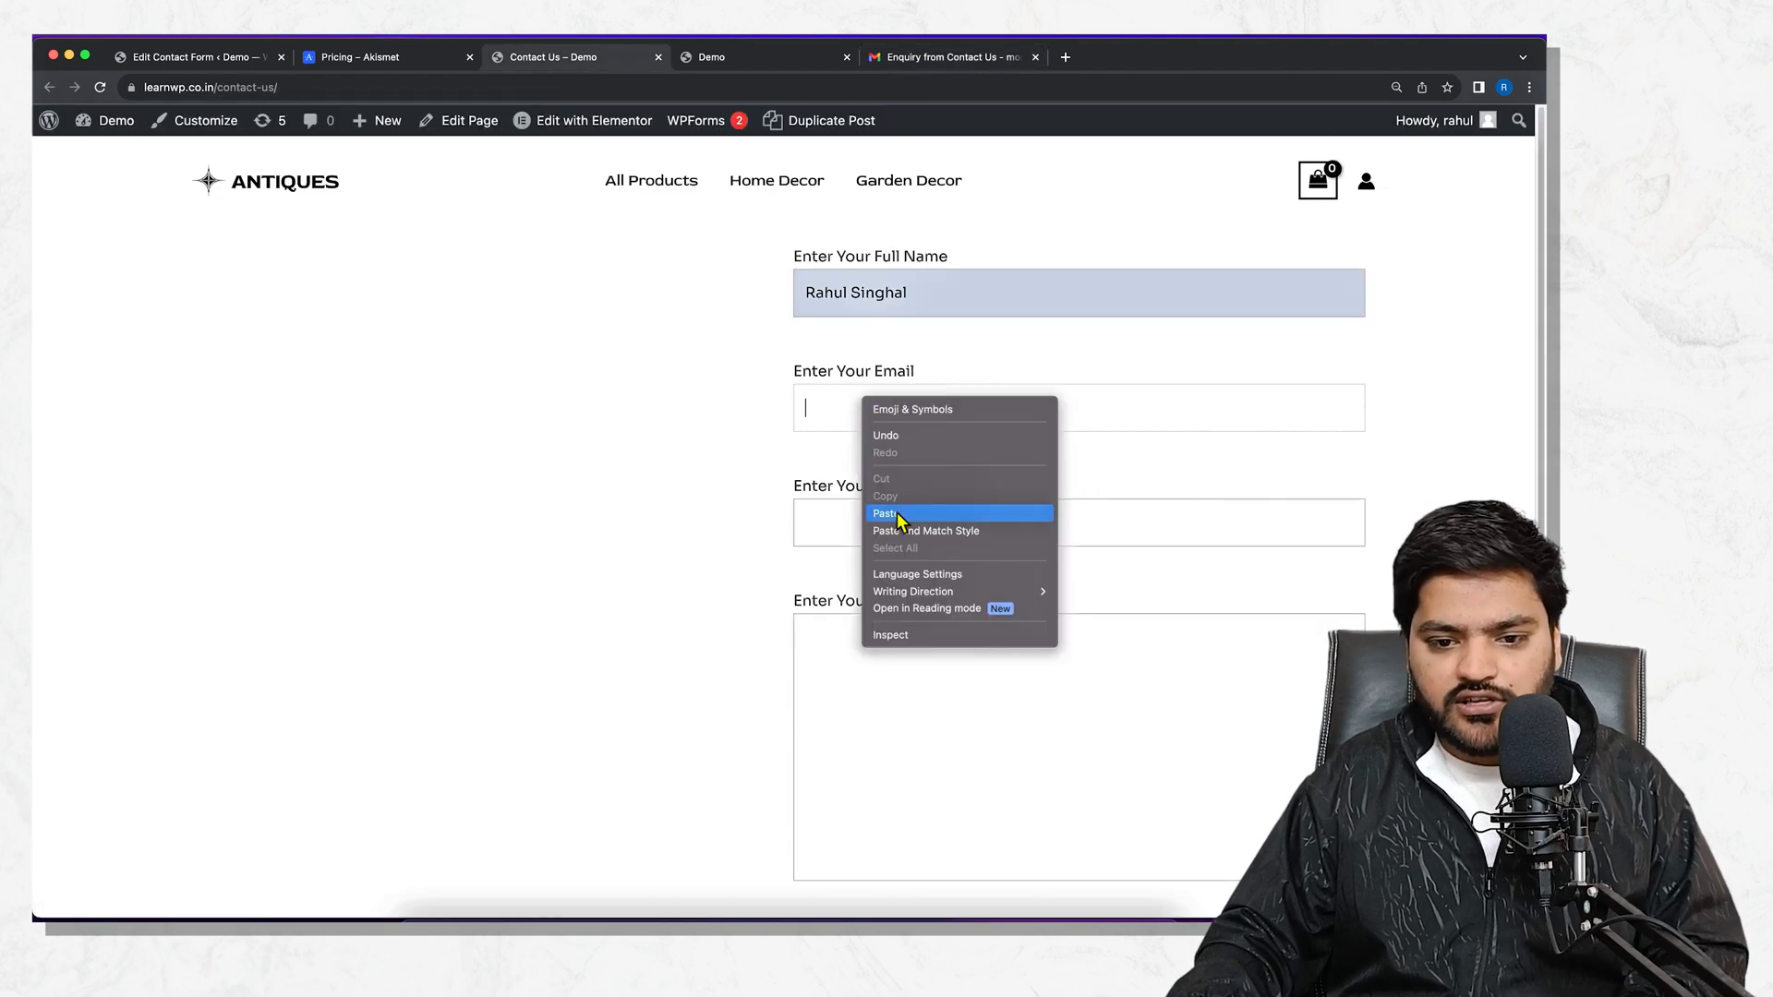
pyautogui.click(884, 513)
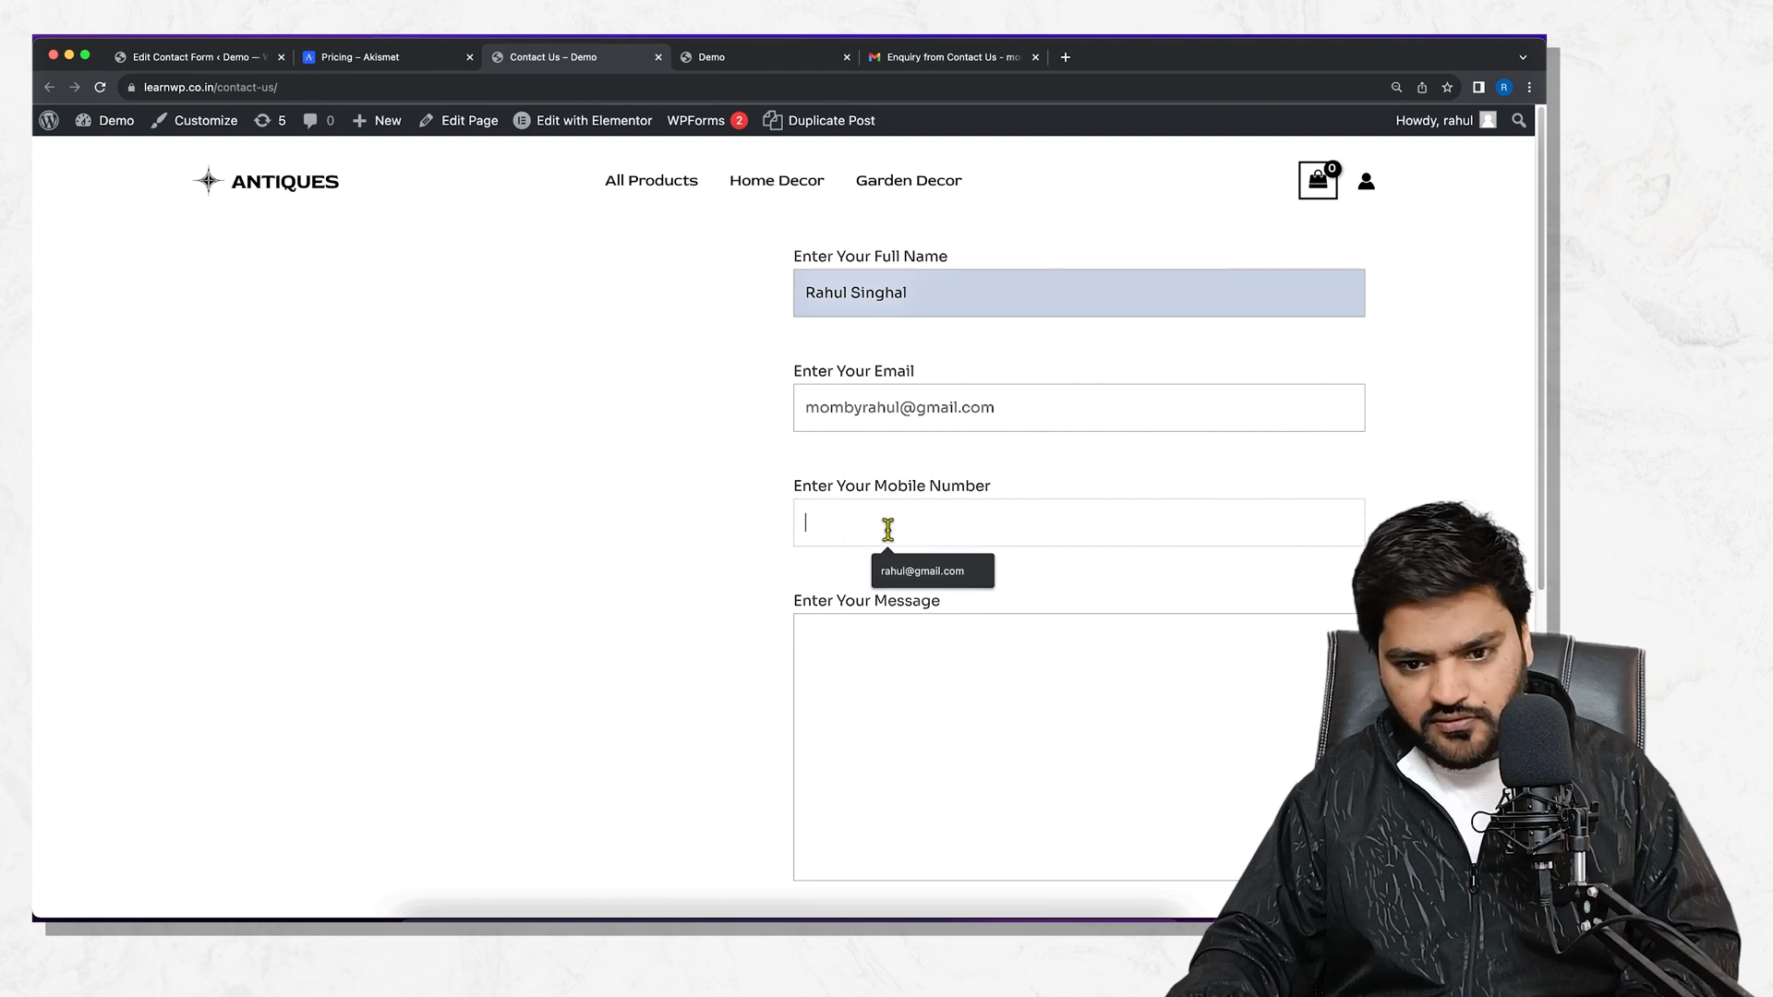
pyautogui.write('1234567890')
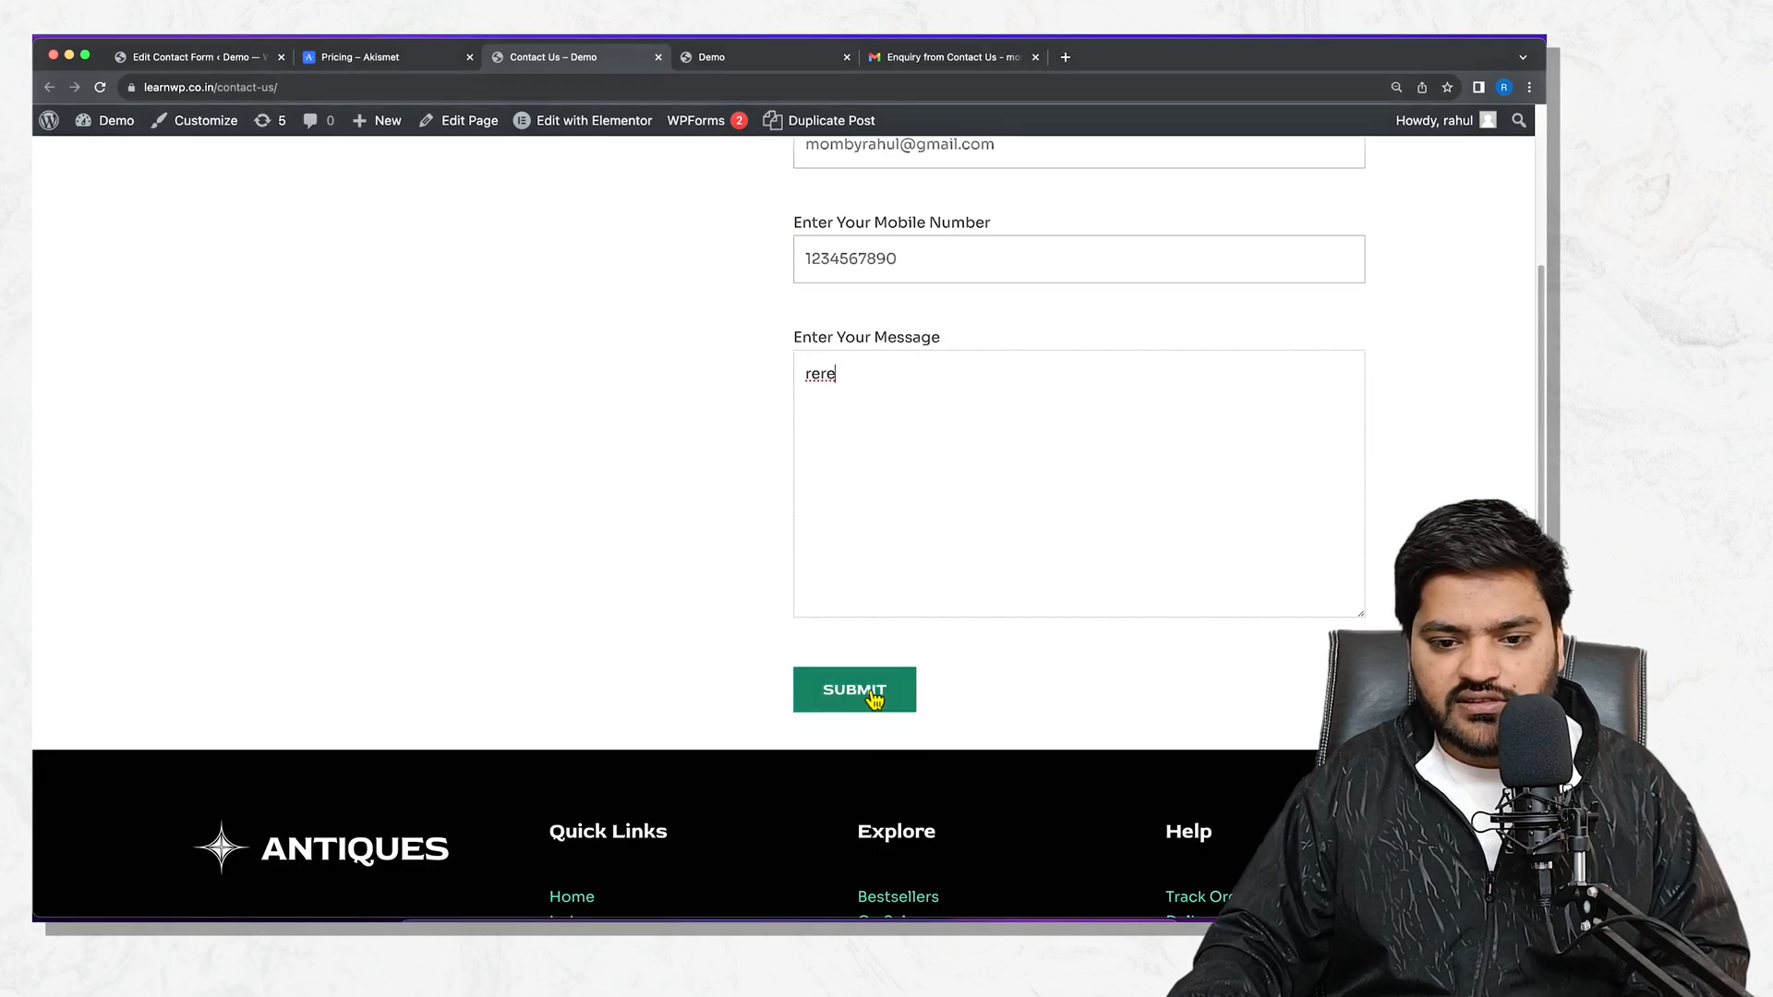
pyautogui.click(853, 689)
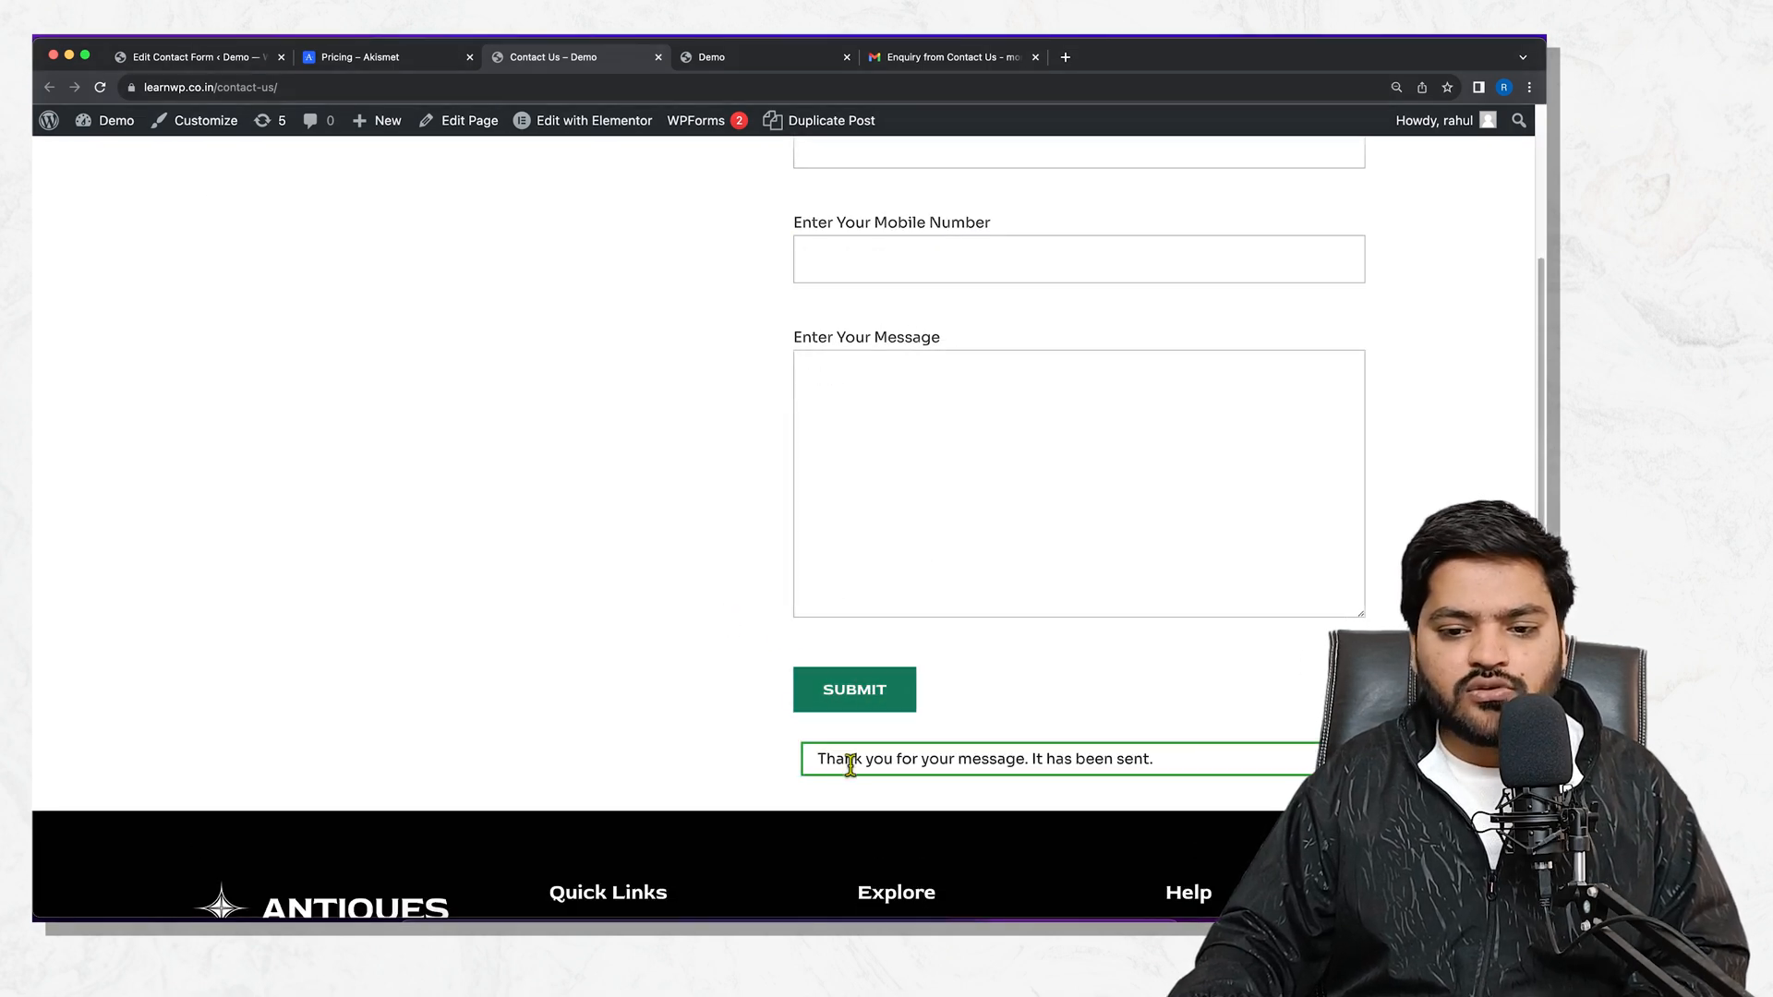
pyautogui.click(711, 57)
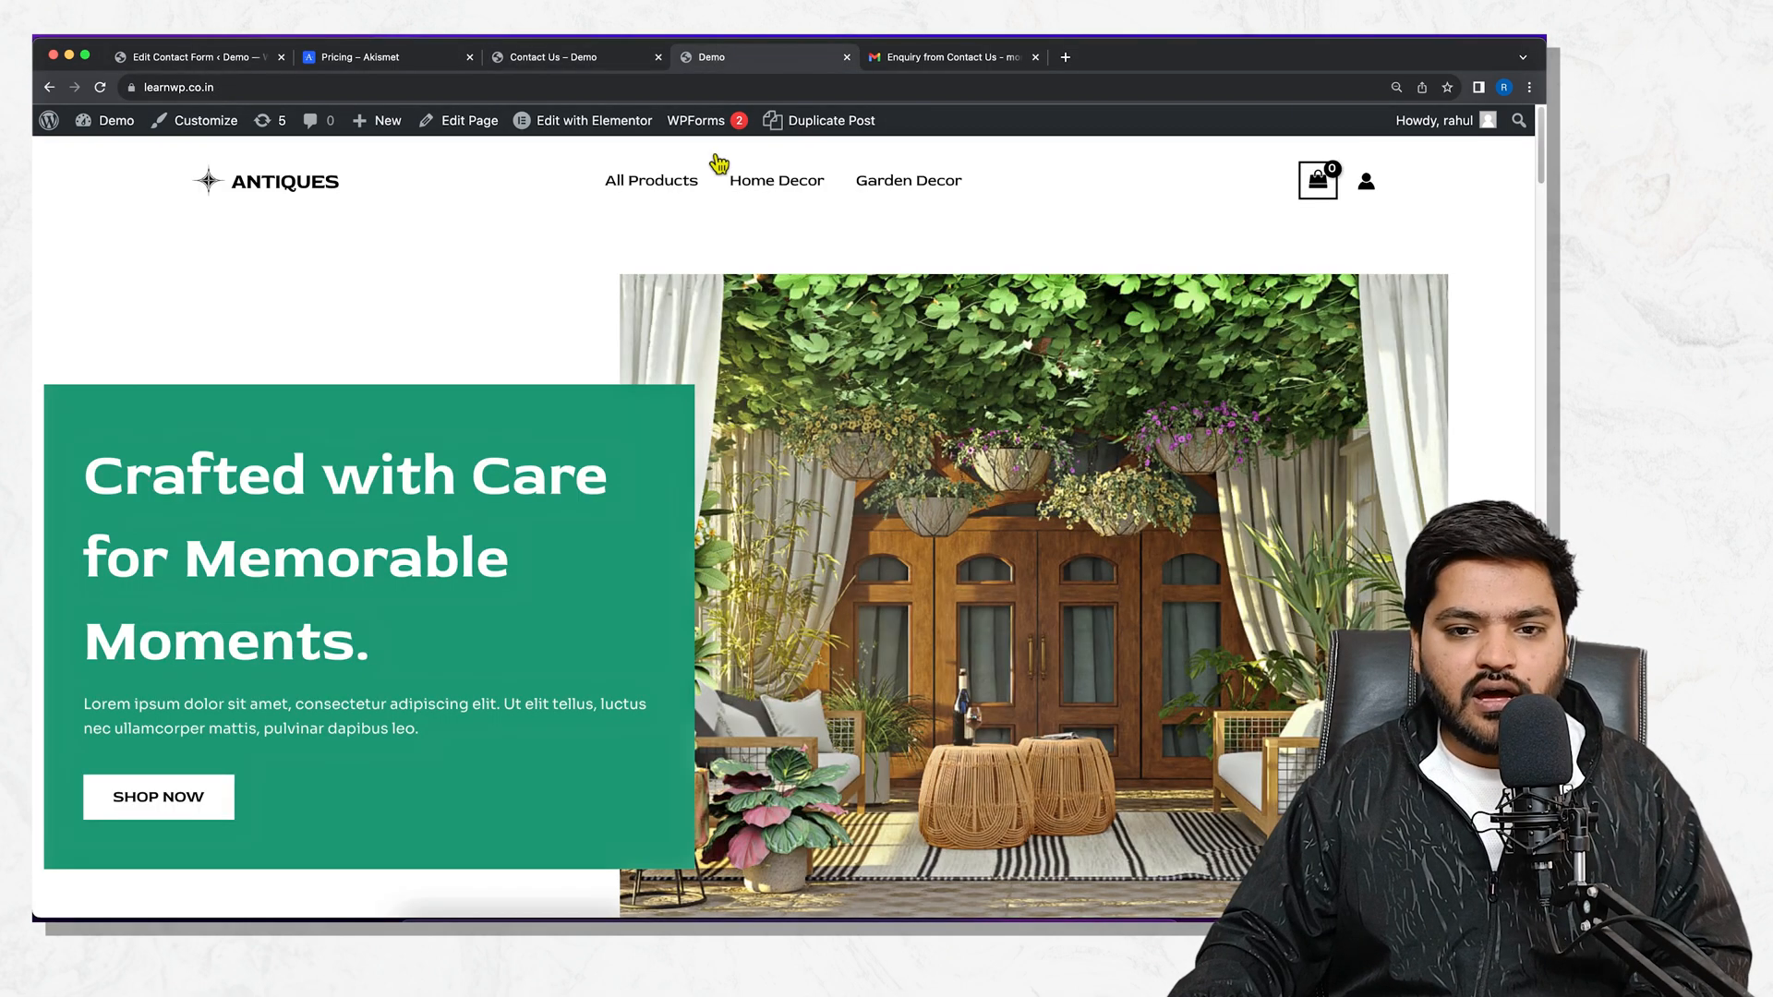
# - View the new 'Enquiry from Contact Us' thread in Gmail and return to the inbox
pyautogui.click(949, 58)
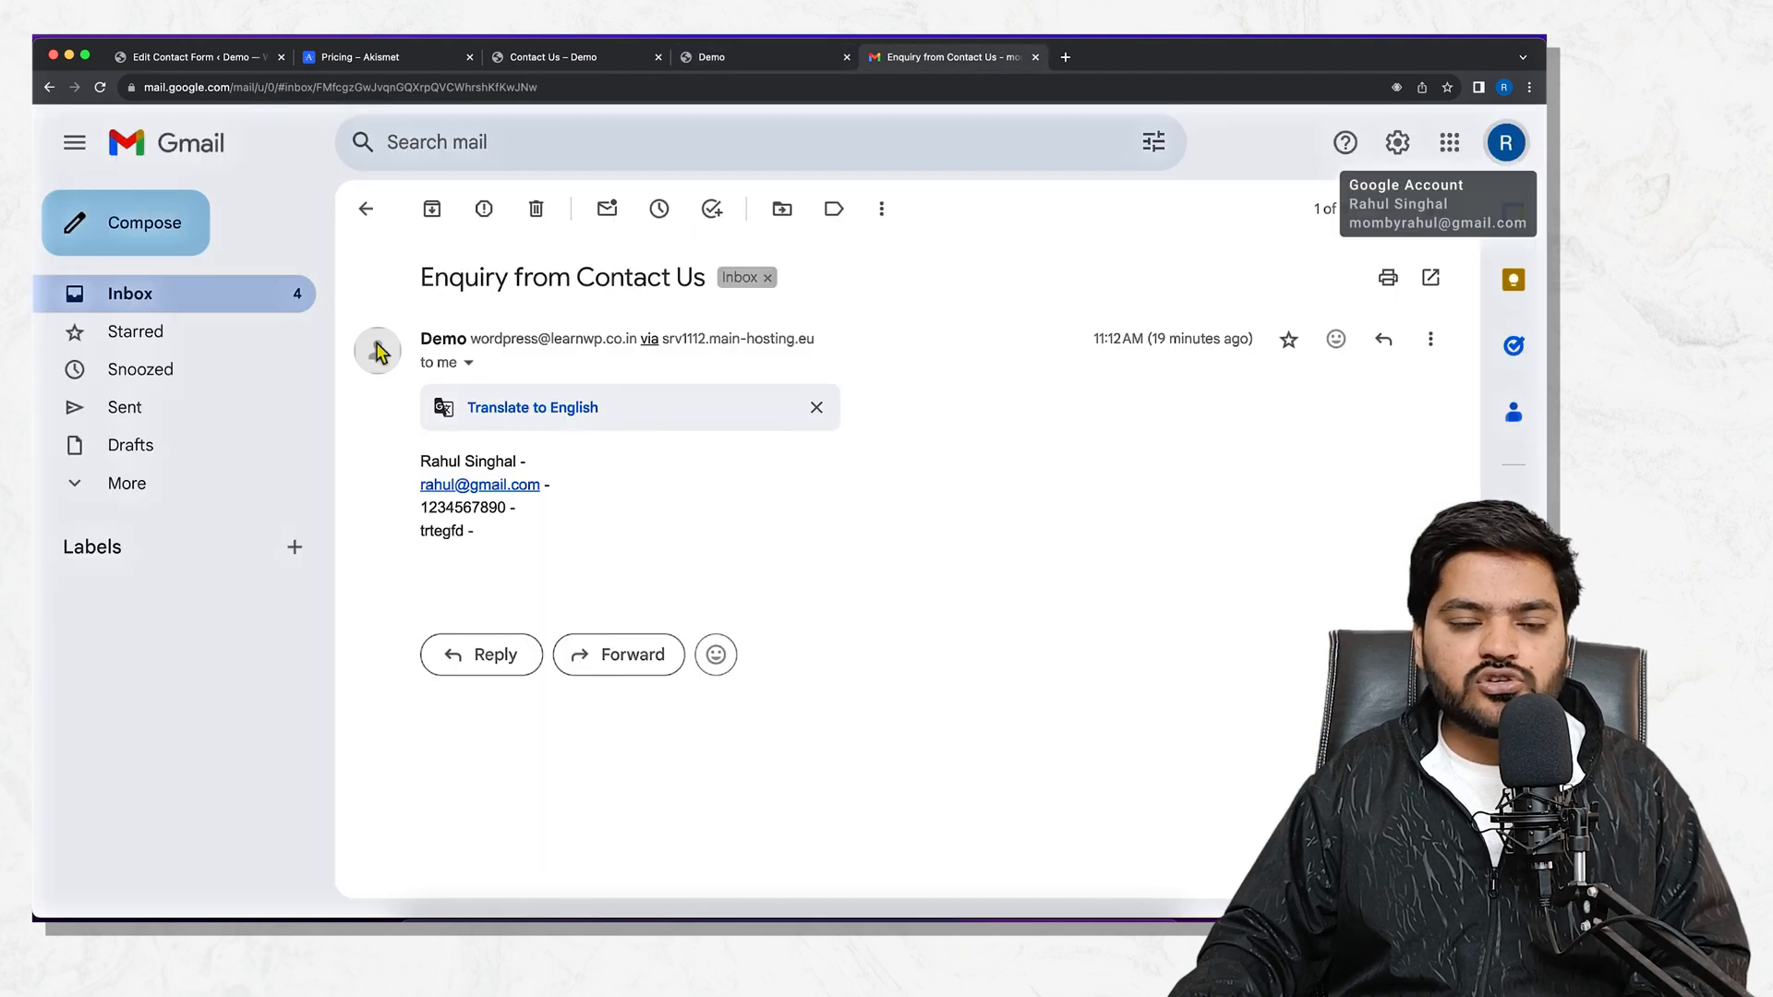
pyautogui.click(365, 209)
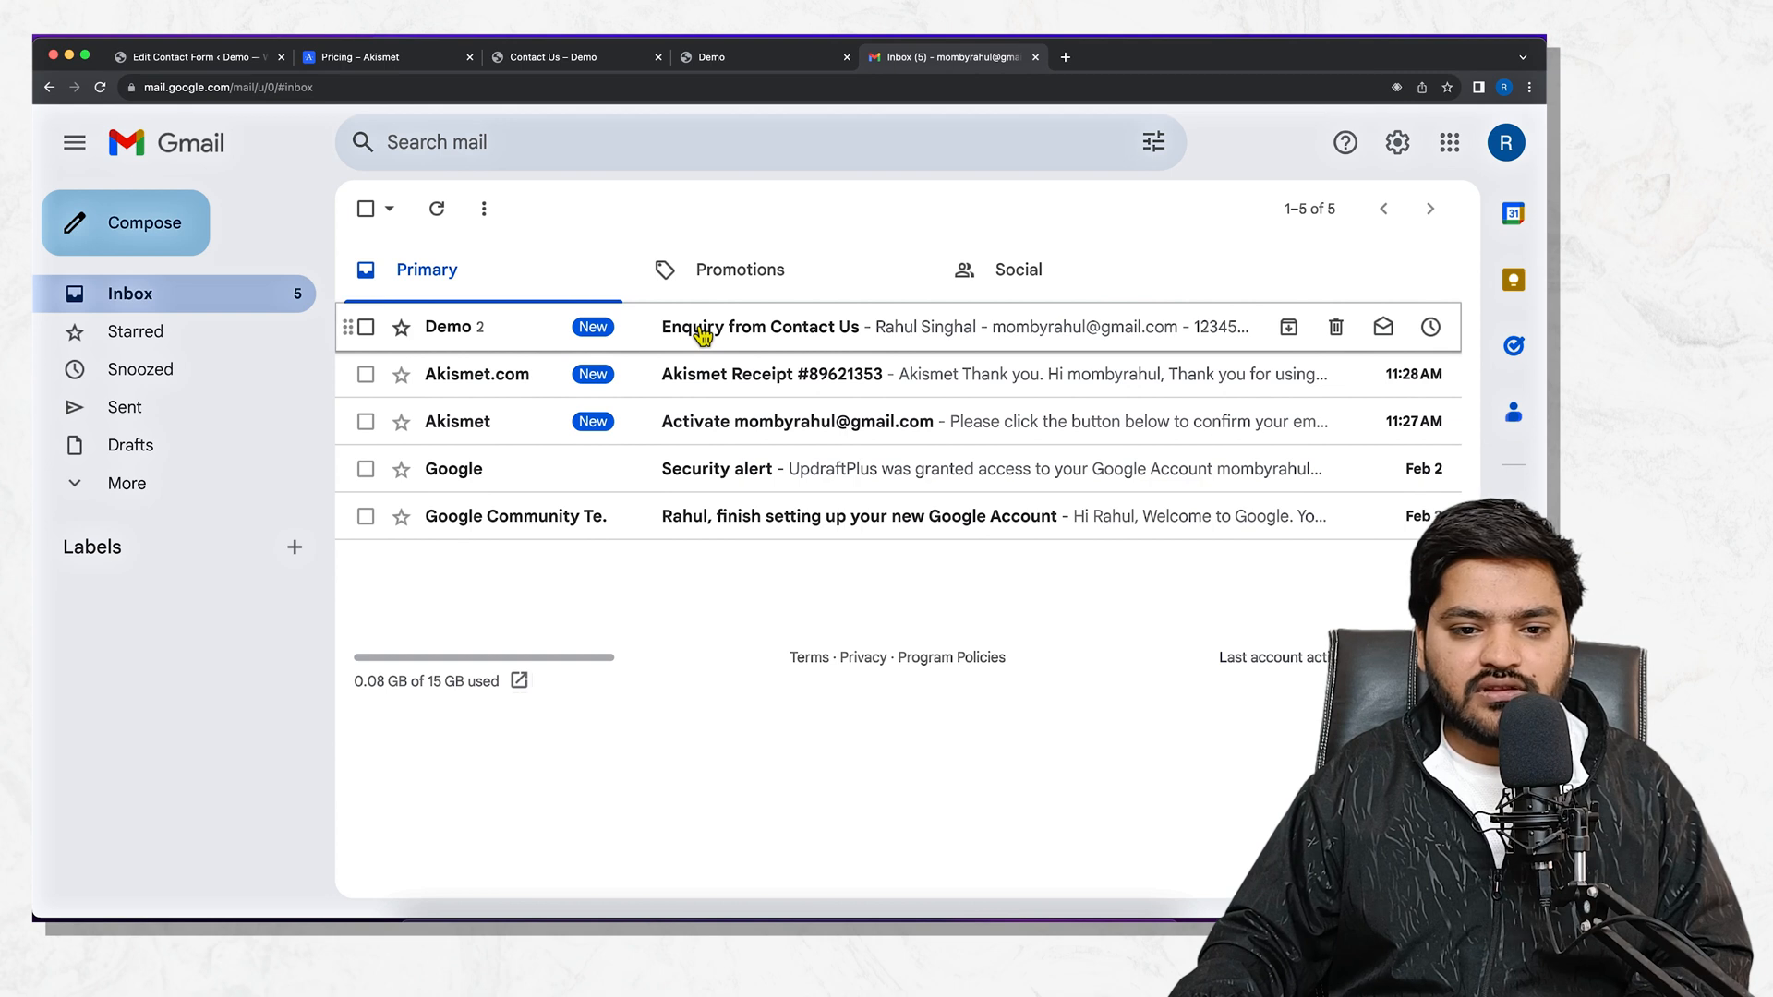
pyautogui.click(759, 327)
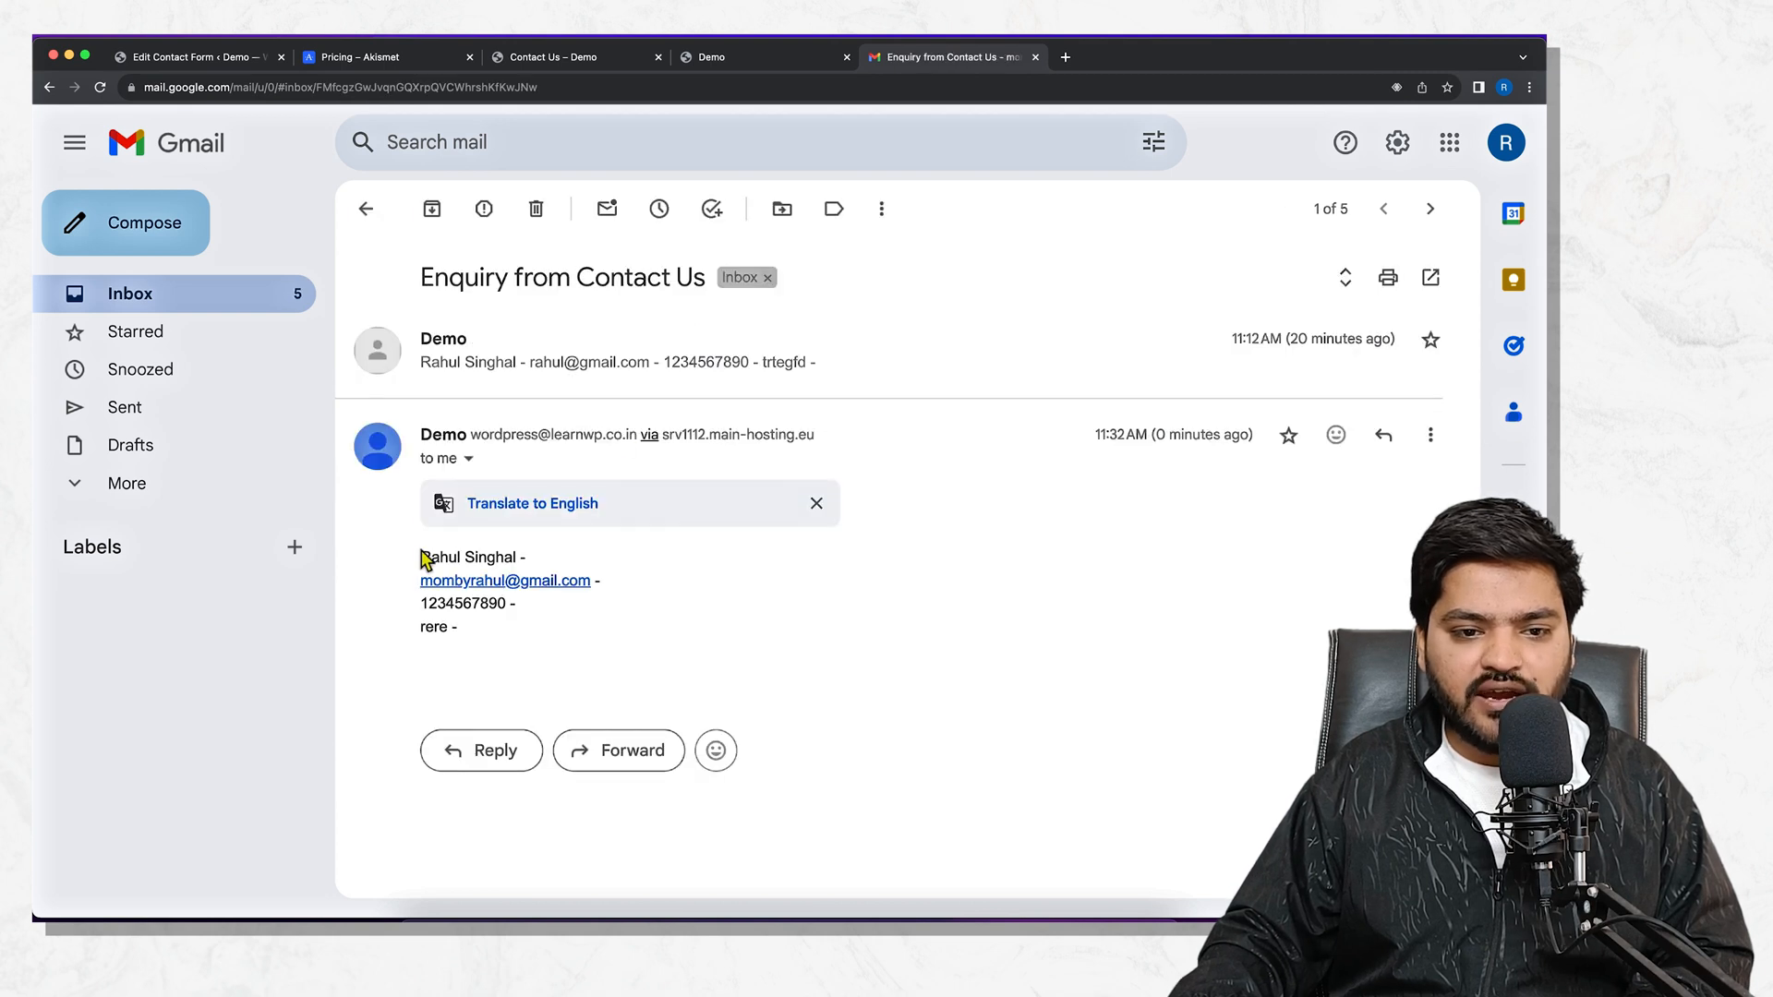
pyautogui.click(366, 209)
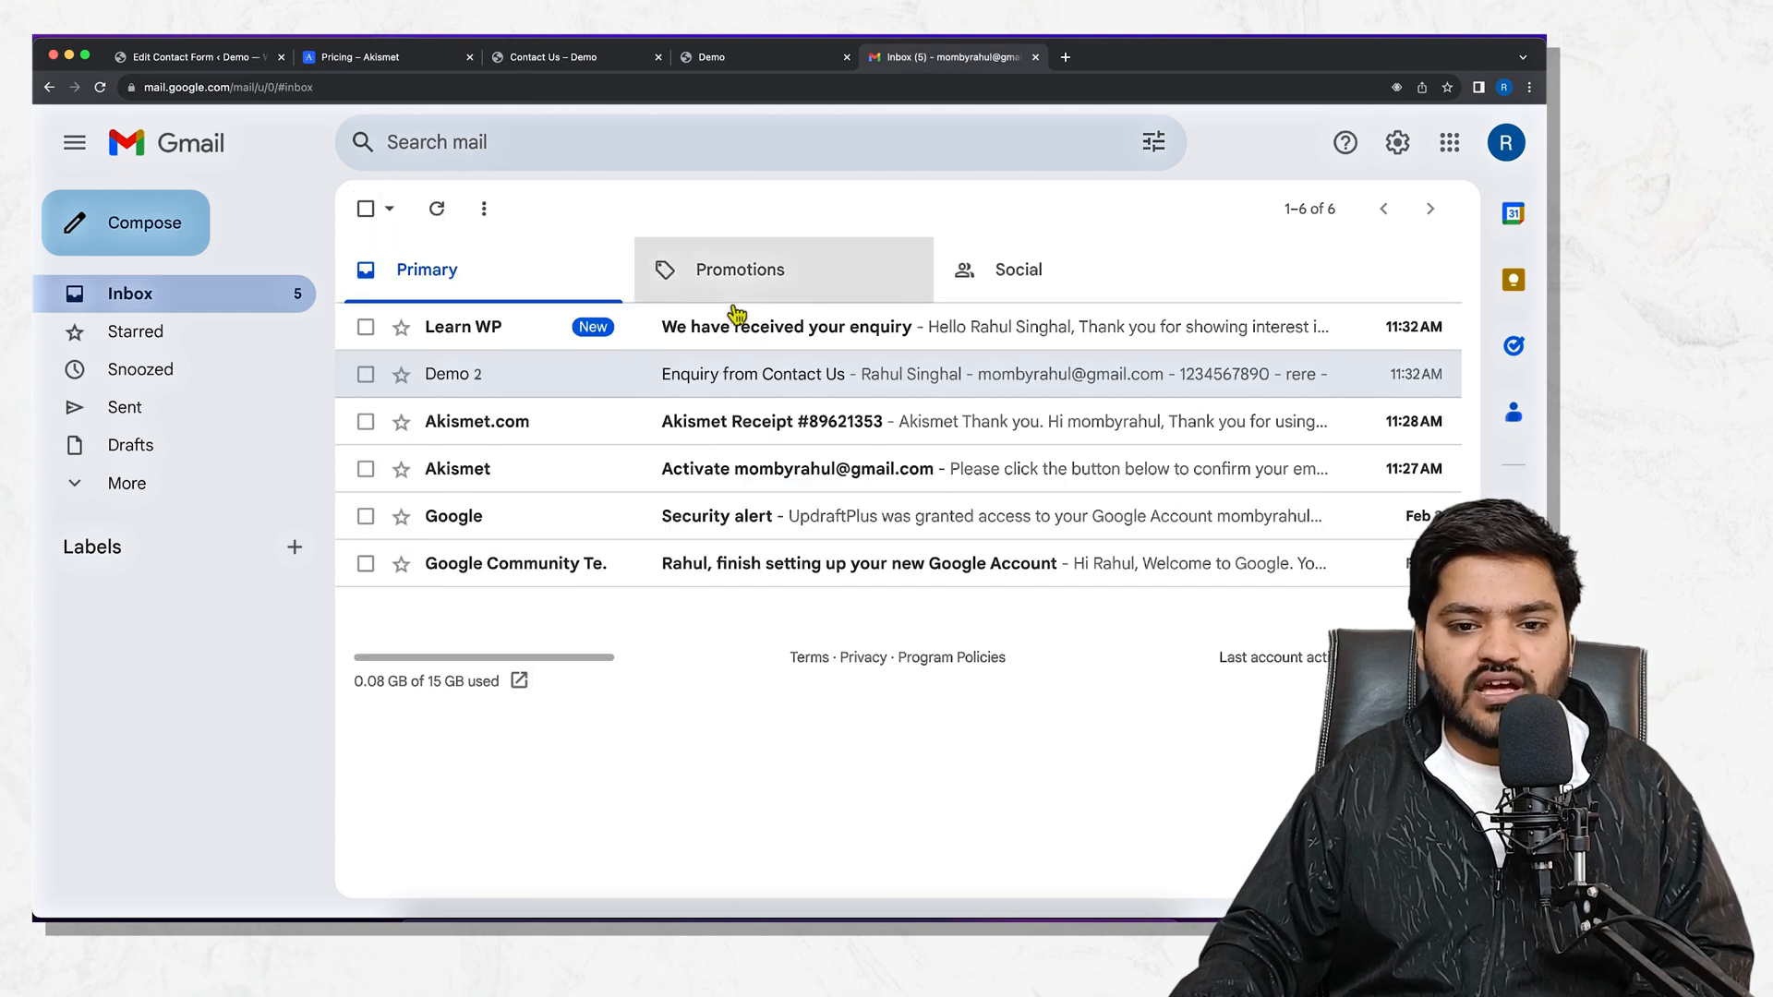
pyautogui.click(787, 327)
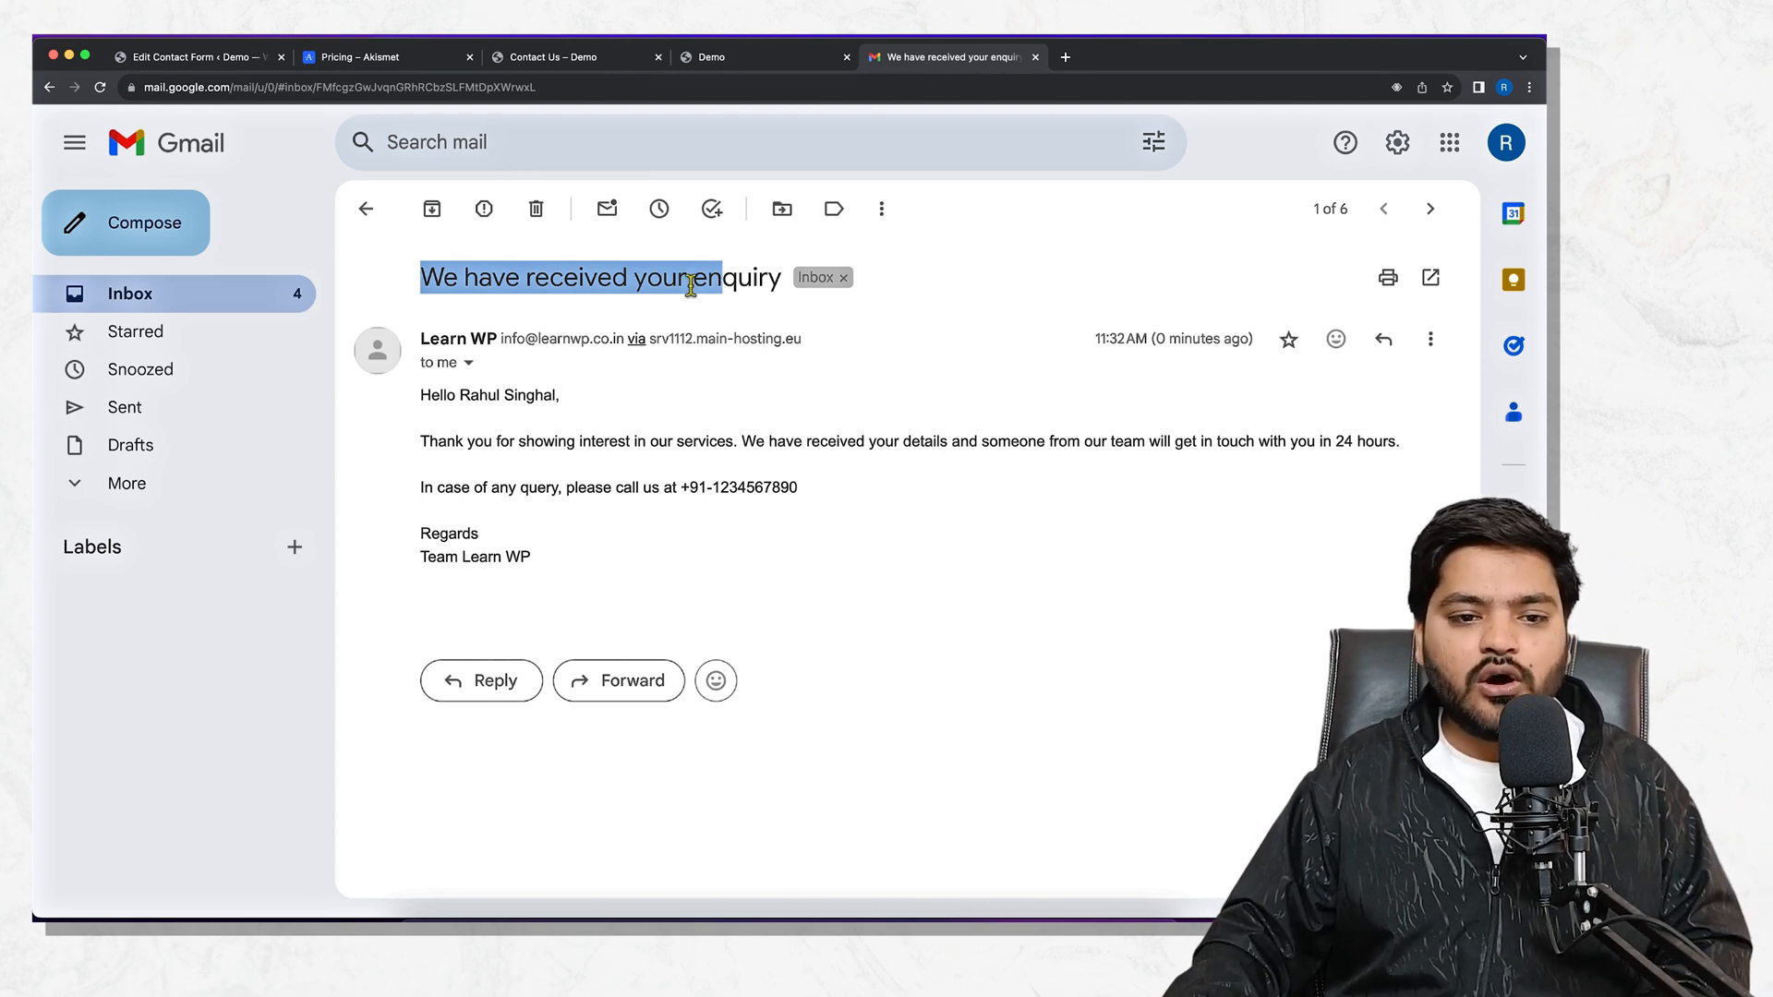
pyautogui.moveTo(366, 209)
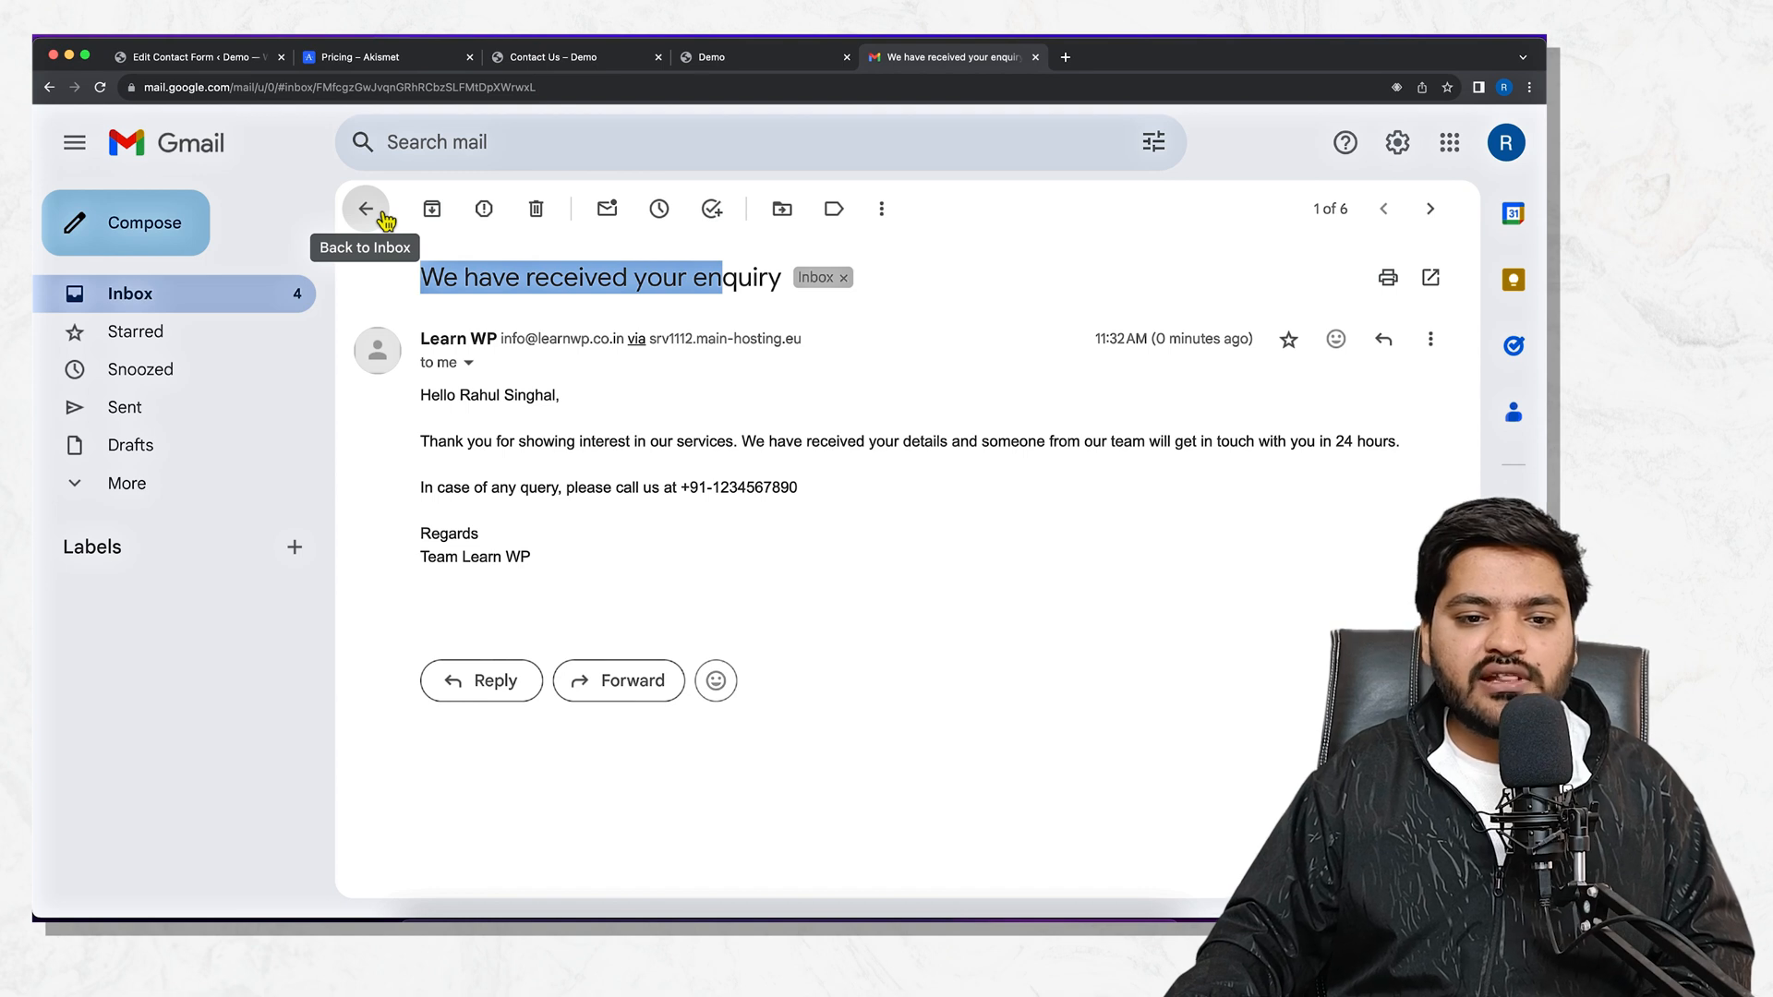
pyautogui.click(365, 208)
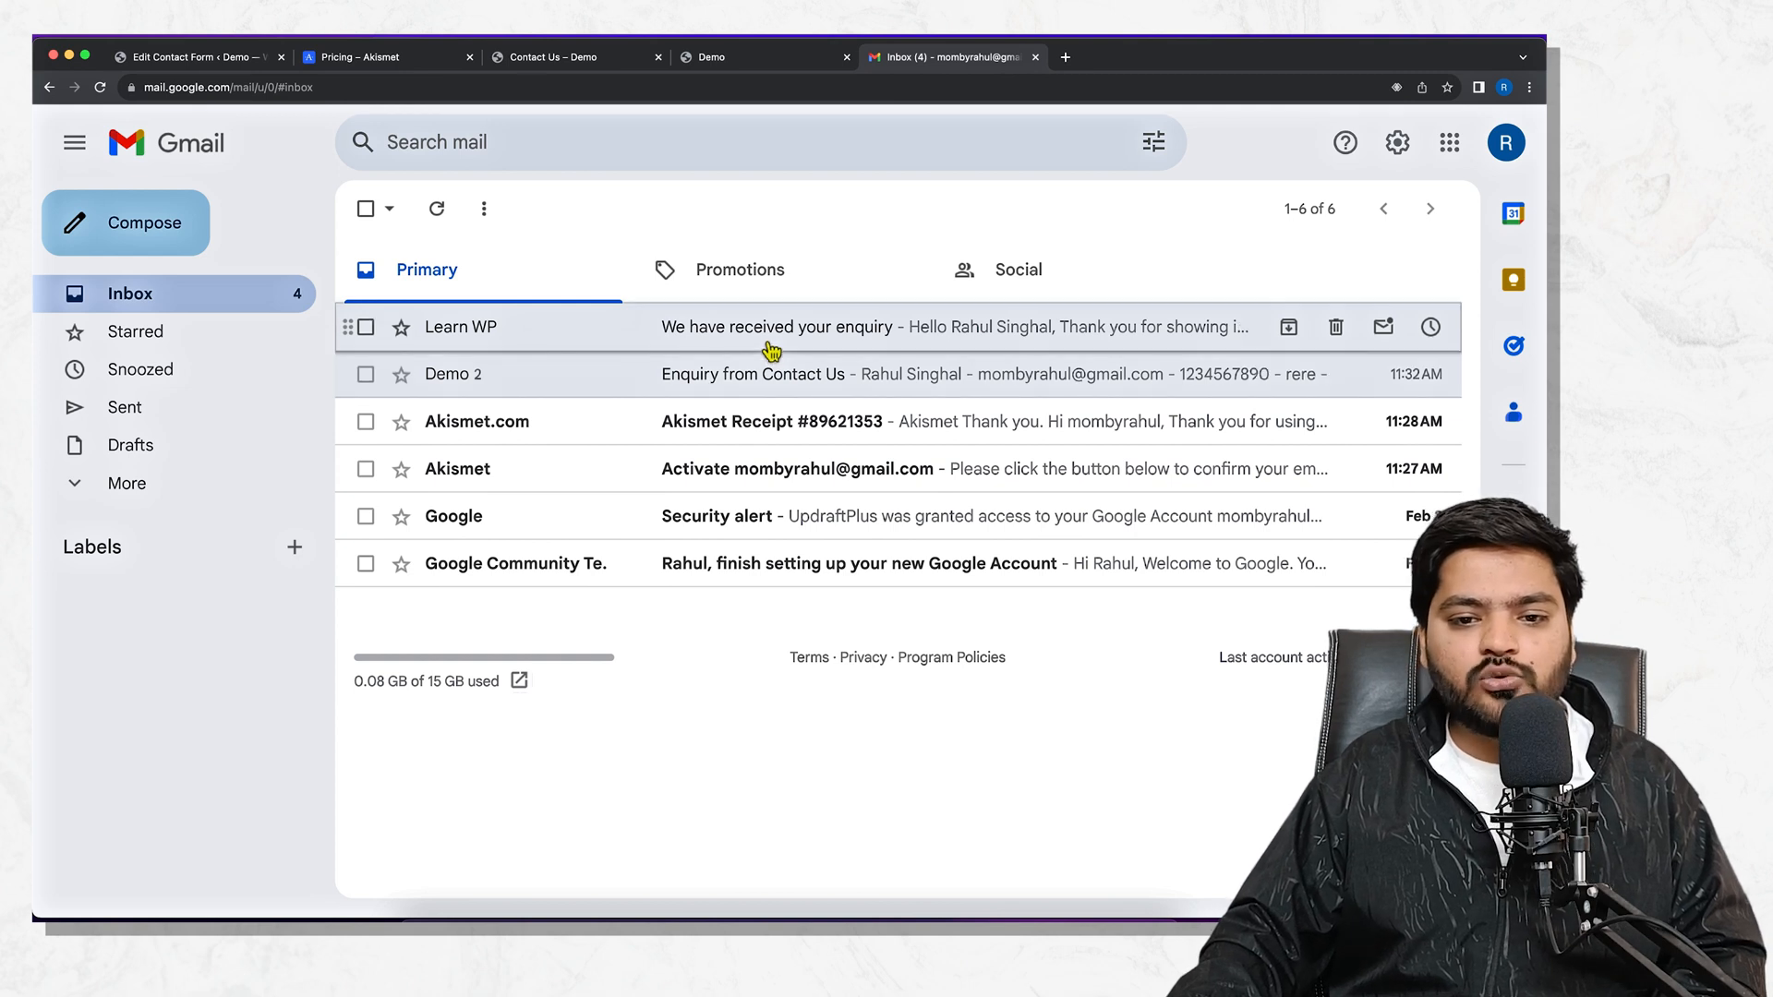
pyautogui.click(778, 327)
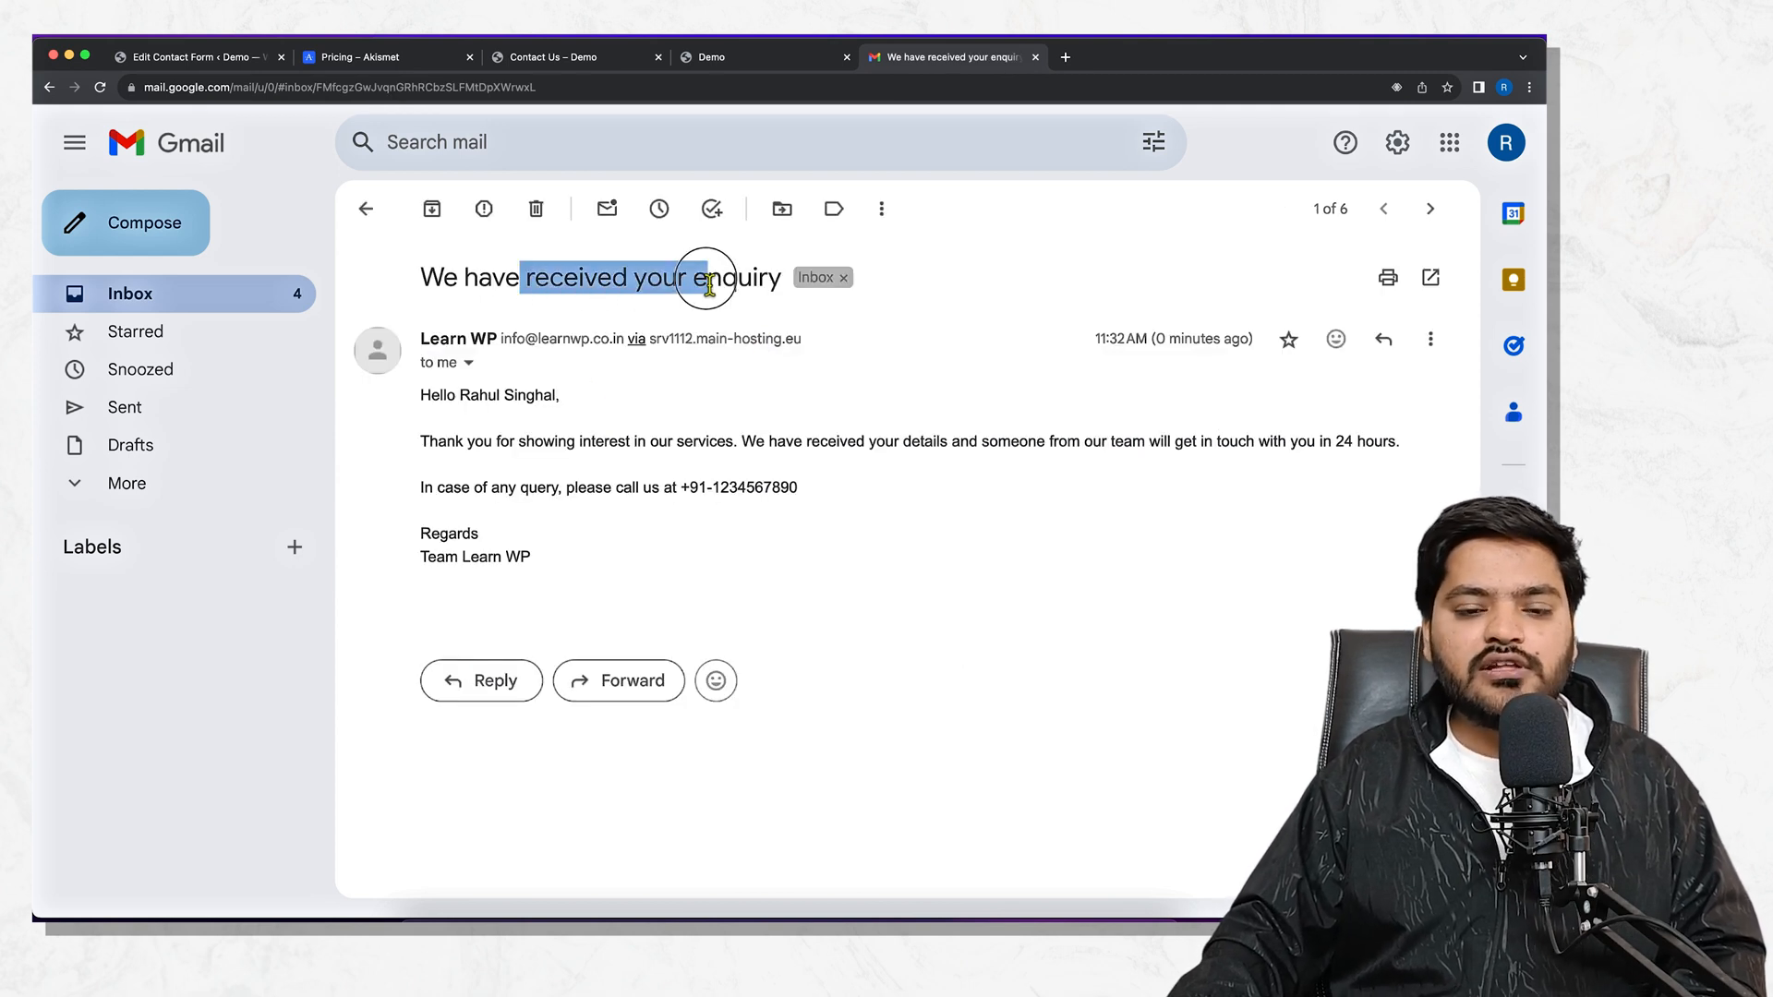
pyautogui.moveTo(697, 509)
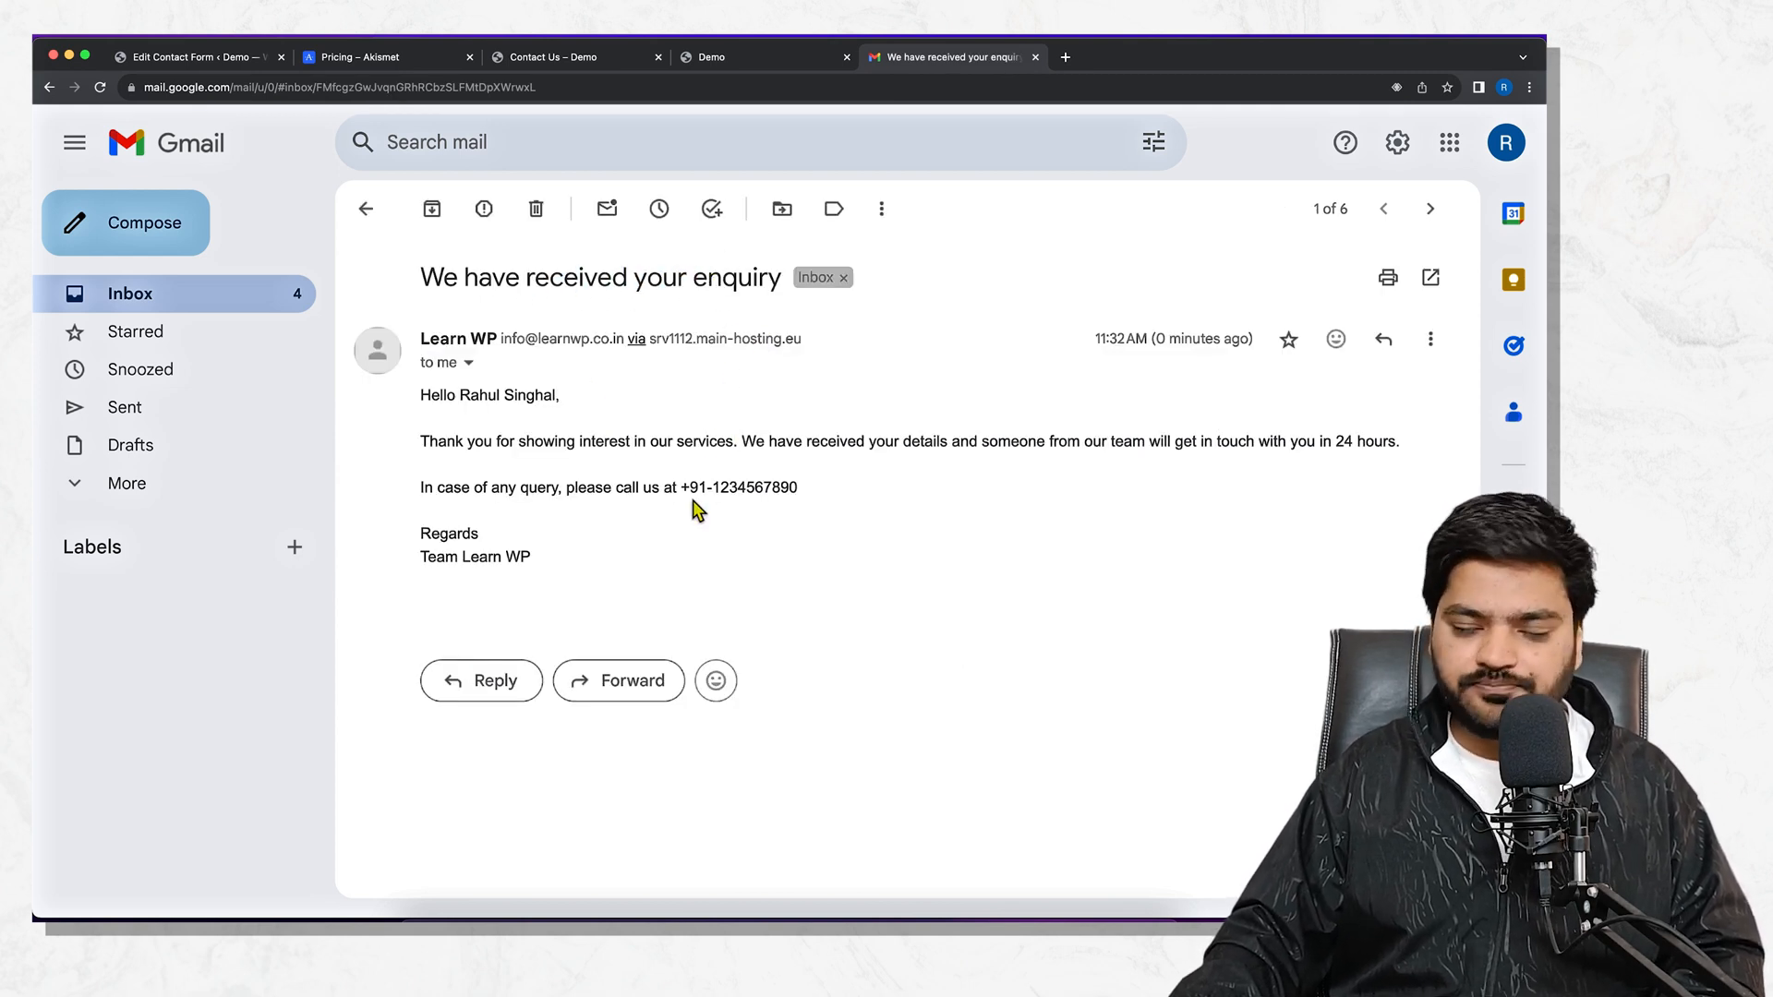
pyautogui.moveTo(707, 442)
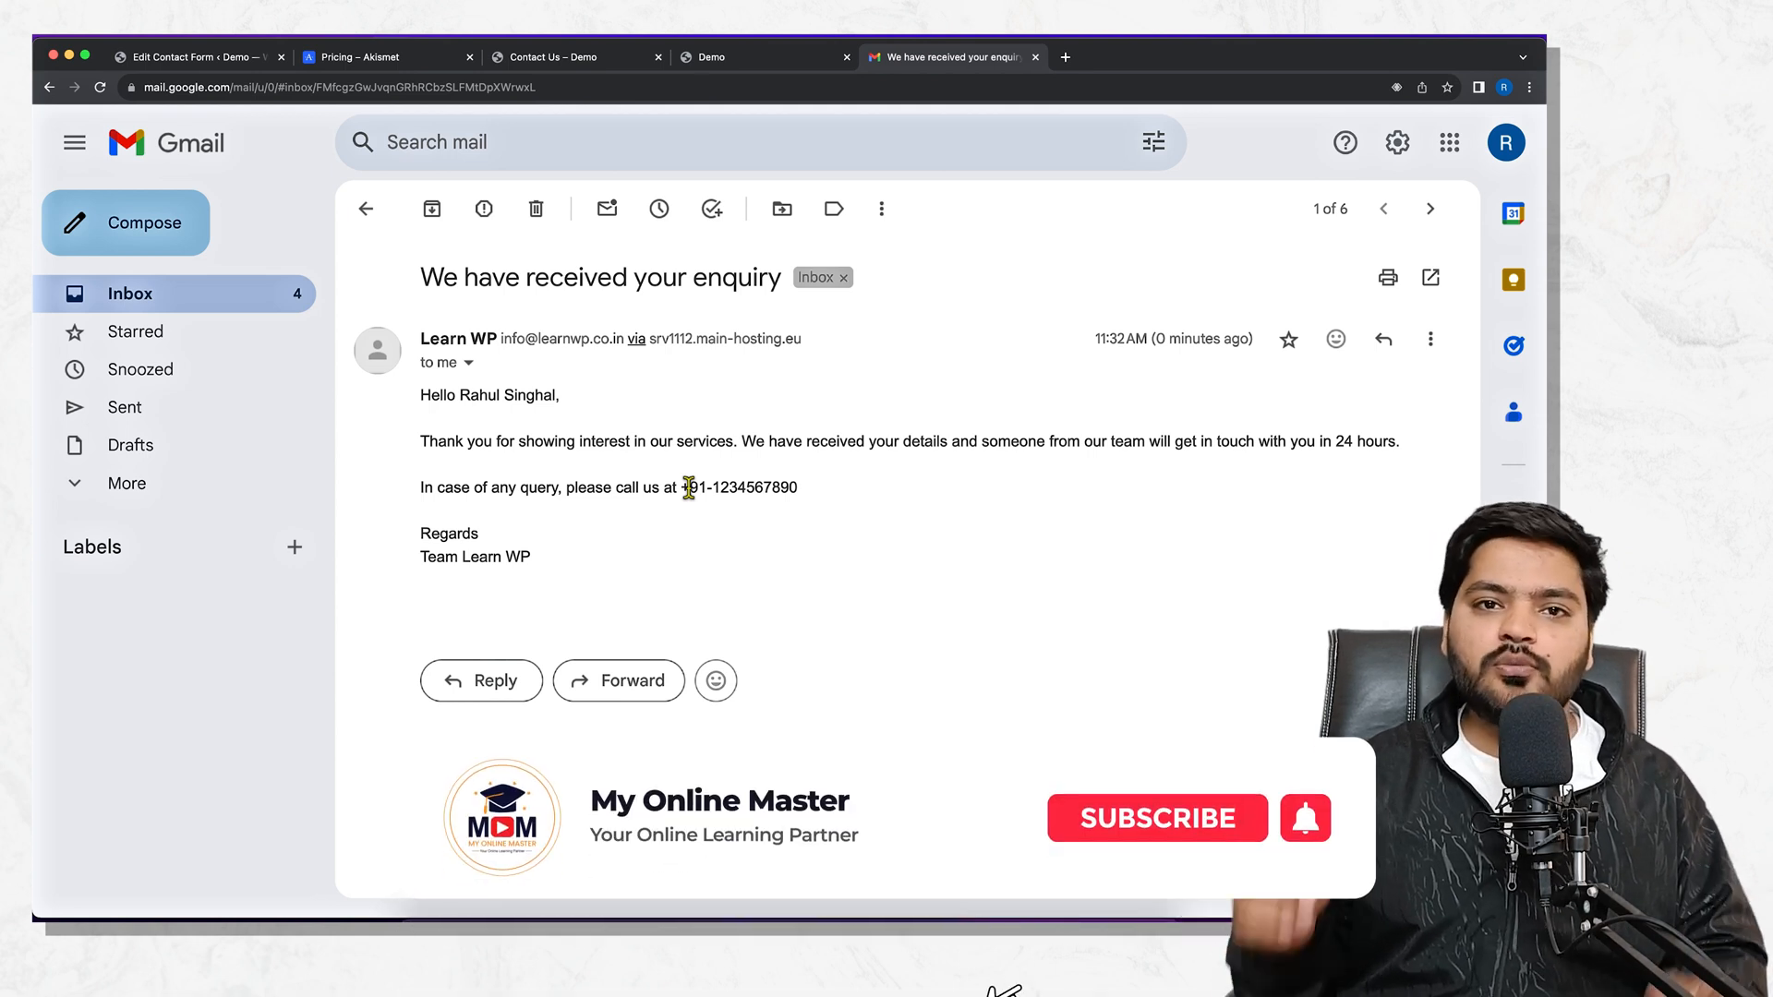
pyautogui.click(1156, 818)
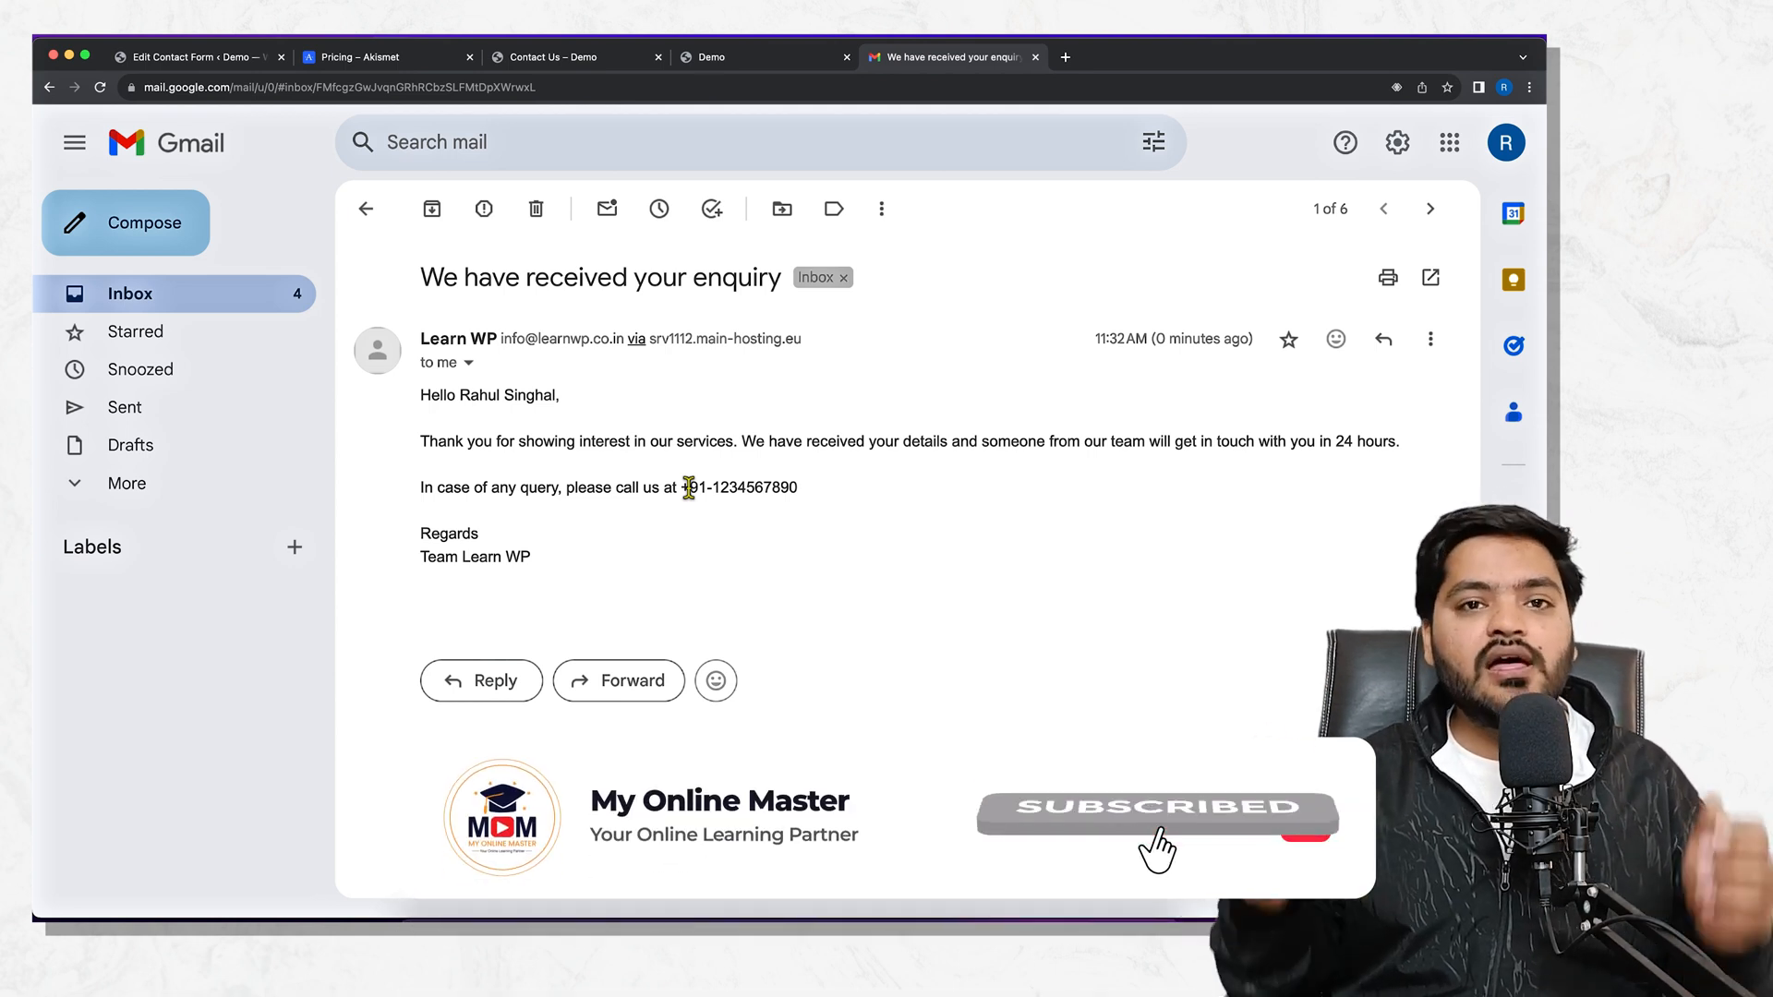